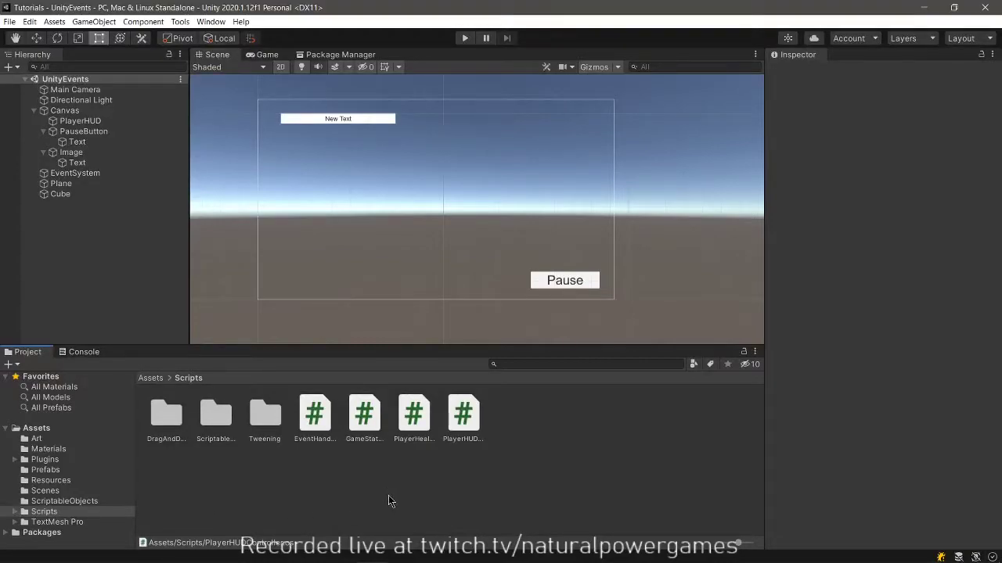
mouse_move(375, 502)
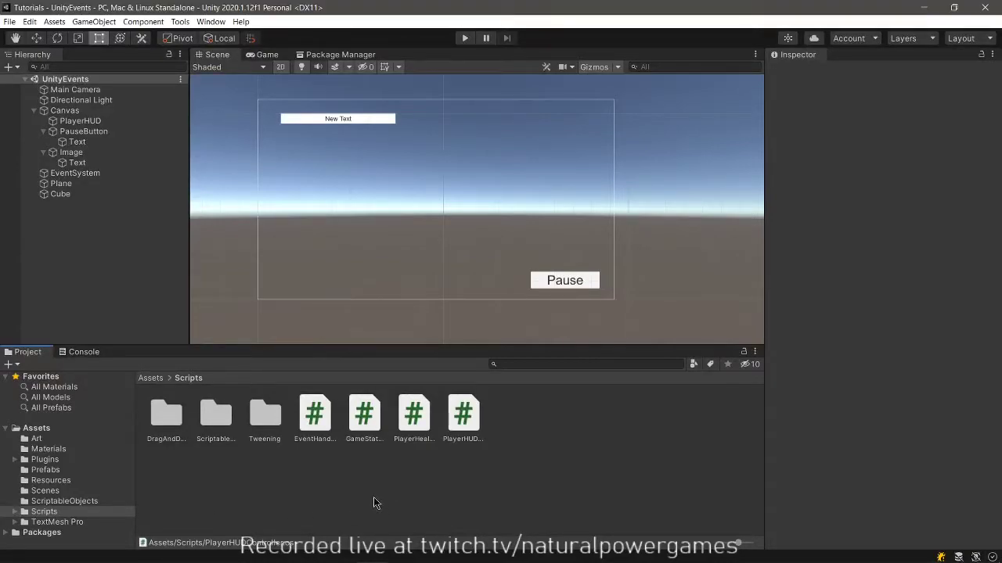
mouse_move(370, 493)
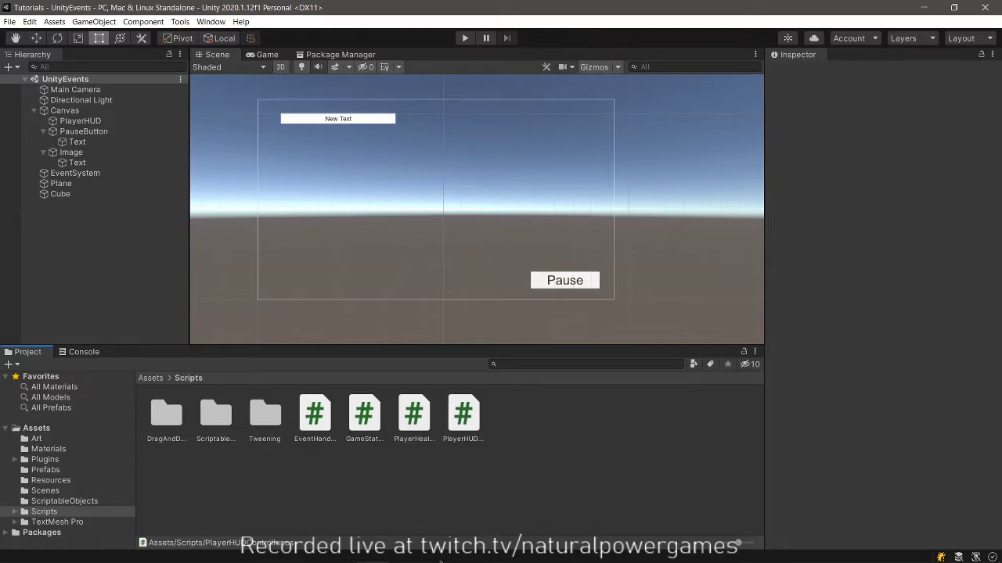
mouse_move(529, 457)
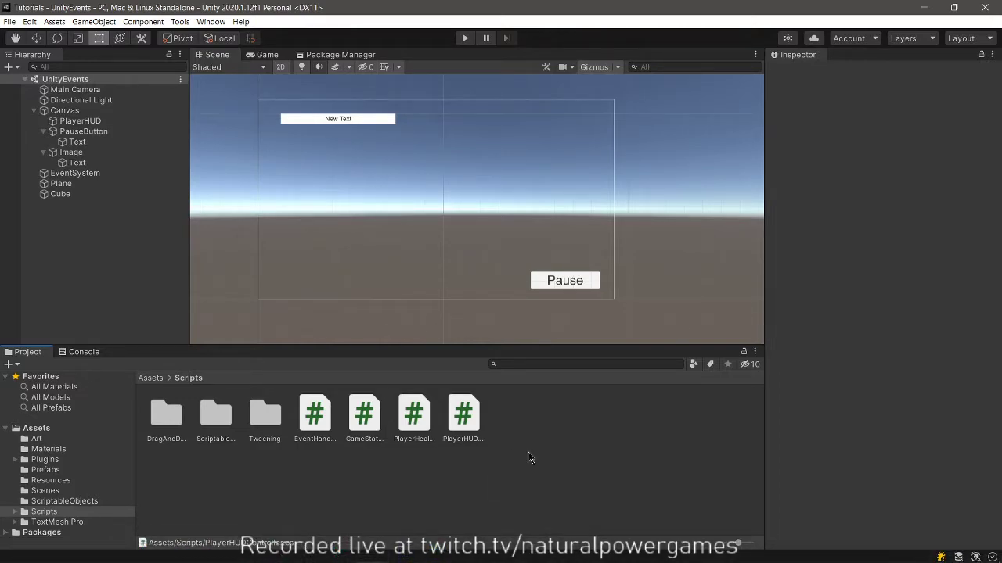
mouse_move(482, 498)
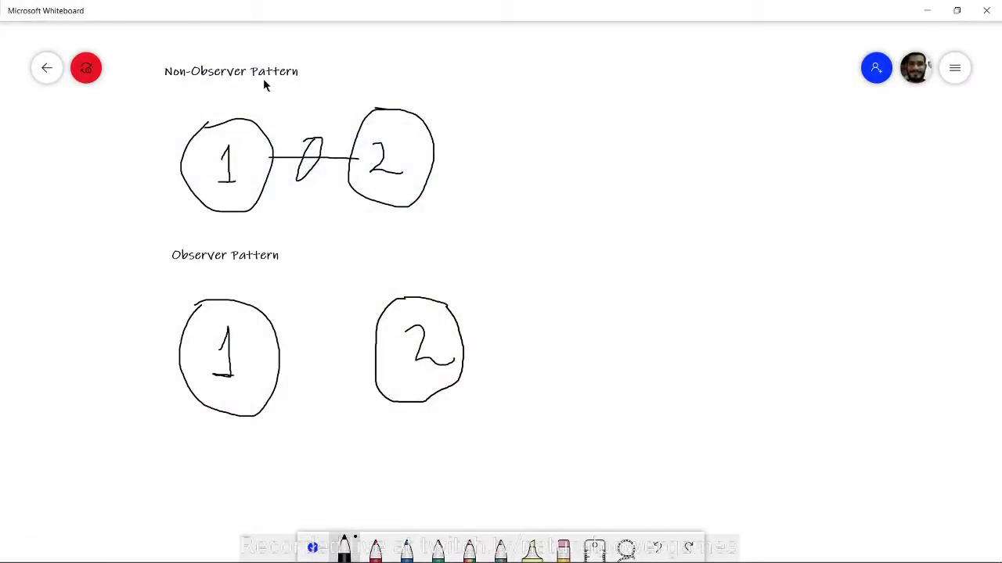
Handwrite 'UI' above circle 1 and 'Player' above circle 2 with the pen
click(85, 67)
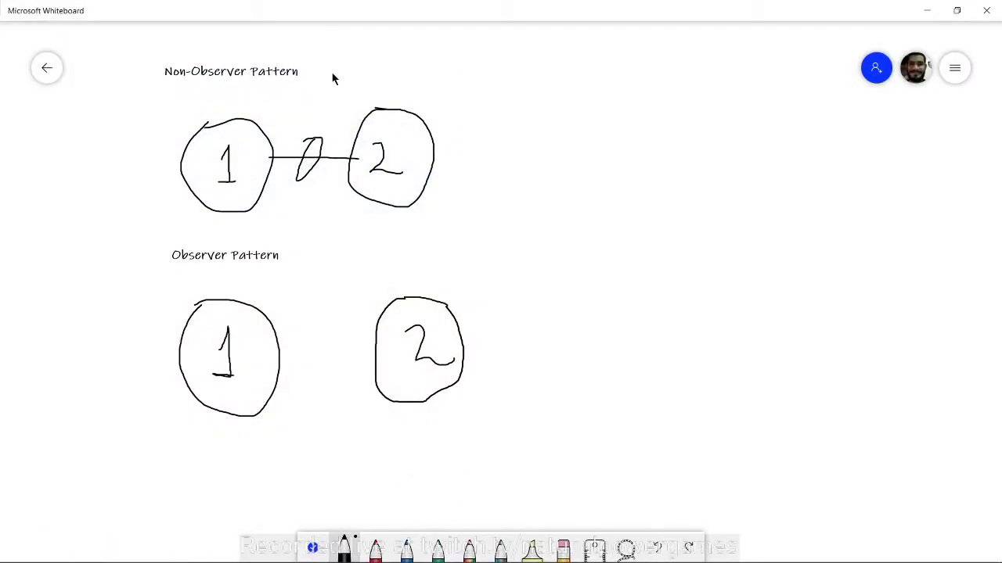
mouse_move(579, 269)
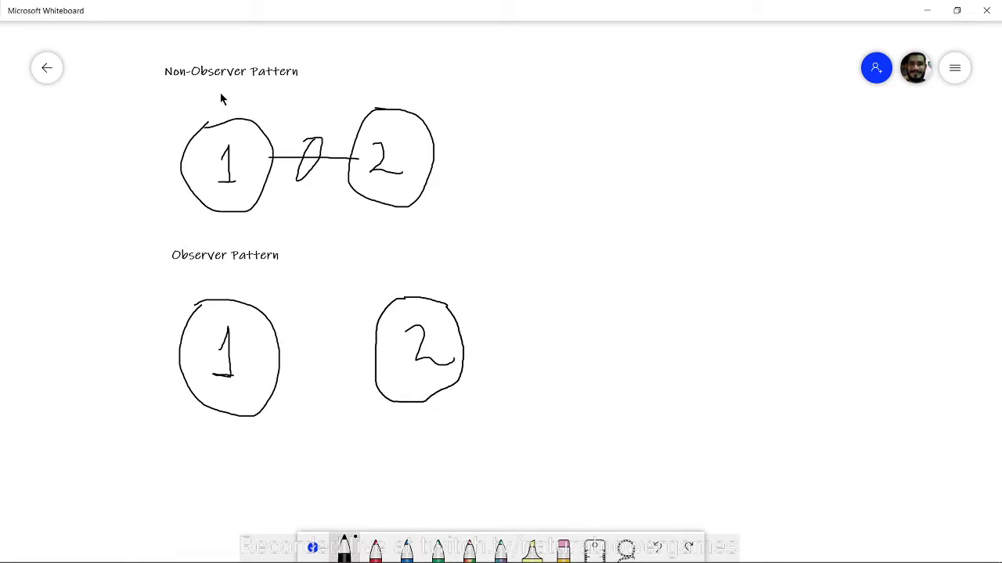
drag(223, 102, 250, 101)
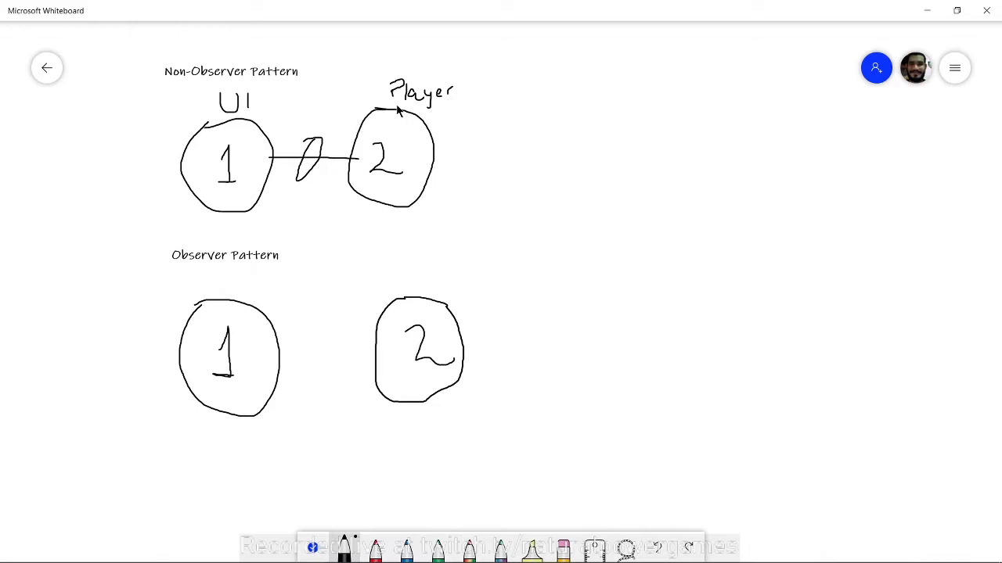
drag(383, 96, 278, 96)
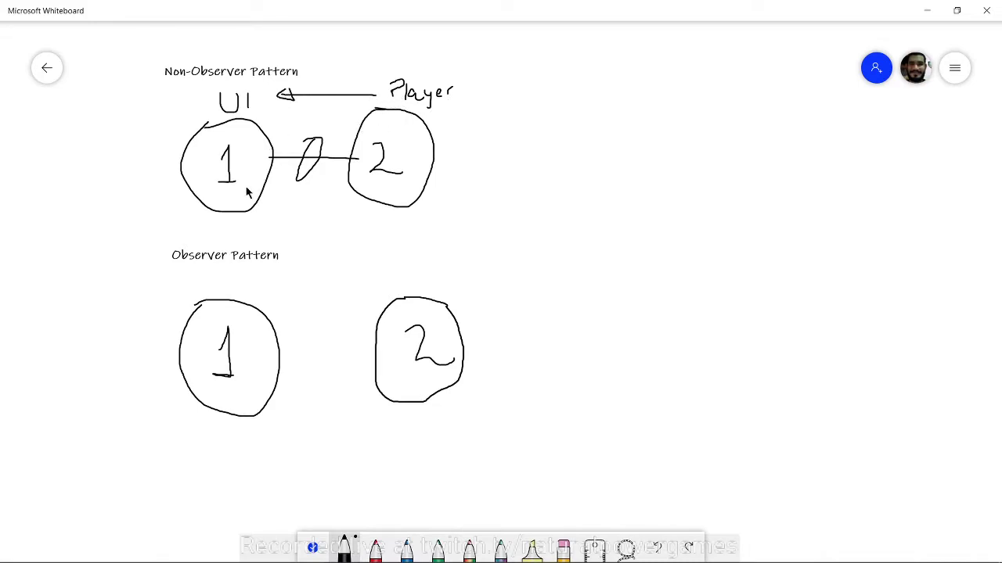
mouse_move(332, 237)
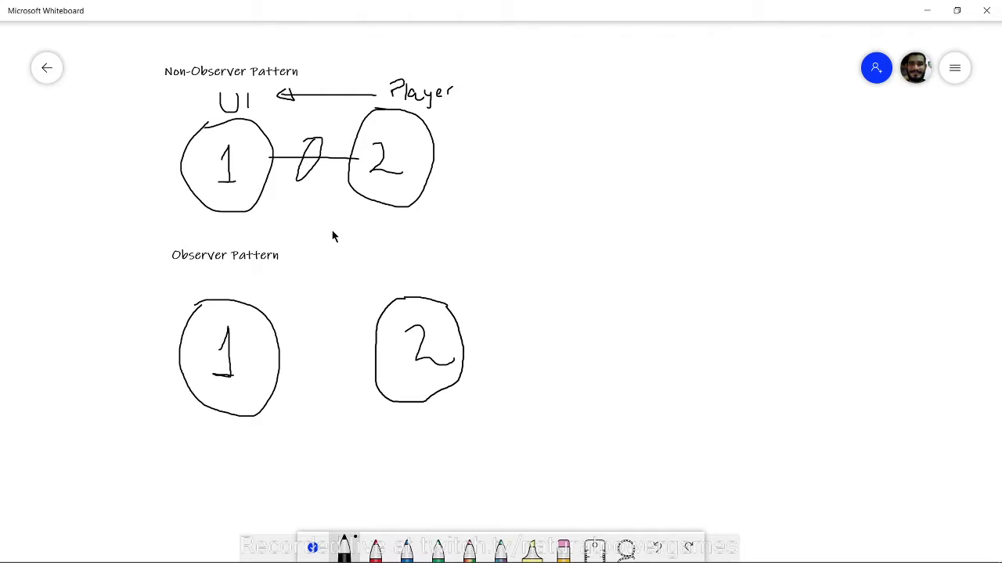
mouse_move(207, 106)
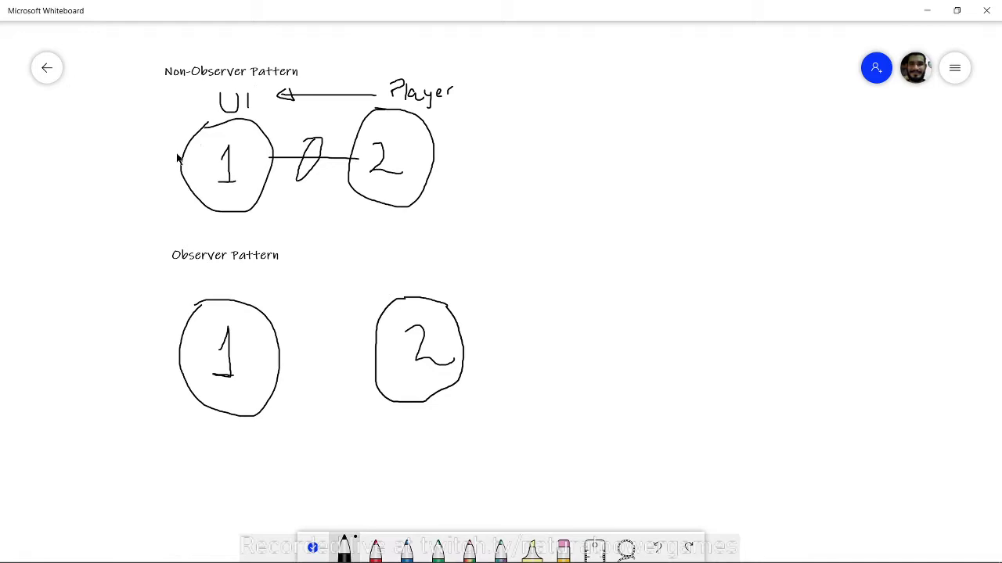
mouse_move(395, 78)
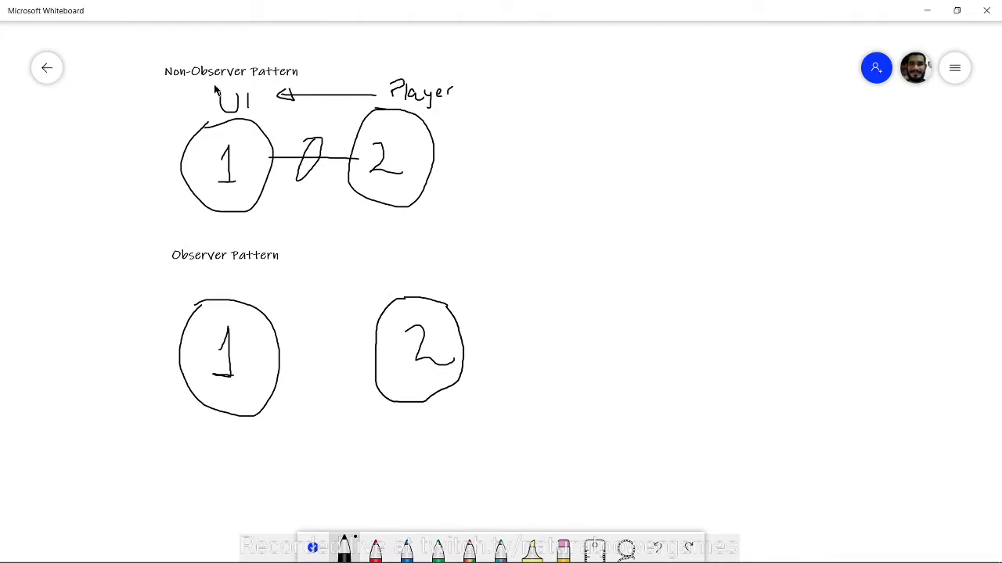
mouse_move(212, 108)
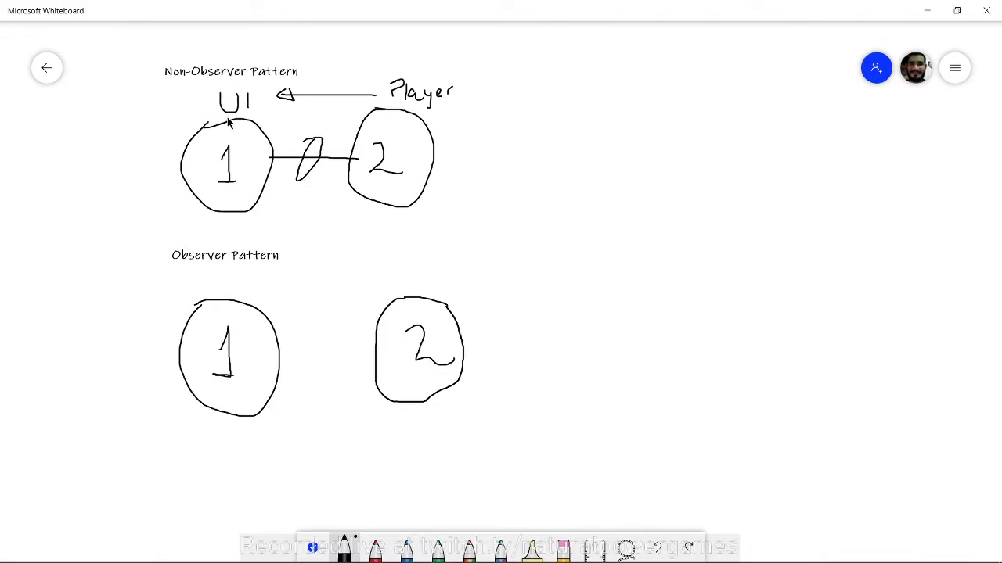
mouse_move(276, 241)
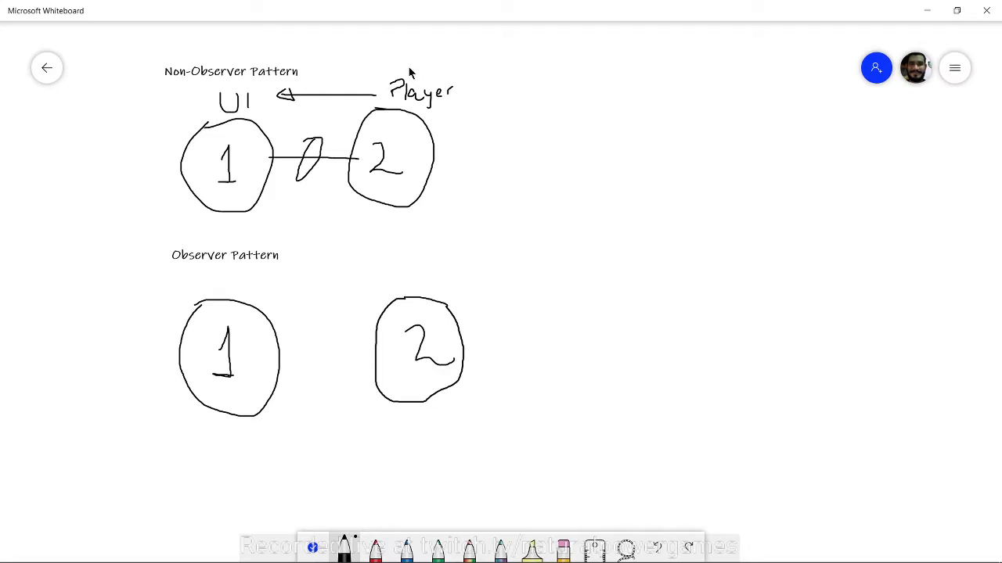
mouse_move(284, 128)
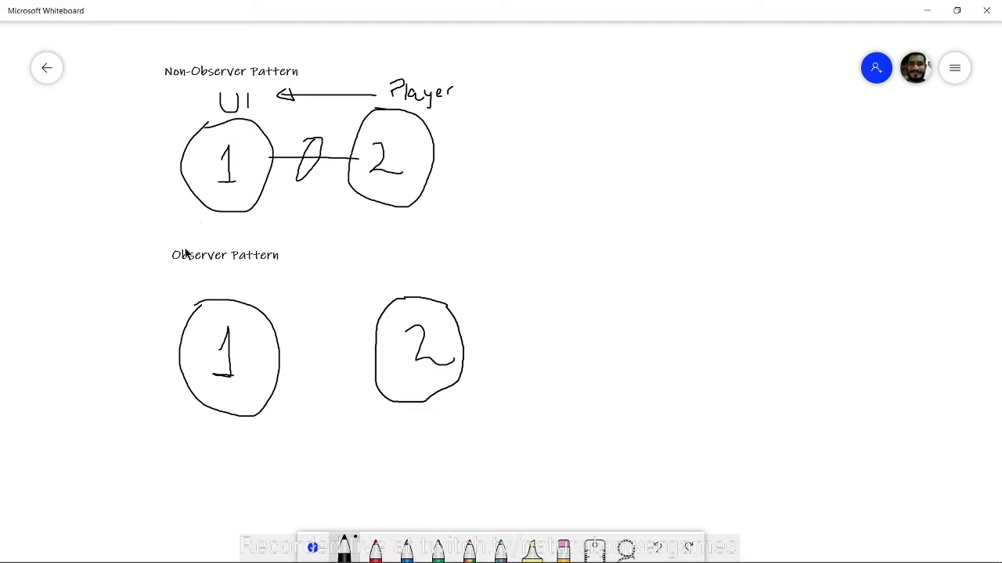
mouse_move(263, 287)
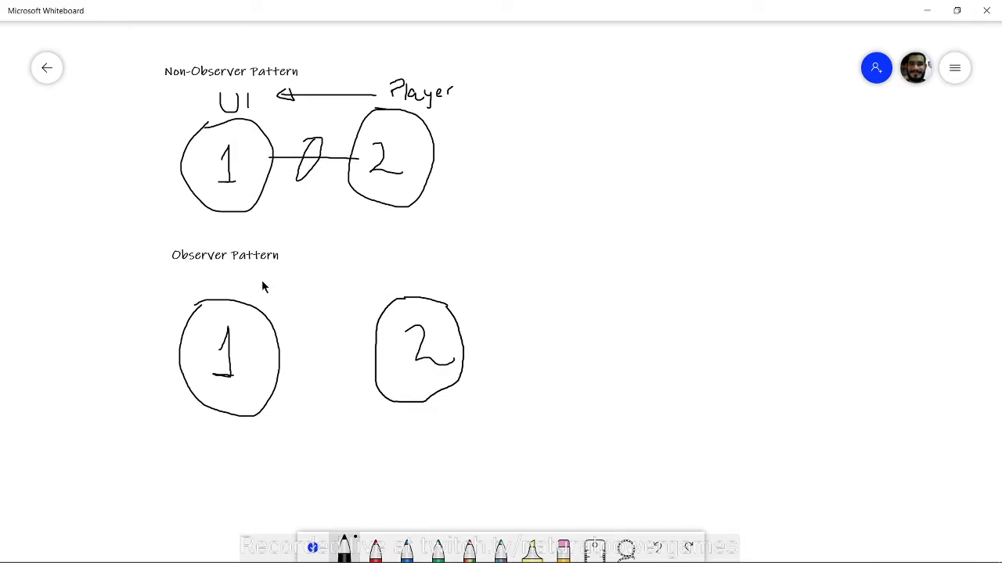
mouse_move(241, 441)
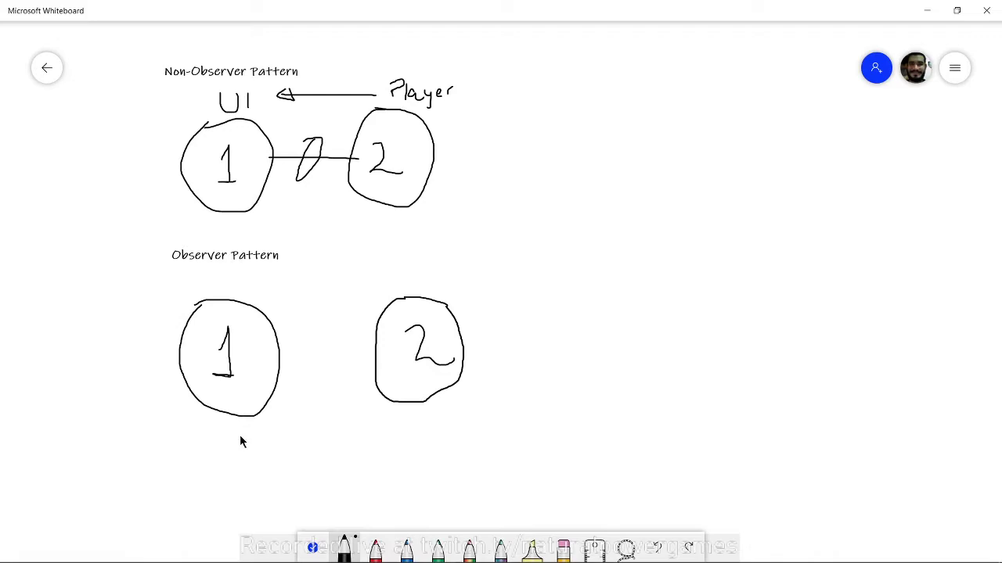
mouse_move(415, 439)
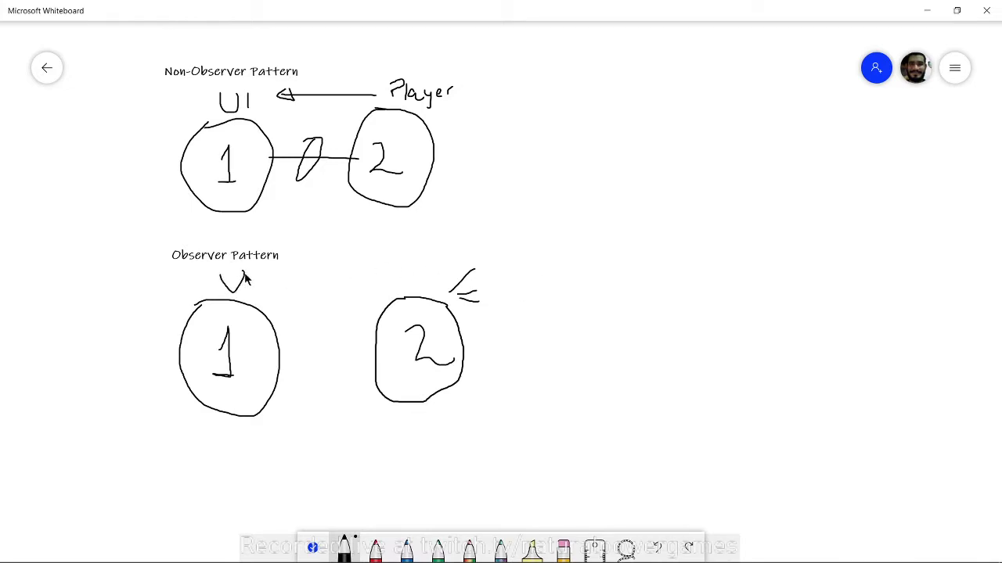
Write 'UI' above the lower circle 1 and sketch broadcast strokes beside it
drag(251, 270, 285, 317)
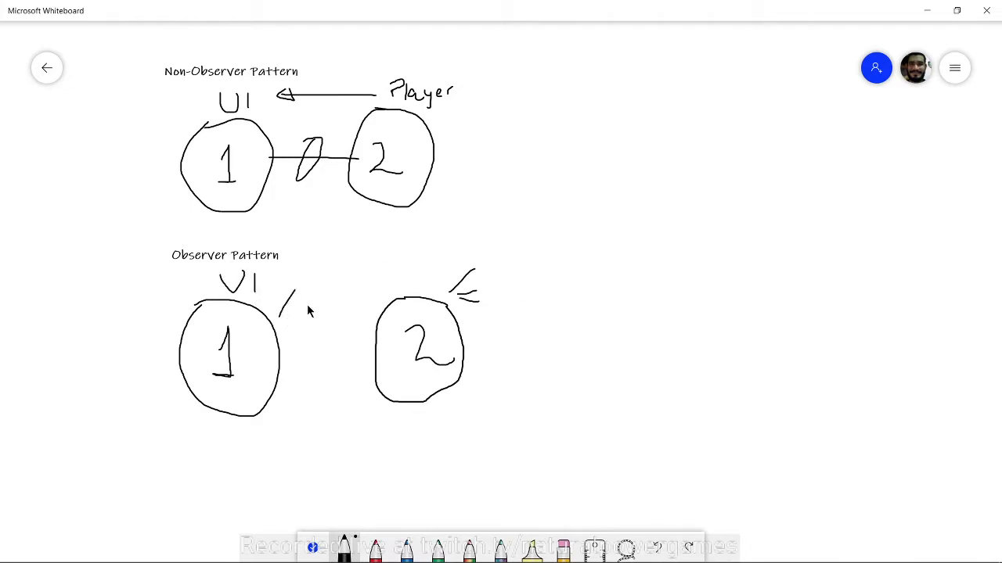
drag(305, 310, 284, 313)
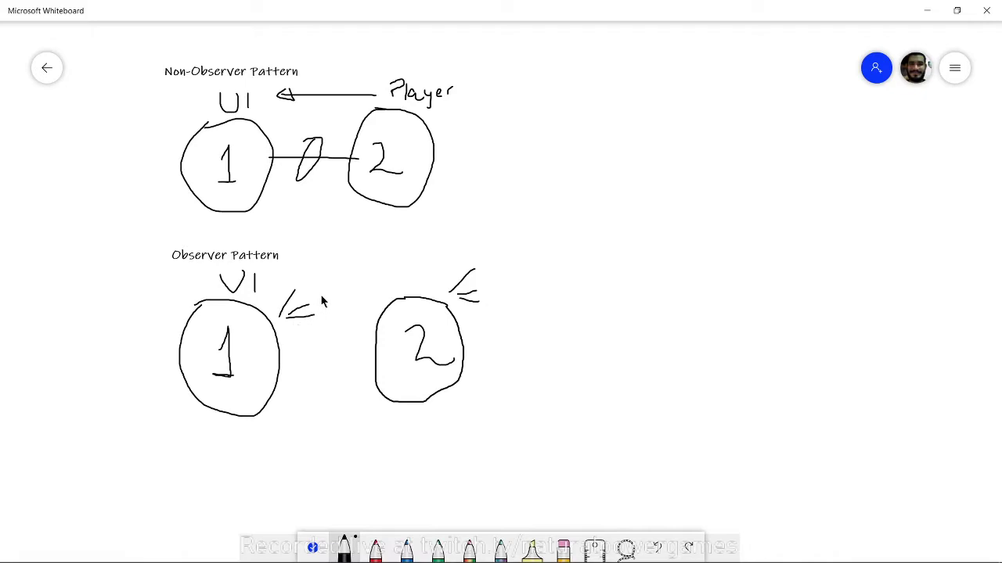
mouse_move(445, 122)
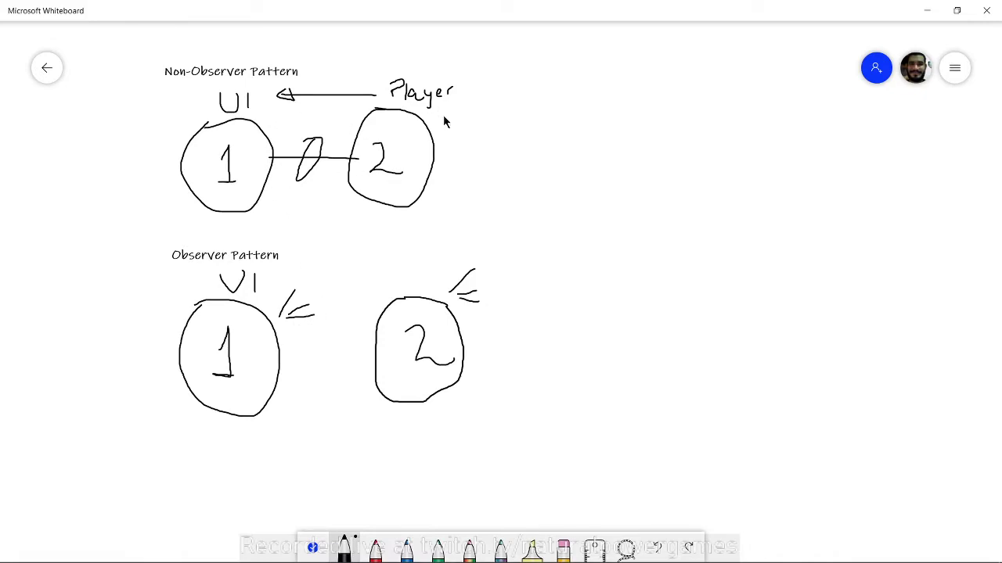
mouse_move(326, 322)
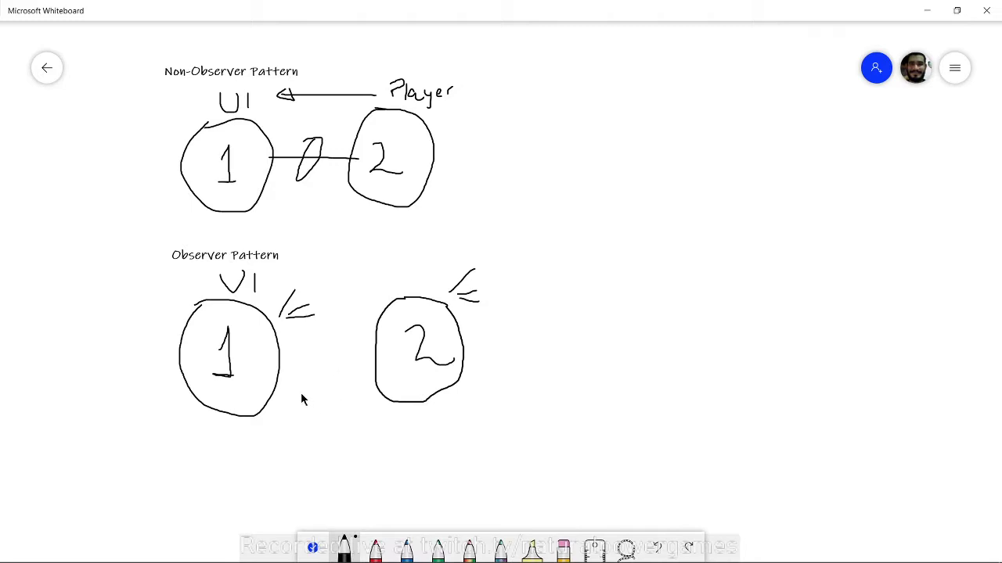
mouse_move(482, 290)
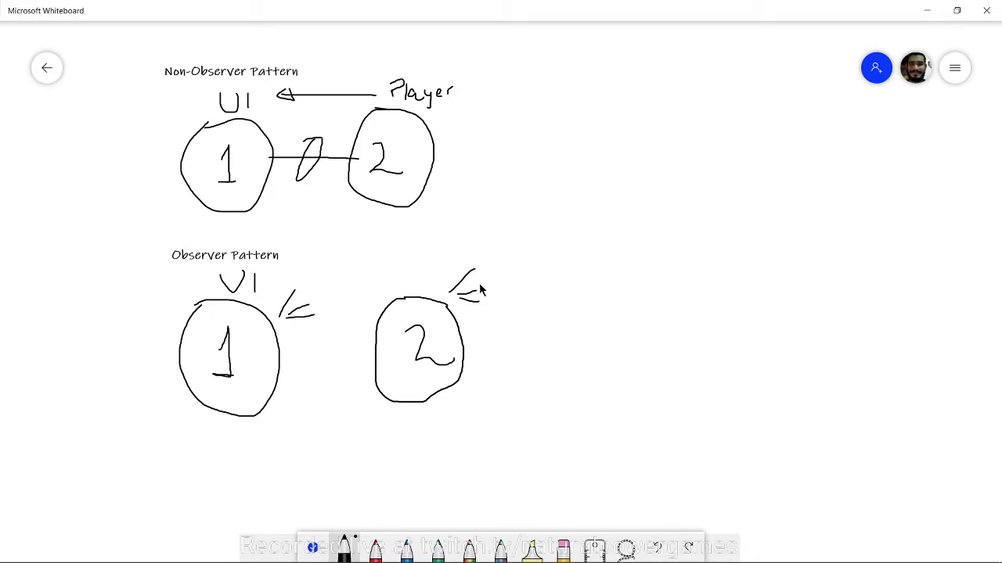
mouse_move(399, 285)
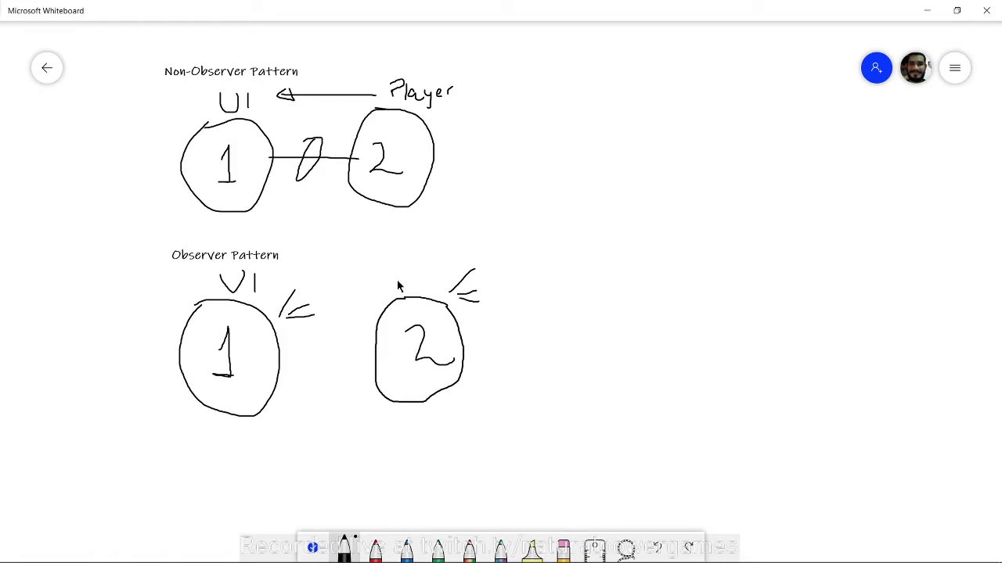
mouse_move(463, 322)
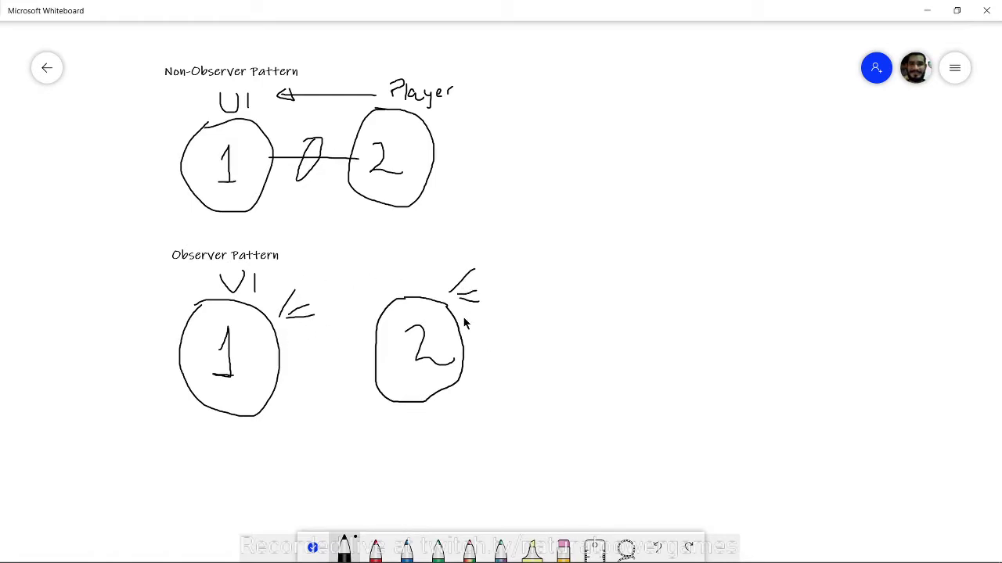
mouse_move(350, 264)
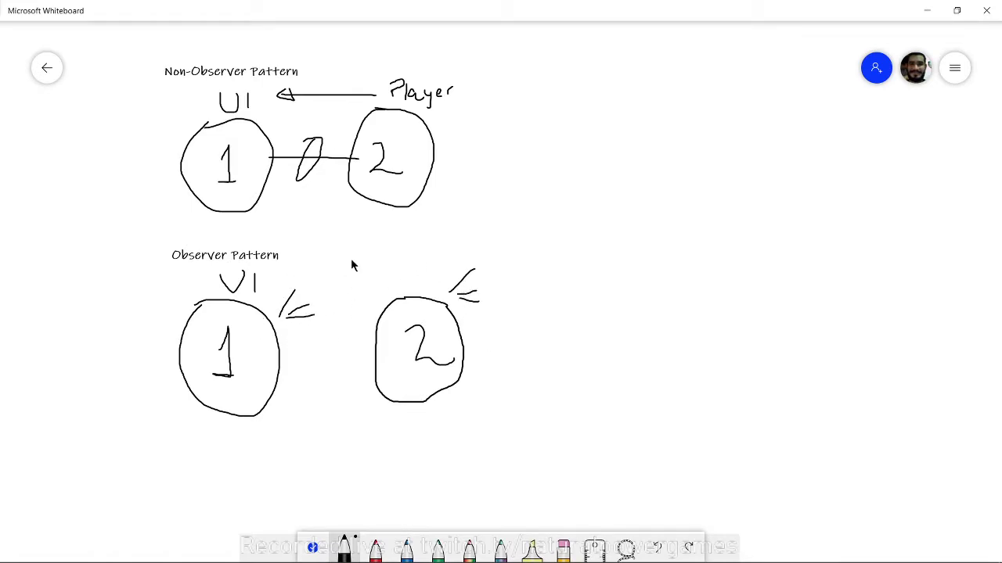
mouse_move(288, 288)
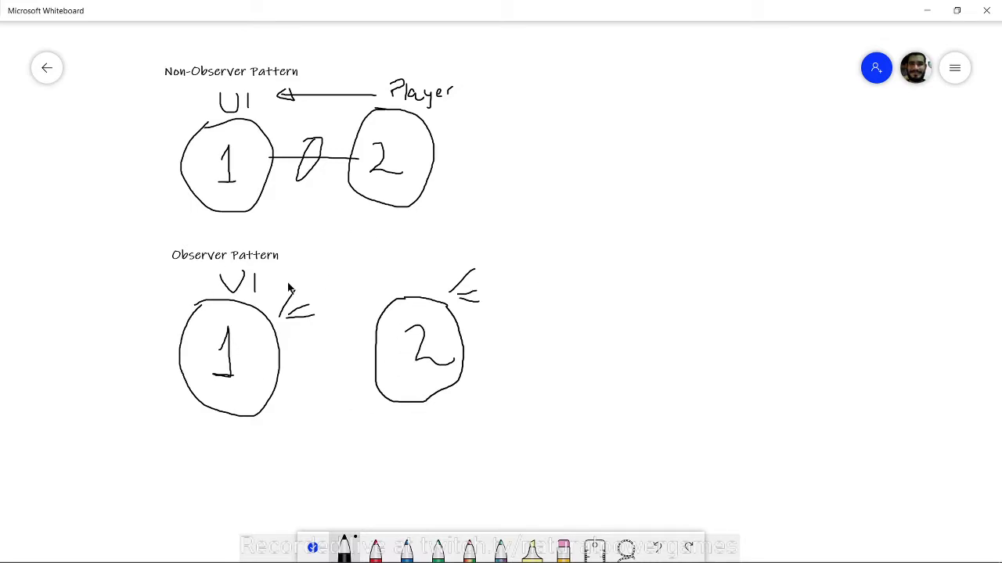
mouse_move(477, 324)
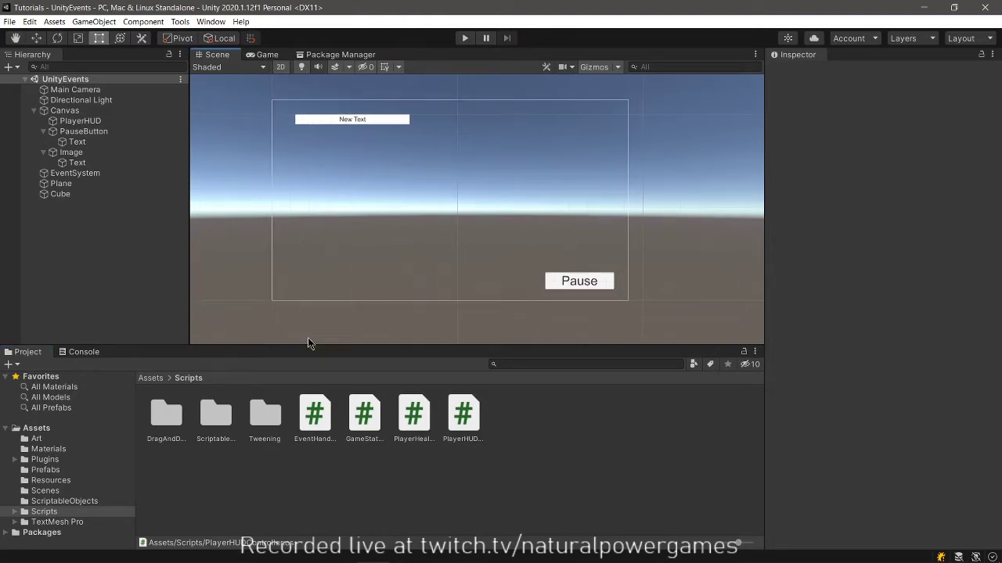
click(363, 413)
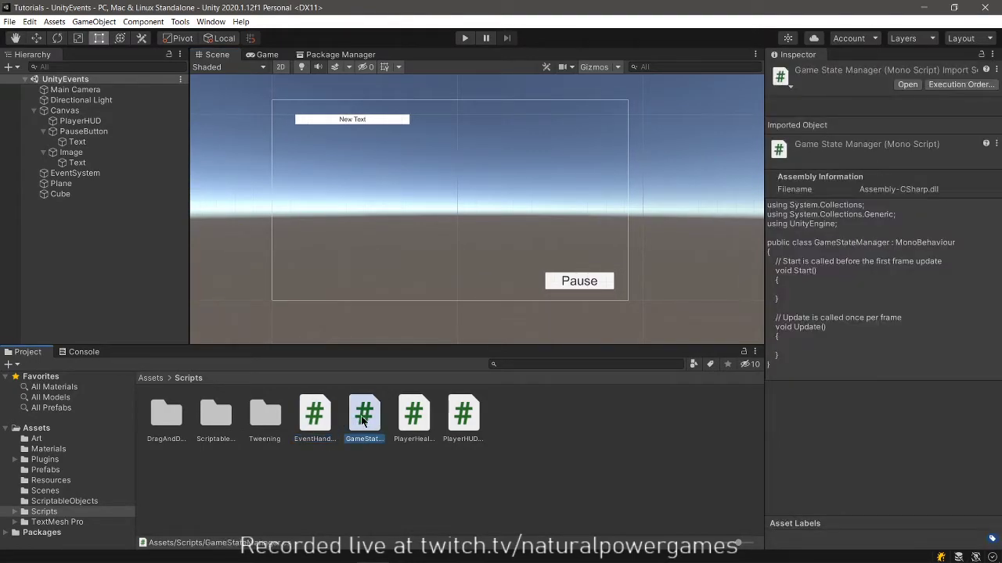
click(463, 413)
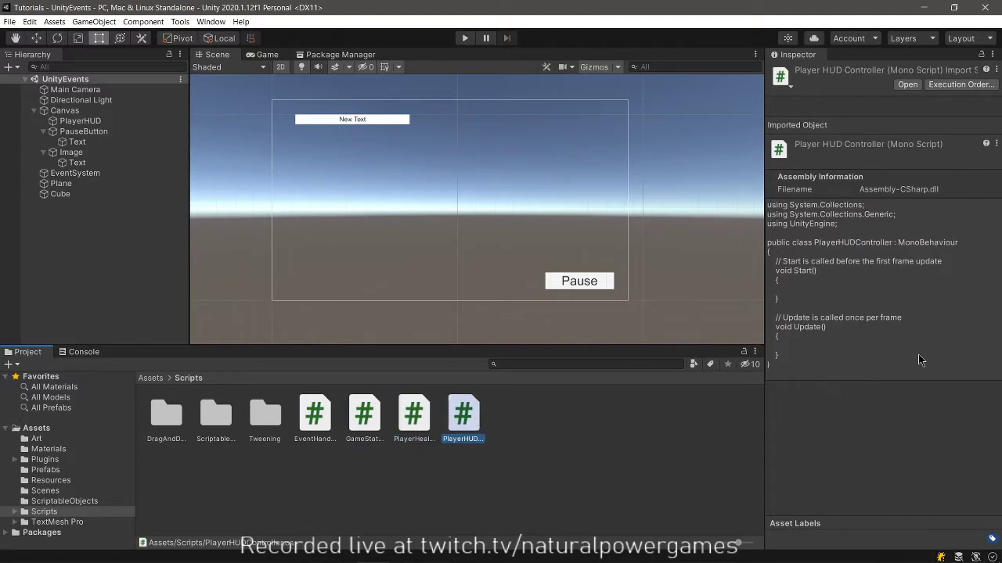
click(64, 109)
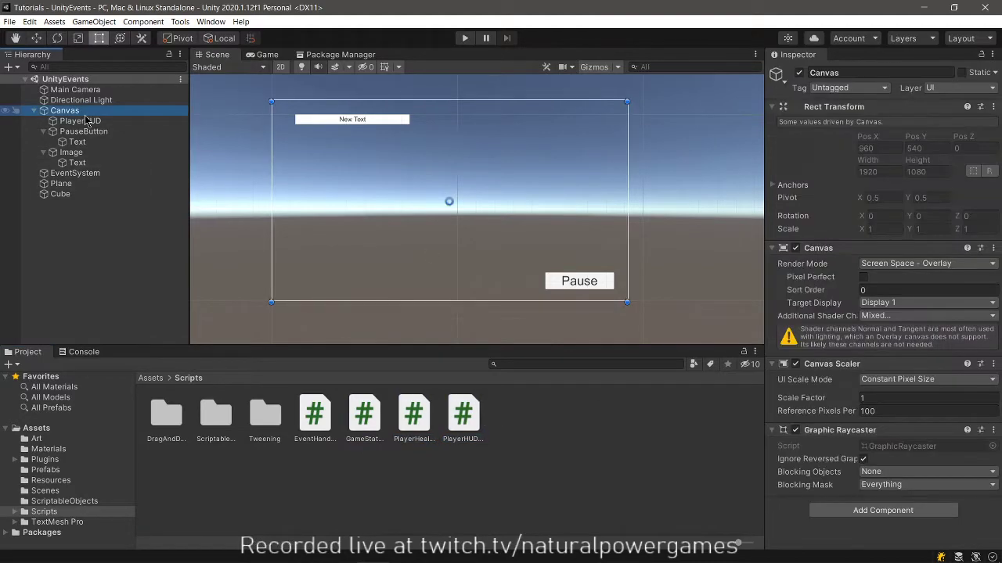
click(80, 120)
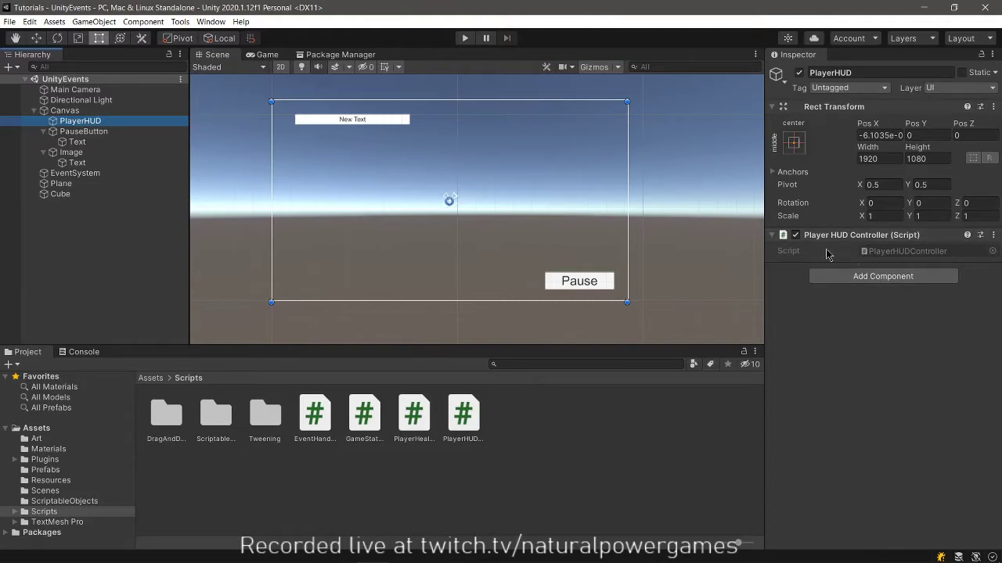
click(83, 132)
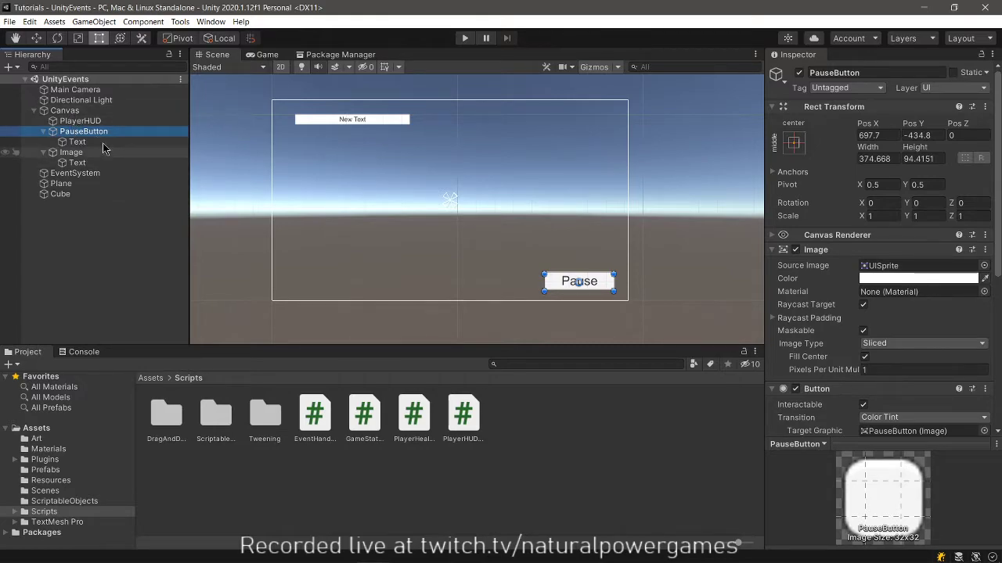
scroll(down, 3)
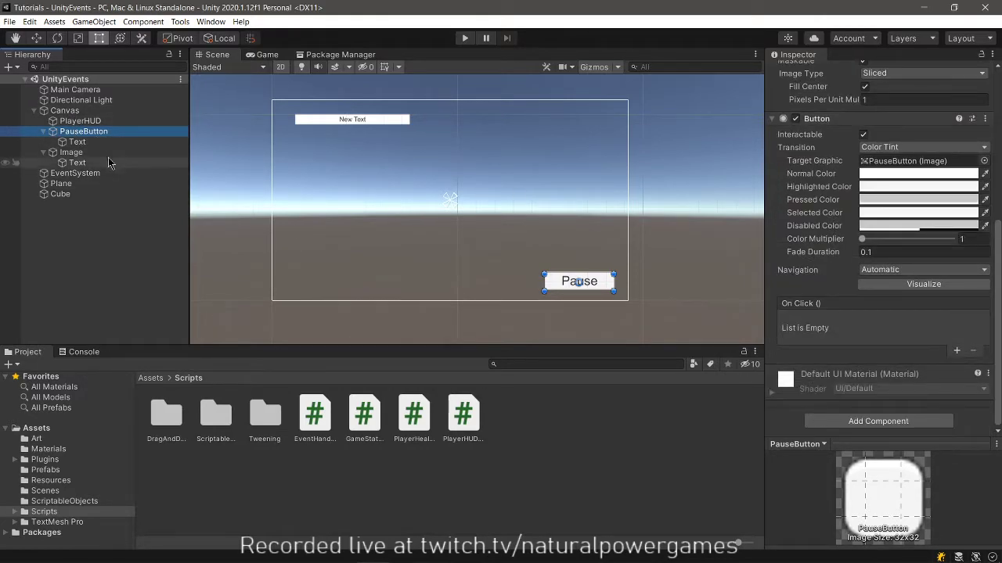
click(76, 140)
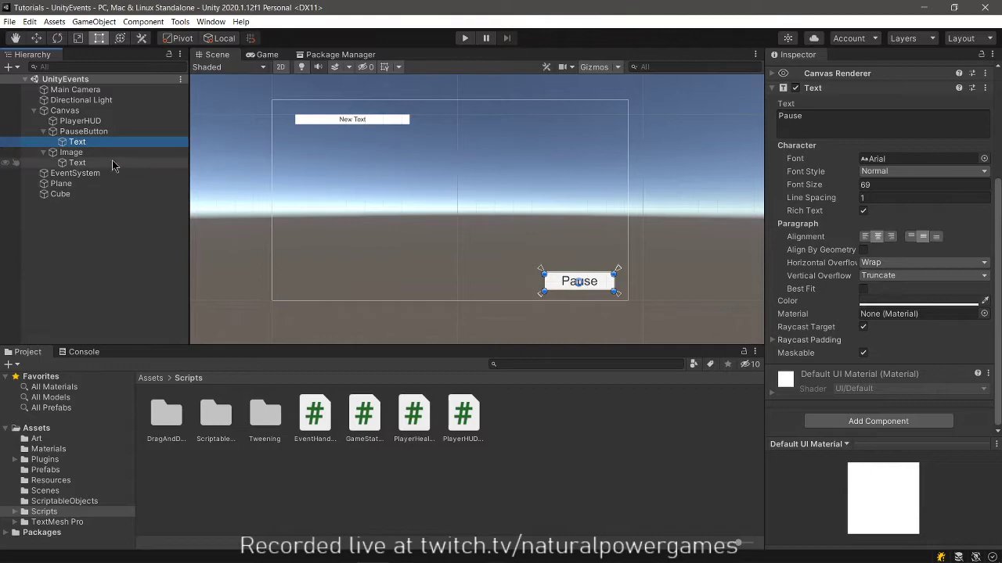
click(77, 163)
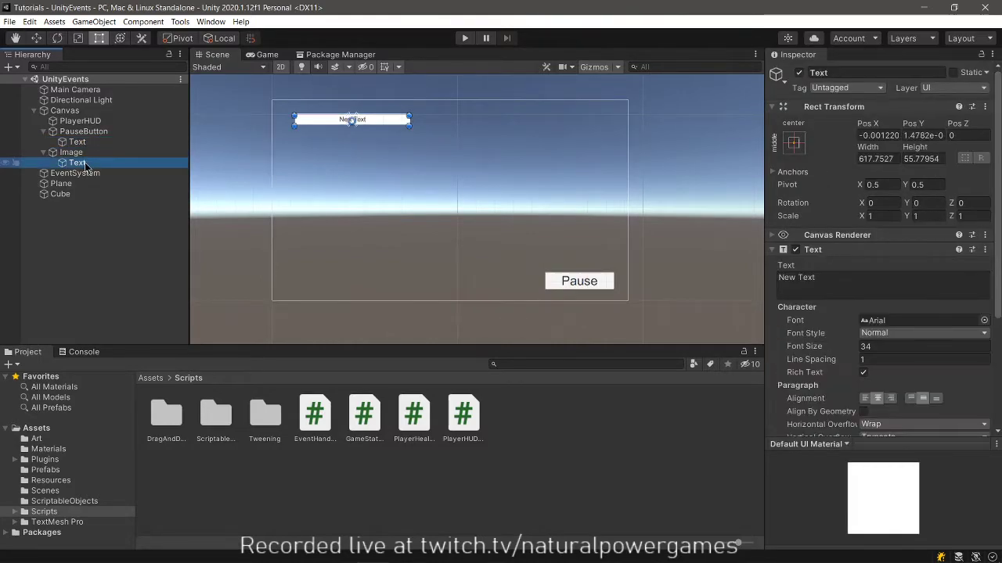
click(79, 162)
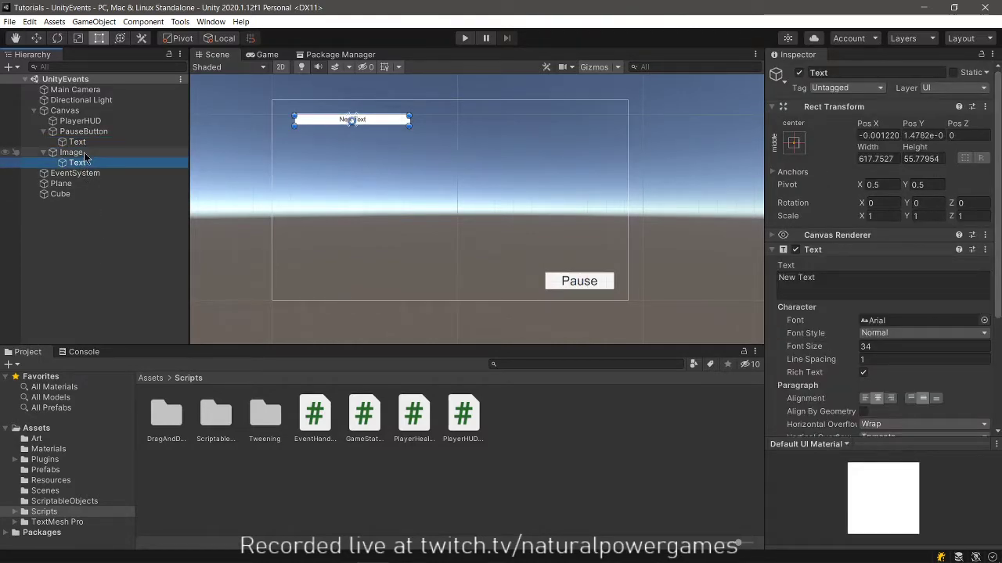
click(72, 152)
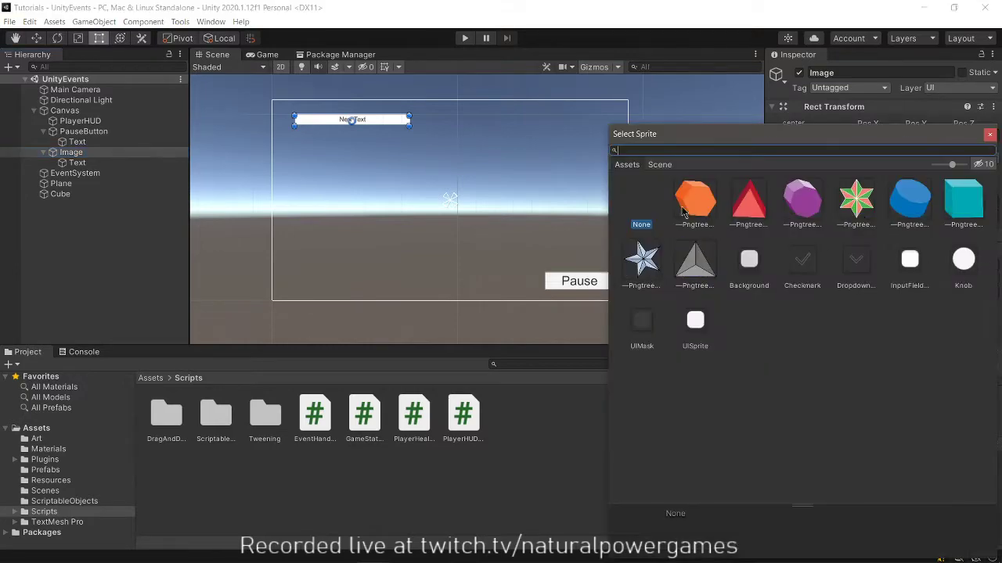
mouse_move(748, 272)
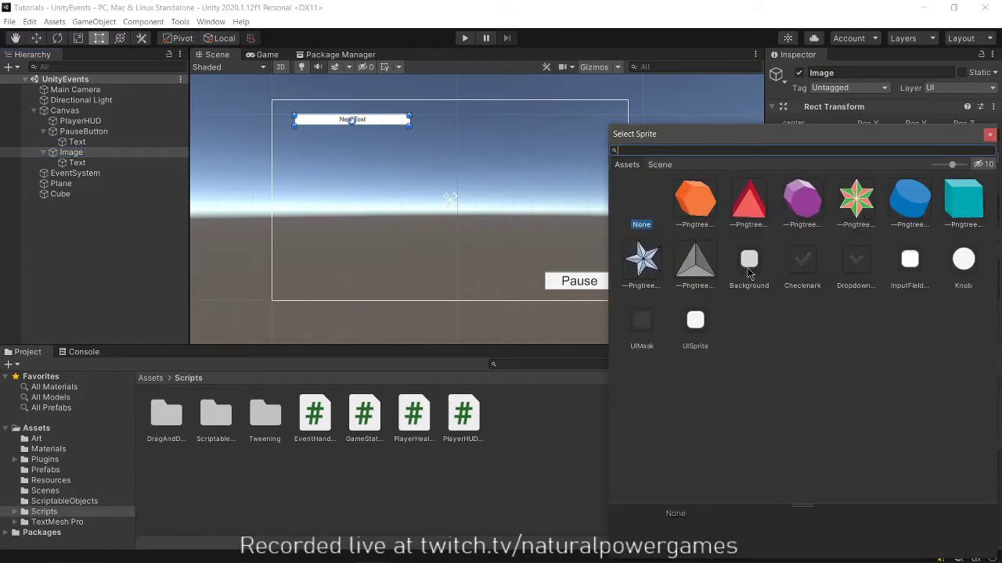
Give the Image the UISprite, Filled type with Horizontal fill from the Left, tinted red
click(909, 259)
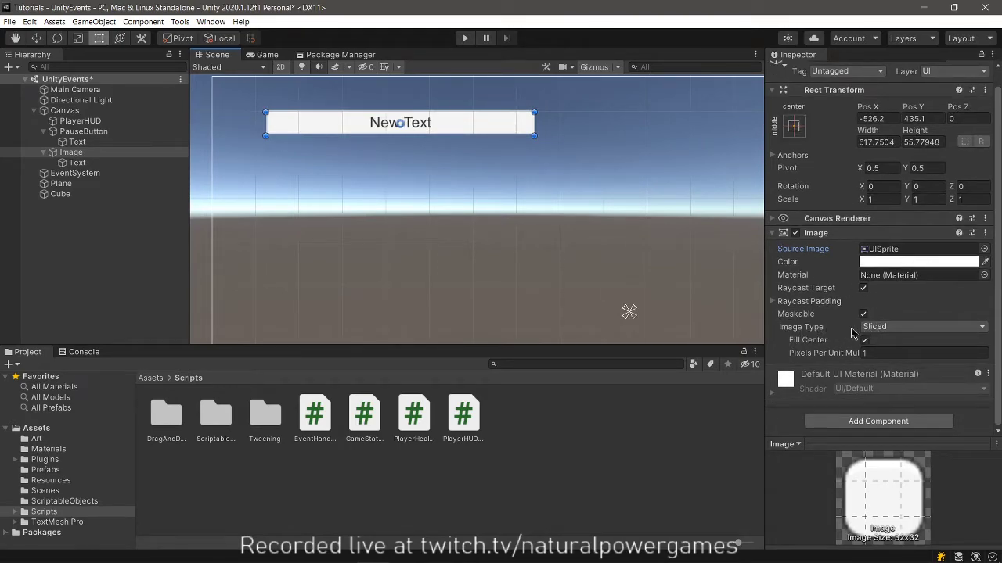
click(921, 327)
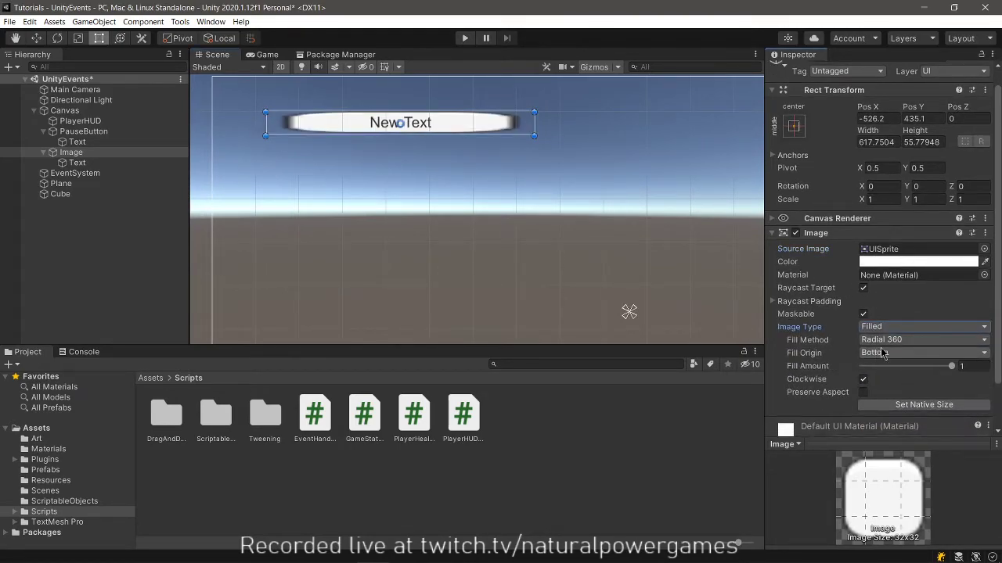
click(923, 339)
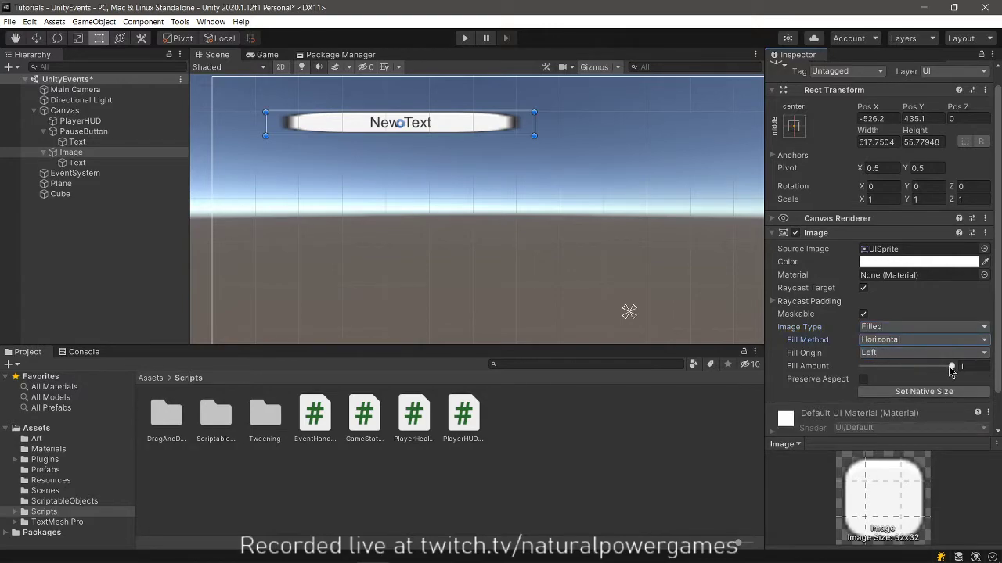
drag(951, 366, 939, 366)
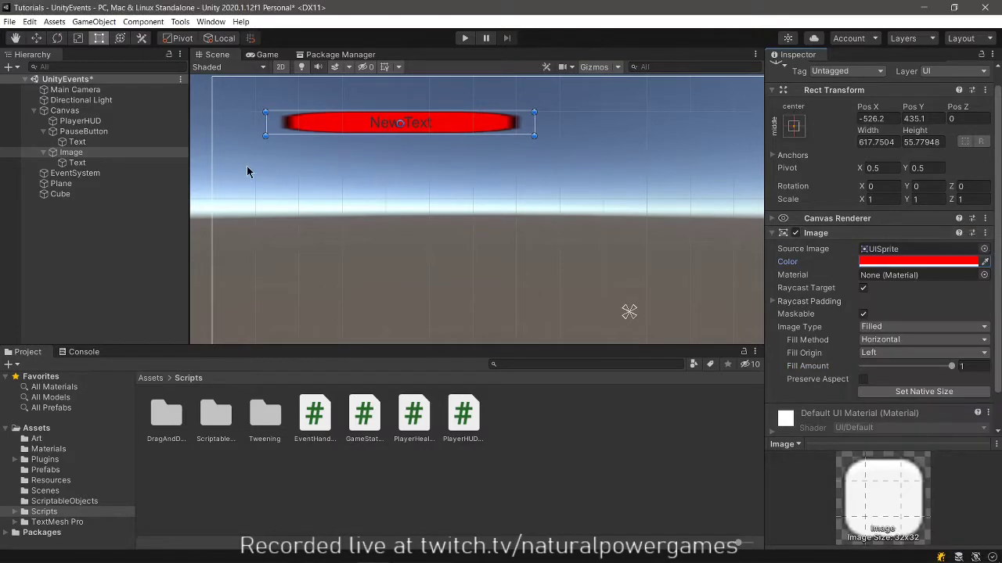
click(76, 163)
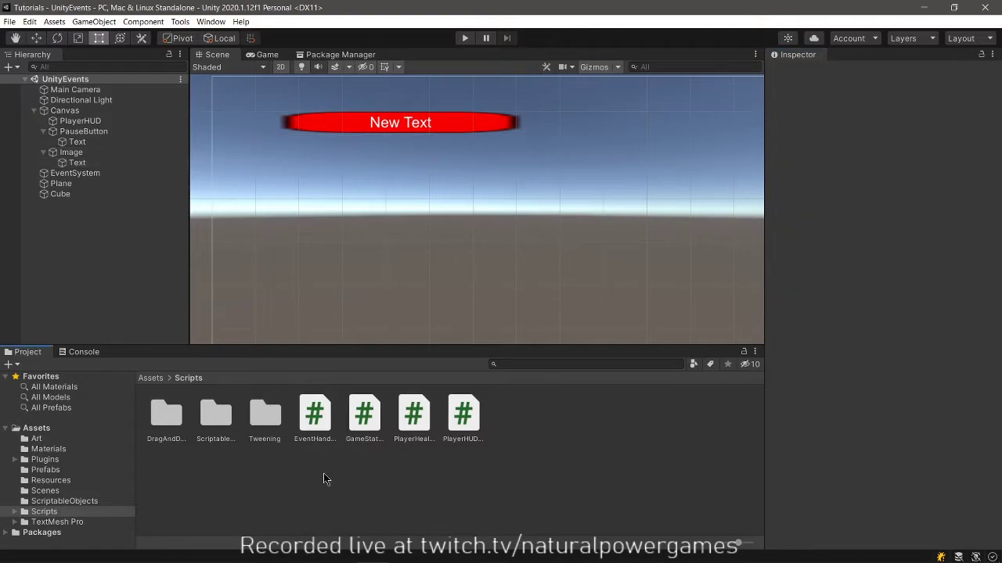
Open the EventHandler script from the Scripts folder in Visual Studio
double_click(313, 413)
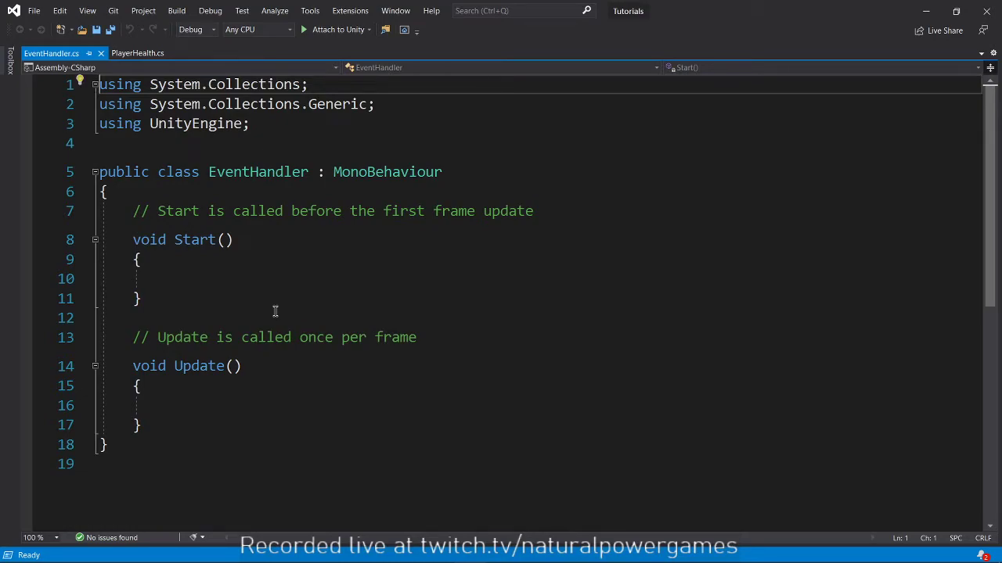
mouse_move(373, 388)
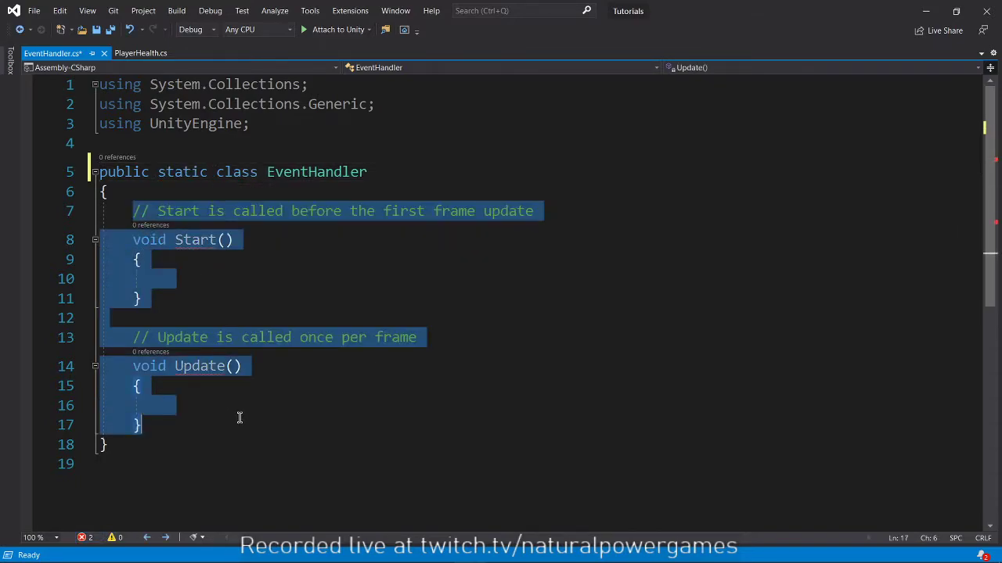
Replace the defaults with 'using UnityEngine.Events' and a public static UnityEvent<int> PlayerHealthChanged
key(Delete)
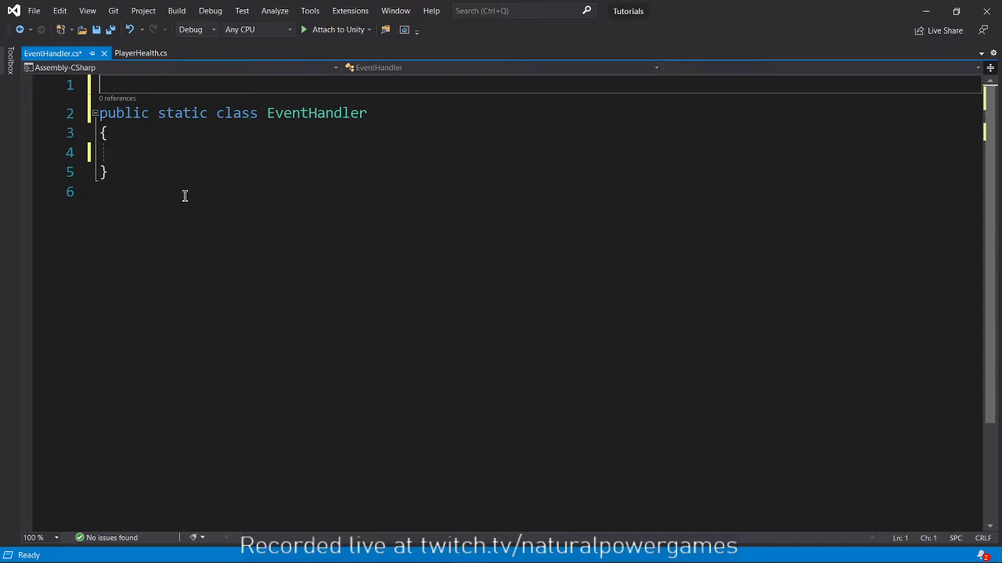
text(using unityEngine.Events;)
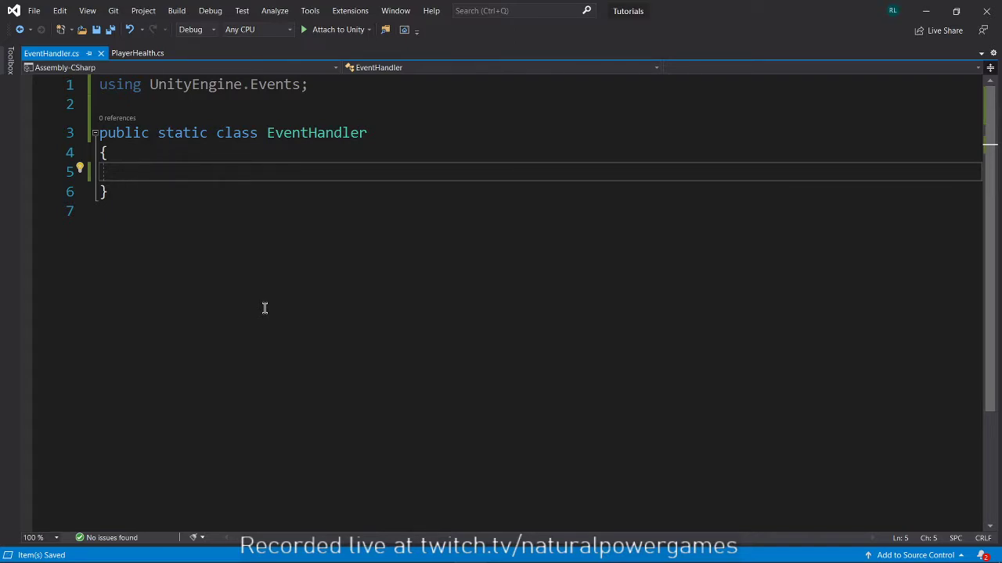
text(public static)
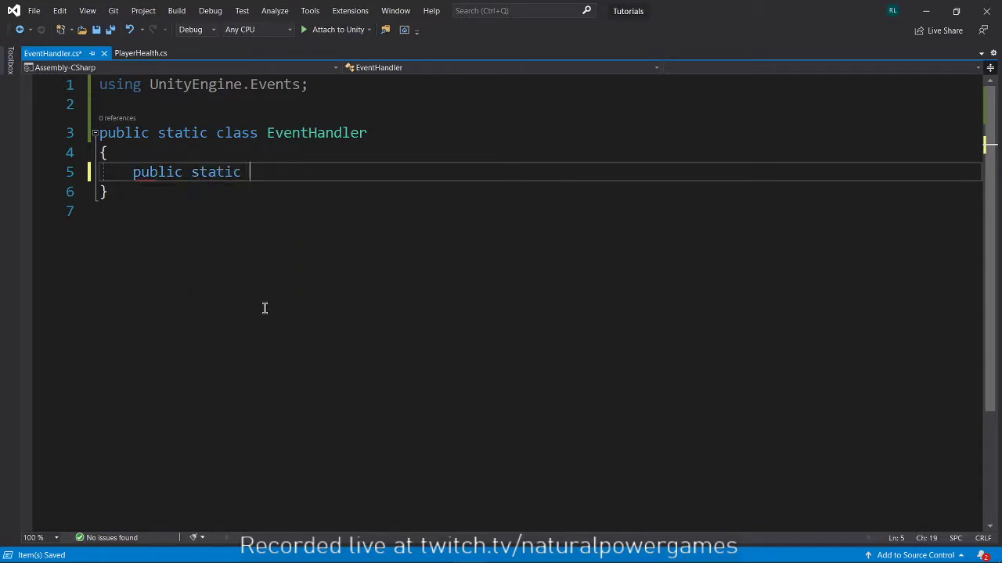
text(UnityEvent)
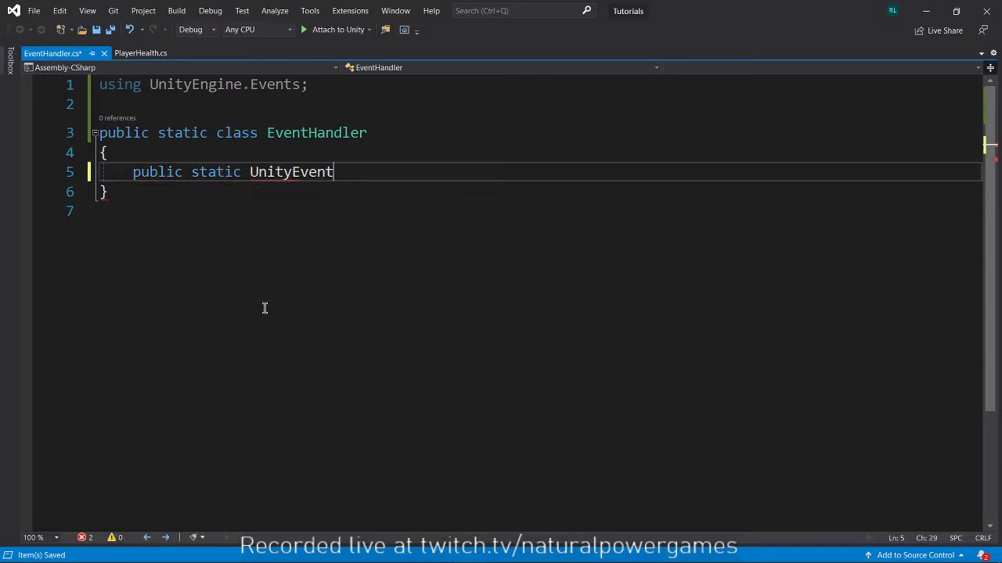
text(<int>)
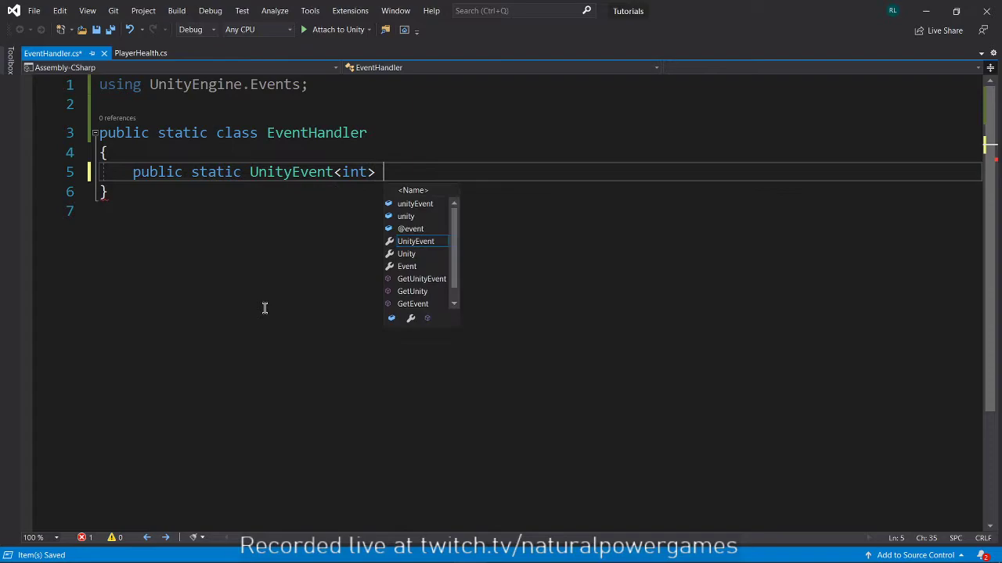
text(PlayerHealth)
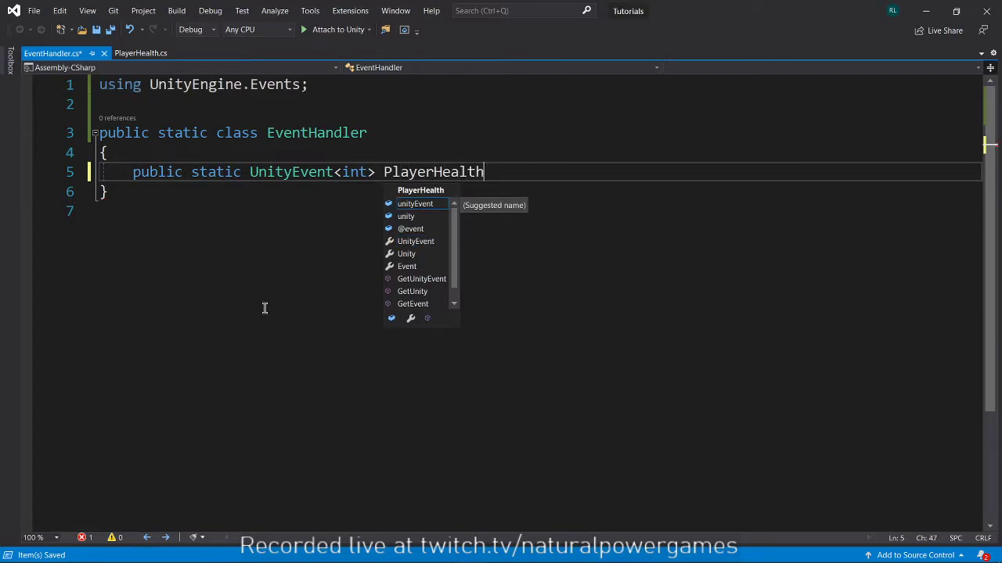
text(Changed)
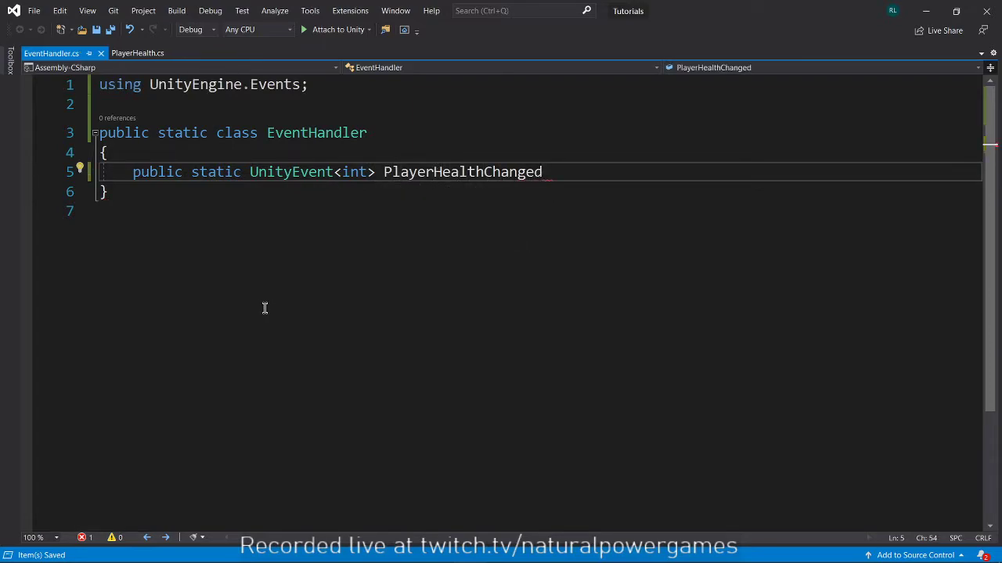
text(;)
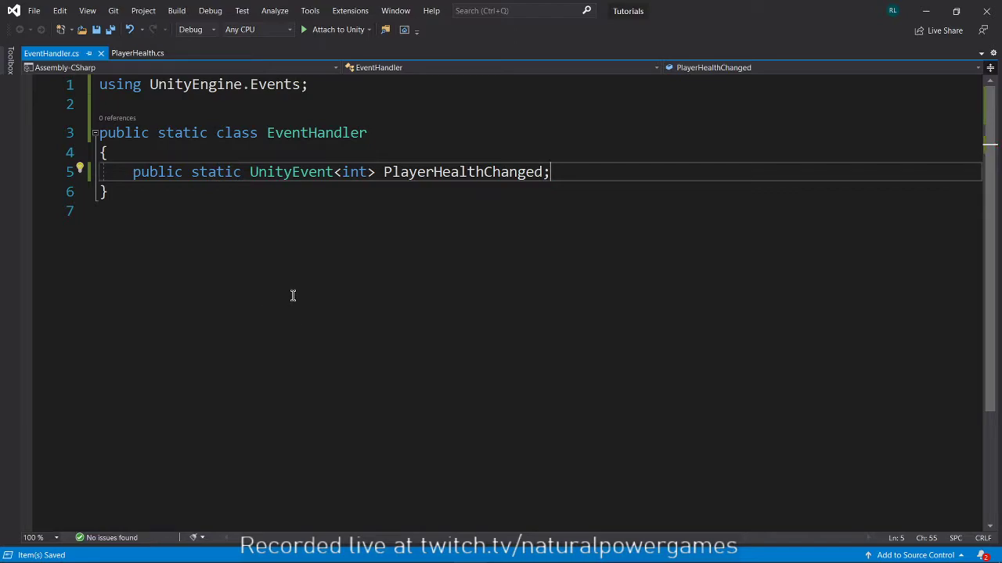
mouse_move(461, 214)
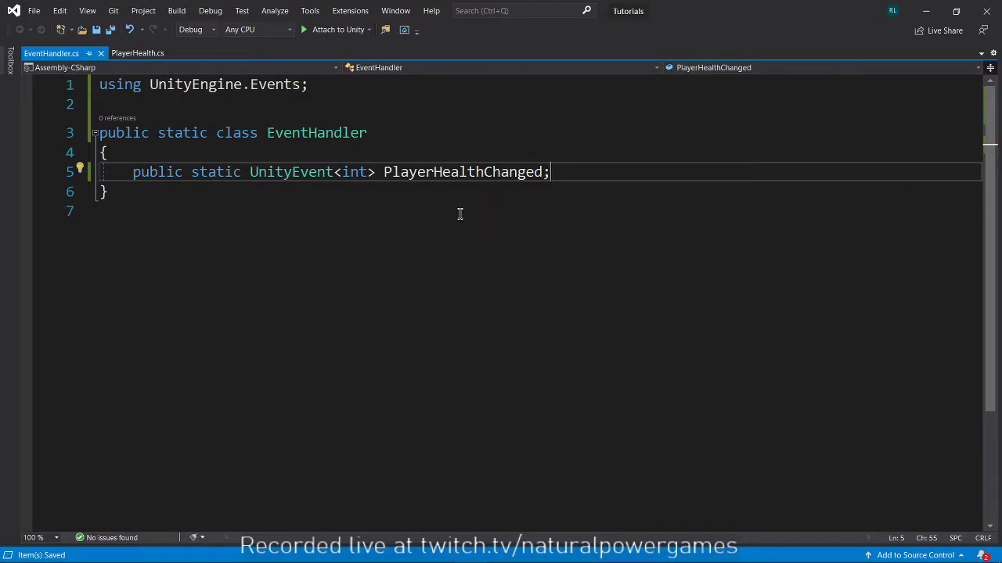
Widen the event to UnityEvent<int, int> and initialise it with new UnityEvent<int, int>()
double_click(462, 171)
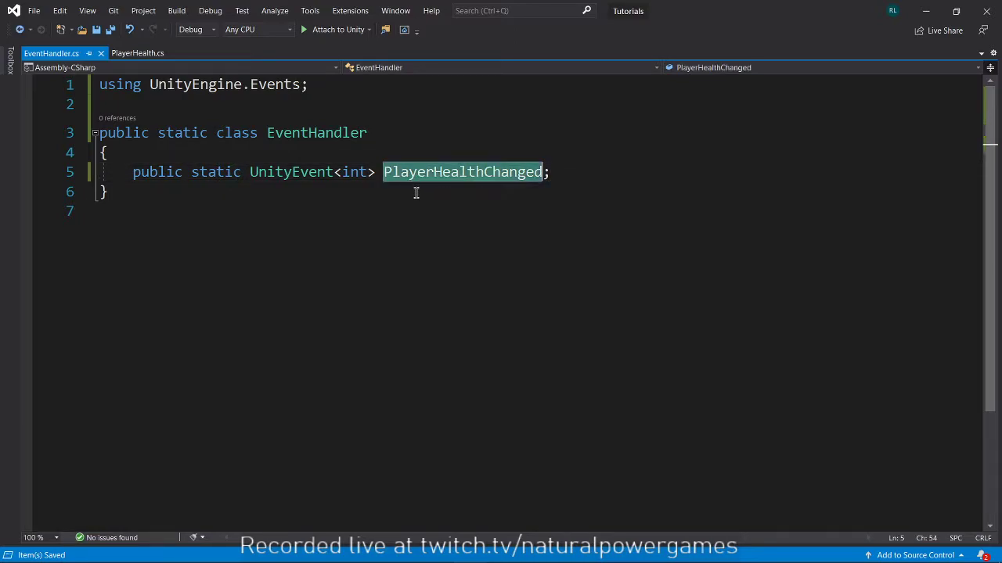
click(101, 191)
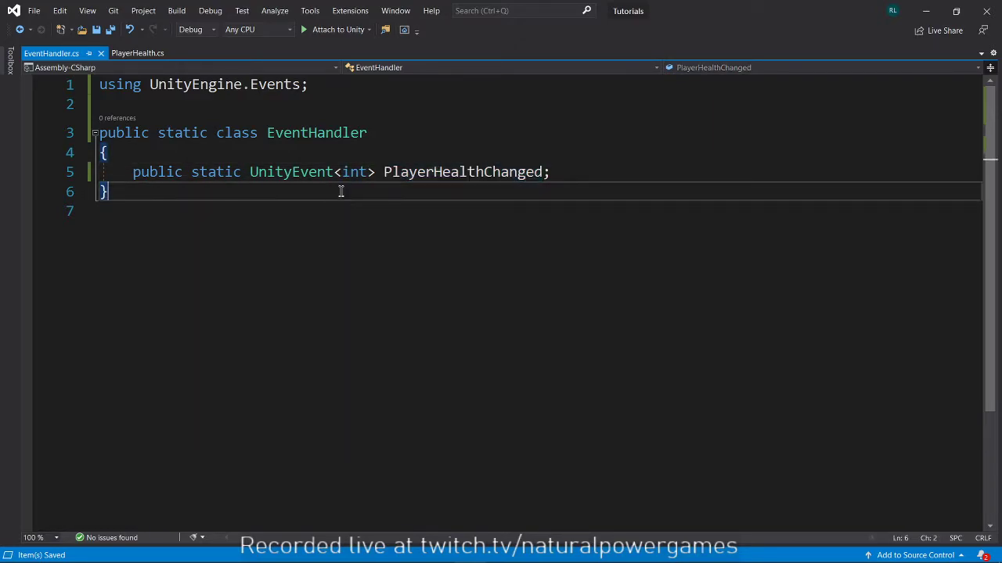
text(, int)
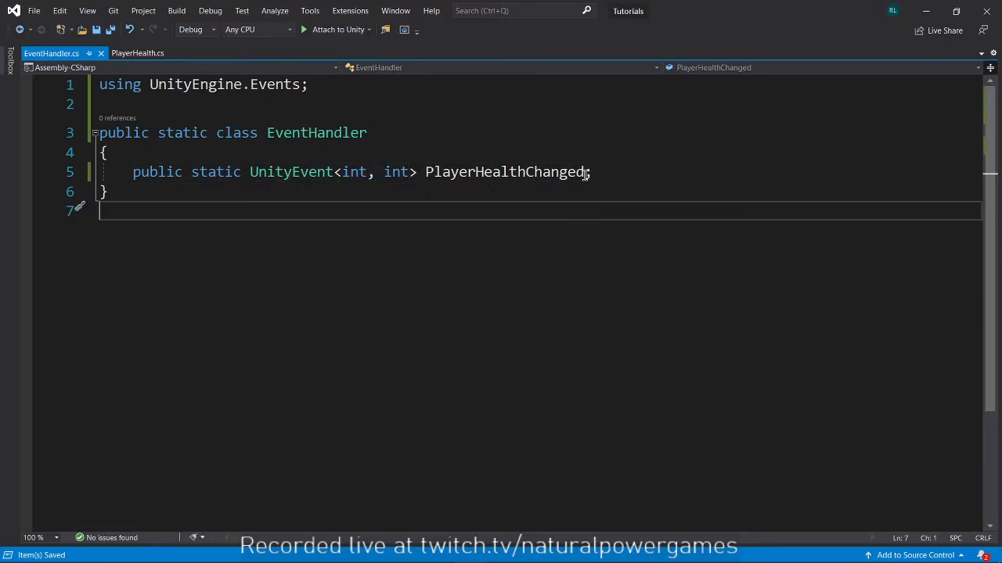
text(= n)
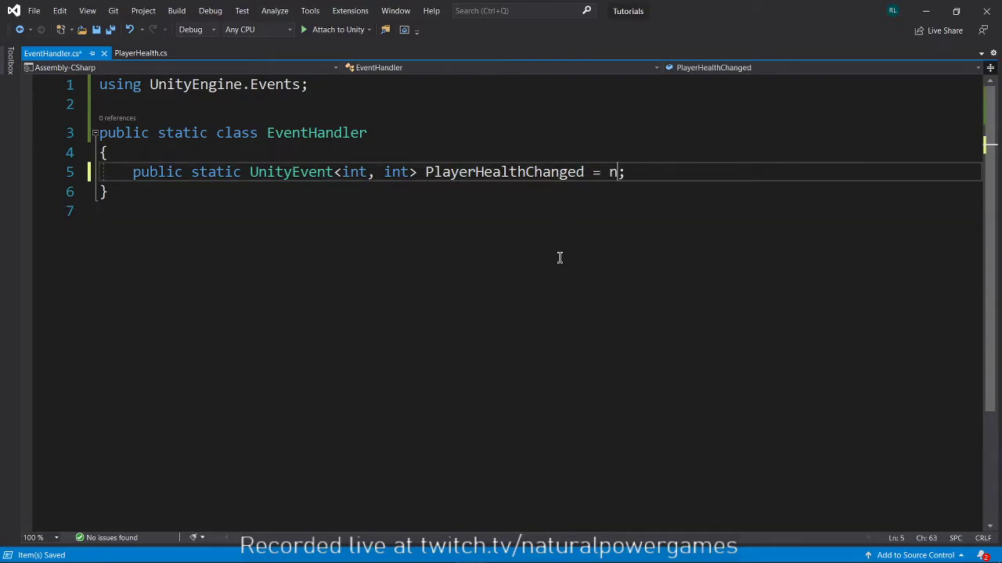
text(ew UnityEvent<int, int>())
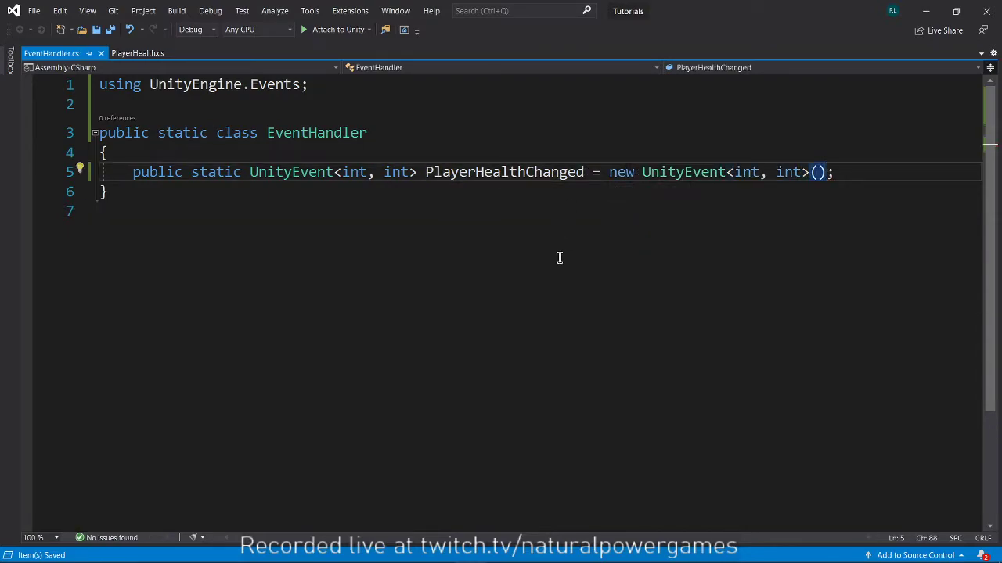
mouse_move(788, 191)
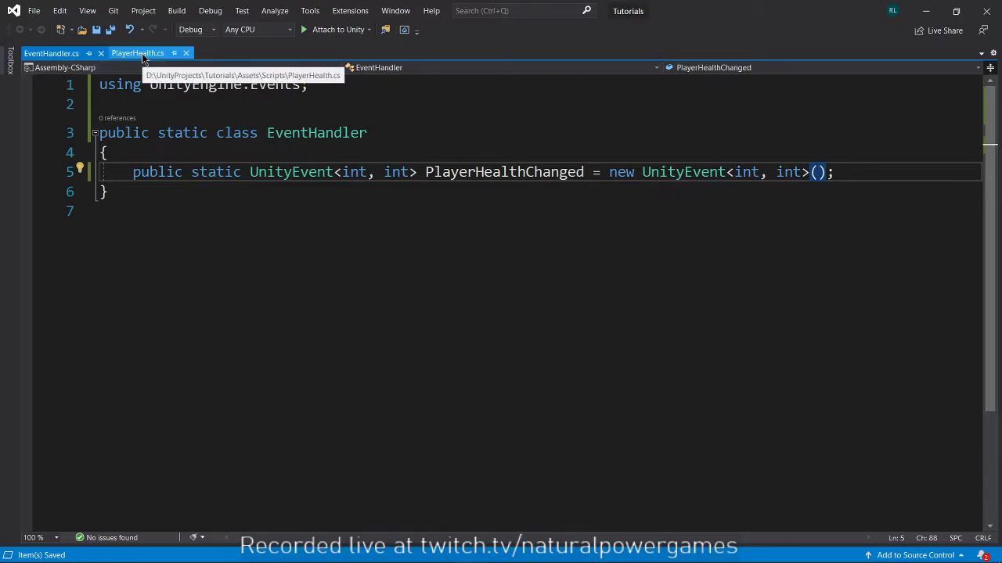
Let Unity recompile EventHandler, then open the PlayerHealth script for editing
click(138, 53)
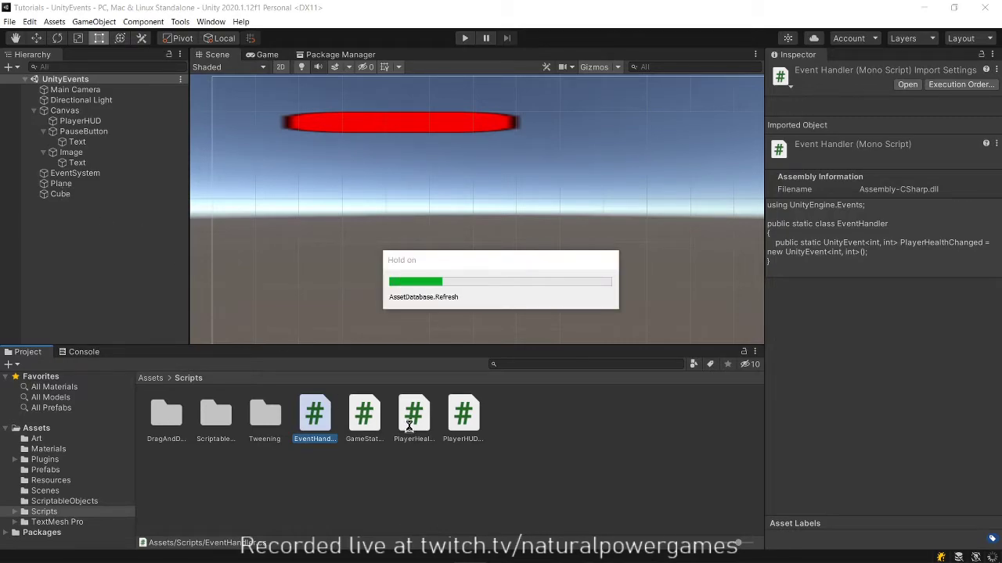
click(60, 194)
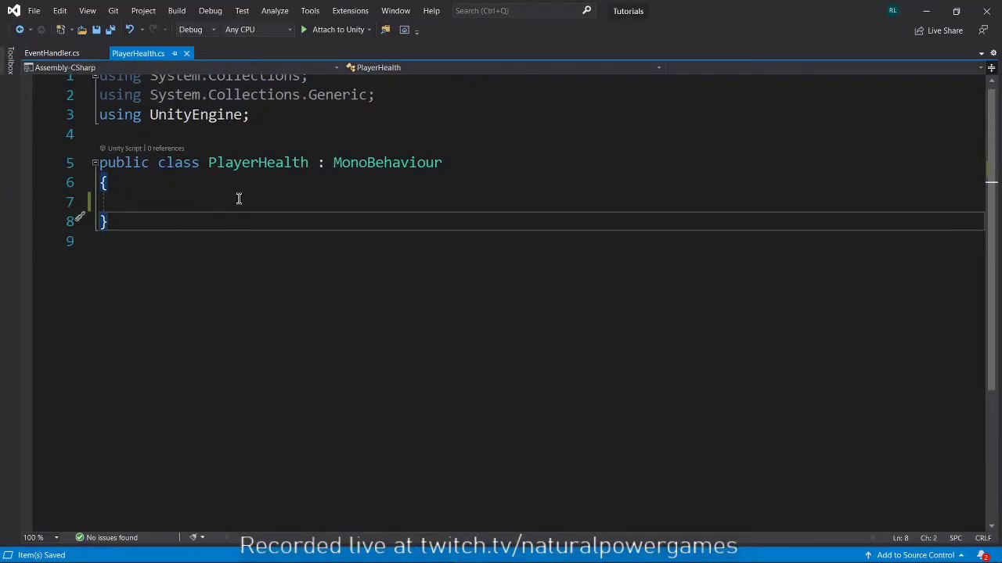
Declare 'public int currentHealth, maxHealth;' in PlayerHealth and bring up EventHandler.cs
text(oid OnMouseDown()
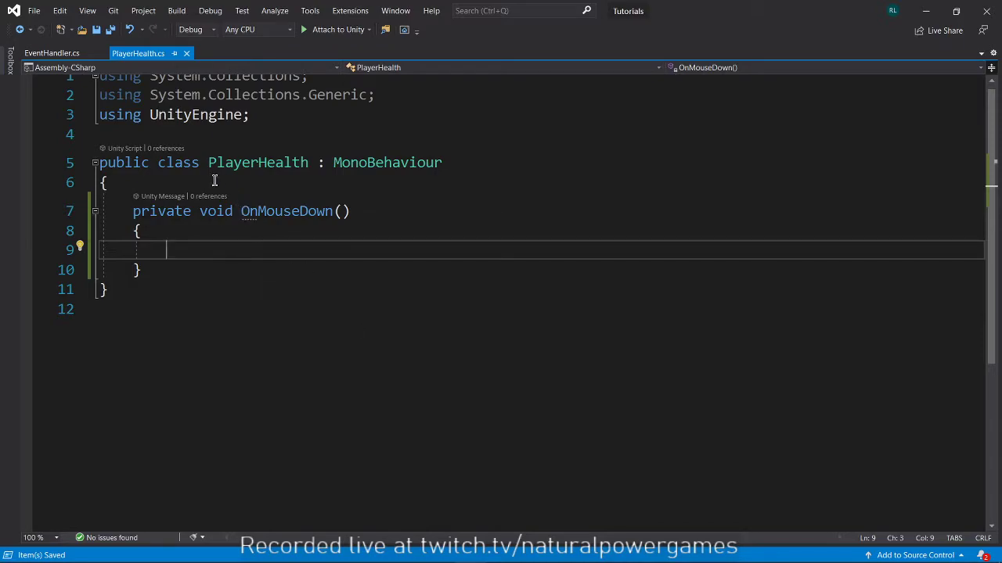
text(p)
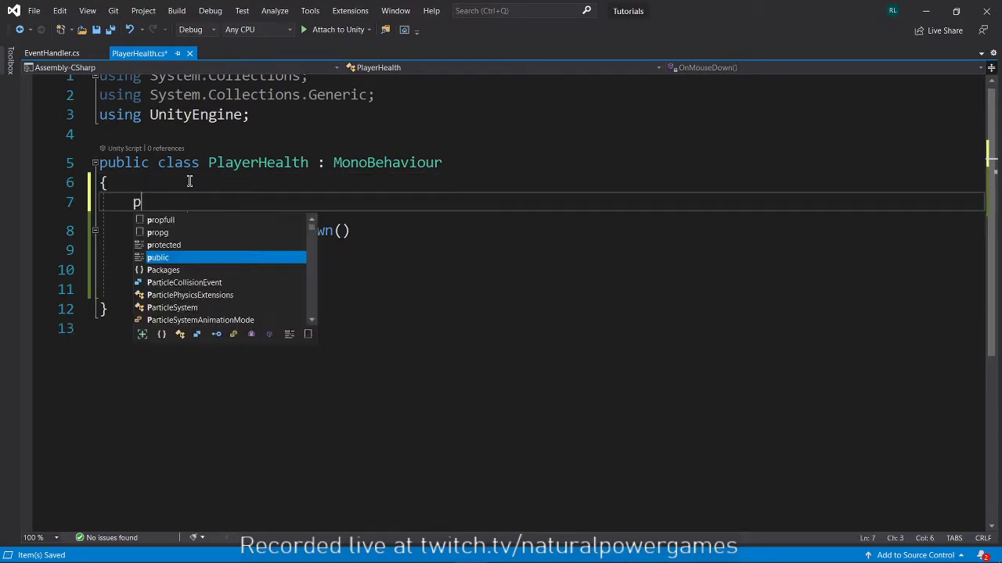
text(ublic int)
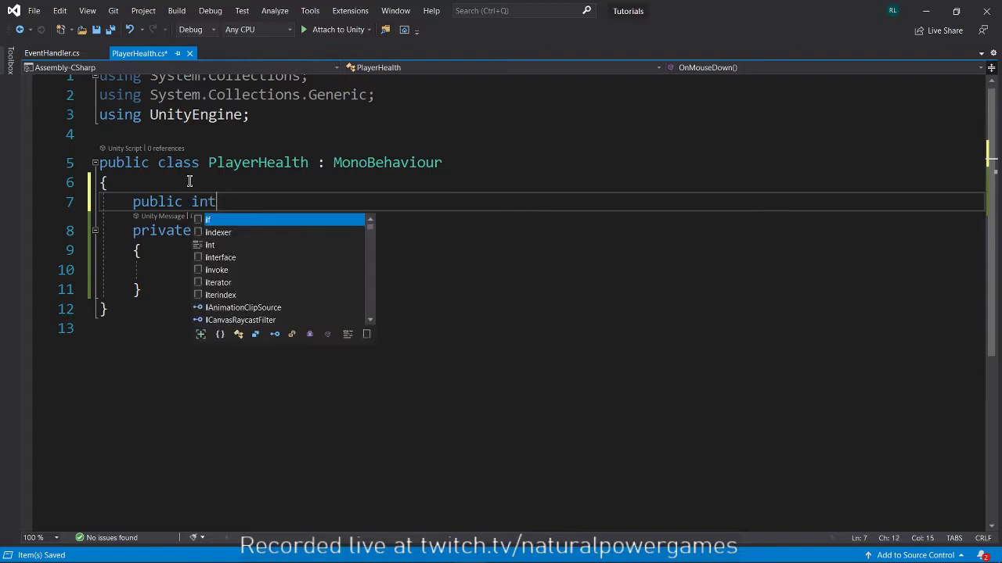
text(current)
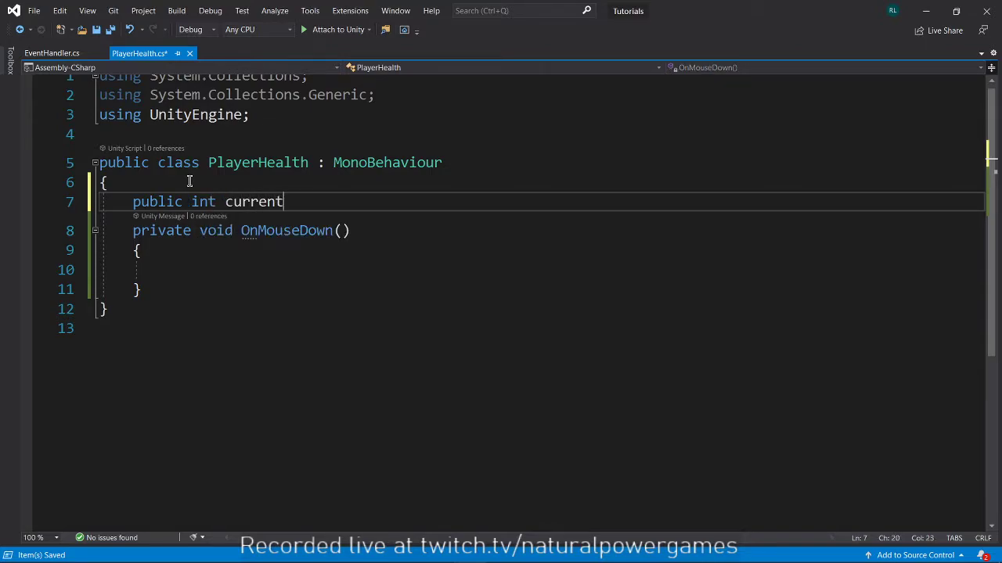
text(Health,)
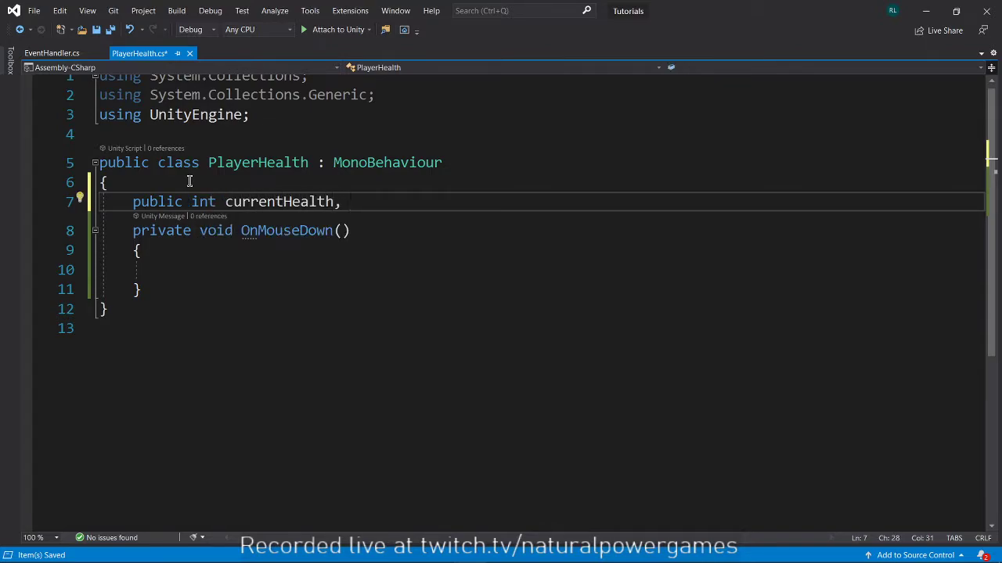
text(maxHealth;)
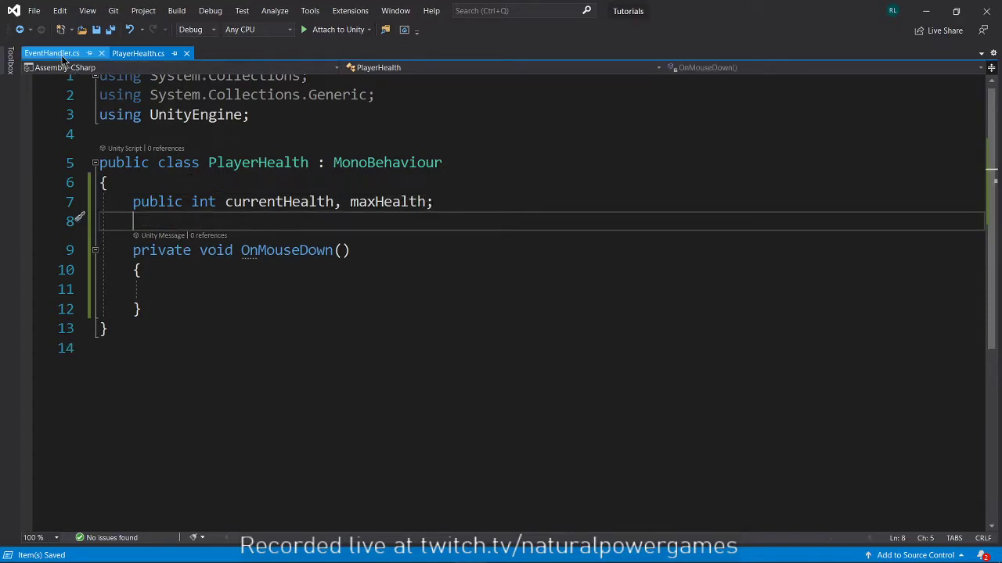
click(138, 53)
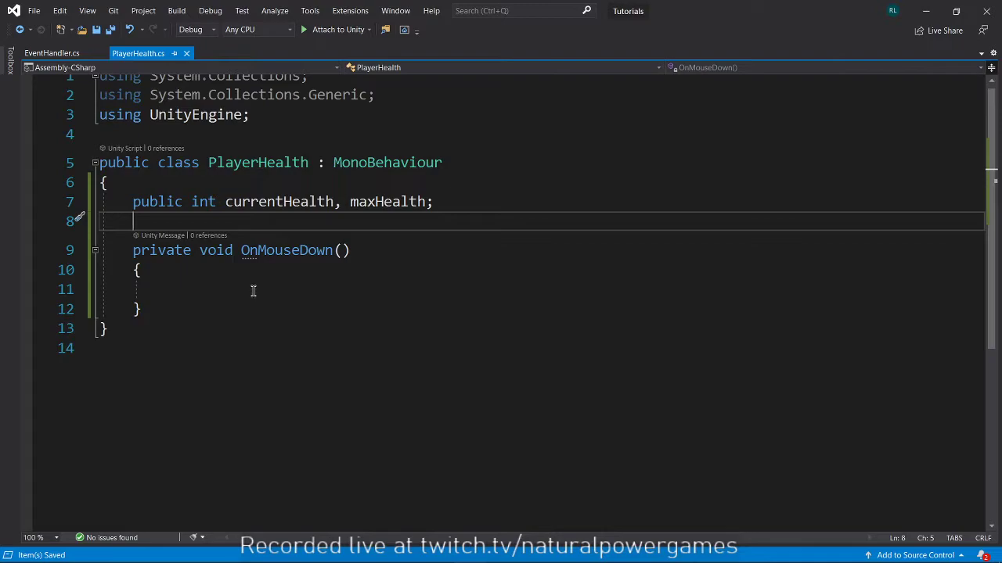
click(52, 53)
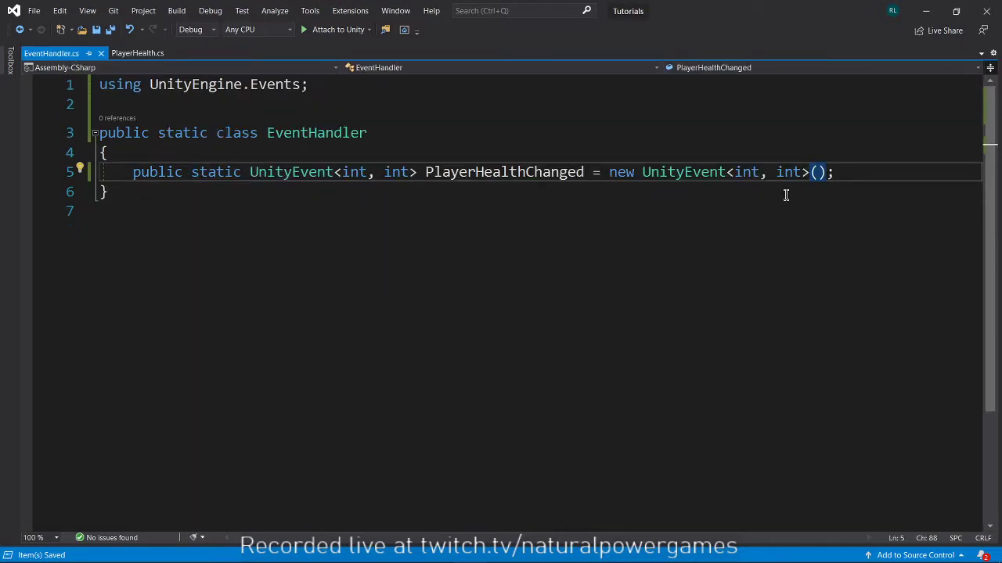
In OnMouseDown invoke EventHandler.PlayerHealthChanged?.Invoke(currentHealth, maxHealth)
click(138, 53)
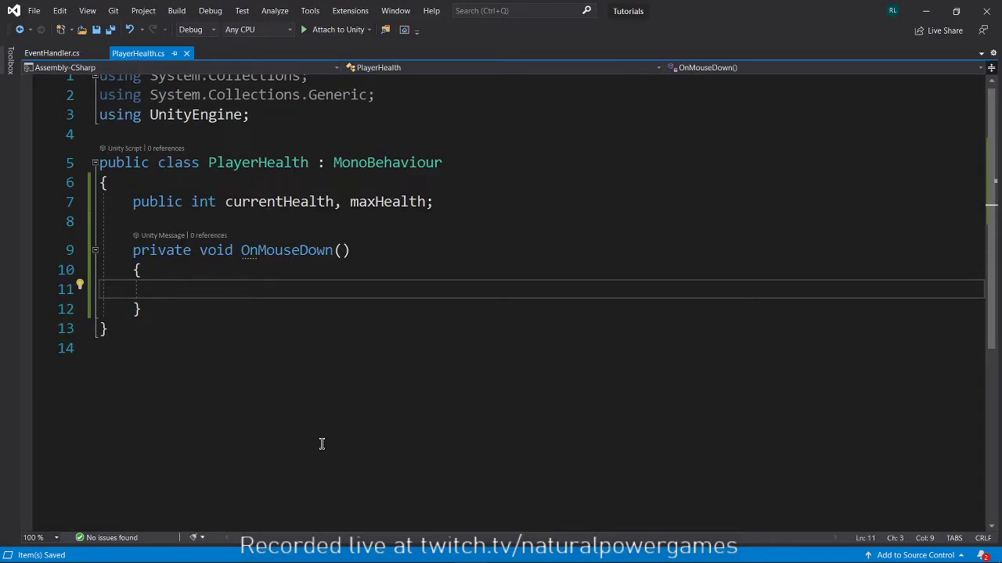
text(playerha)
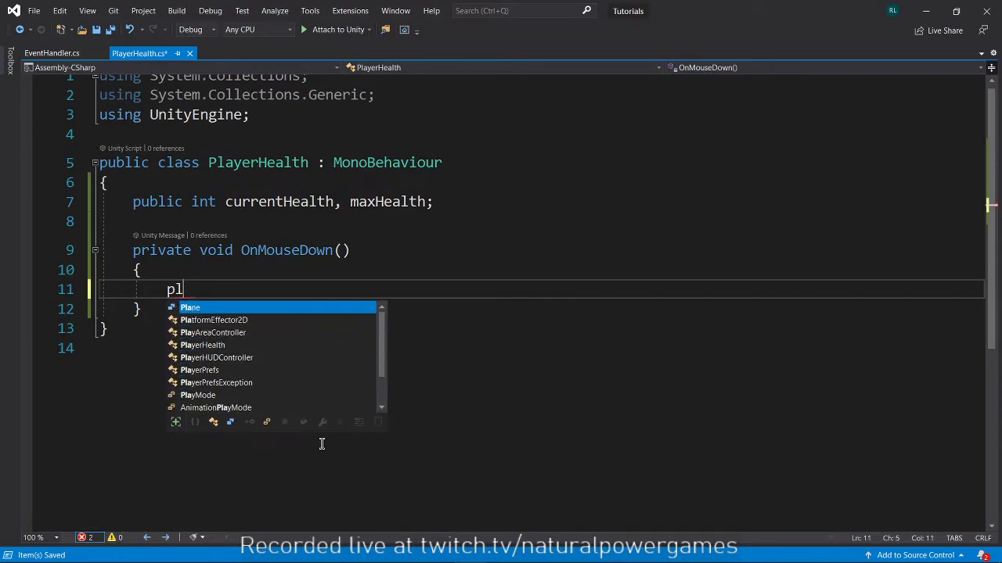
text(EventHandler)
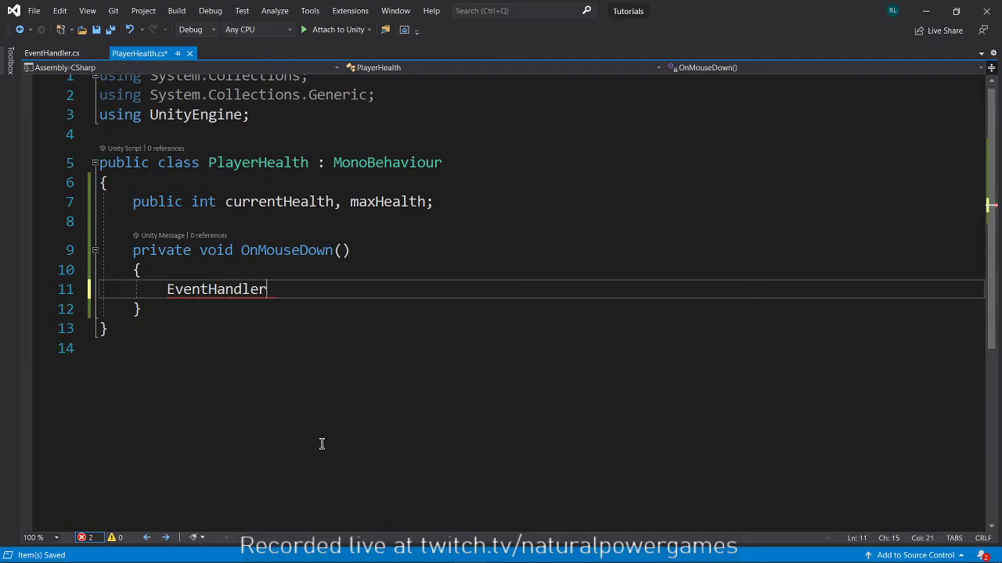
text(.)
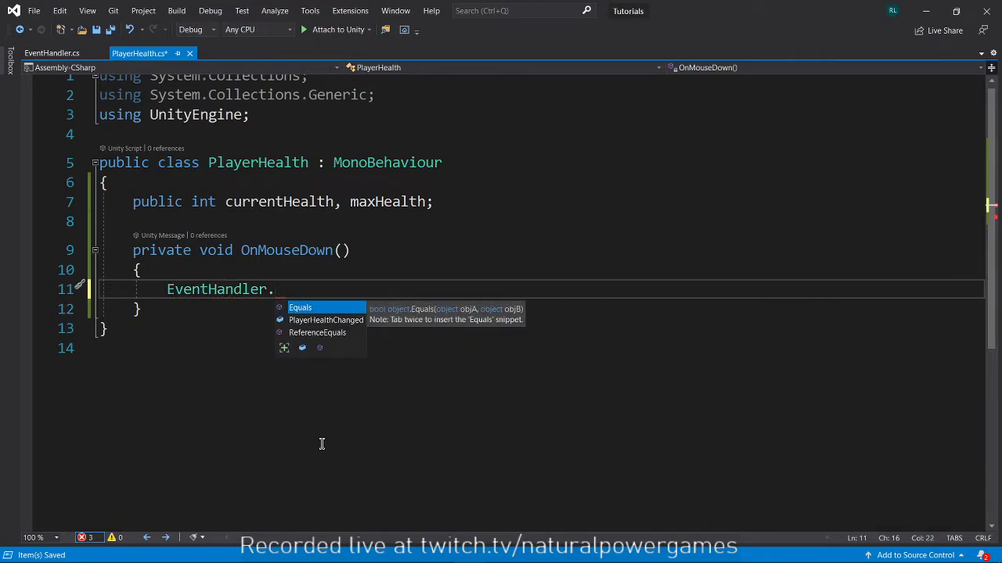
text(PlayerHealthChanged?)
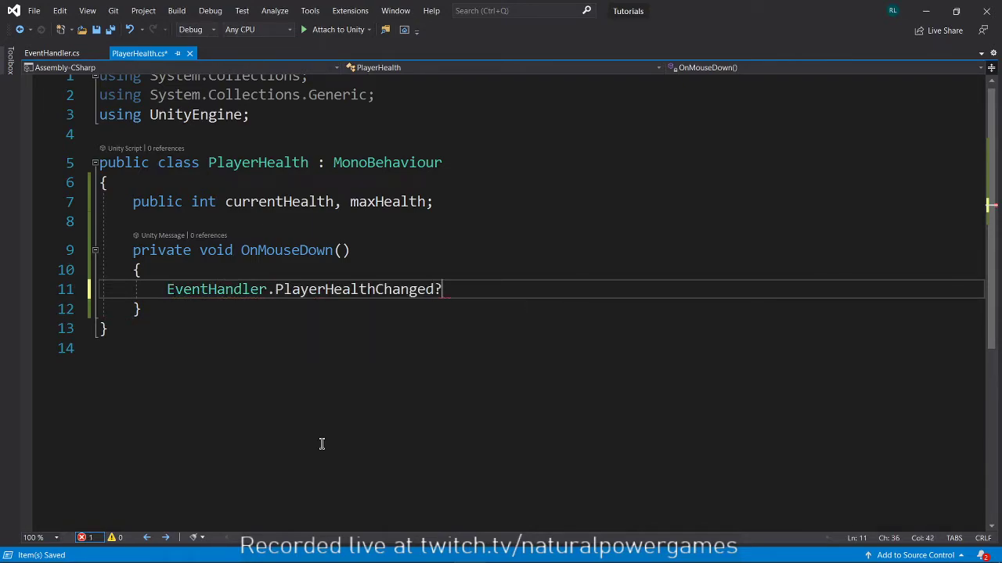
text(.inv)
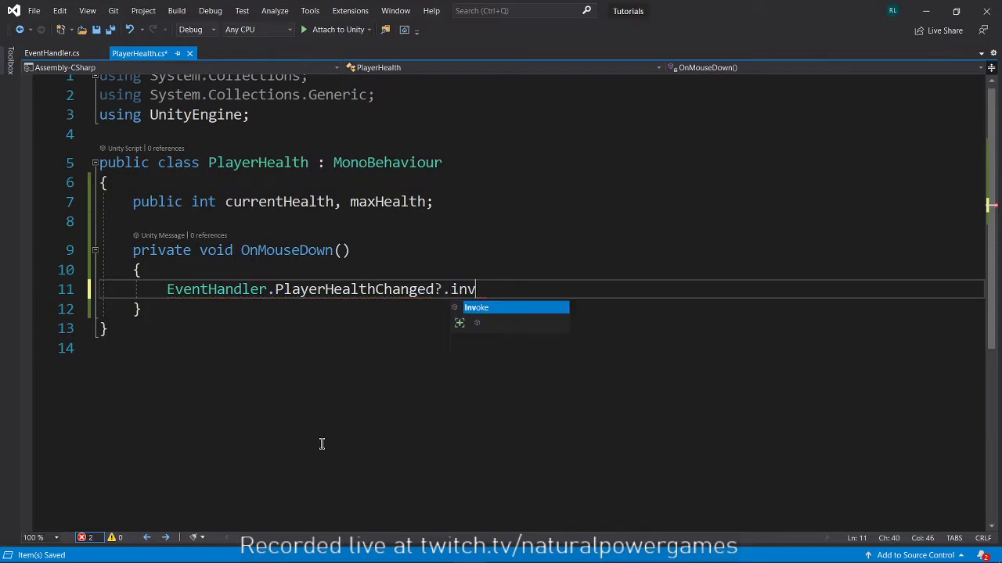
text(oke())
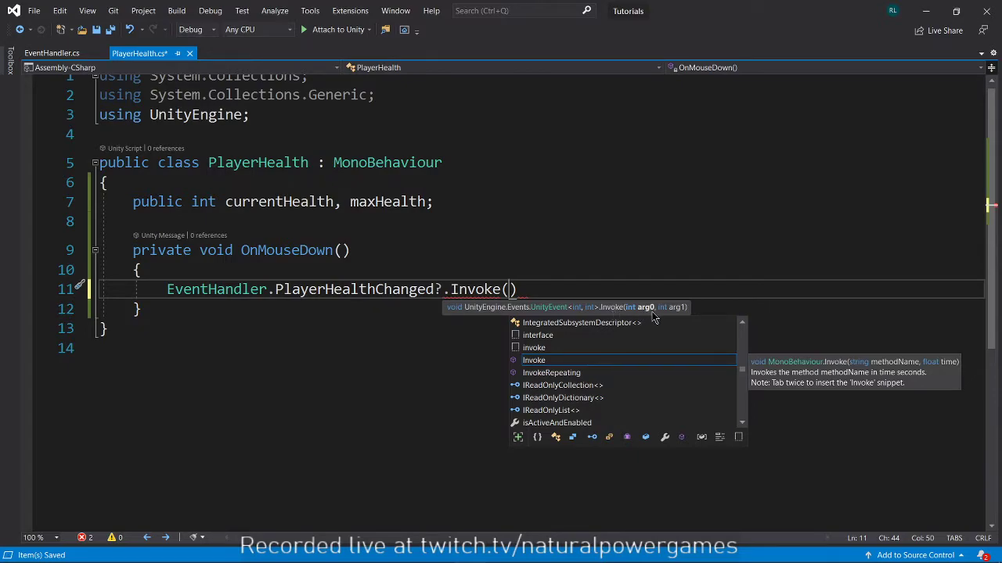
mouse_move(696, 254)
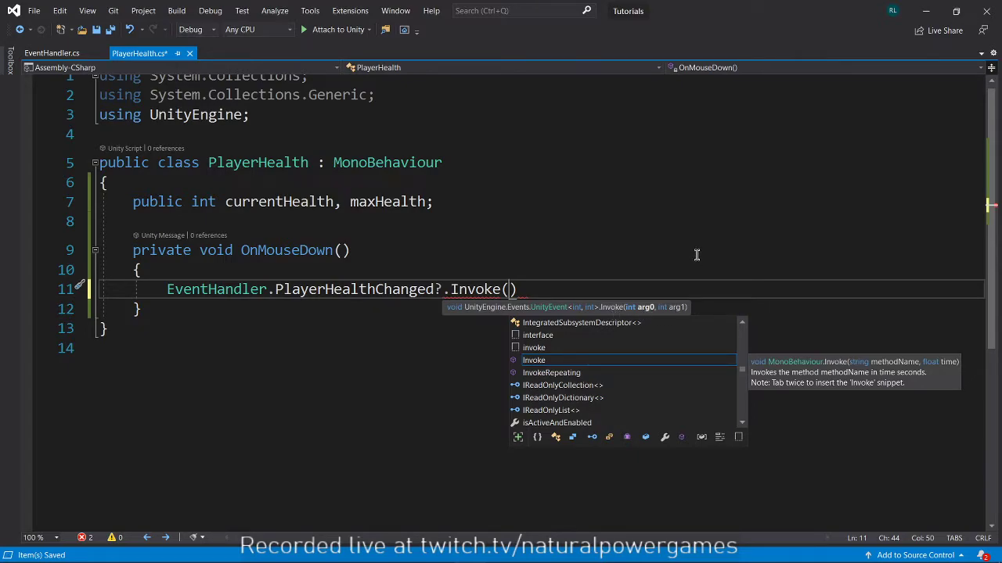
text(currentHealth)
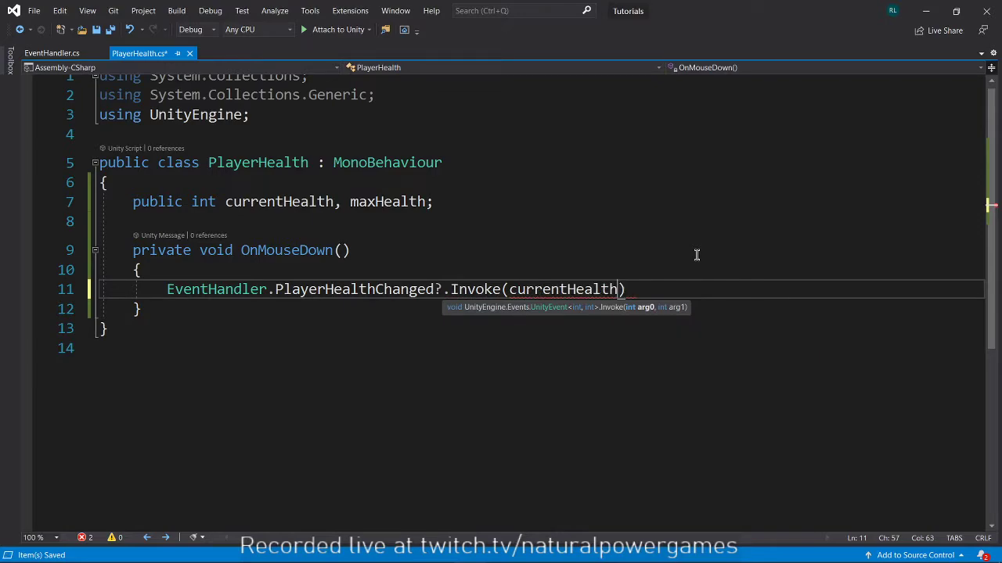
text(, maxHealth)
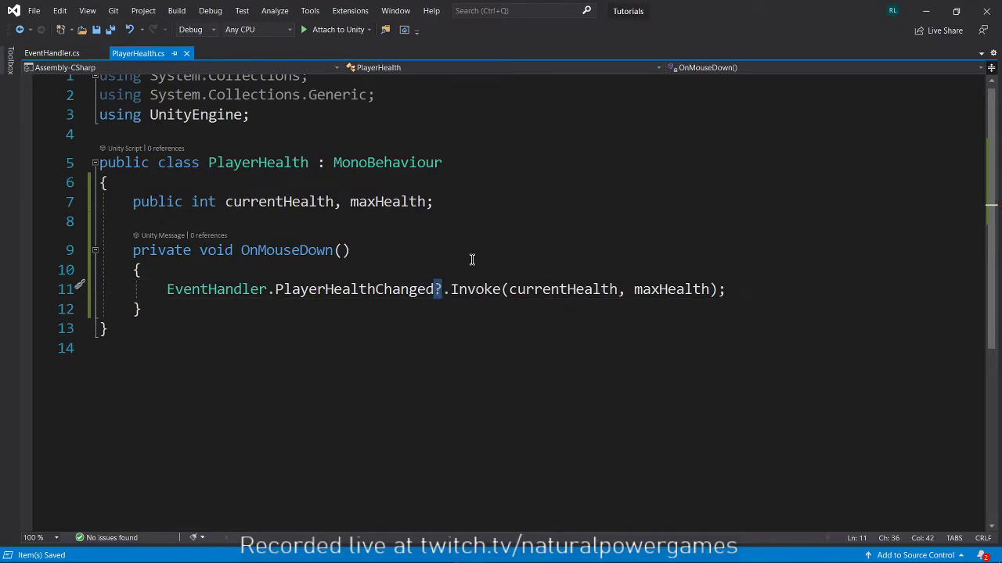
Add 'currentHealth--;' above the event call so each click lowers health
click(141, 269)
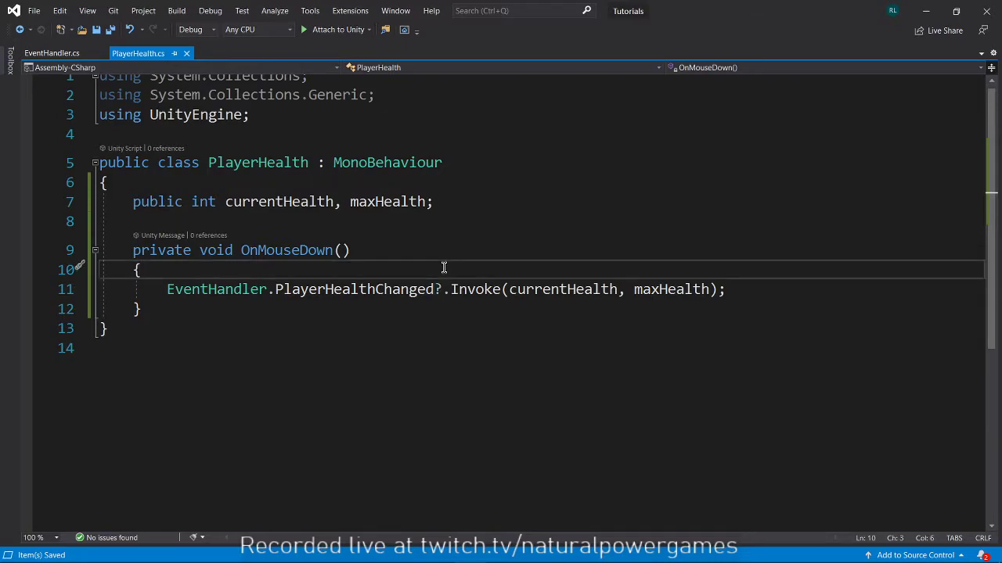
key(enter)
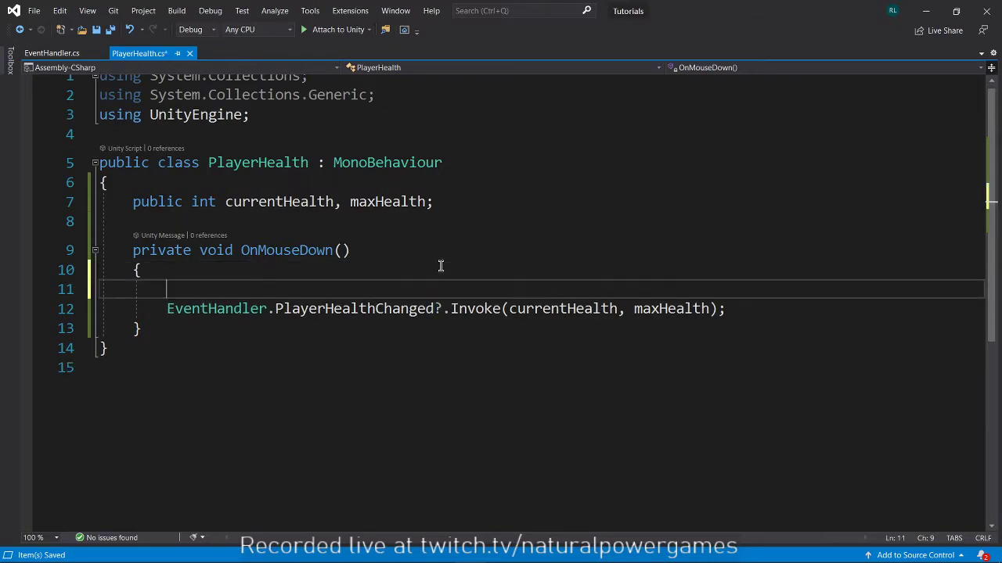
mouse_move(567, 200)
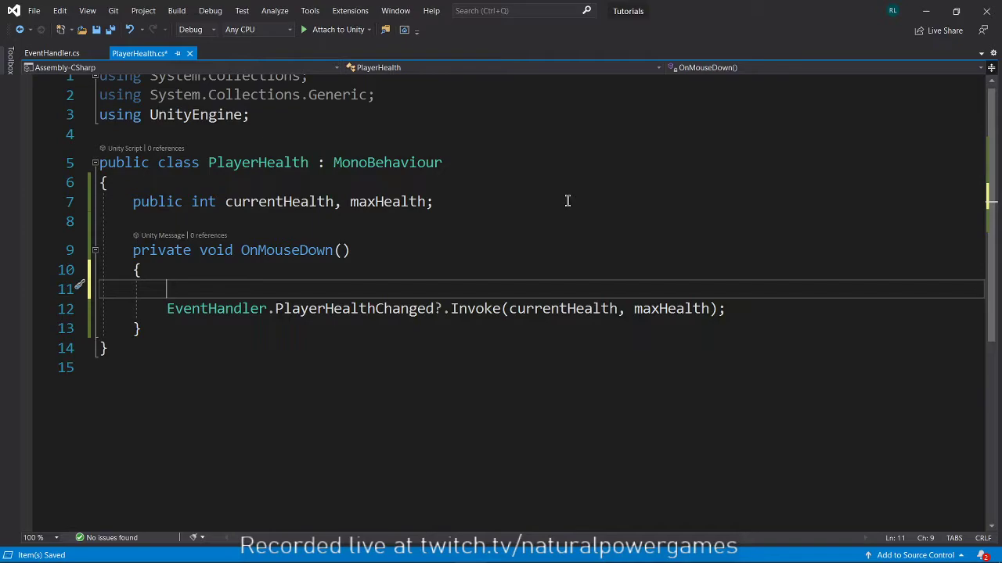
text(currentHealth =)
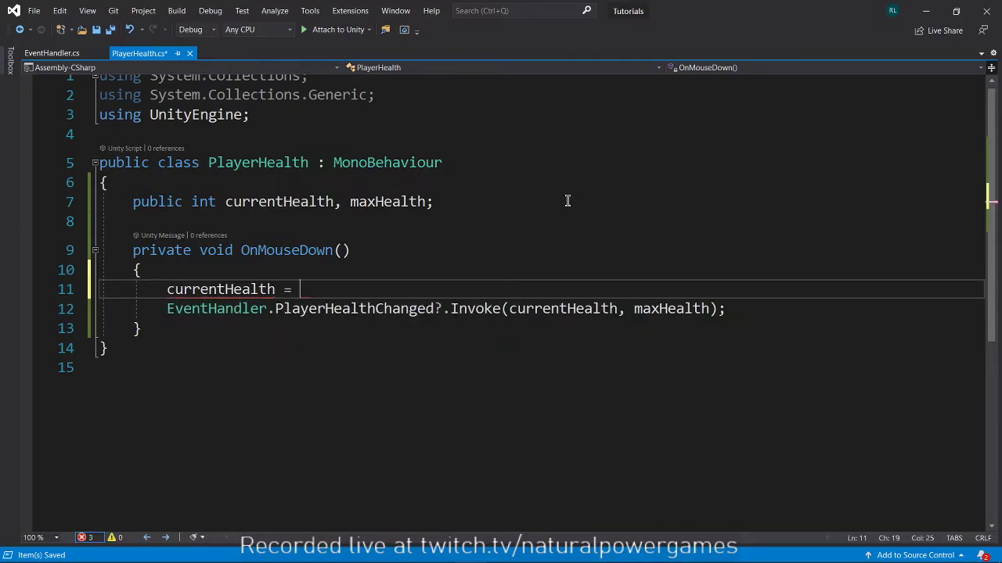
text(-)
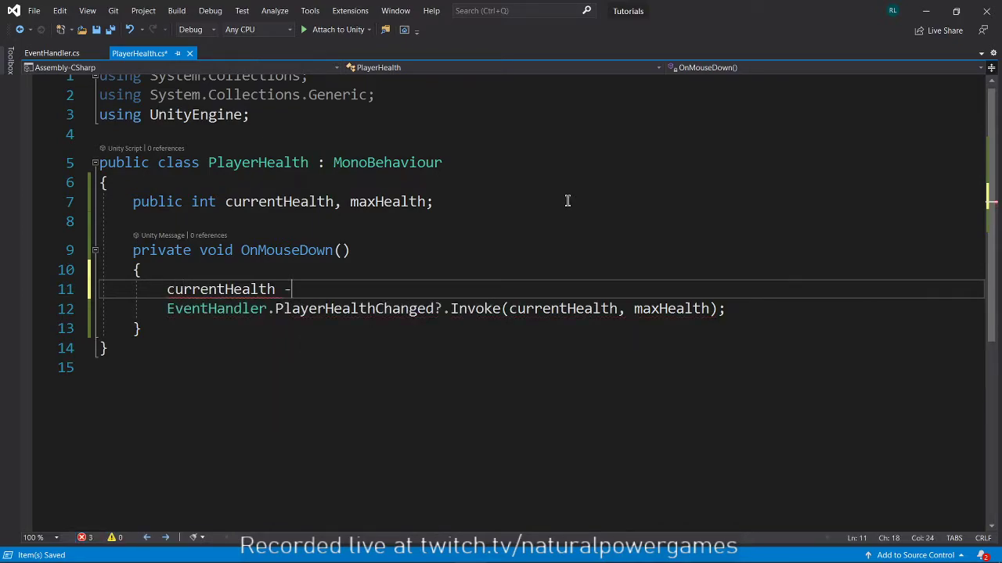
text(-)
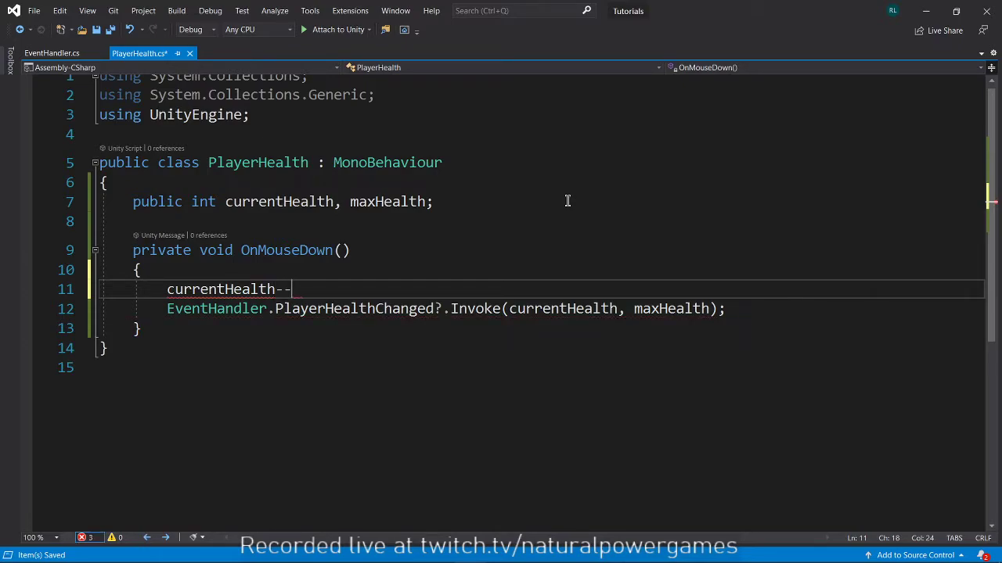
text(;)
text(private void Awake()
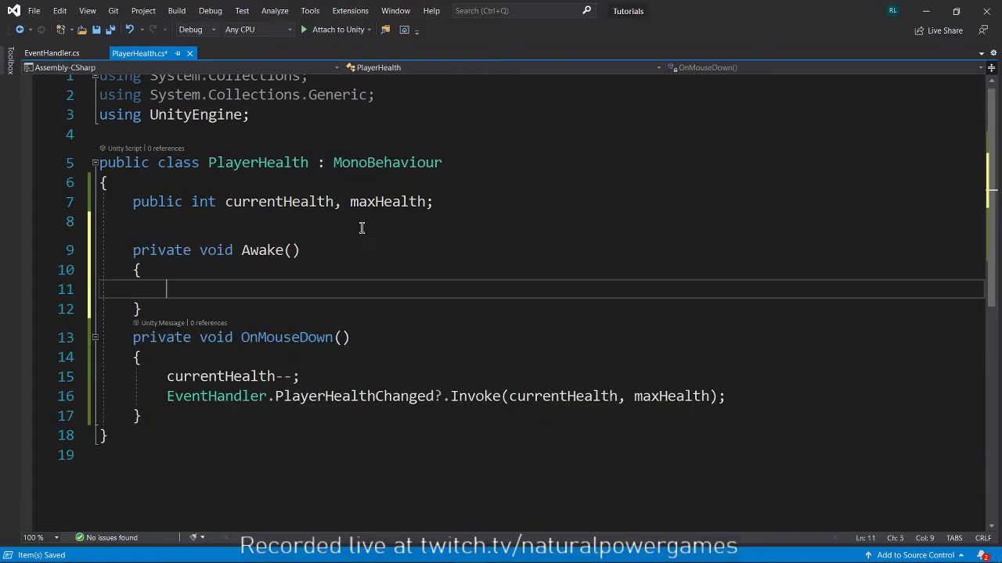
Set currentHealth = maxHealth in Awake and stub a Start method
text(c)
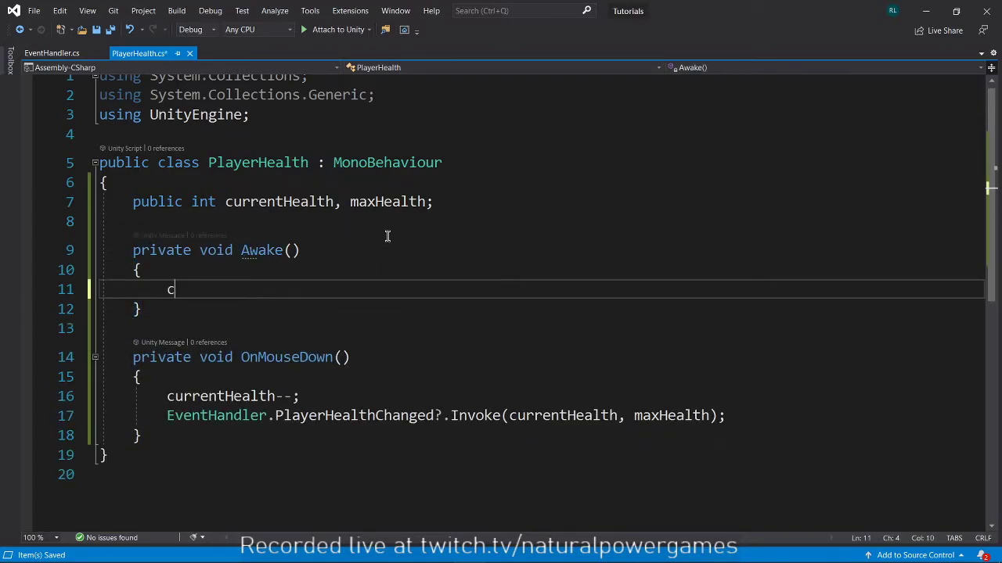
text(urrentHealth = maxHealth)
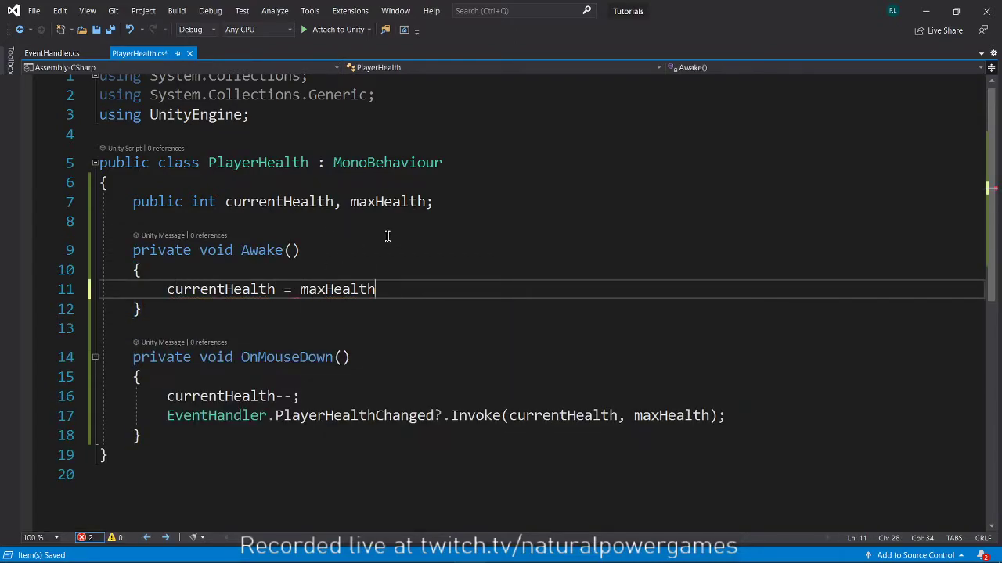
text(;)
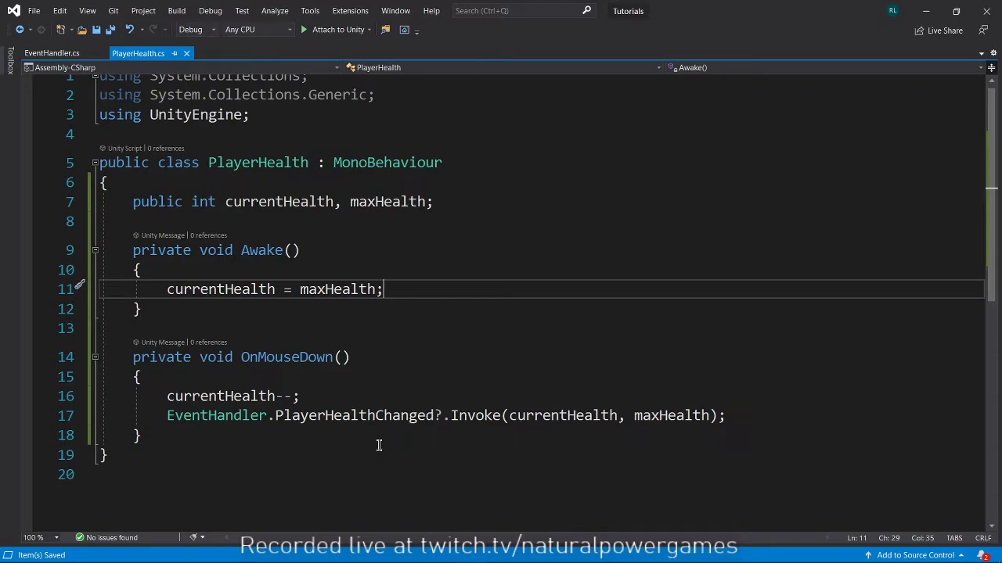
key(enter)
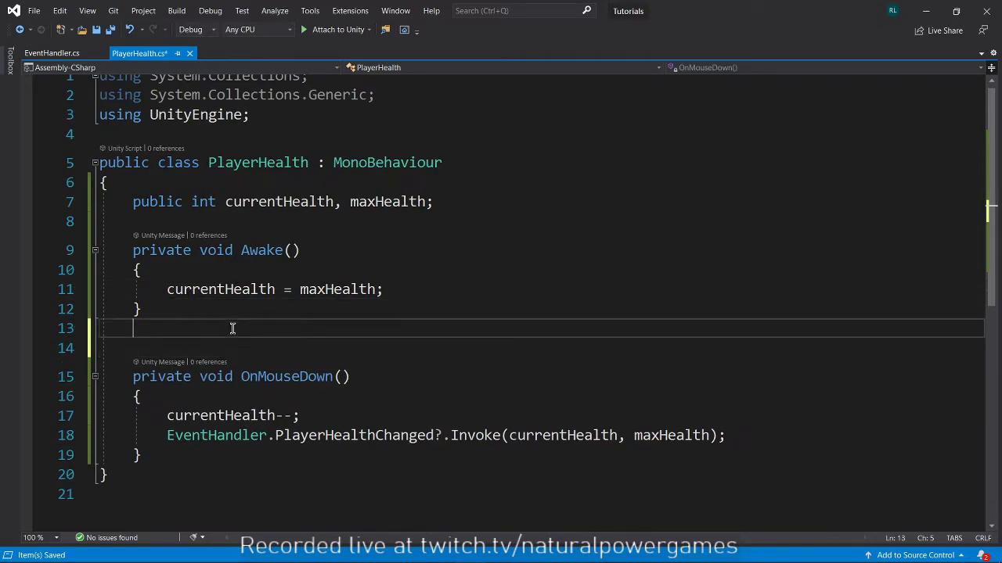
text(start)
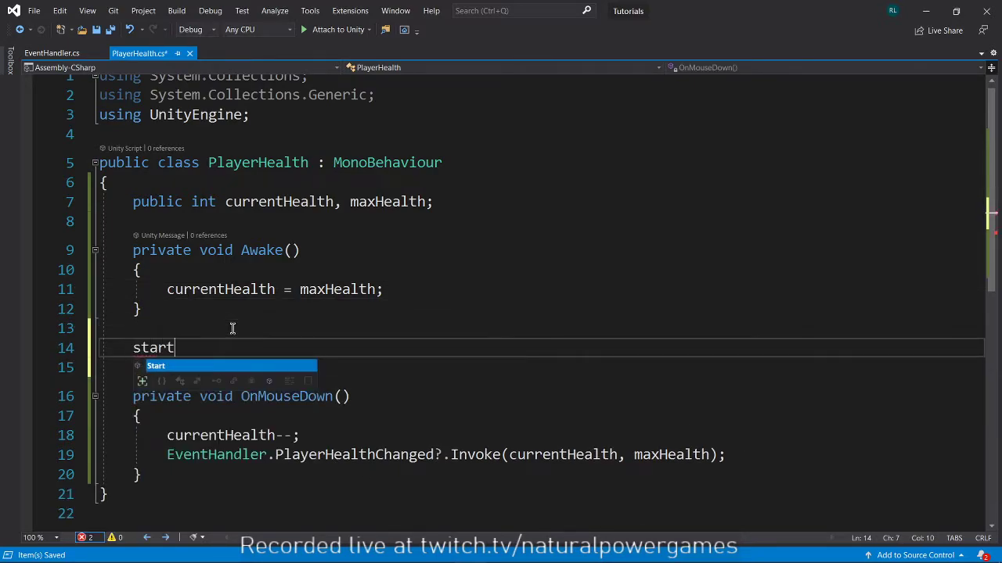
key(Tab)
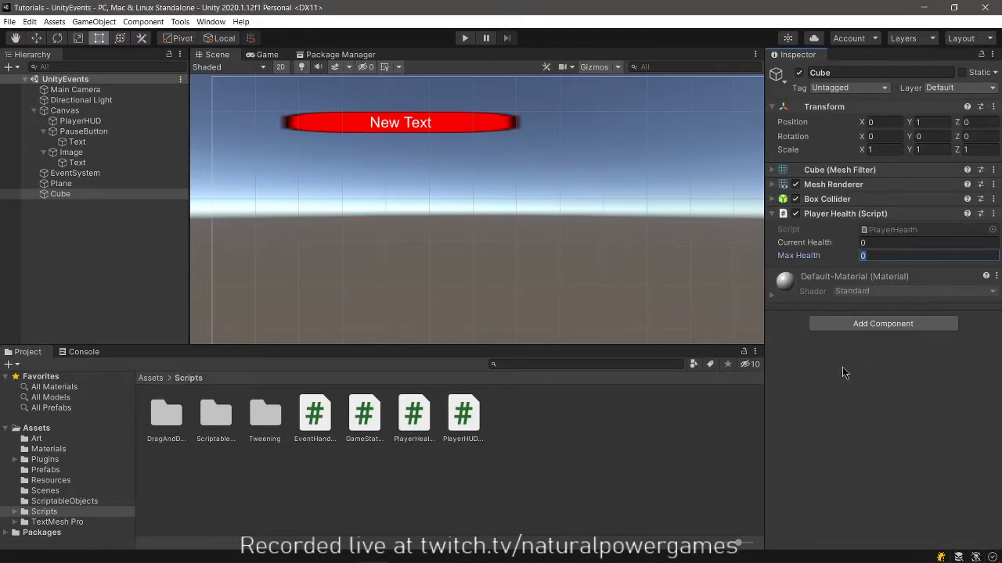
Open the PlayerHUDController script from Unity's Project window
click(463, 413)
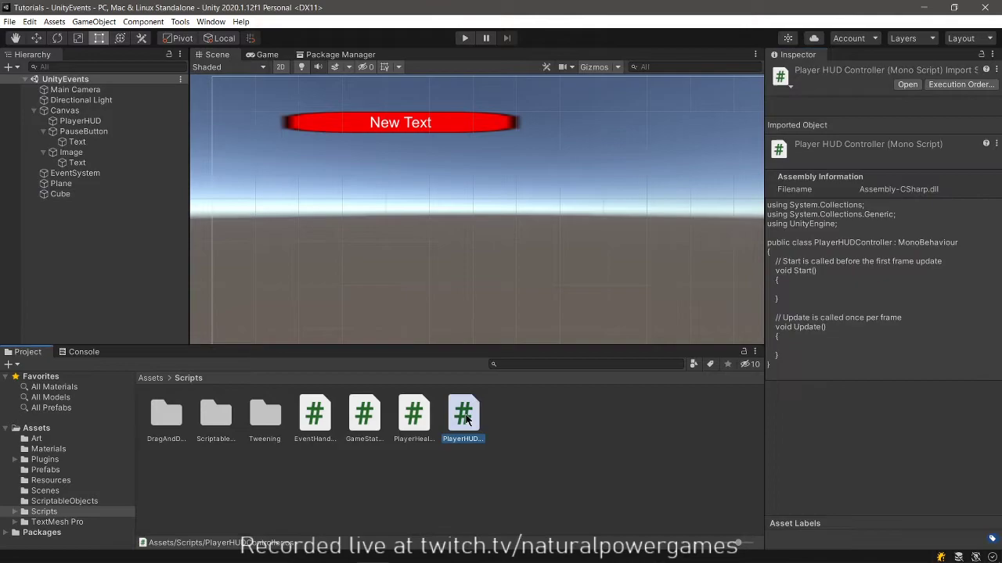
double_click(463, 413)
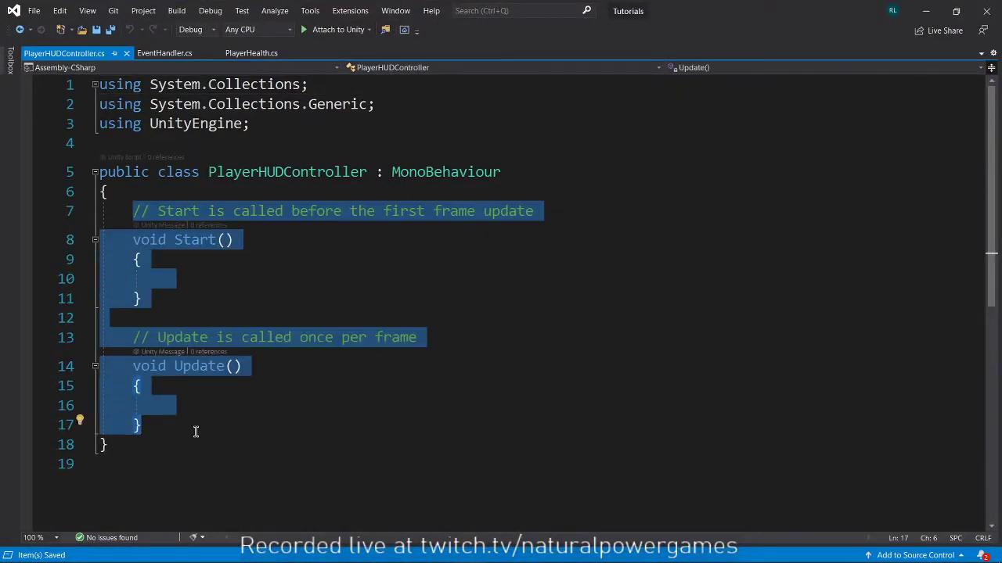
Import UnityEngine.UI and declare public Image healthBar and Text healthText fields
key(Delete)
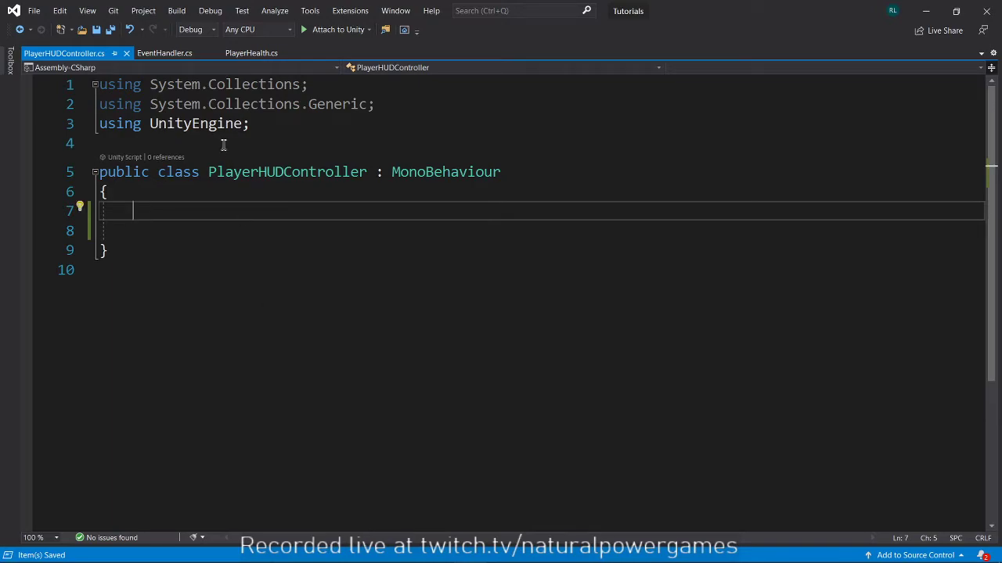
text(using uni)
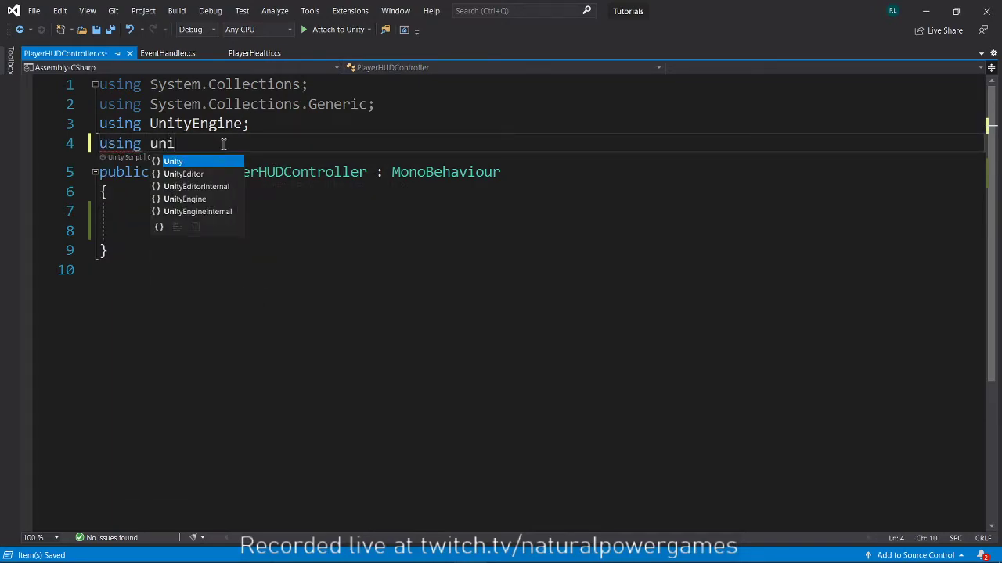
text(UnityEngine.UI;)
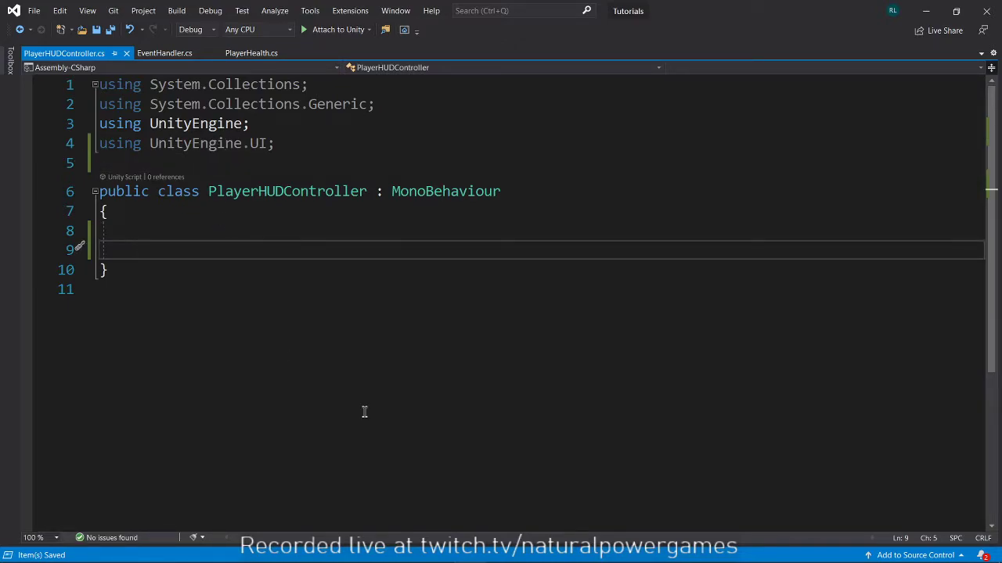
text(public image)
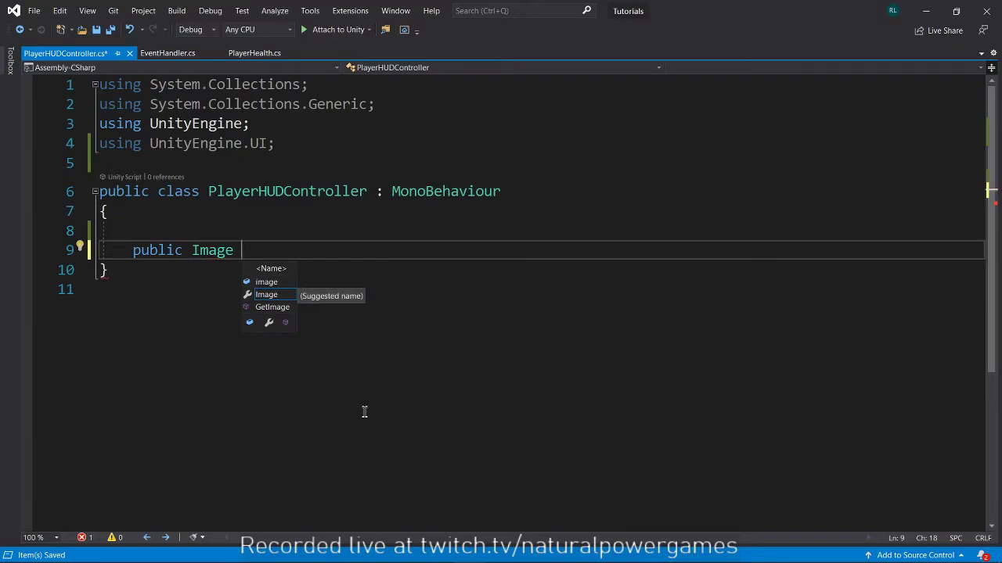
text(healthBar;)
text(public Text)
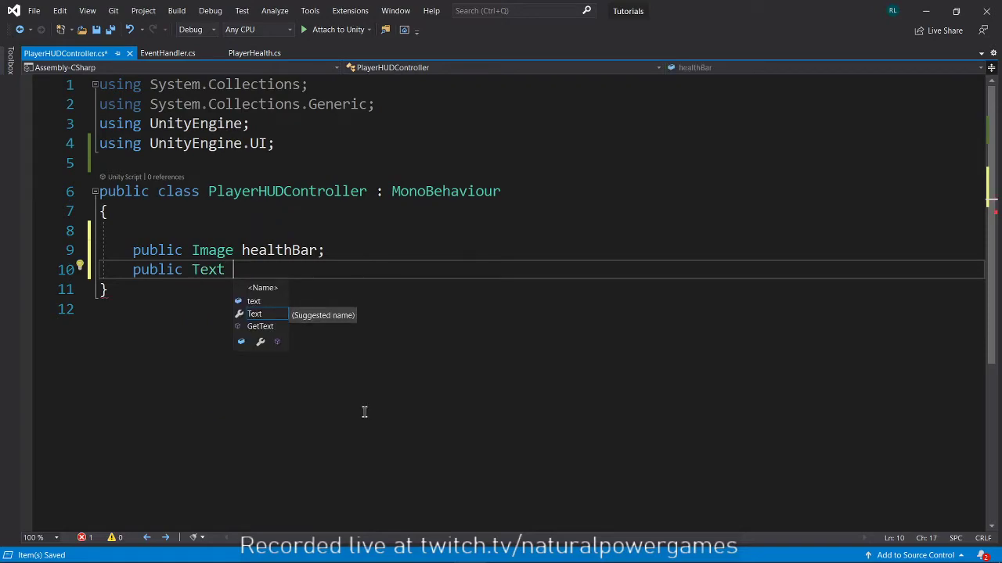
text(healthT)
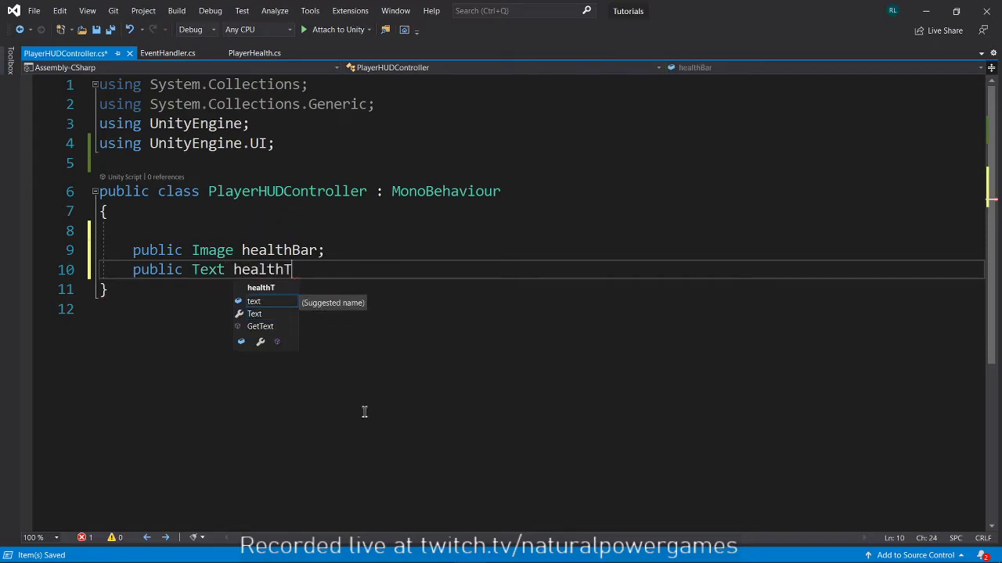
text(ext;)
text(private void Awake())
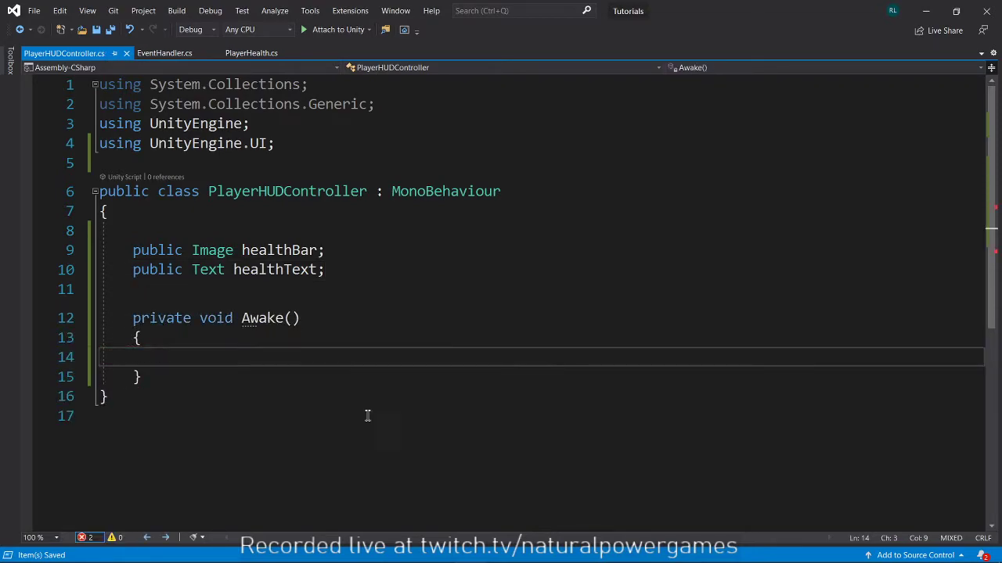
In Awake call EventHandler.PlayerHealthChanged.AddListener() after checking the event declaration
click(164, 53)
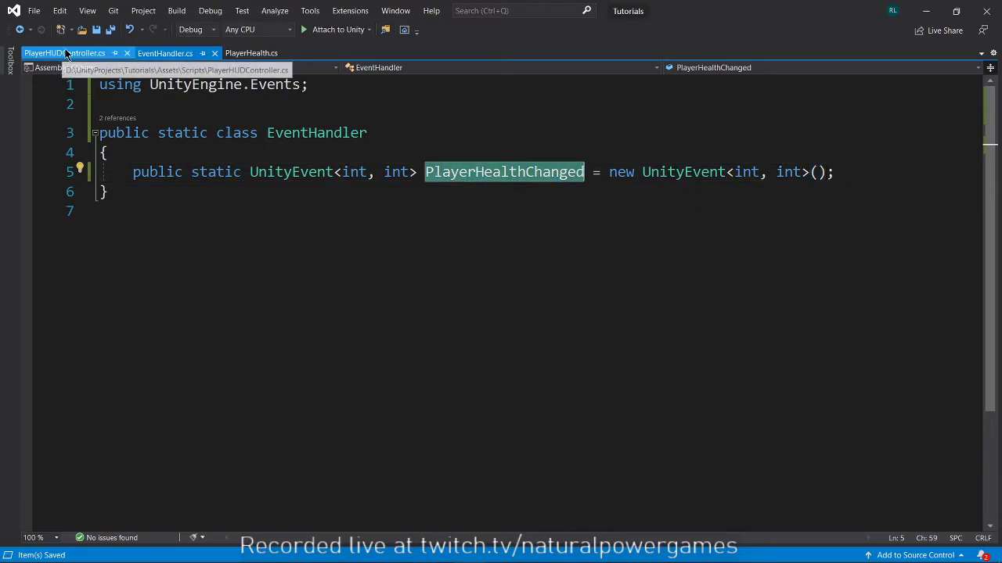
click(64, 54)
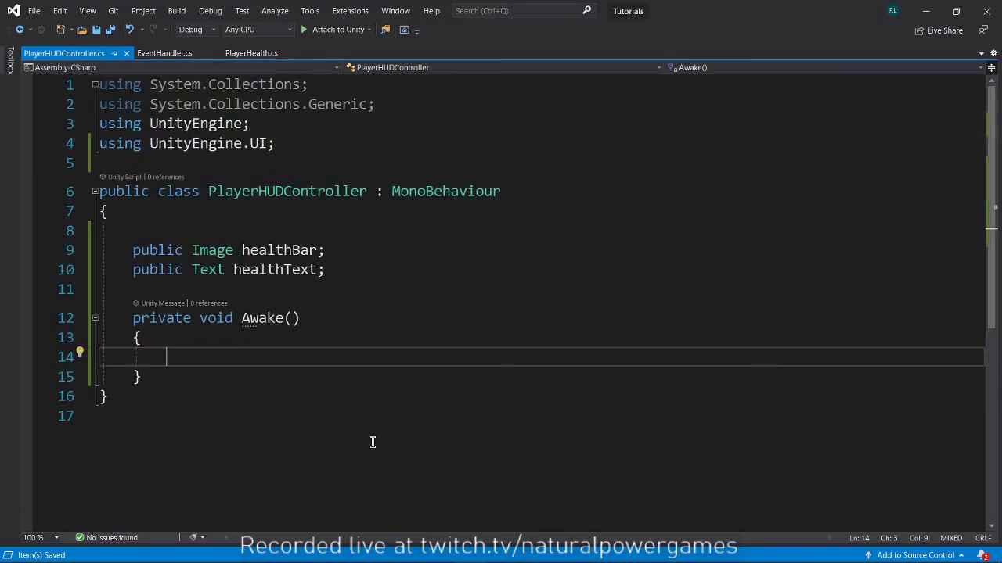
text(even)
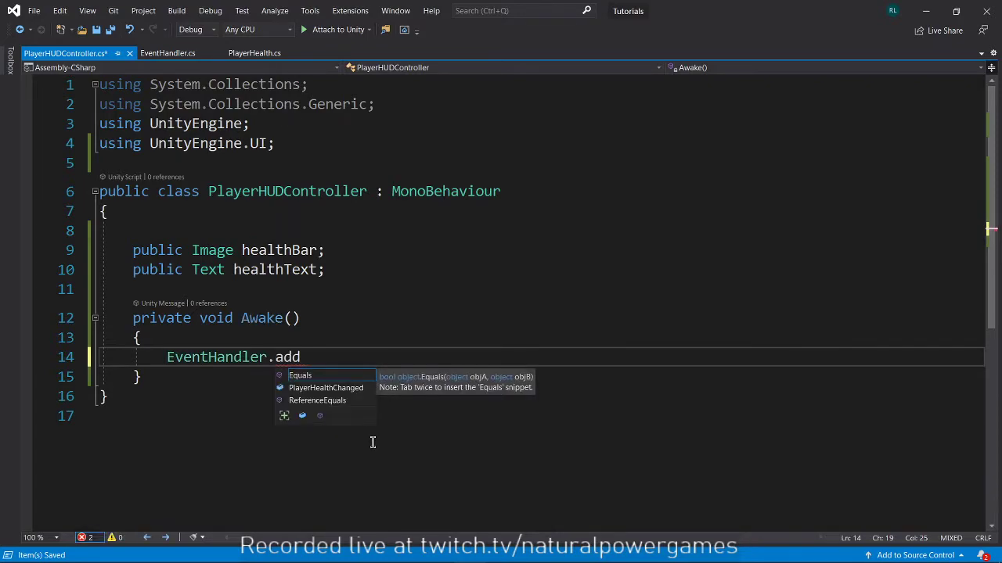
text(PlayerHealthChanged.a)
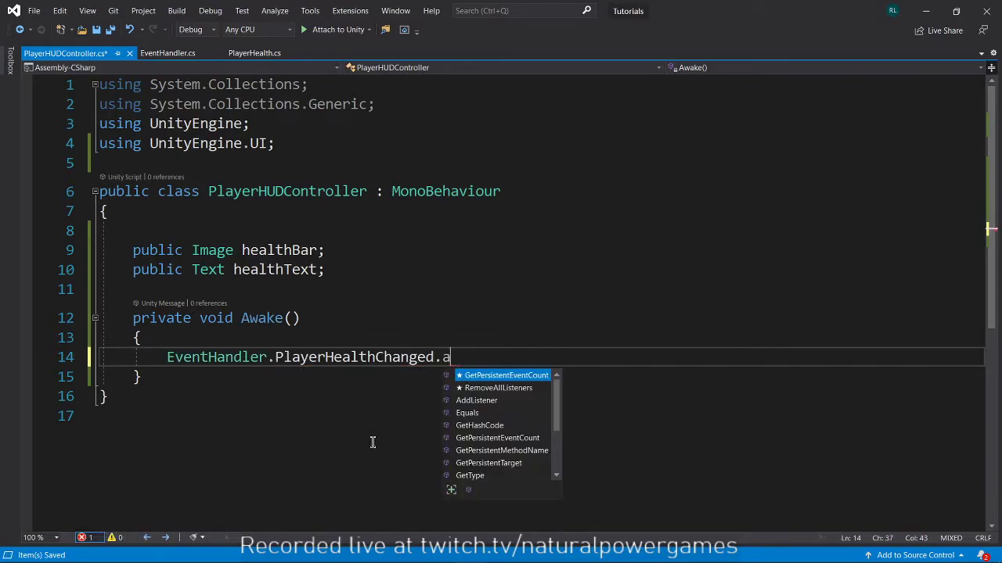
text(AddListener())
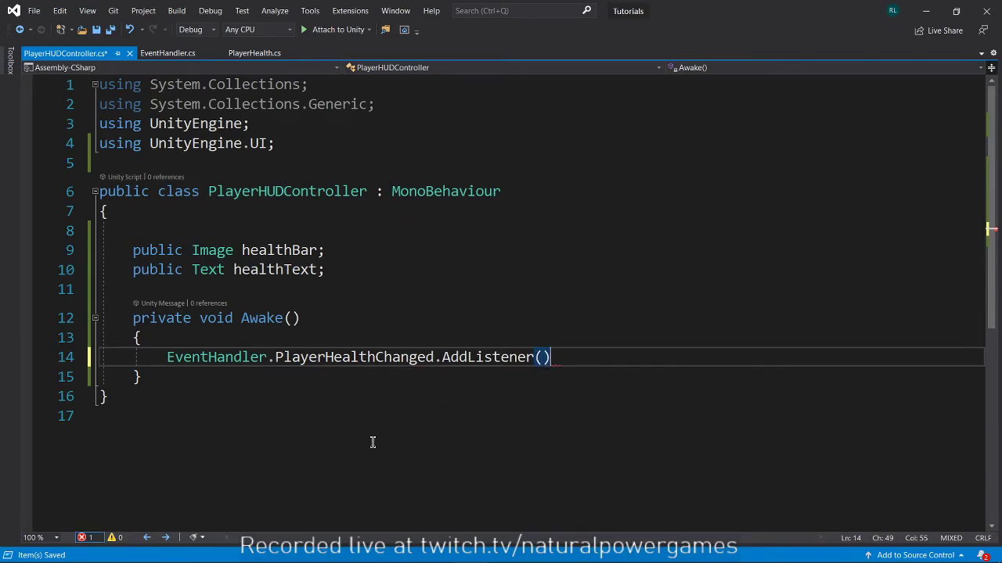
text(;)
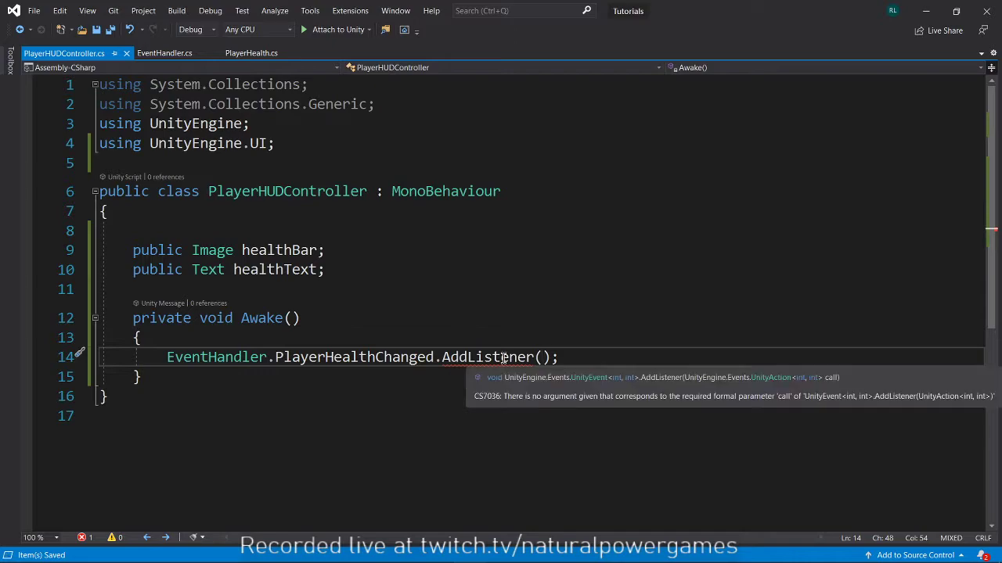
Pass OnPlayerHealthChanged as the listener and begin its handler method
click(165, 54)
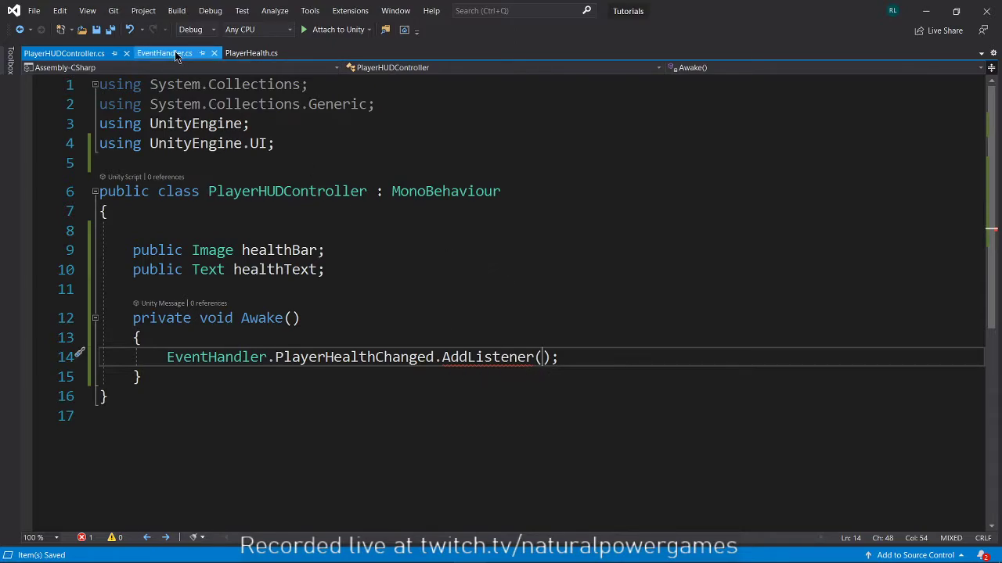
click(64, 53)
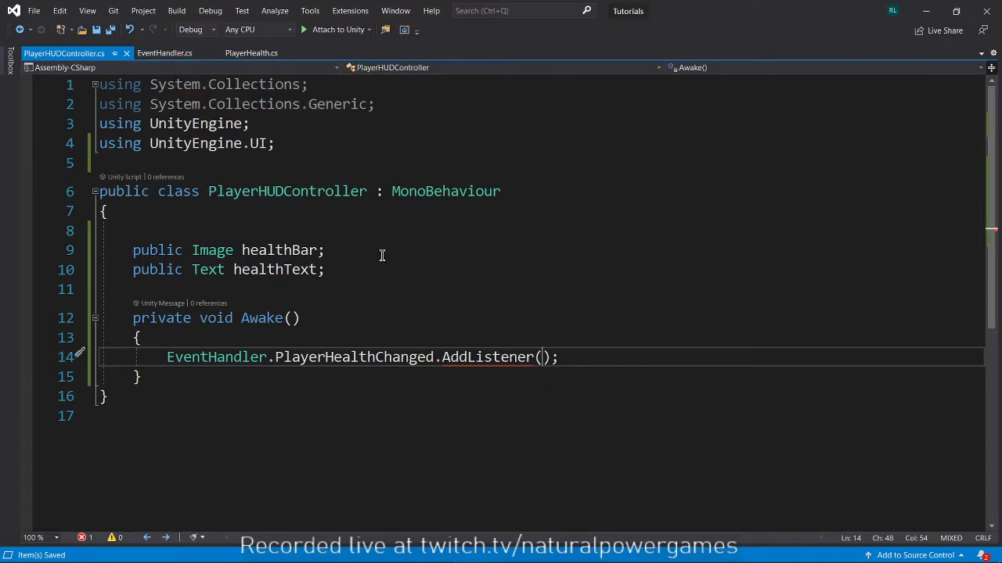
text(On)
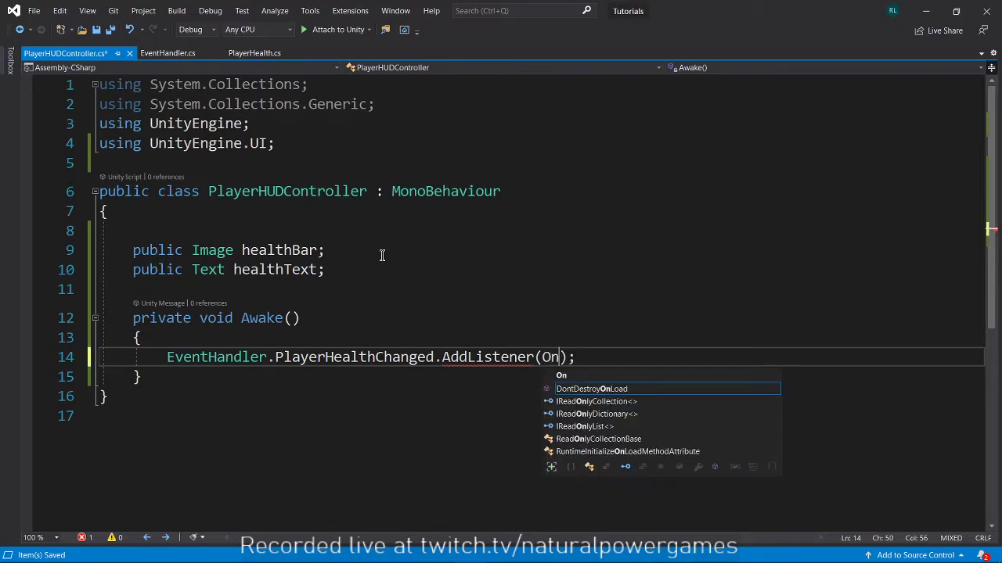
text(PlayerHealth)
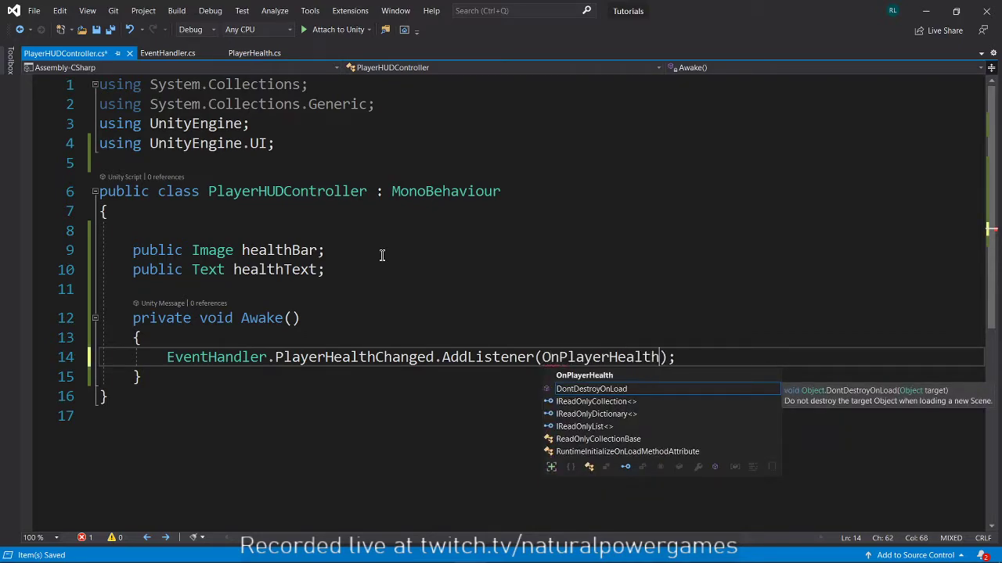
text(Changed)
text(private void OnP)
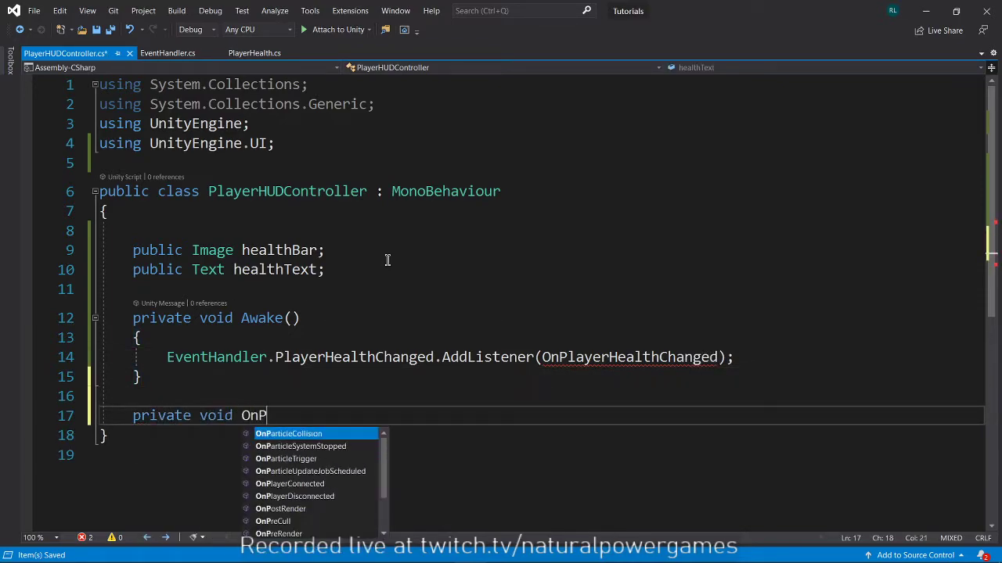
Declare the OnPlayerHealthChanged handler taking int currentHealth and int maxHealth
text(layerHealthC)
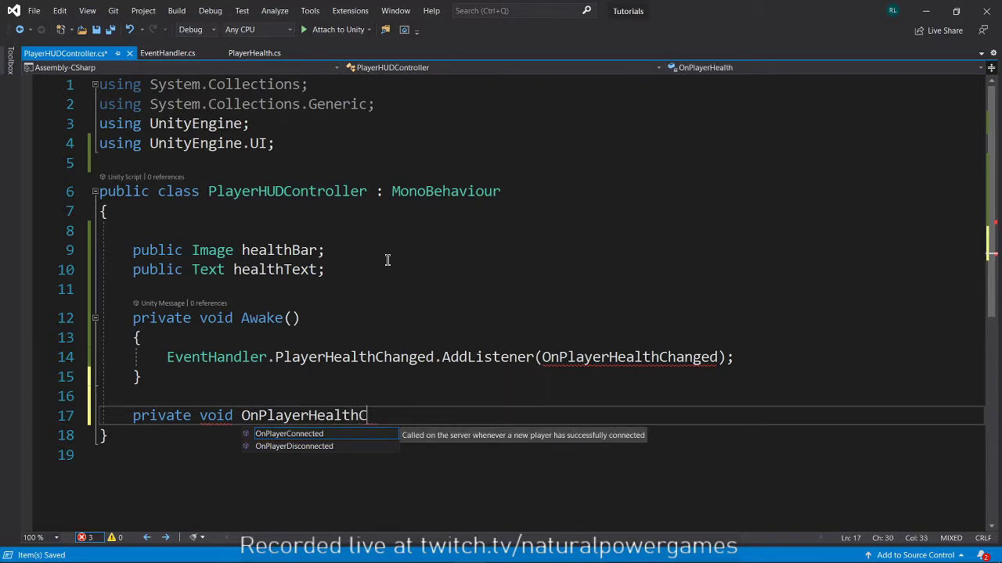
text(hanged())
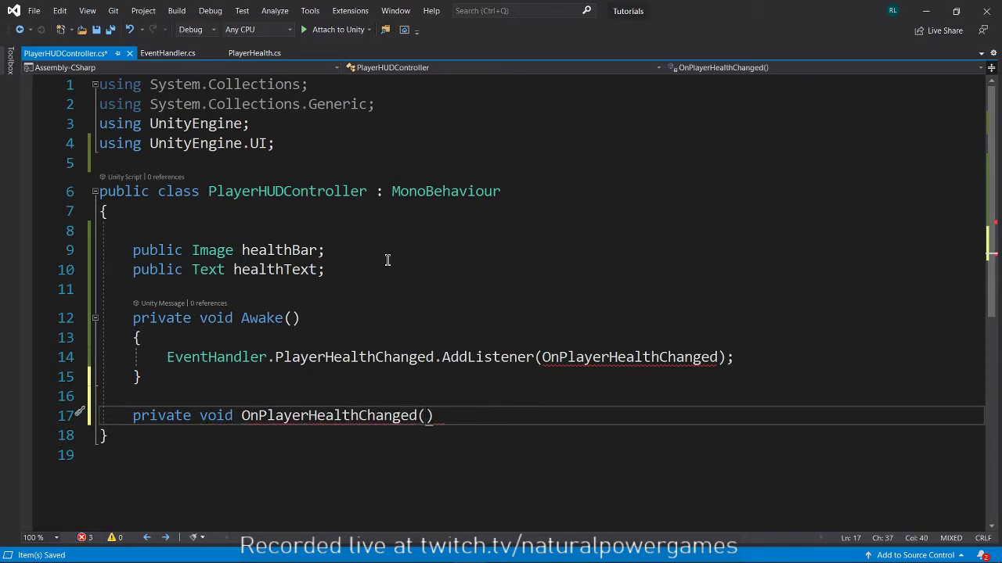
text(int currentHealth, int)
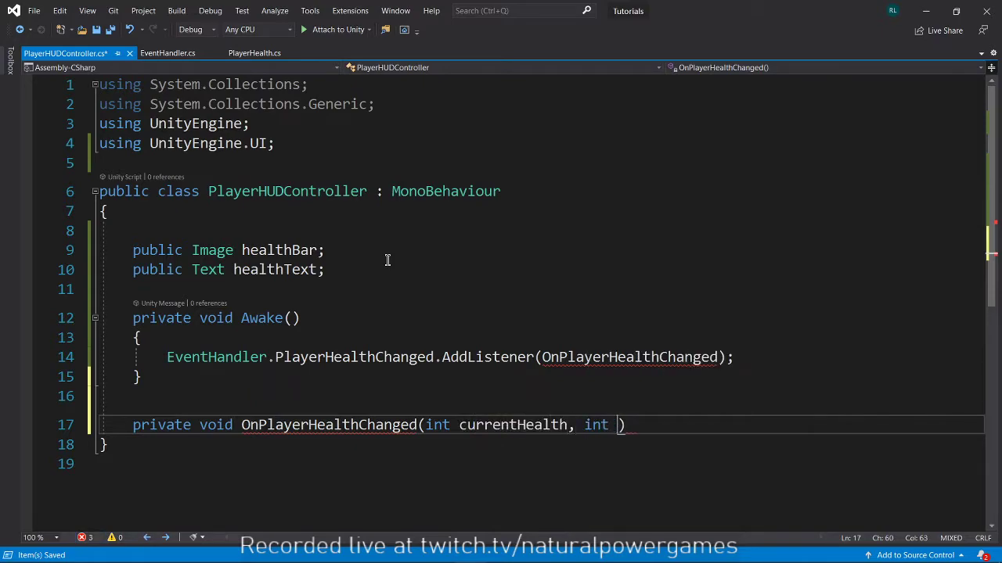
text(maxHealth)
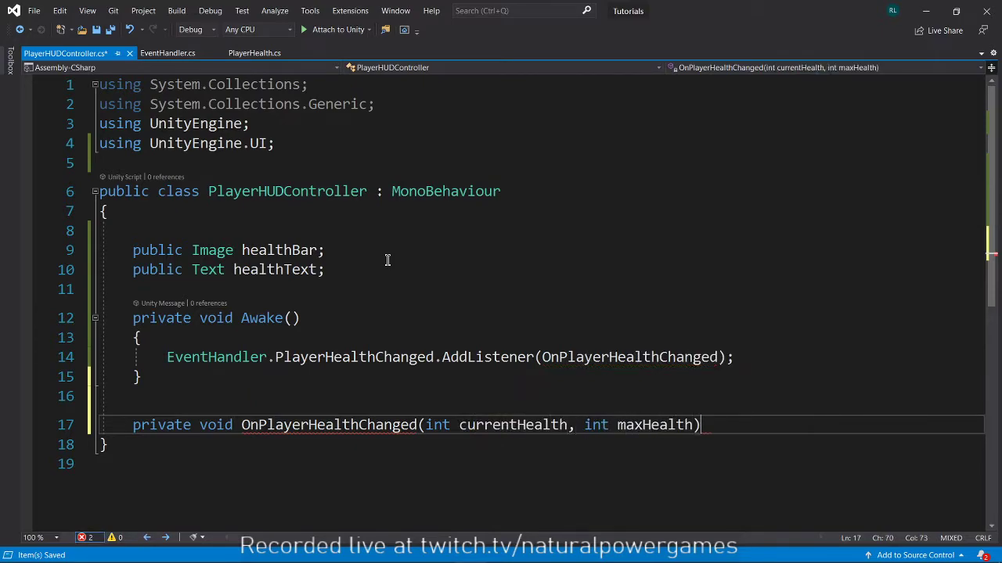
key(enter)
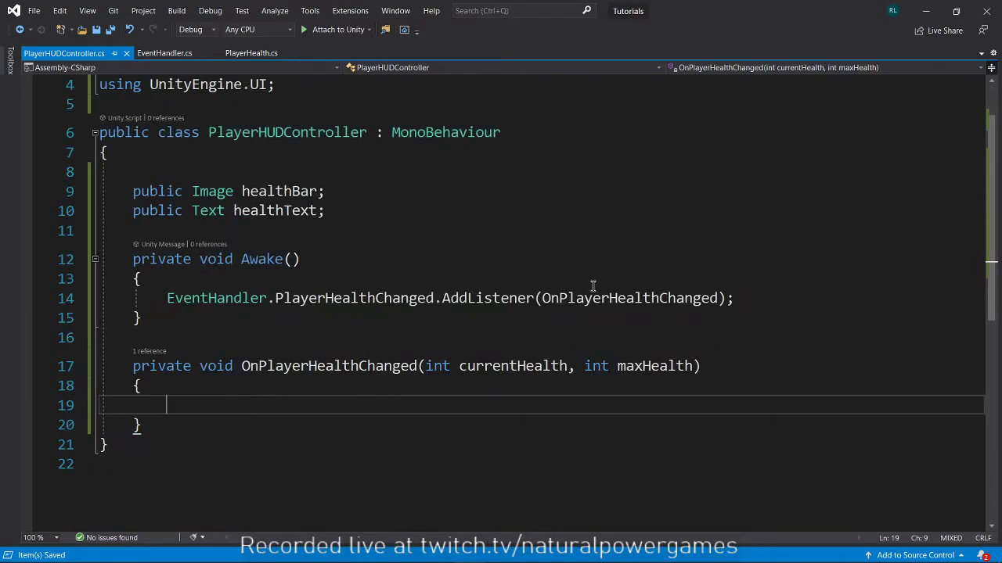
scroll(down, 3)
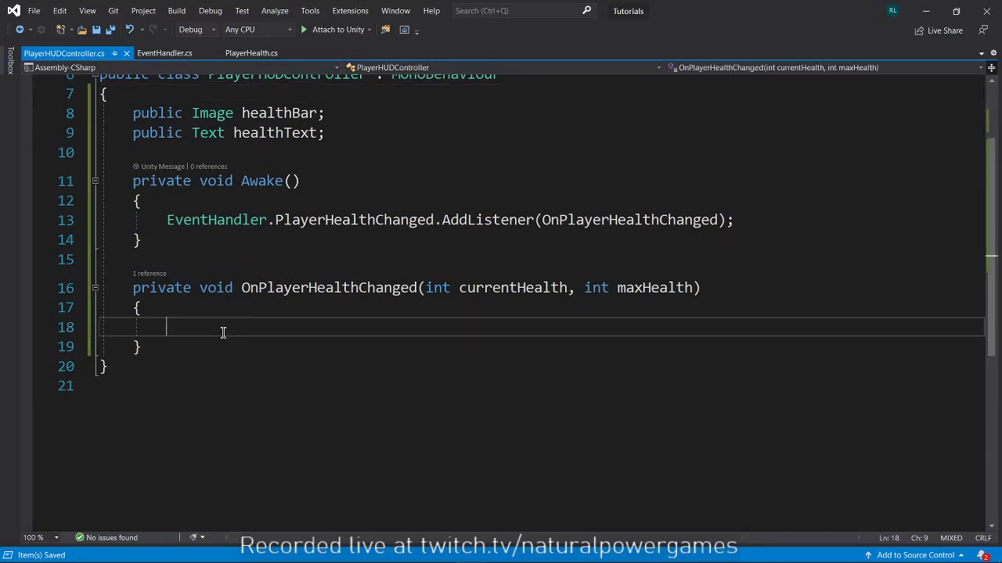
mouse_move(276, 382)
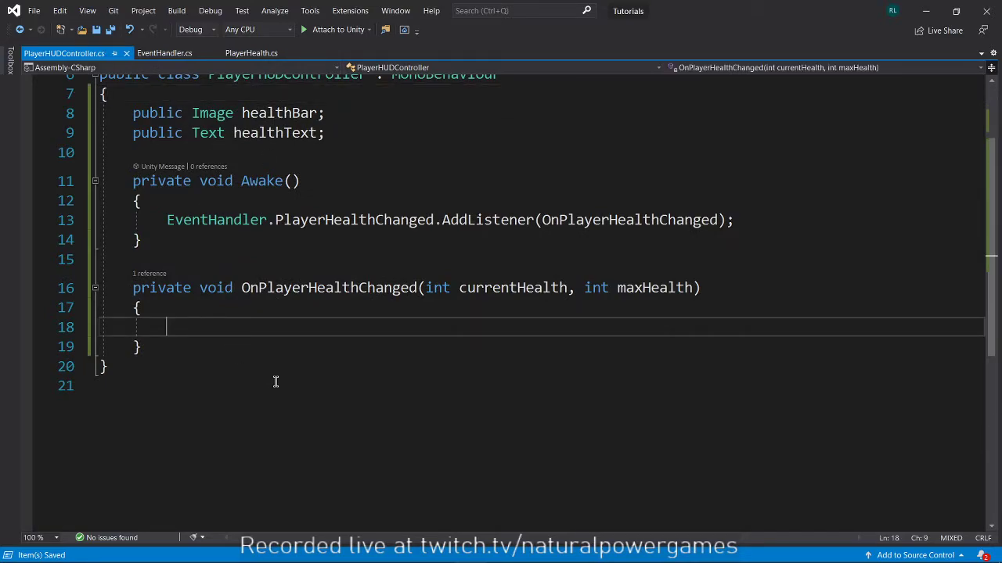
Set healthBar.fillAmount from currentHealth over maxHealth and start the healthText.text assignment
text(healthBar.)
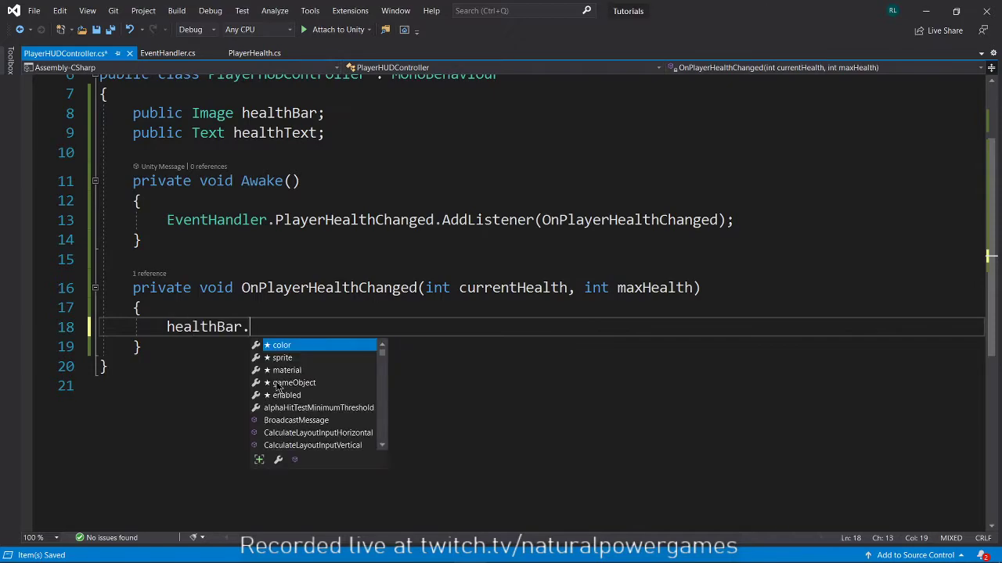
text(fillAmount = ()
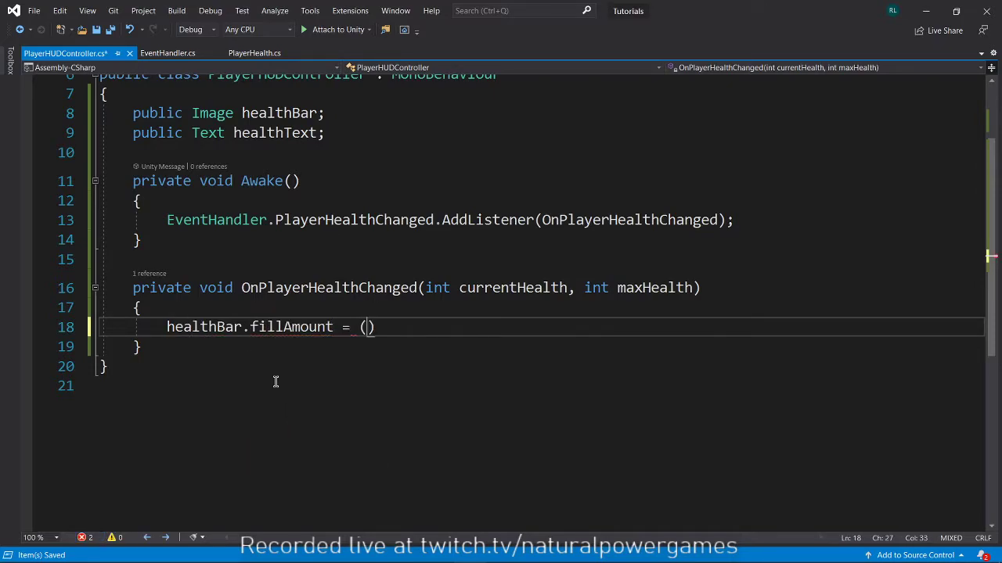
text(currentHealth / maxHealth;)
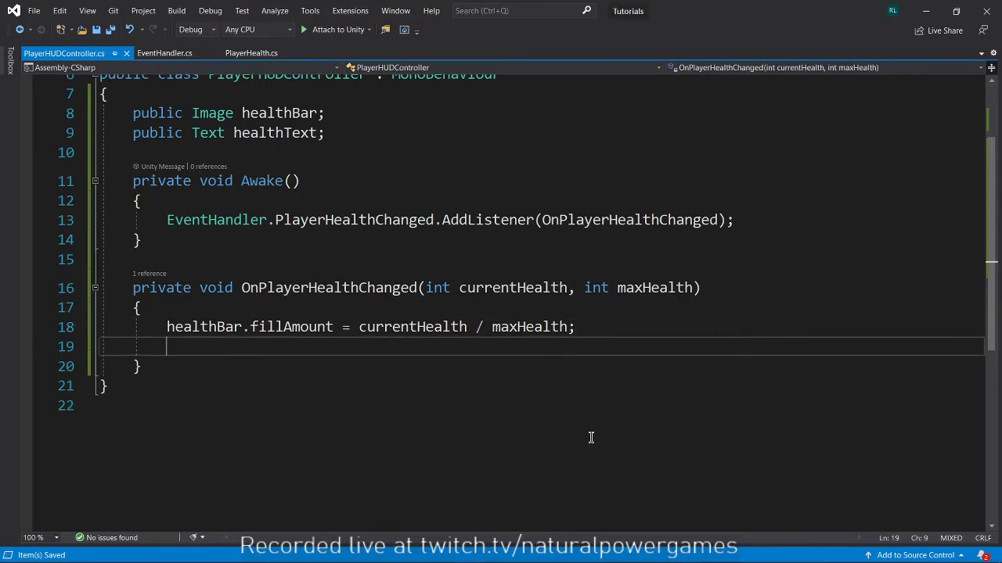
text(healthText)
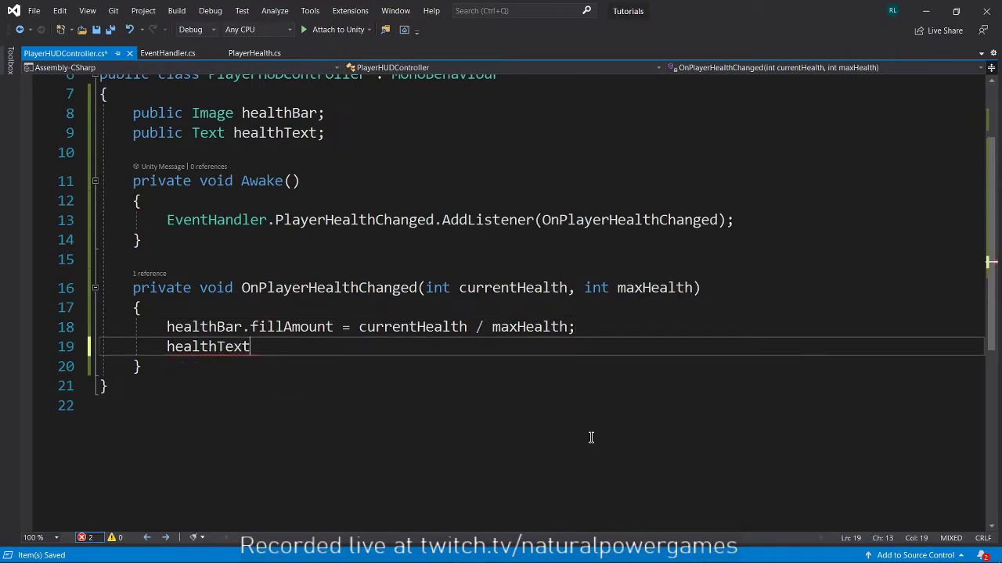
text(.text =)
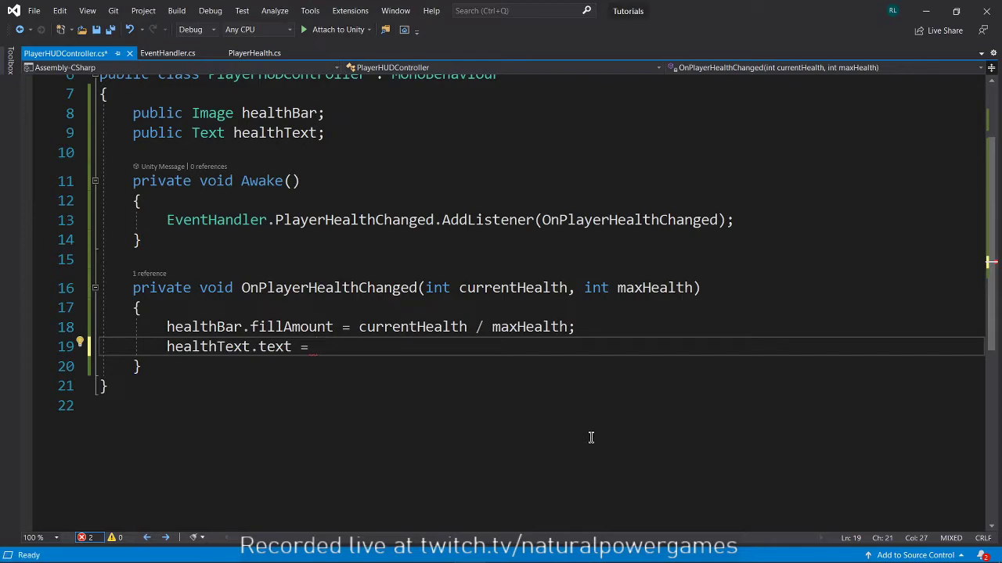
Complete healthText.text as currentHealth.ToString() + "/" + maxHealth.ToString();
text(currentHealth.tost)
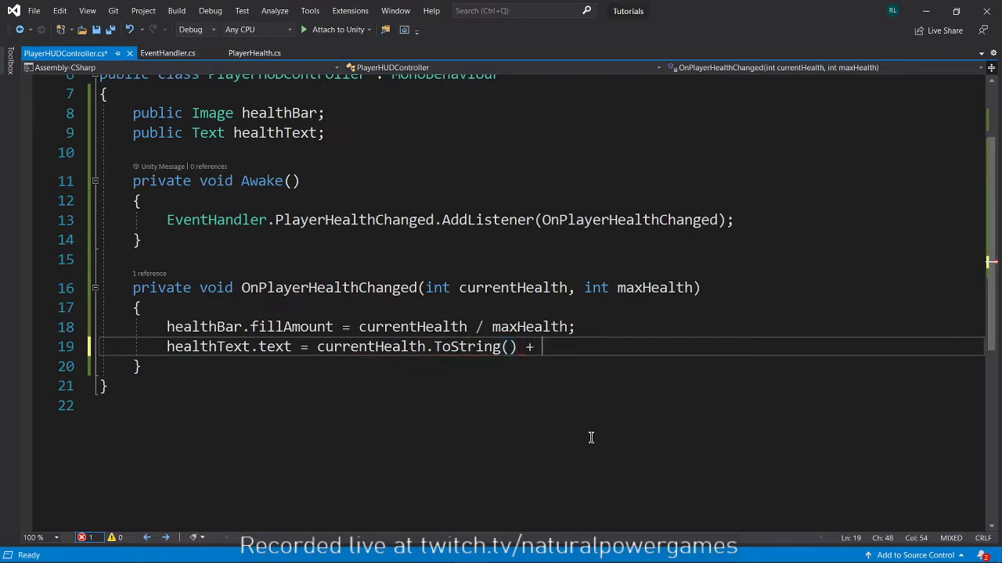
text("/")
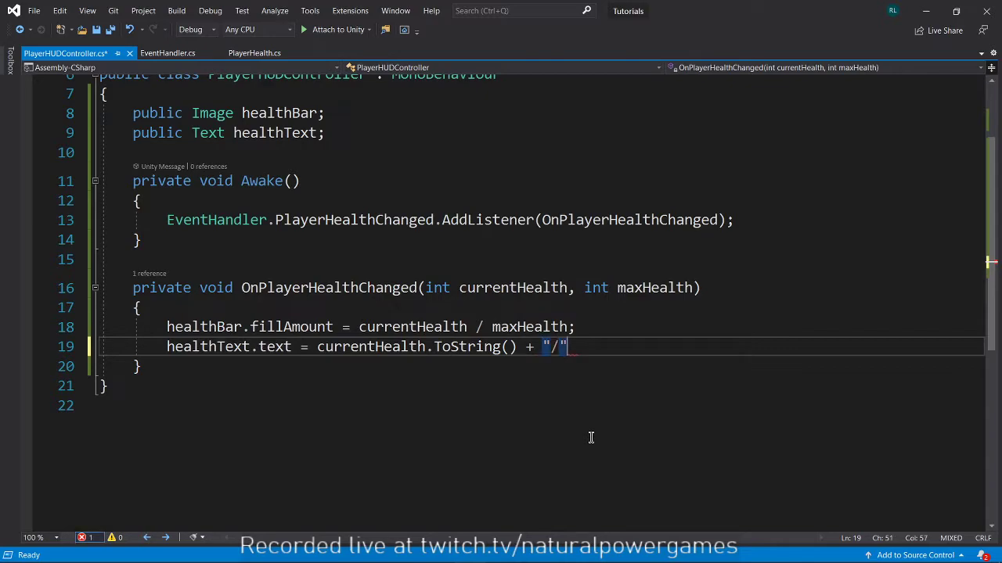
text(+)
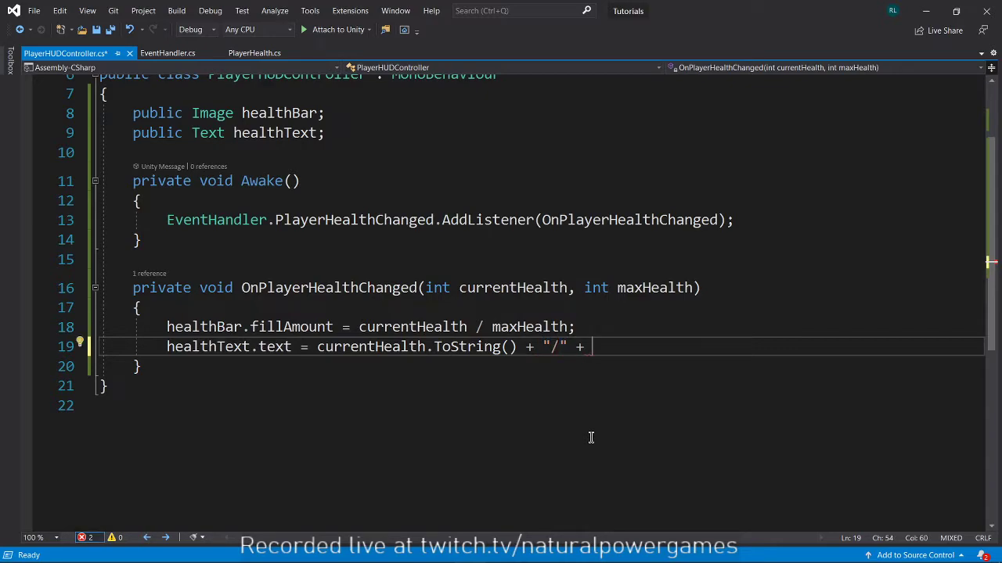
text(maxHealth.ToString)
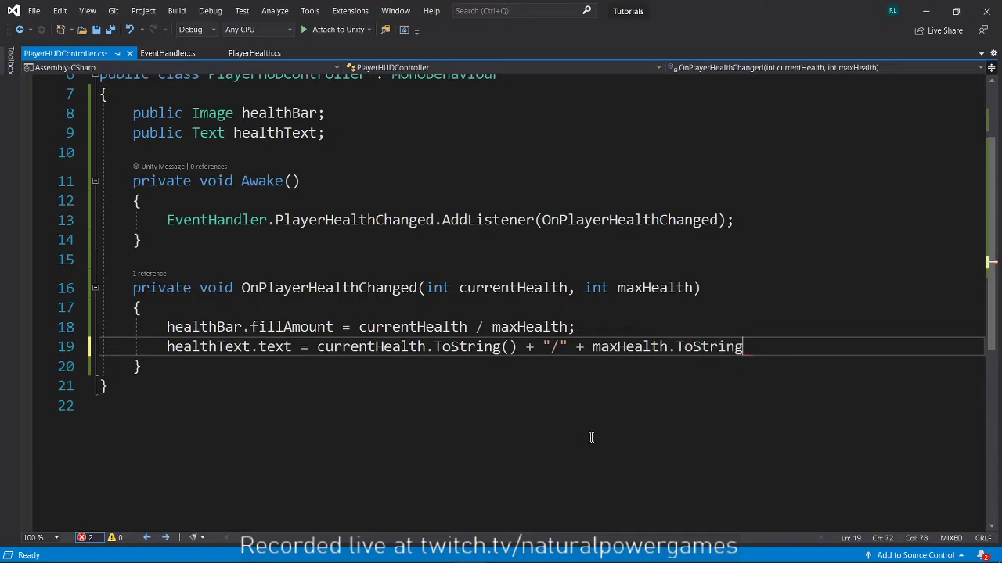
text(();)
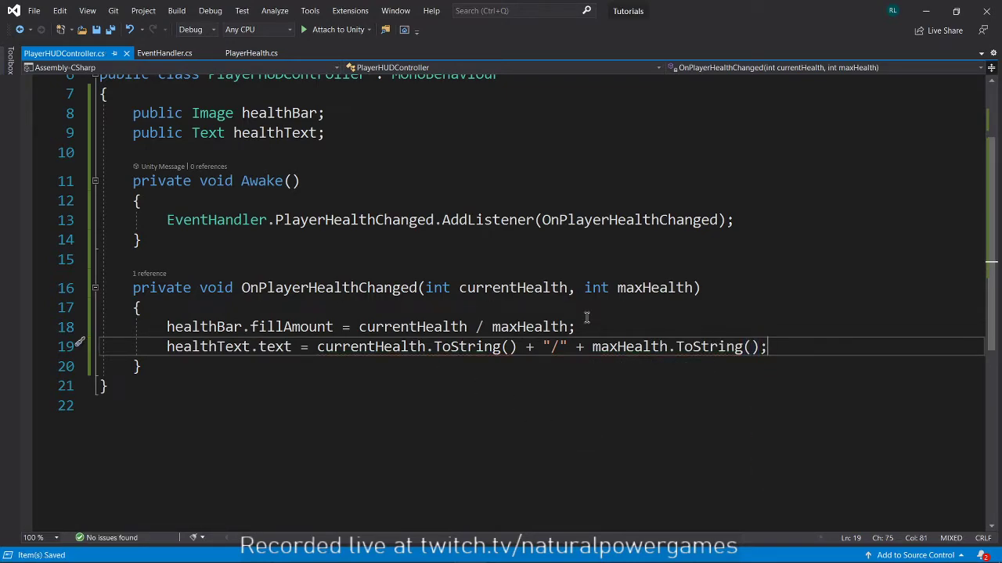
mouse_move(354, 232)
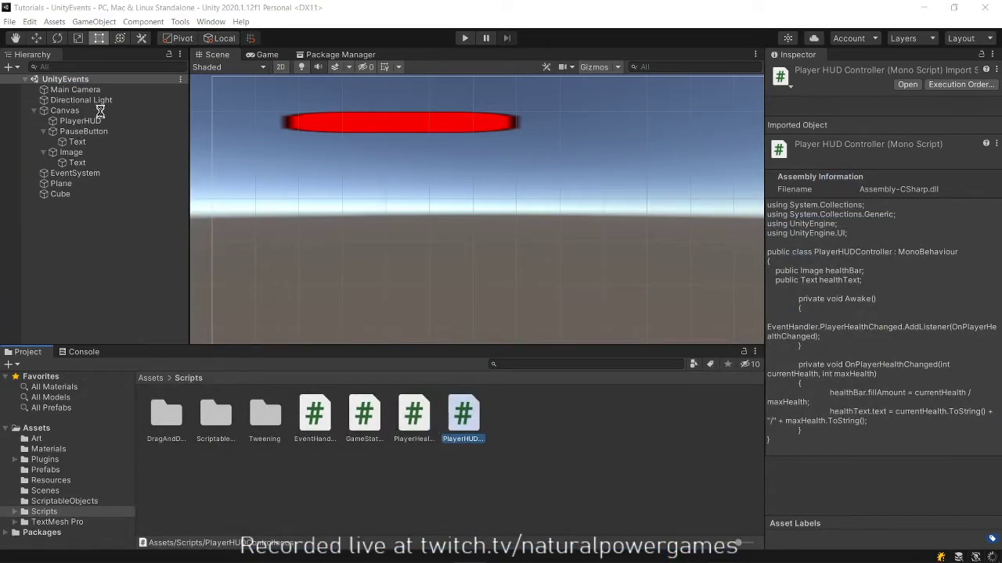
Select PlayerHUD to check its Health Bar and Health Text references, then run the scene
click(79, 122)
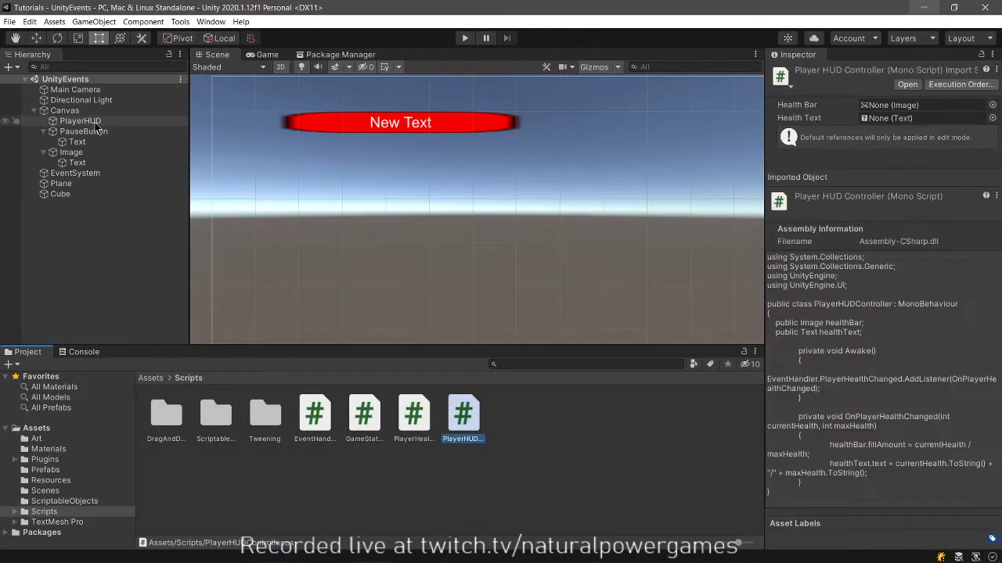
click(80, 121)
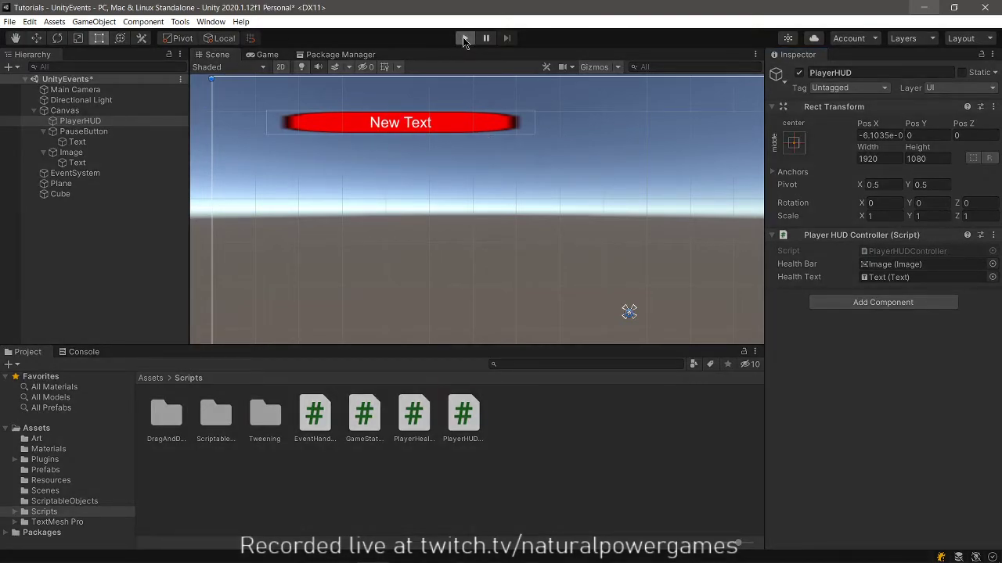
click(463, 37)
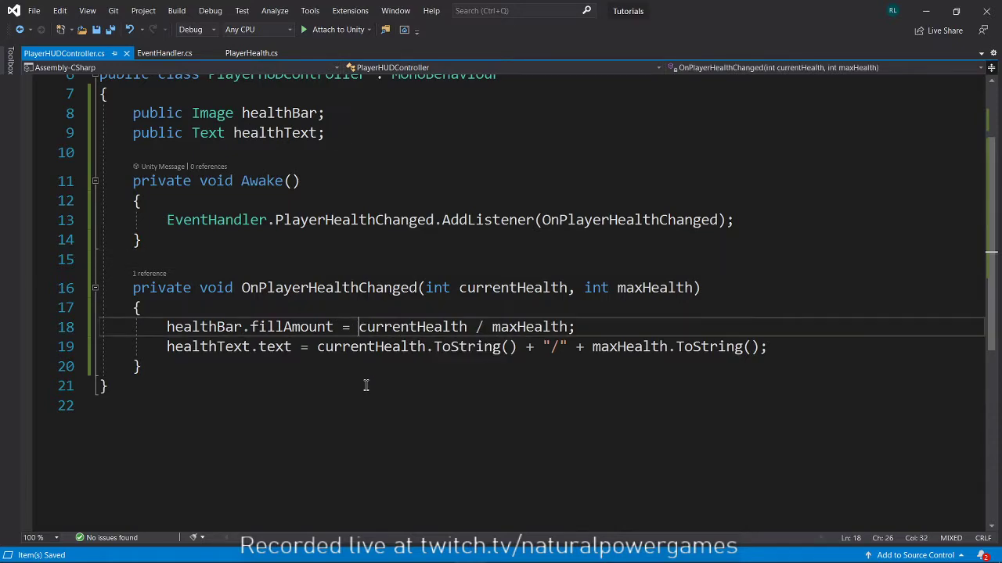
Add a (float) cast so the health bar fill avoids integer division
text(()
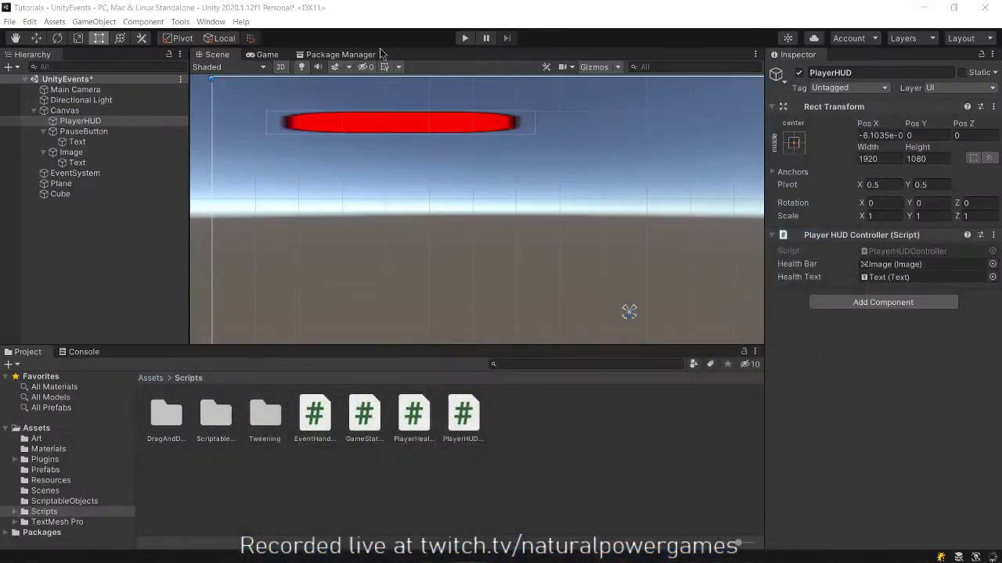
Play the game to watch the health readout and Pause button, then stop
click(465, 38)
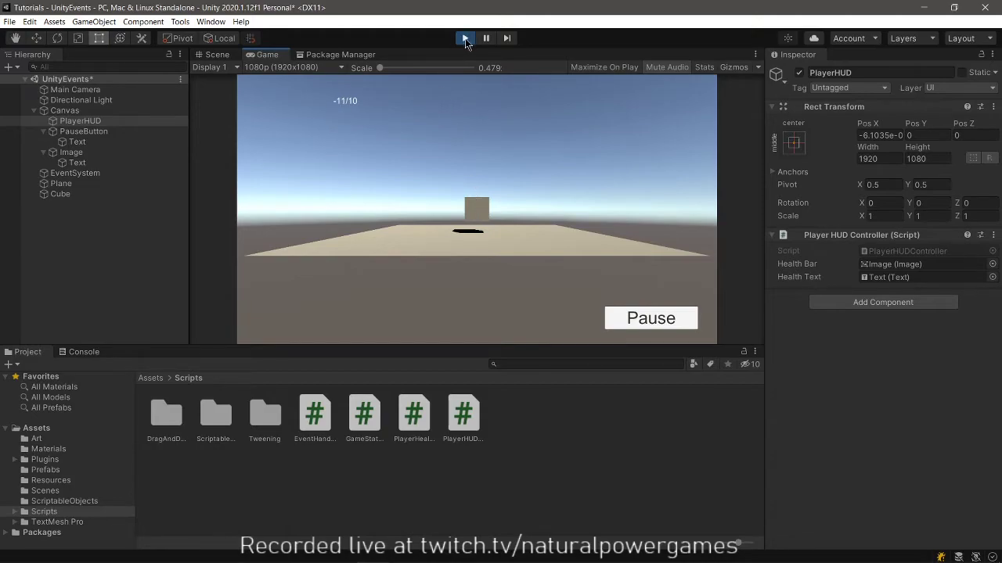
click(465, 38)
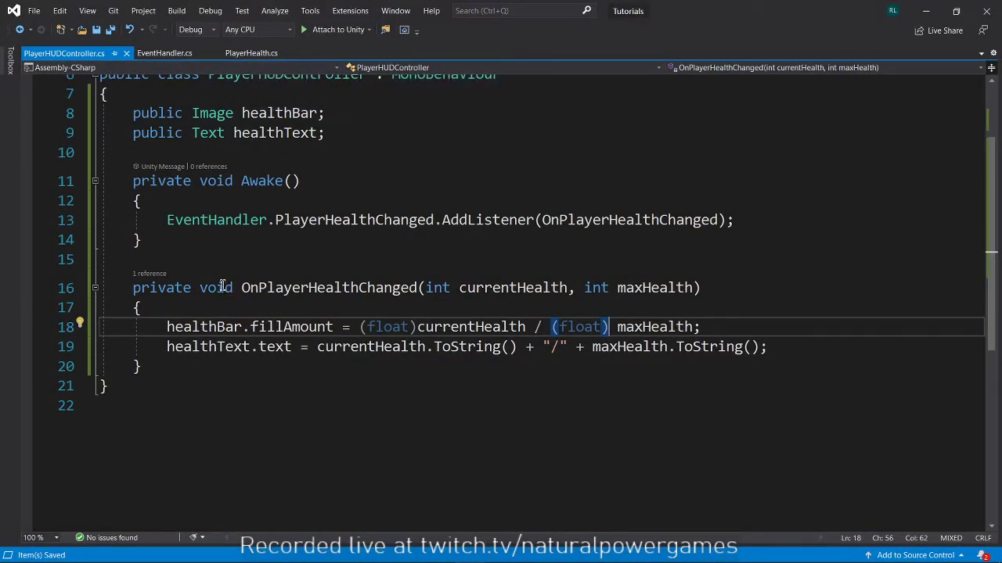
Review PlayerHealth's Awake, Start and OnMouseDown, then return to PlayerHUDController
click(250, 53)
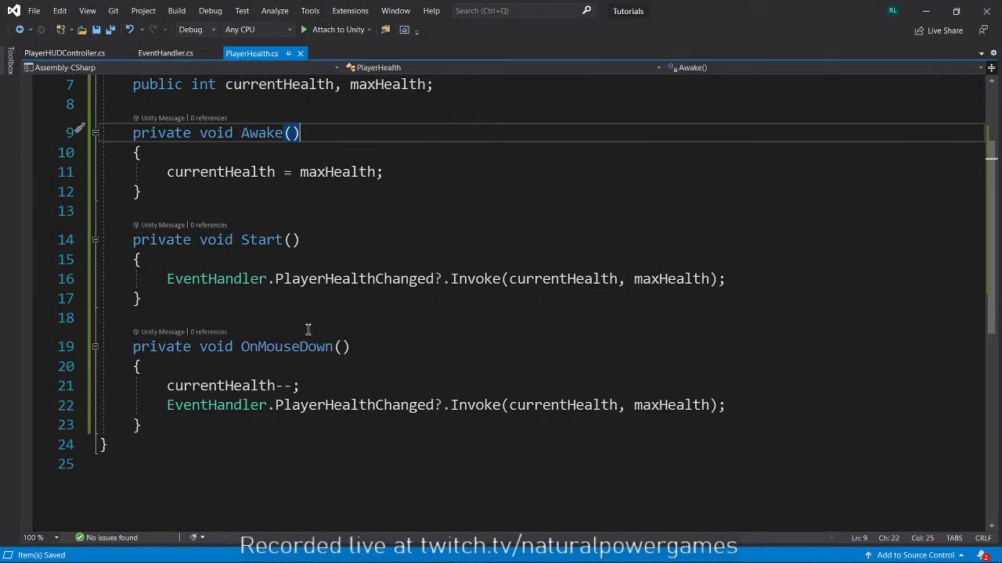
scroll(up, 3)
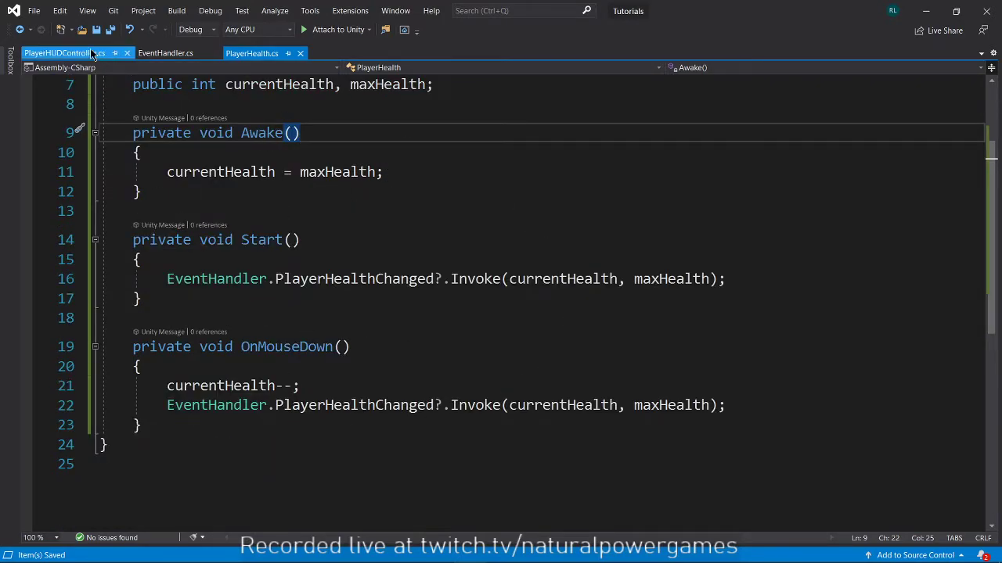
click(57, 53)
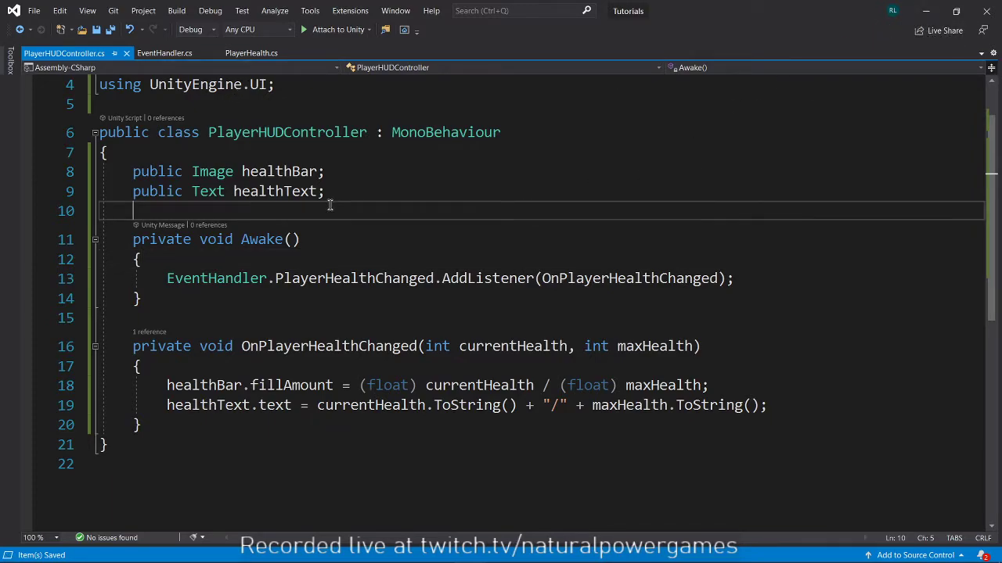
Append a pauseText field to PlayerHUDController's Text declaration
text(public)
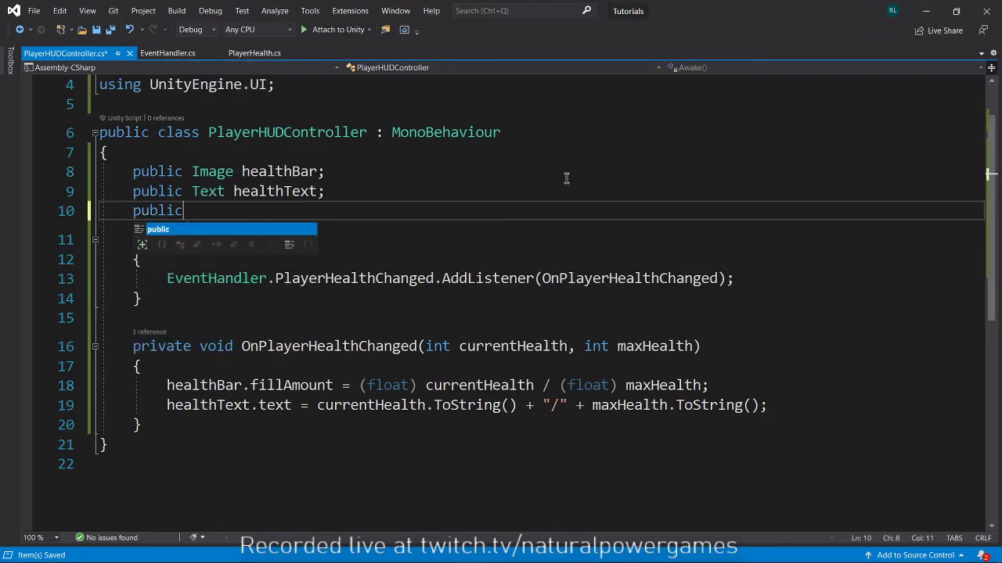
text(GameObject)
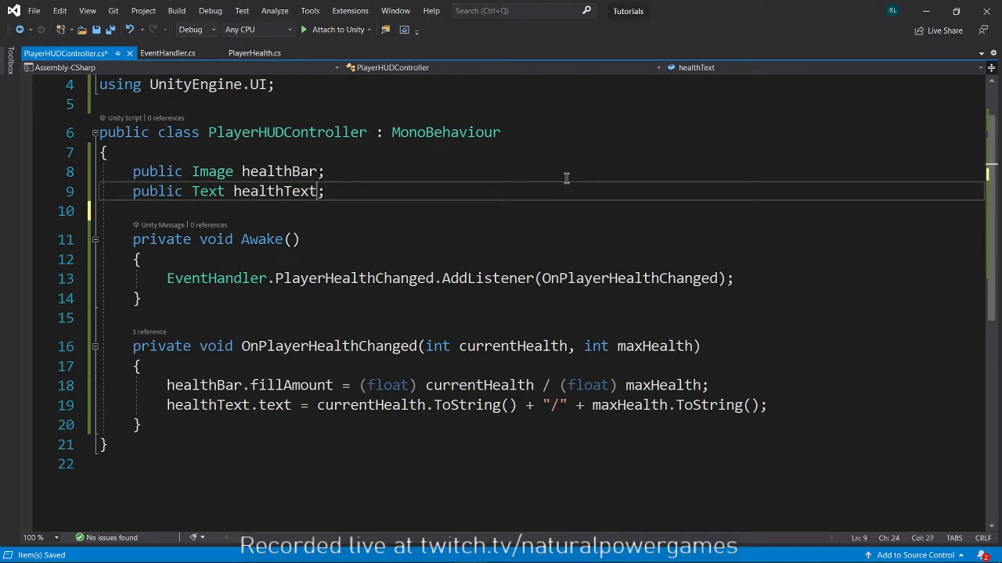
text(, paus)
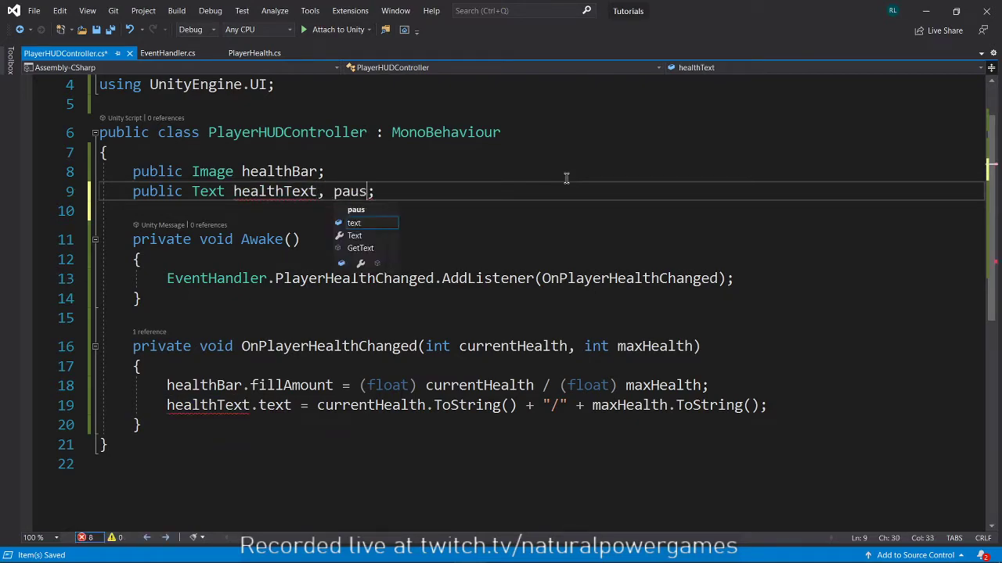
text(eText)
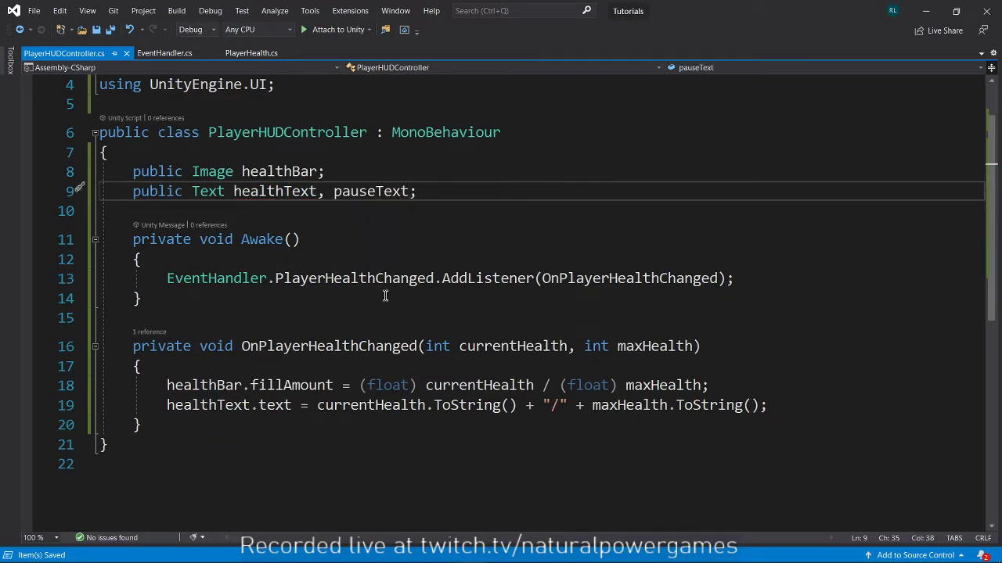
Glance at EventHandler, then declare public Button pauseButton; in PlayerHUDController
click(165, 53)
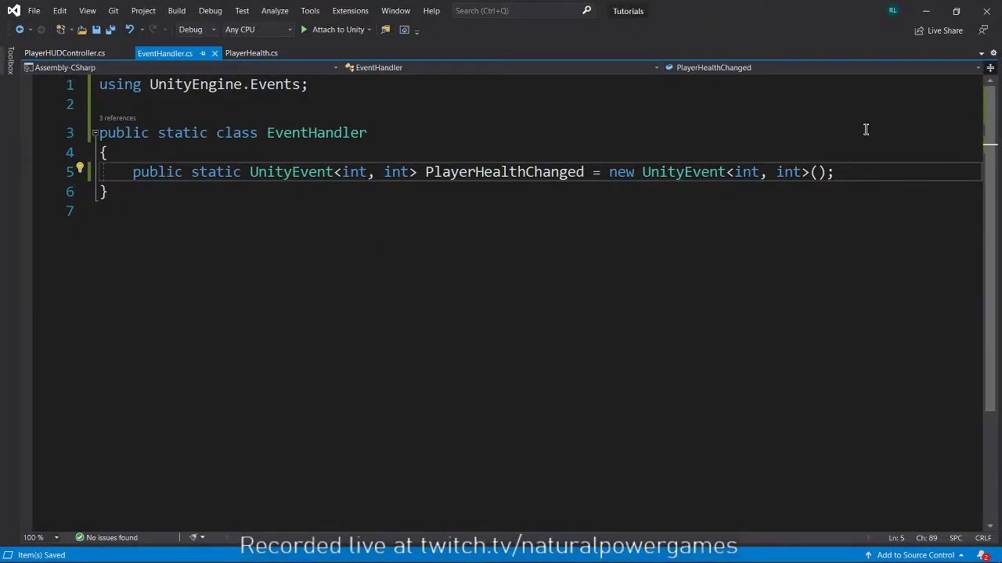
click(65, 53)
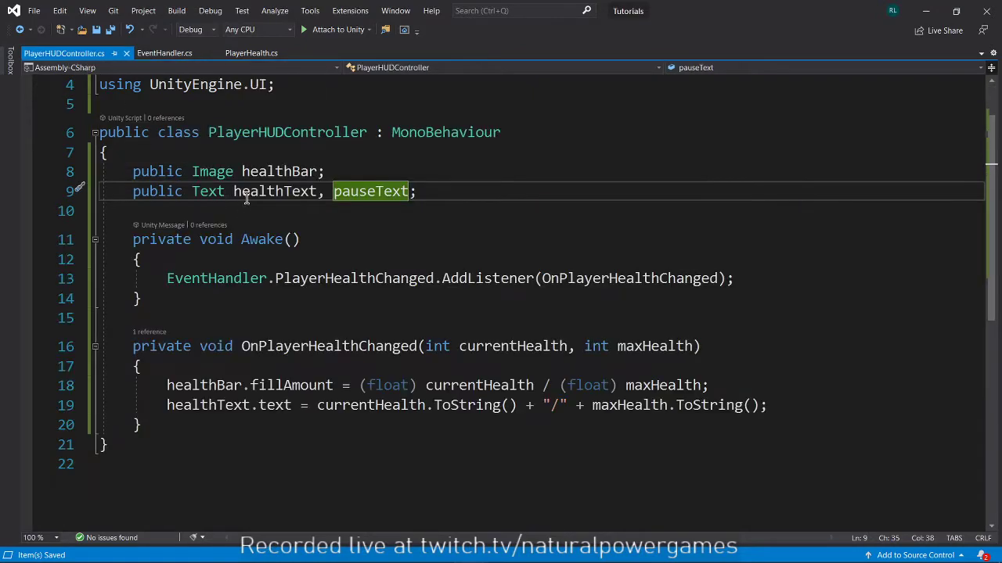
text(public b)
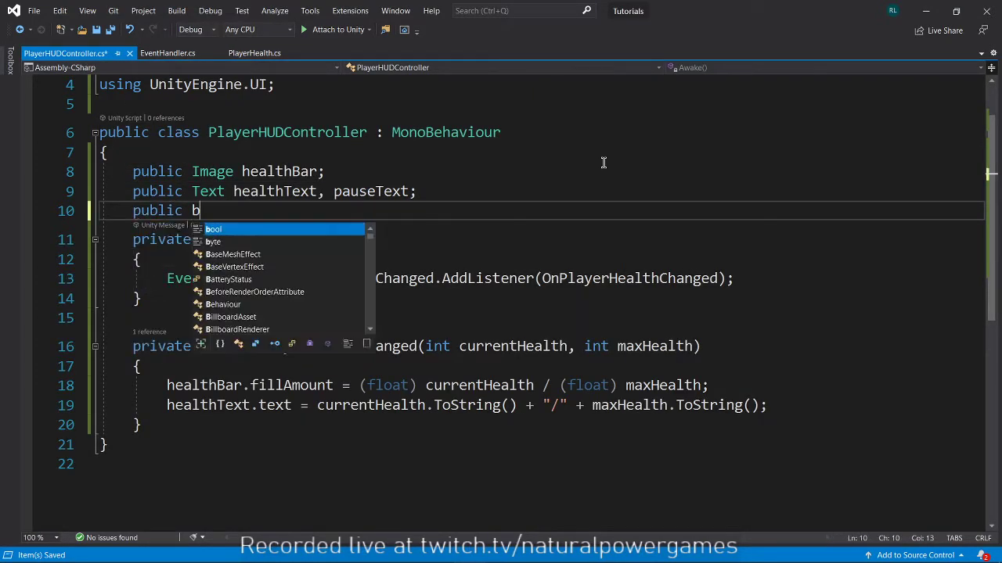
text(utton)
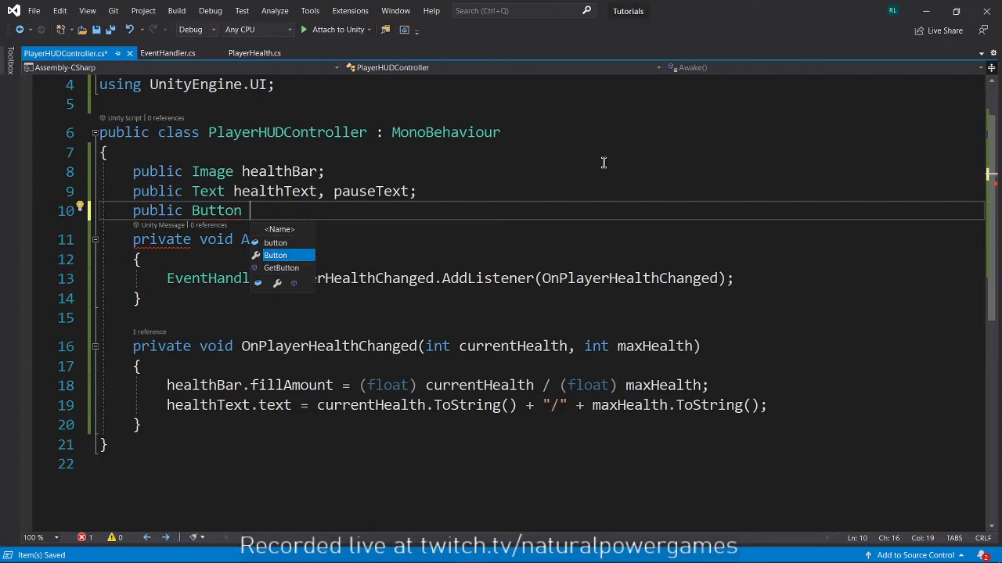
text(pauseButton;)
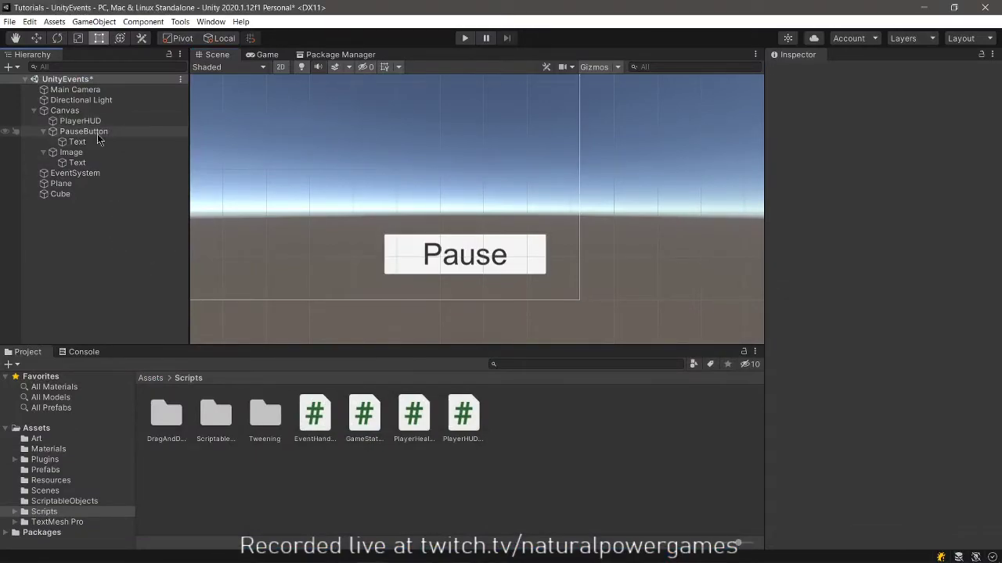
Assign PauseButton as PlayerHUD's Pause Button reference and bring up Canvas's add-child menu
click(79, 120)
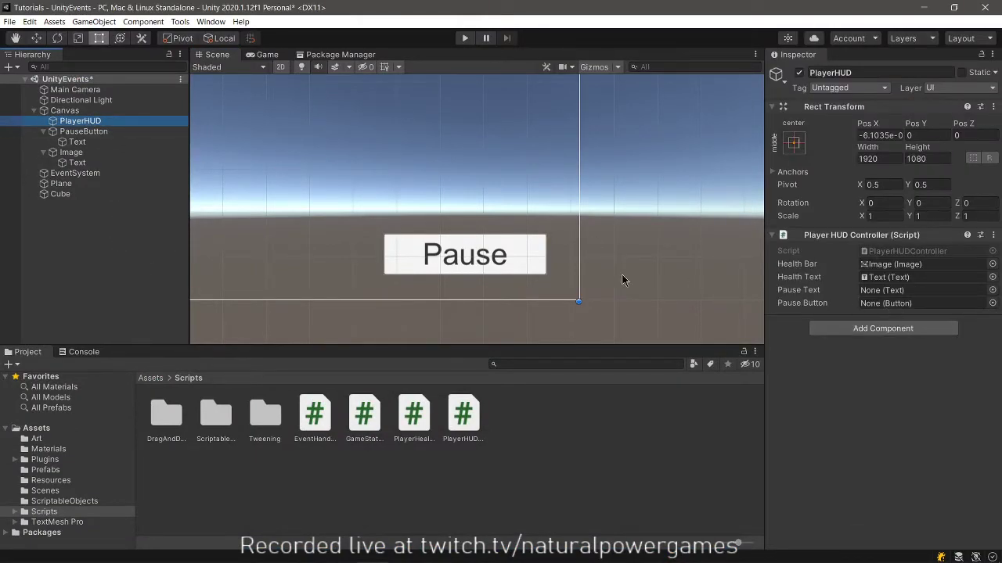
click(85, 131)
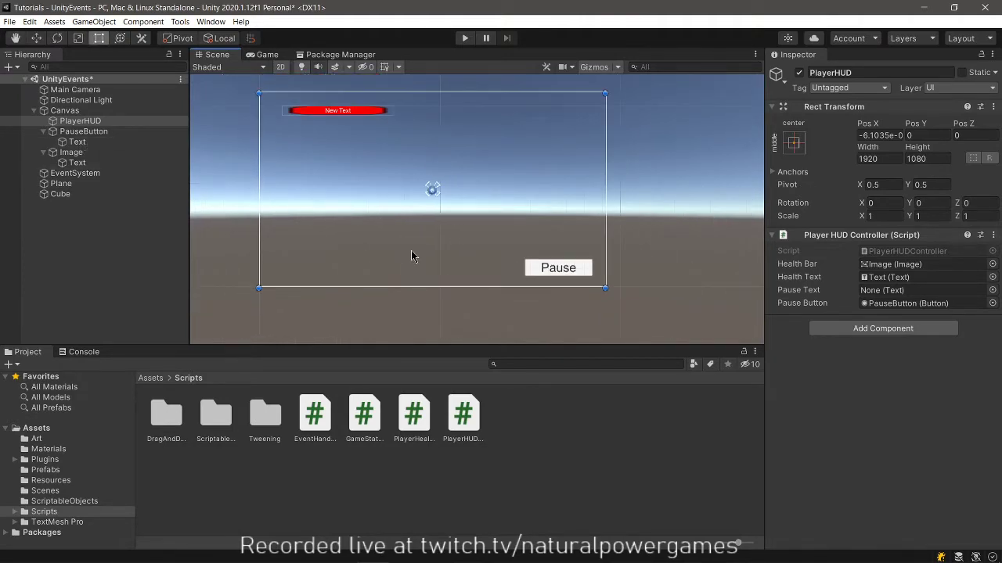
click(66, 110)
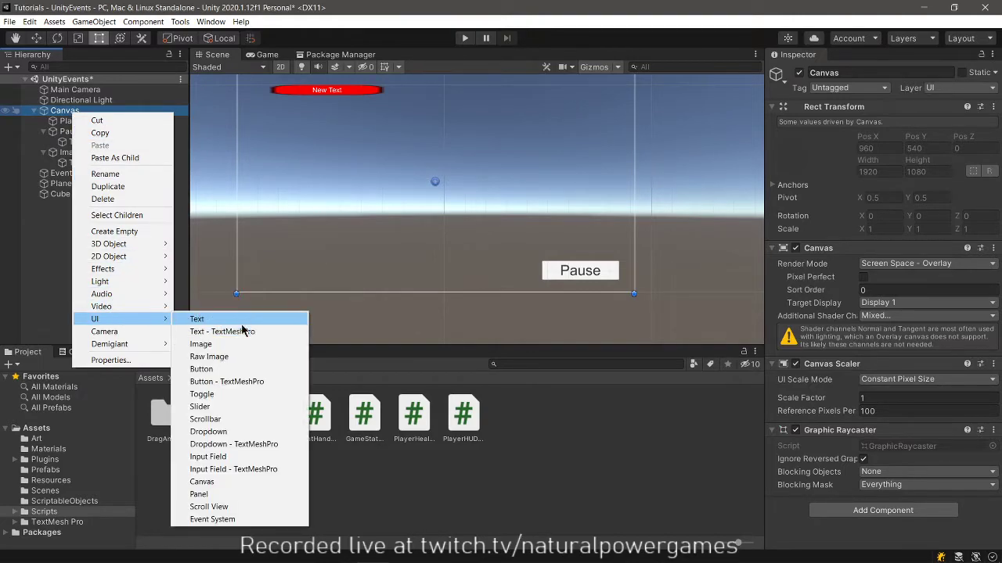
Add a UI Text named PauseText under Canvas and link it as PlayerHUD's Pause Text
click(197, 319)
text(PauseText)
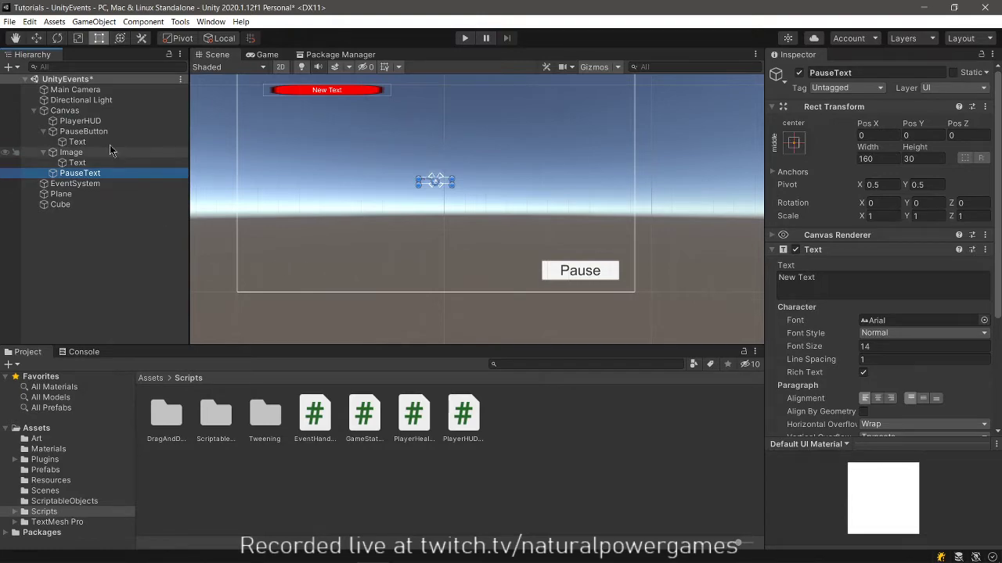
click(80, 120)
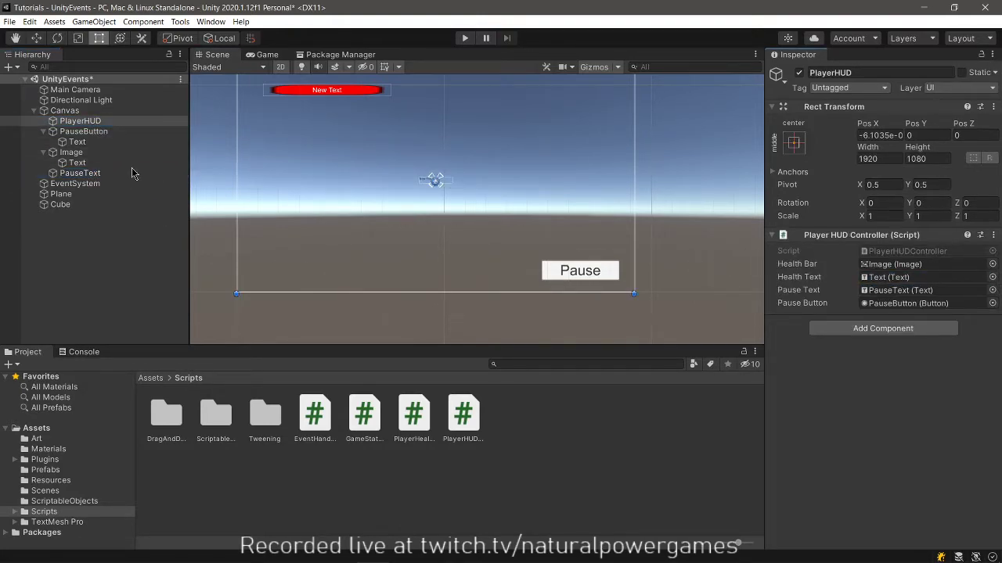
click(81, 172)
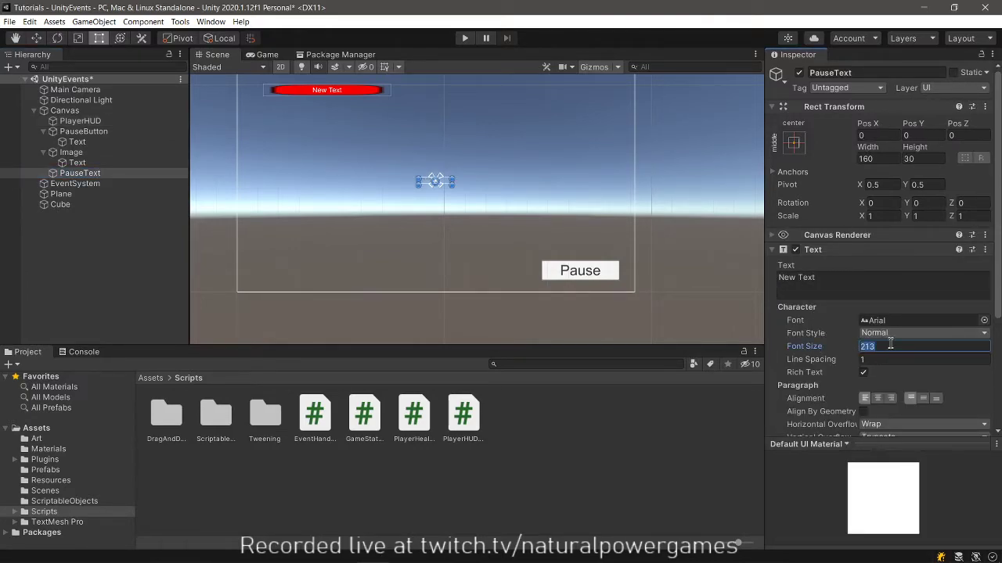
Give PauseText font size 75 and replace its wording with Paused
text(75)
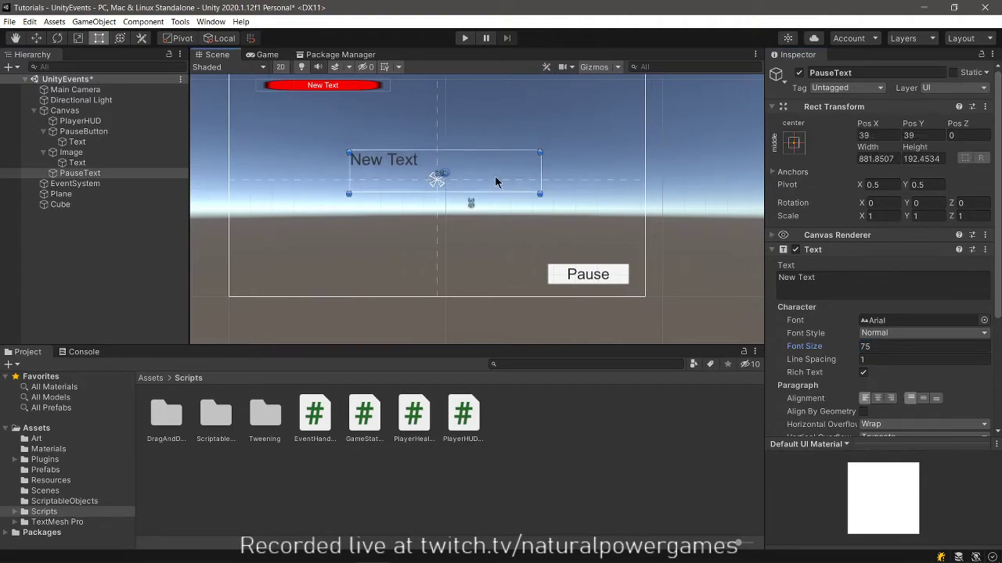
drag(444, 175, 437, 178)
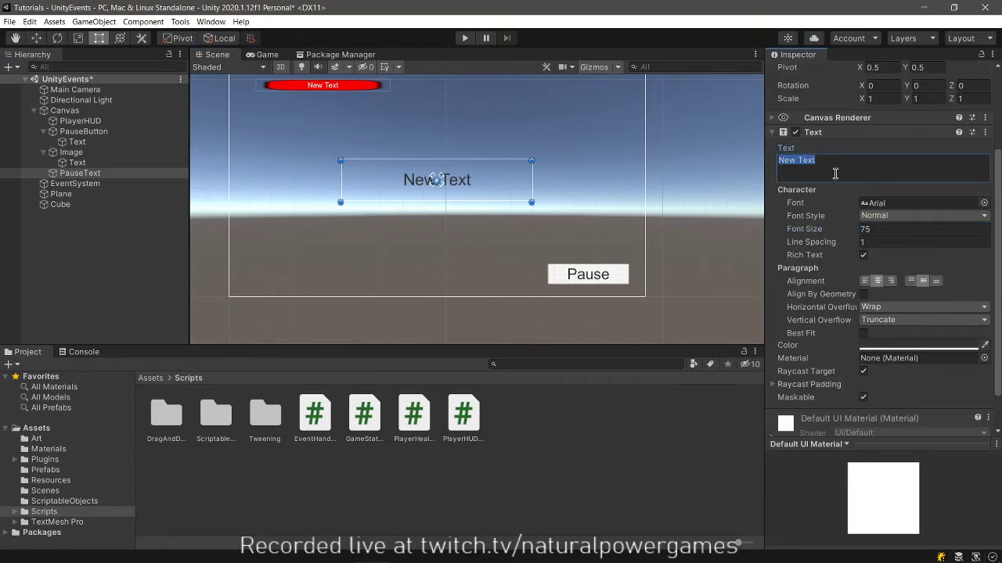
text(Paused)
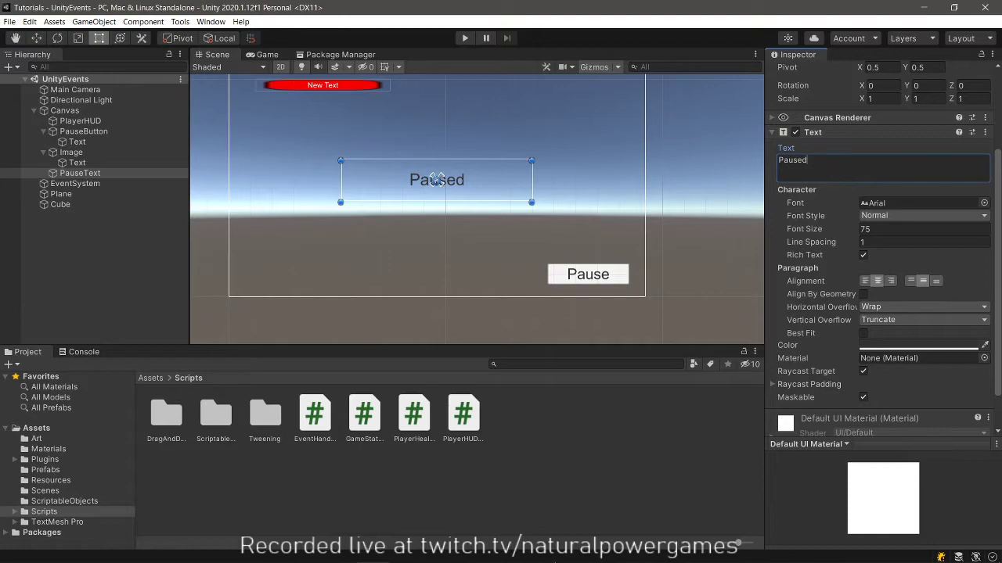
mouse_move(352, 305)
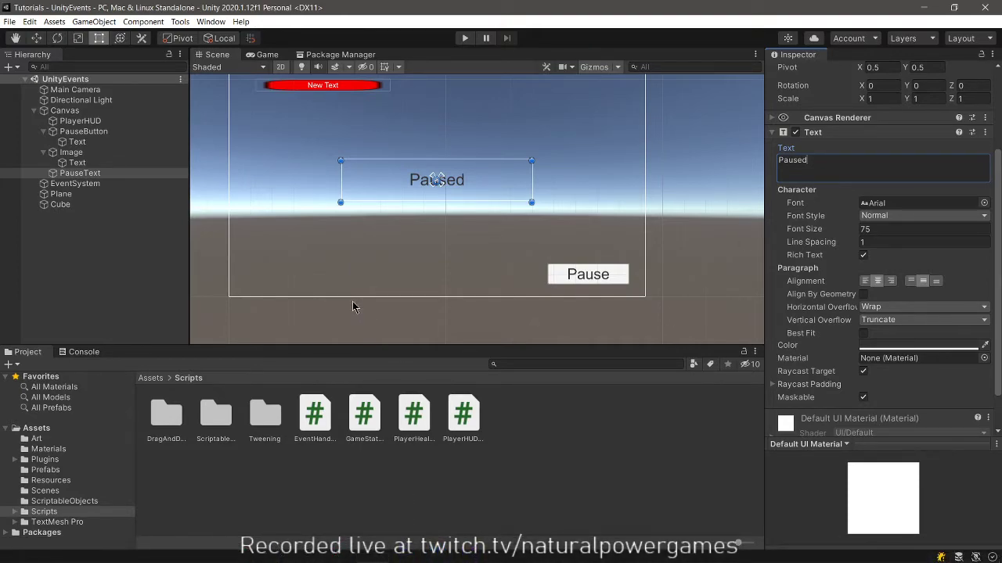
mouse_move(417, 479)
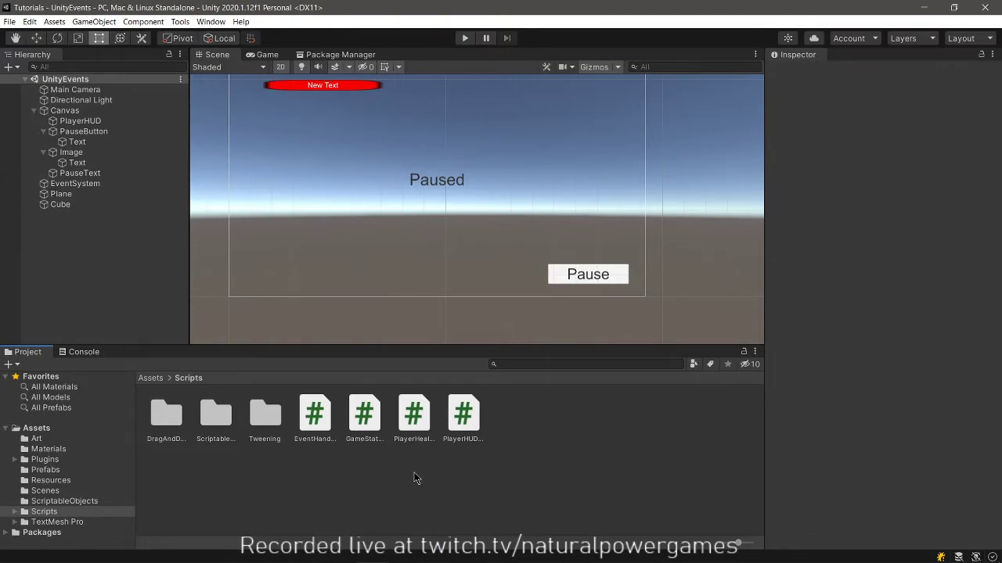
Open the GameStateManager script from the Scripts folder in Visual Studio
click(363, 414)
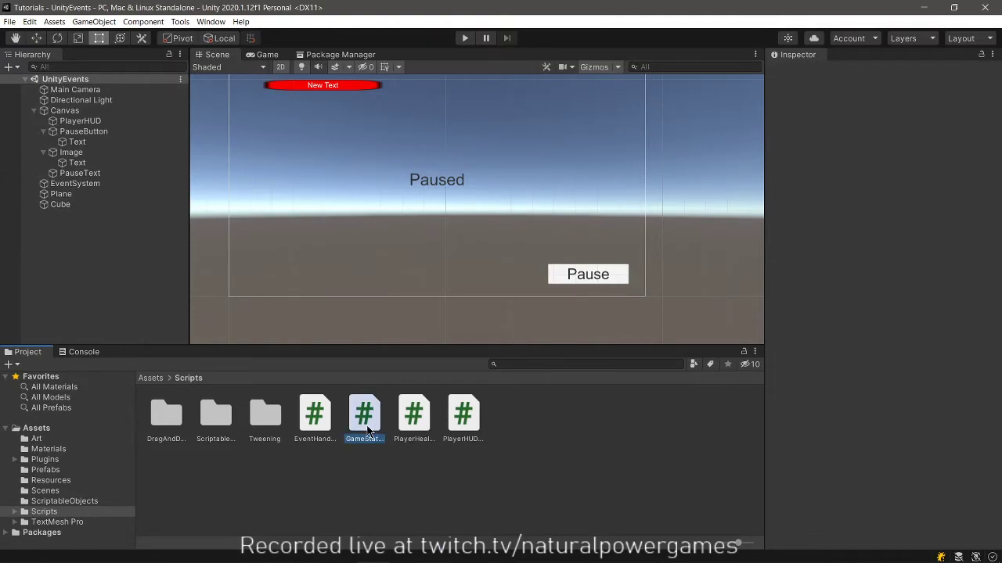
double_click(363, 414)
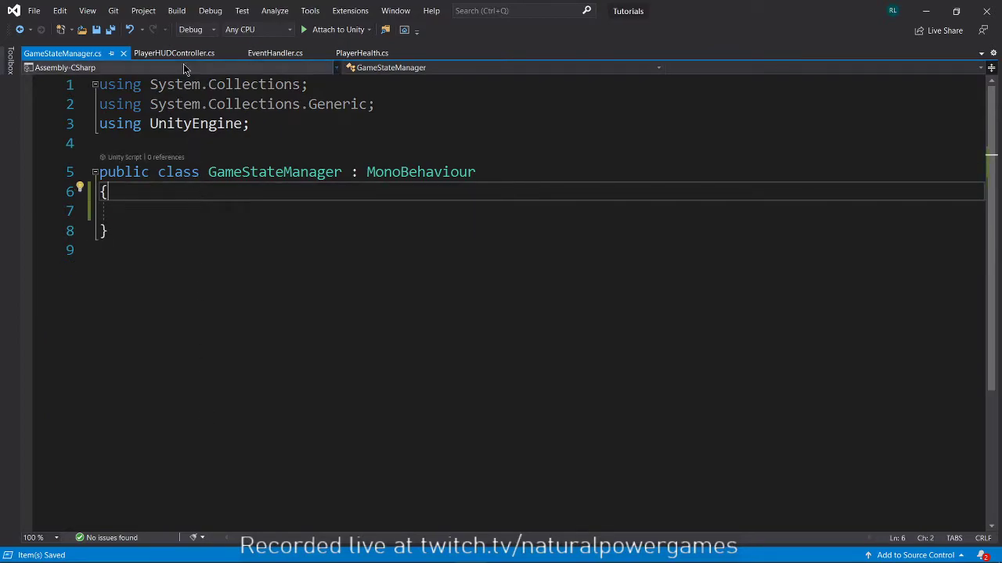
click(174, 53)
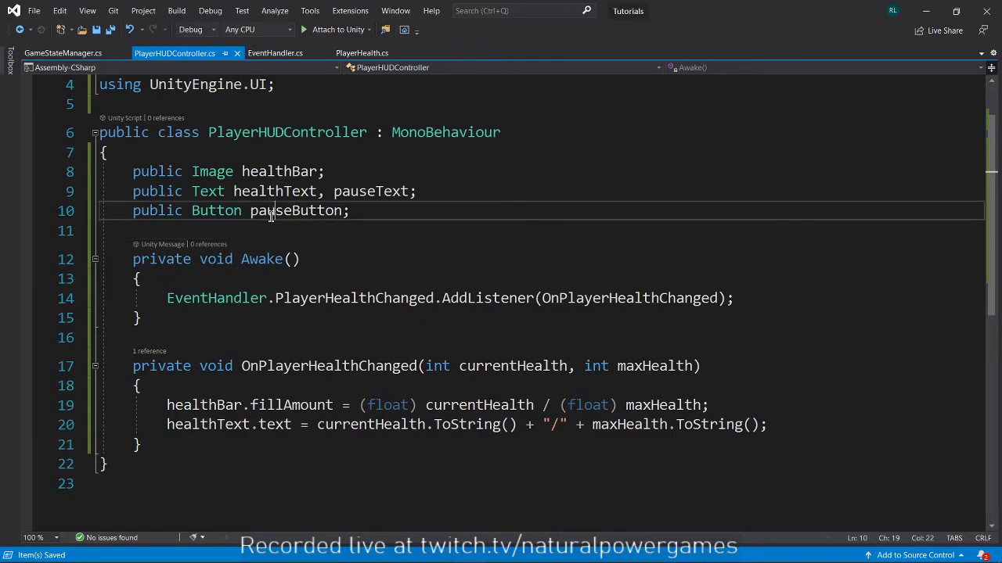
Check PlayerHUDController's pauseButton field, then return to the empty GameStateManager class
double_click(295, 209)
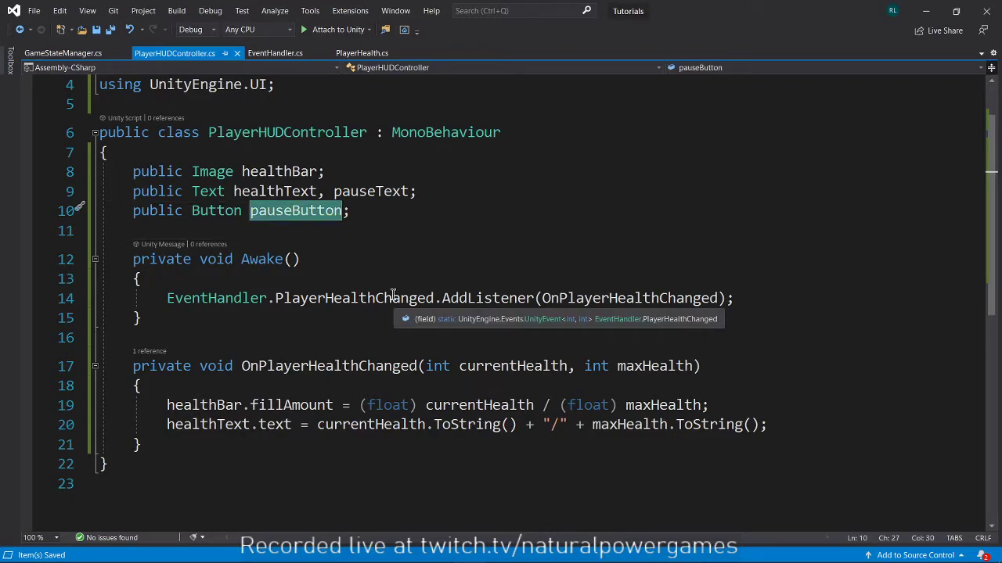
mouse_move(376, 254)
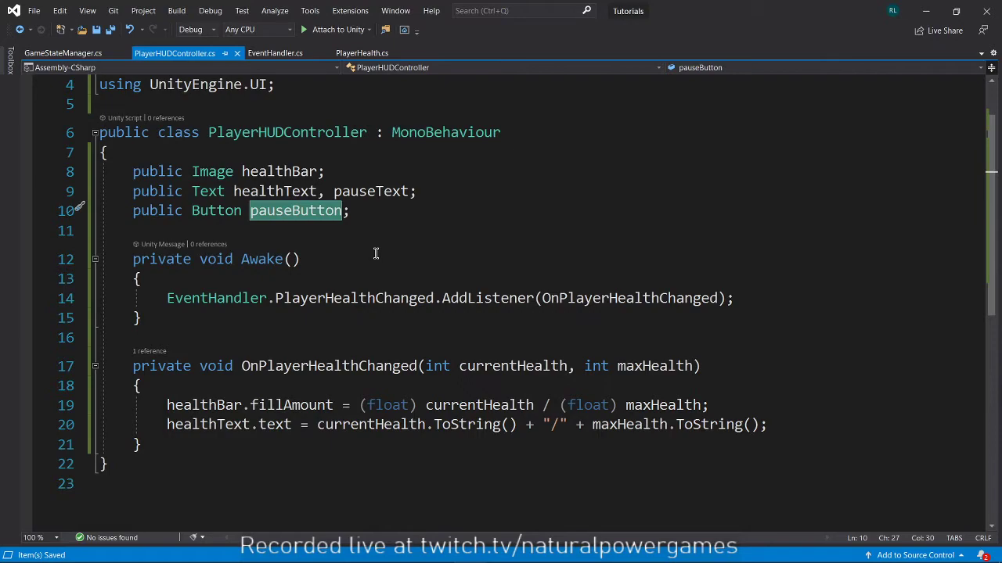
click(62, 53)
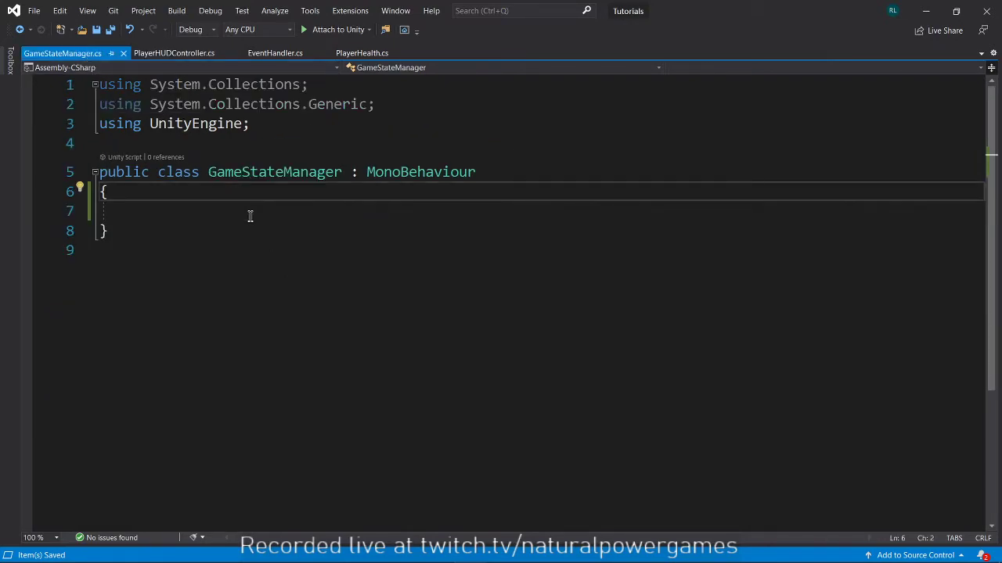
click(251, 210)
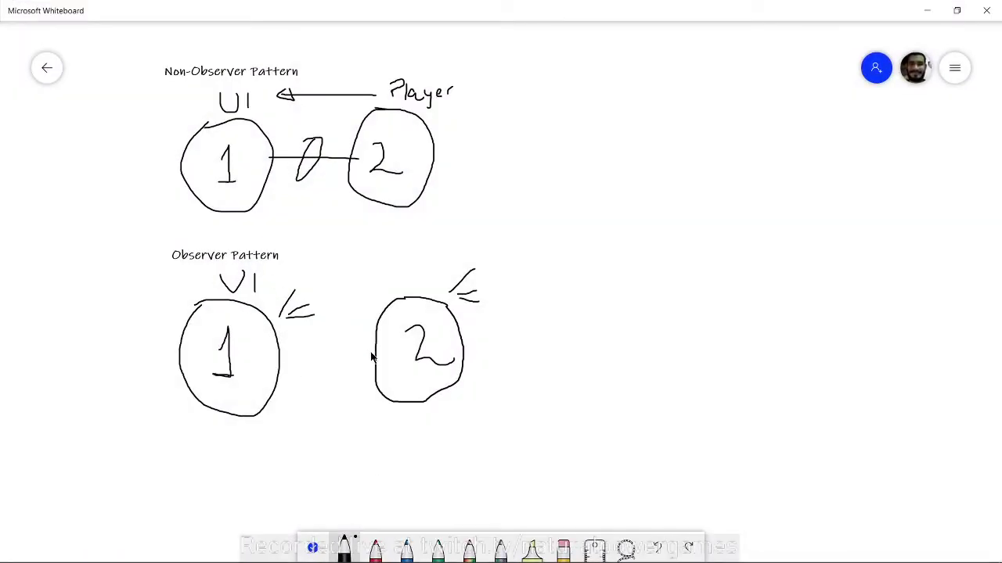
mouse_move(415, 404)
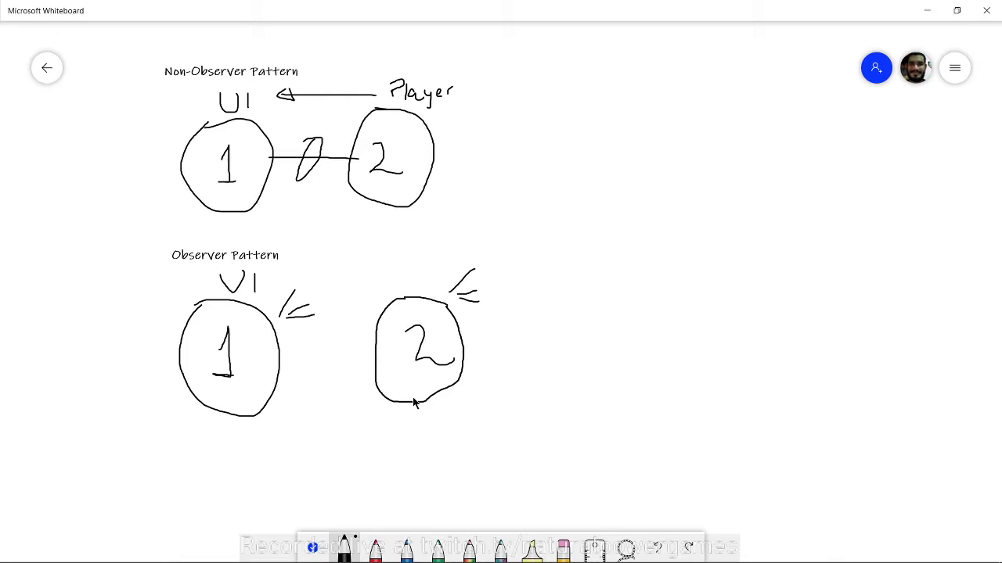
mouse_move(845, 75)
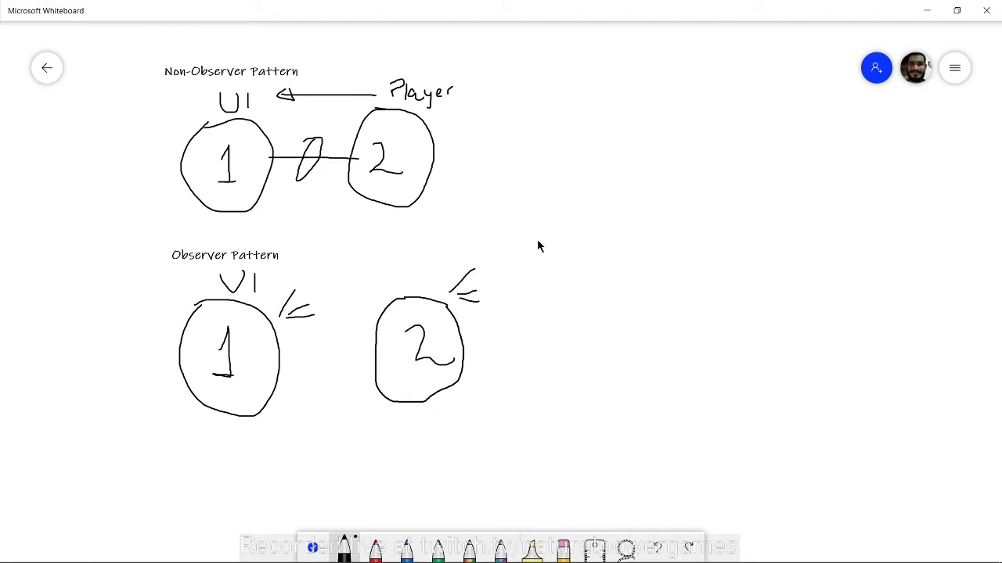
mouse_move(493, 338)
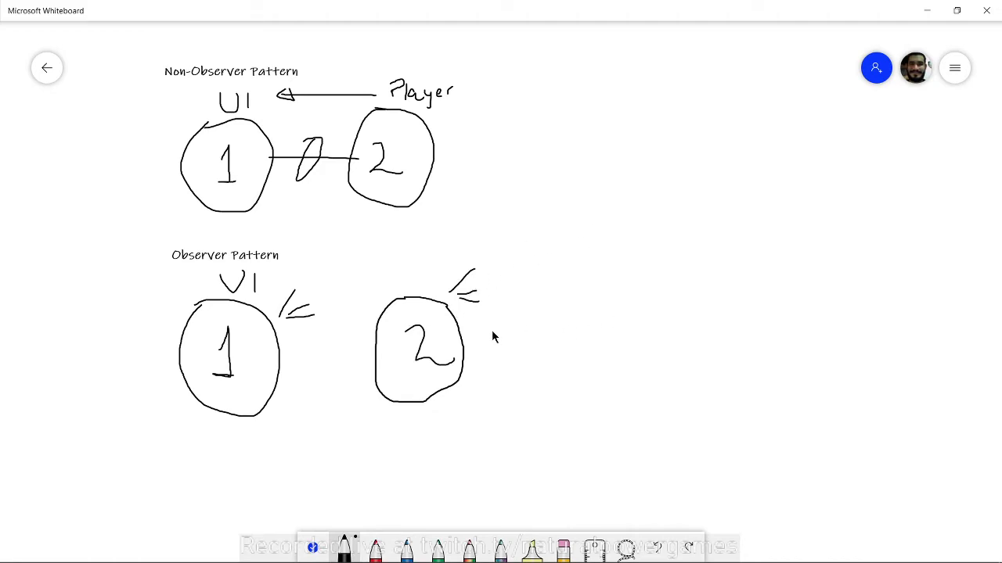
mouse_move(429, 344)
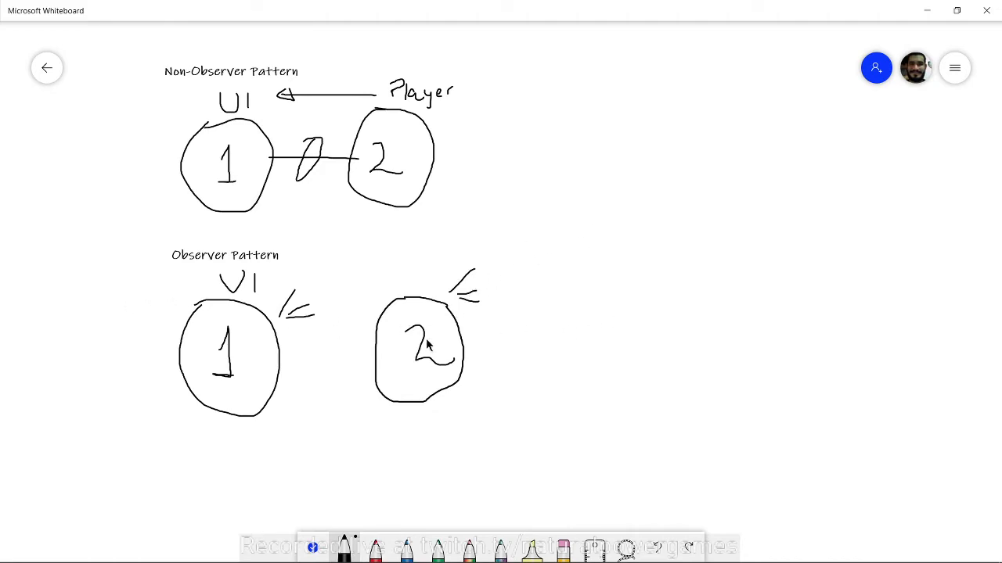
mouse_move(329, 300)
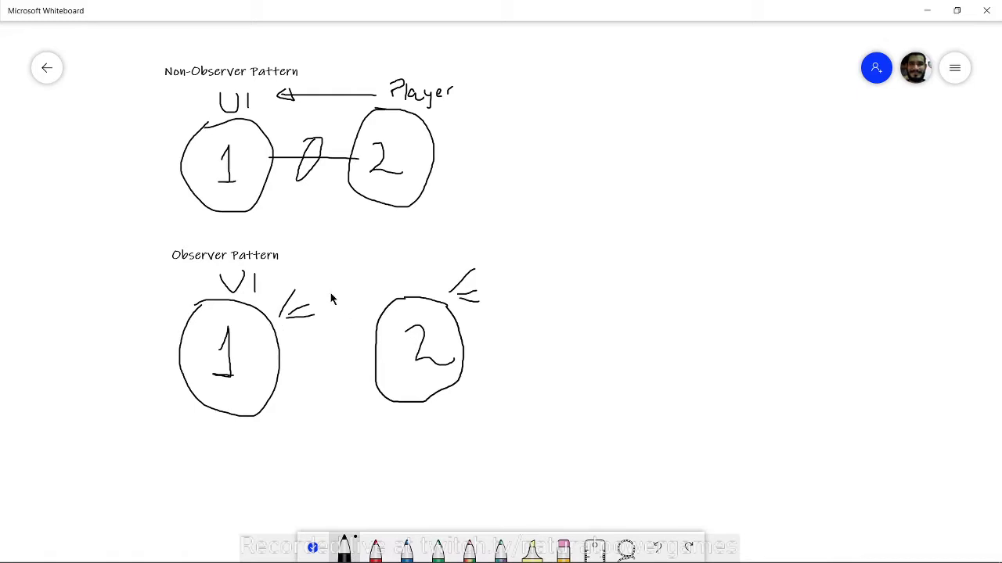
mouse_move(323, 305)
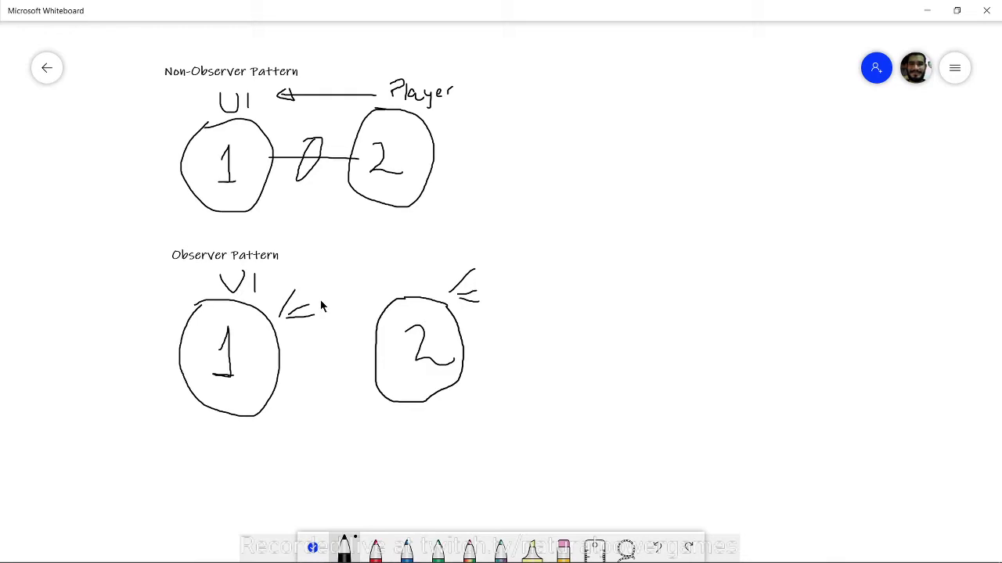
mouse_move(504, 288)
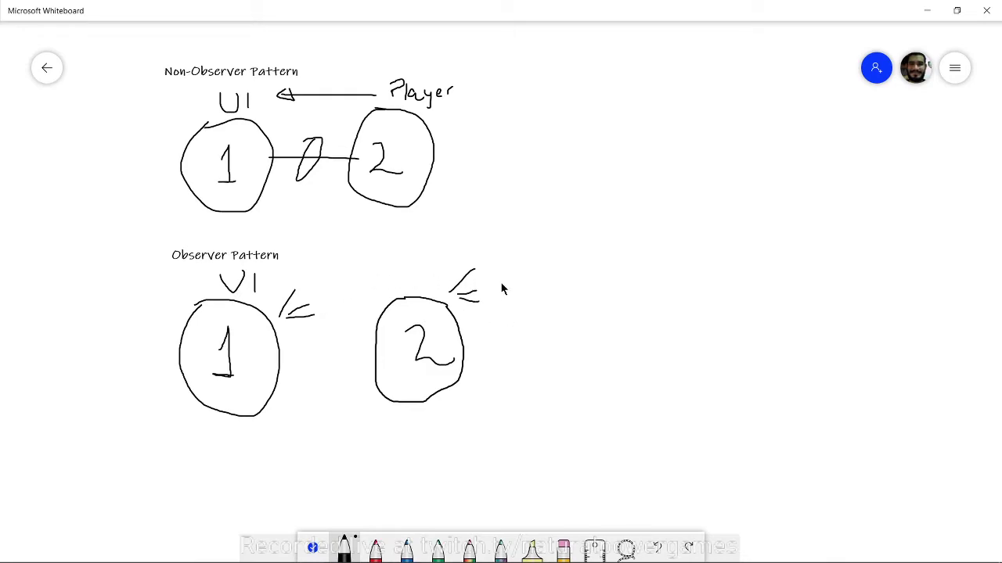
mouse_move(506, 346)
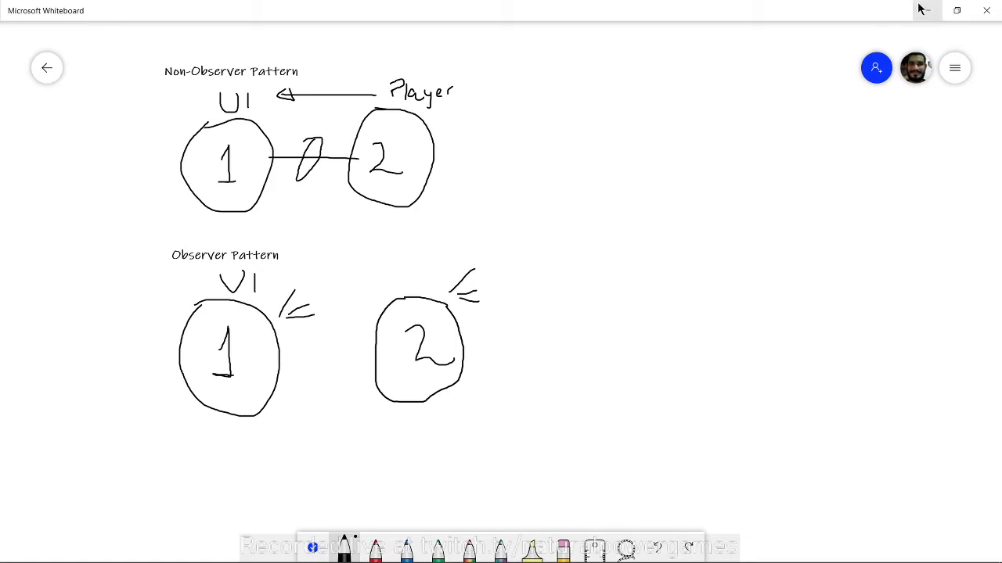
mouse_move(927, 8)
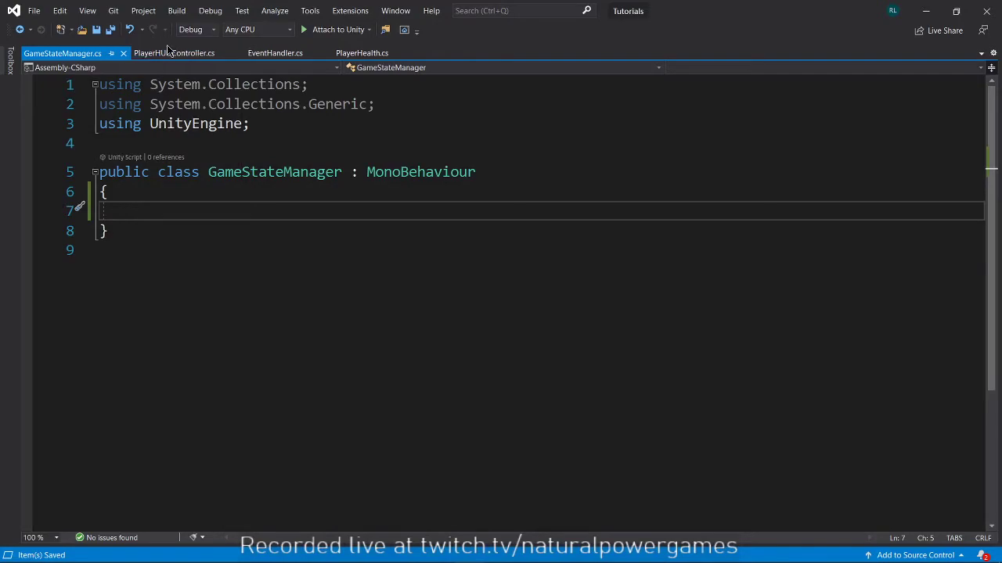
Return from the observer-pattern whiteboard sketch to the PlayerHUDController script
click(174, 53)
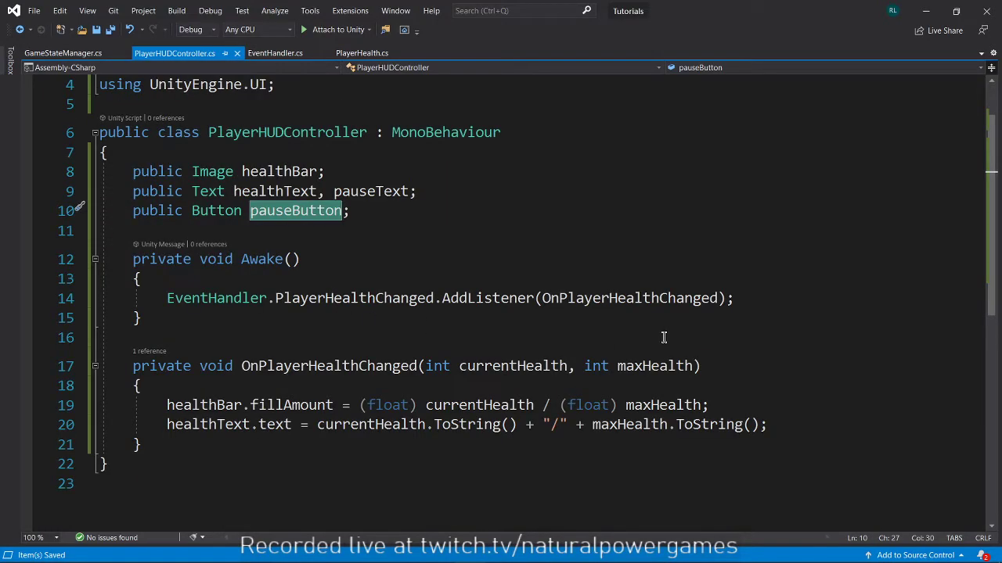
Add pauseButton.onClick.AddListener(() => { }) in PlayerHUDController's Awake after the health listener
click(795, 297)
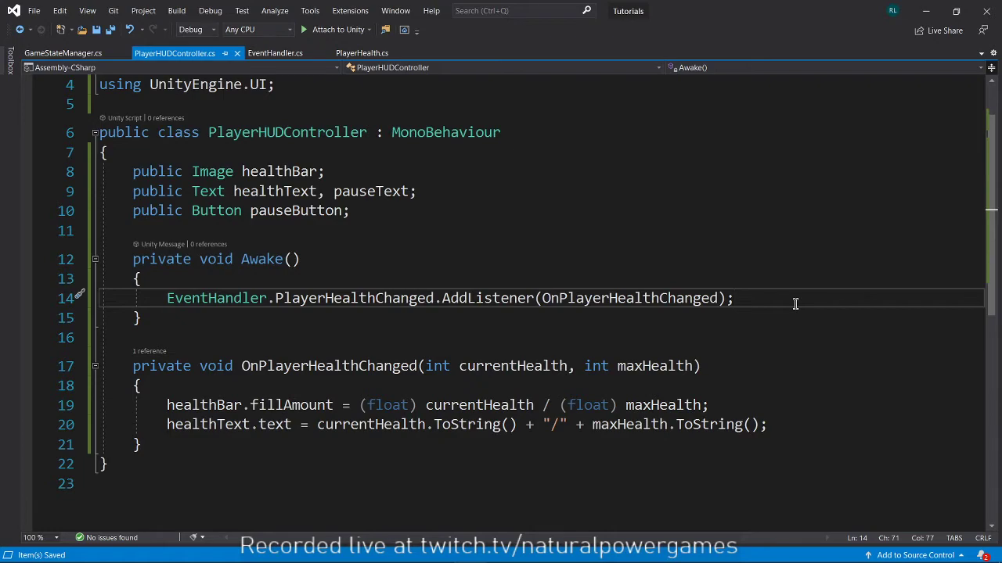
text(pauseButton.)
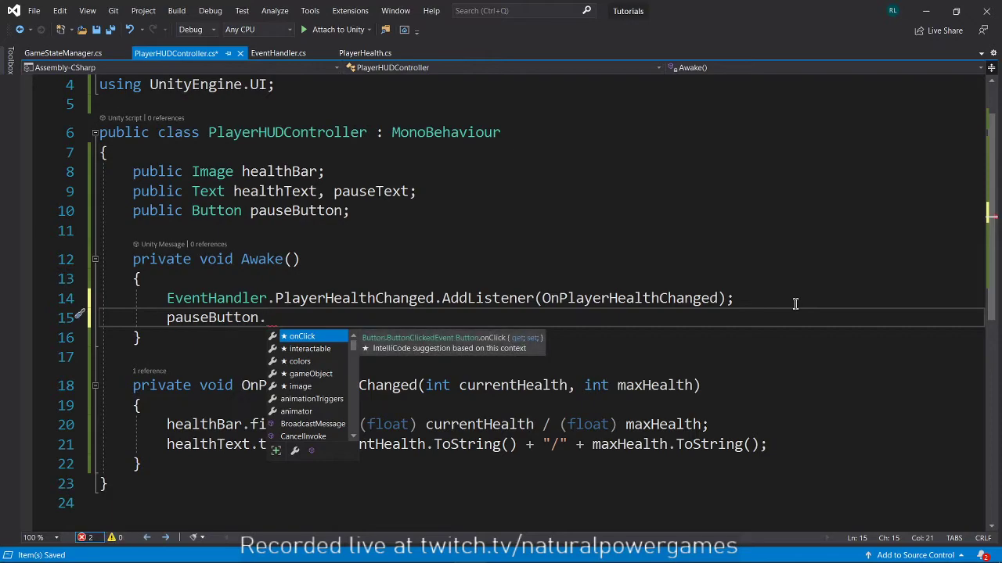
text(onClick.ad)
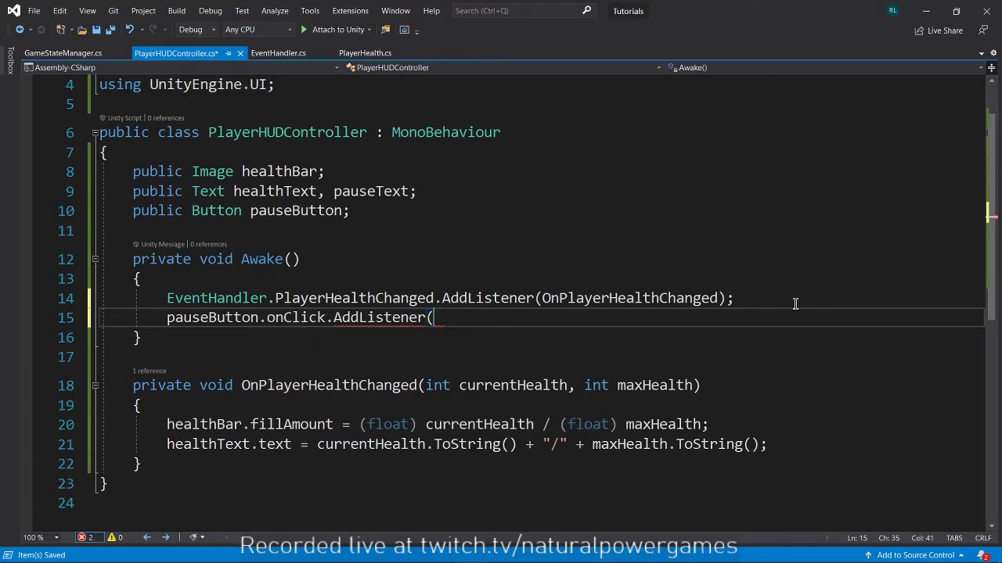
text()=>)
text({)
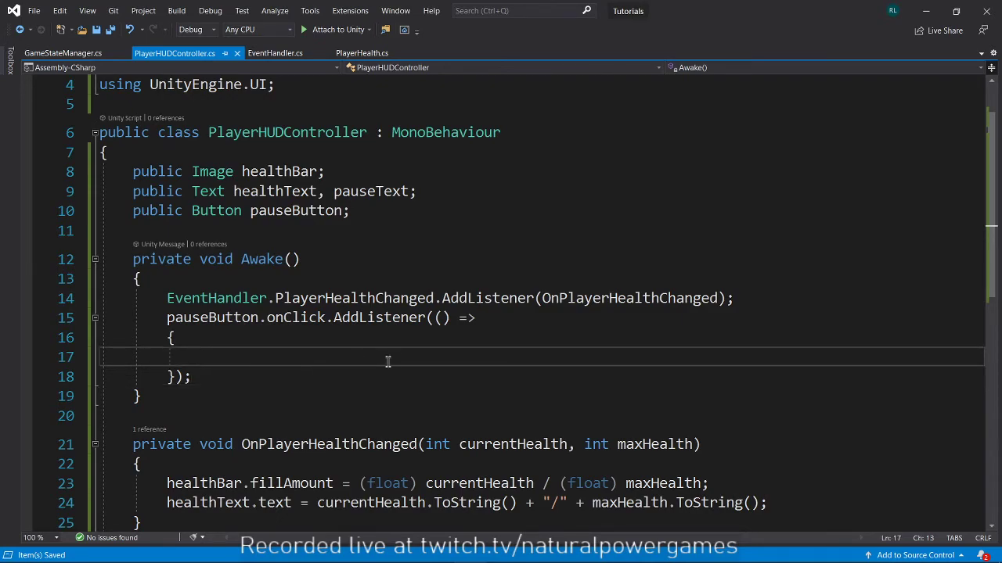
Begin an EventHandler. call inside the lambda body, then bring EventHandler.cs to the front
double_click(296, 316)
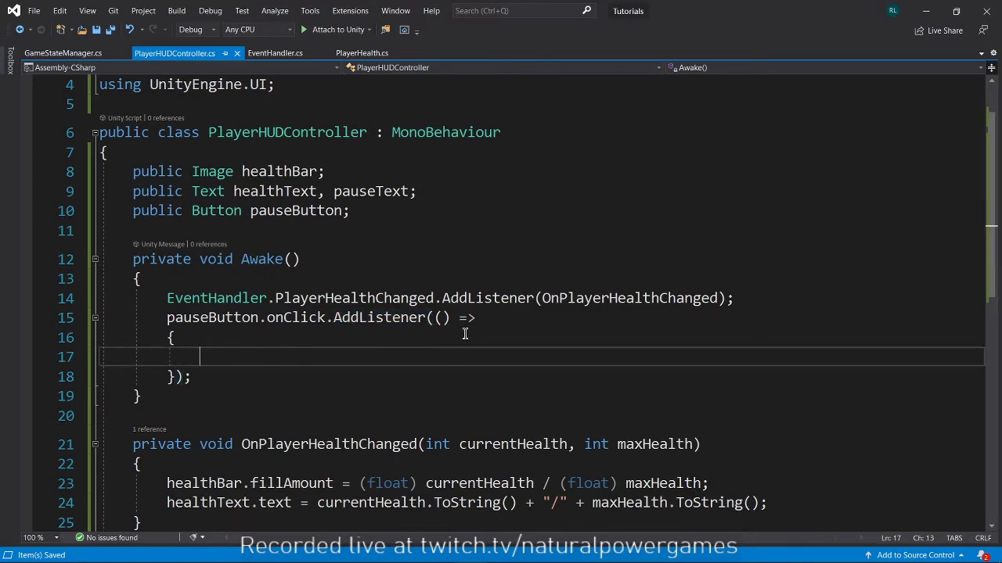
mouse_move(419, 396)
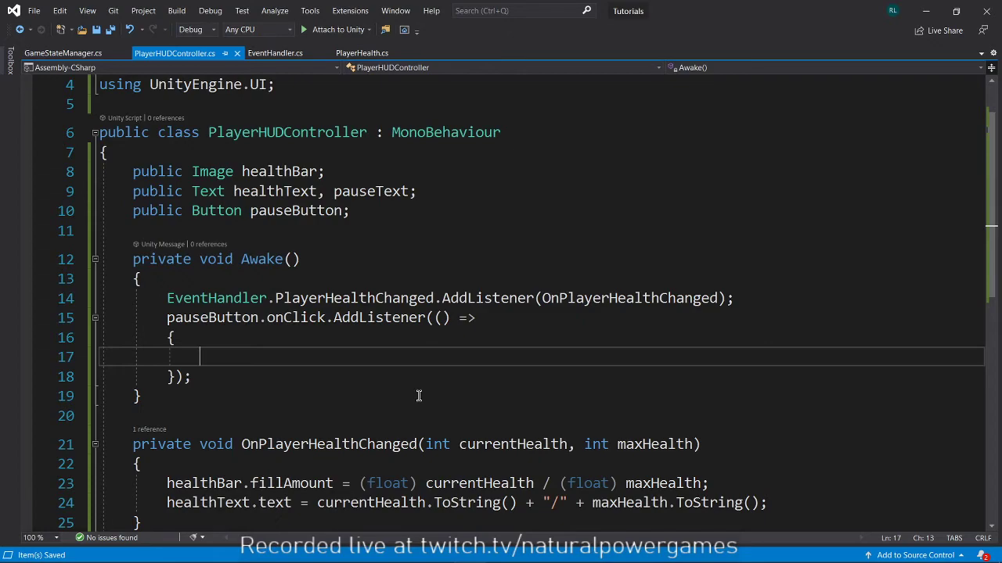
text(e)
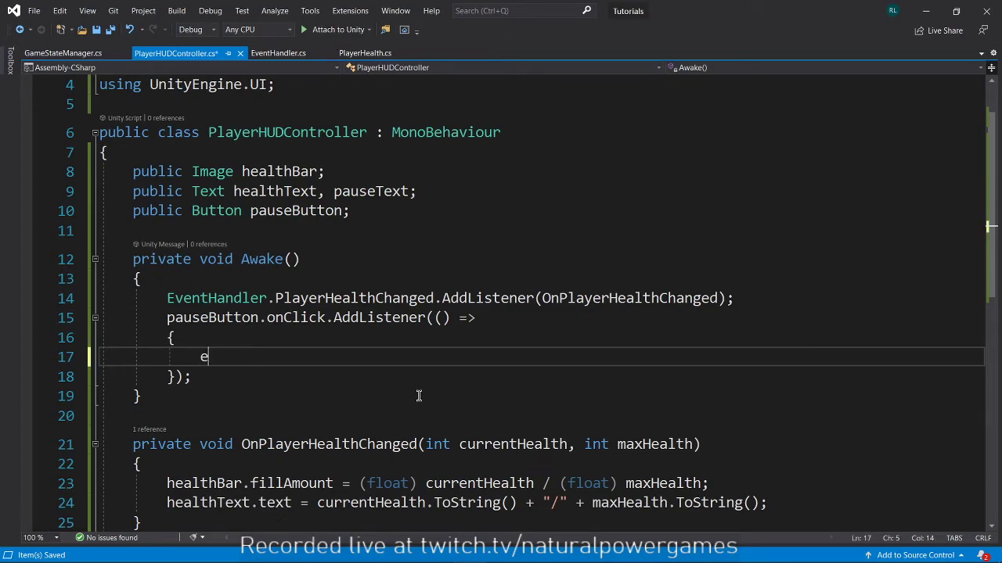
text(ventHandler.)
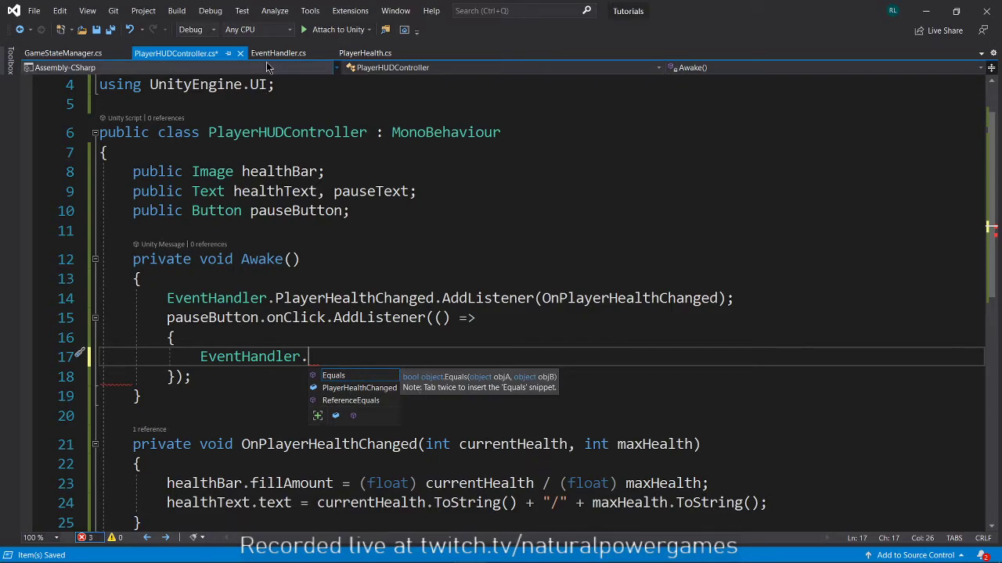
click(279, 53)
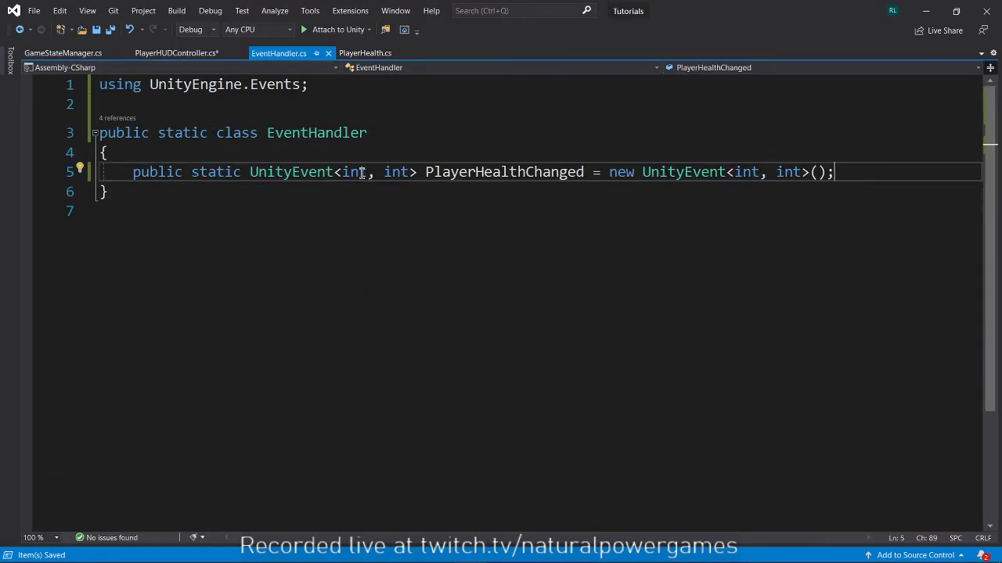
Declare 'public static UnityEvent PauseRequest = new UnityEvent();' below PlayerHealthChanged
text(public static Unit)
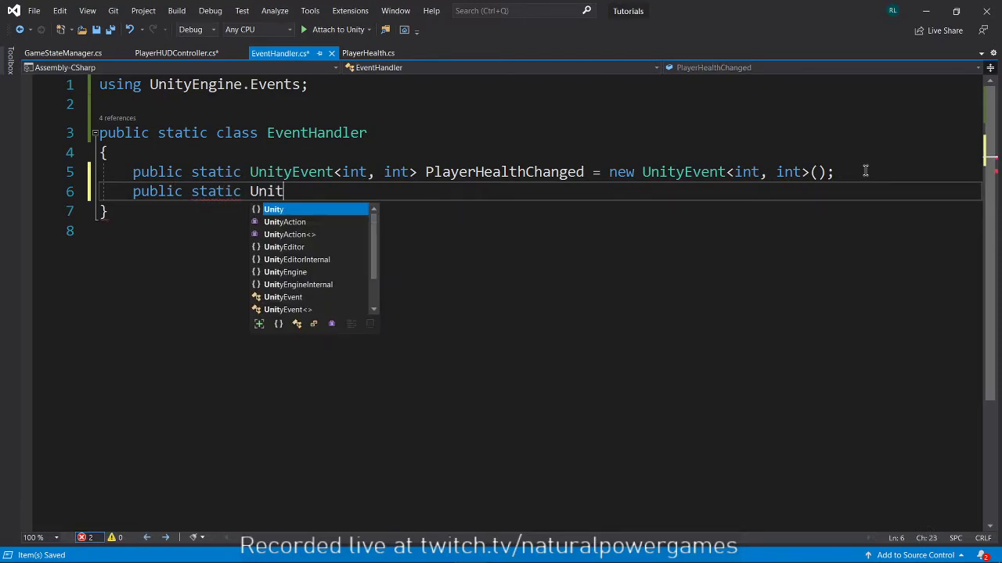
text(yEvent)
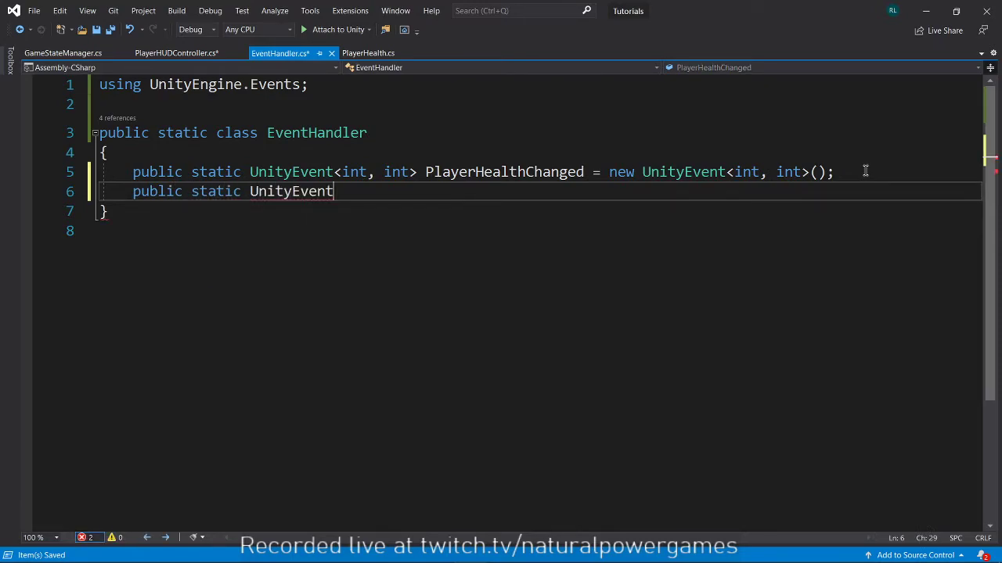
double_click(291, 191)
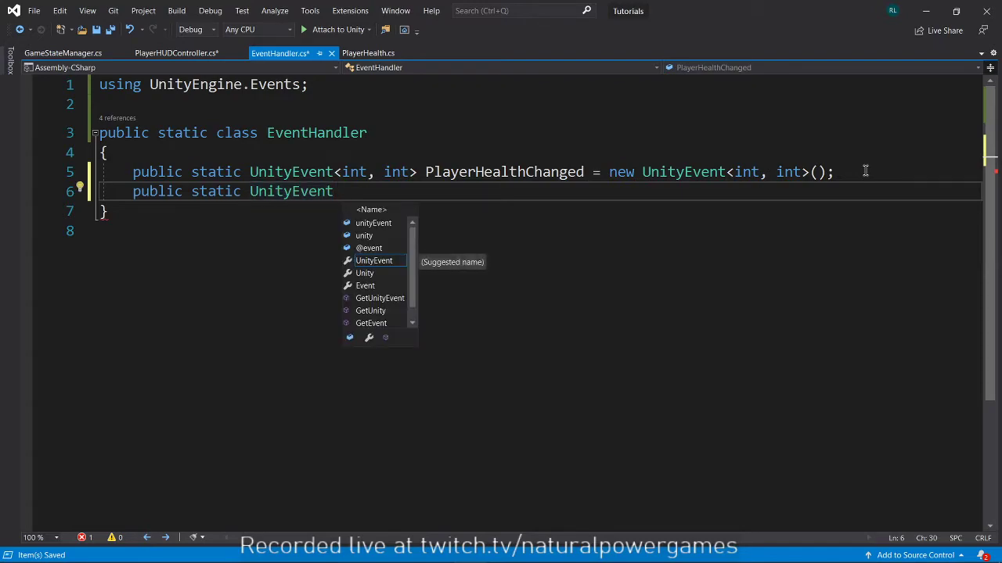
text(p)
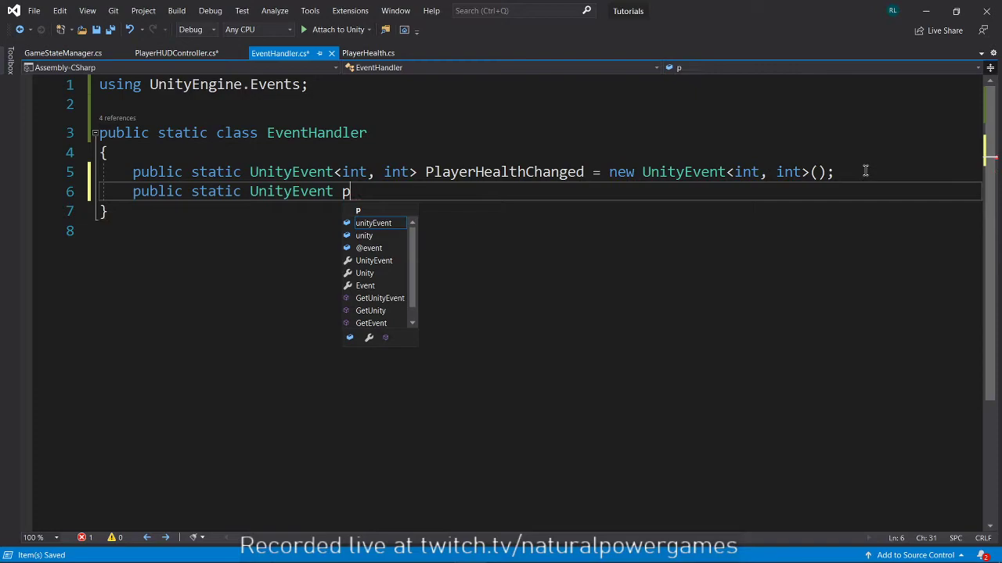
text(ause)
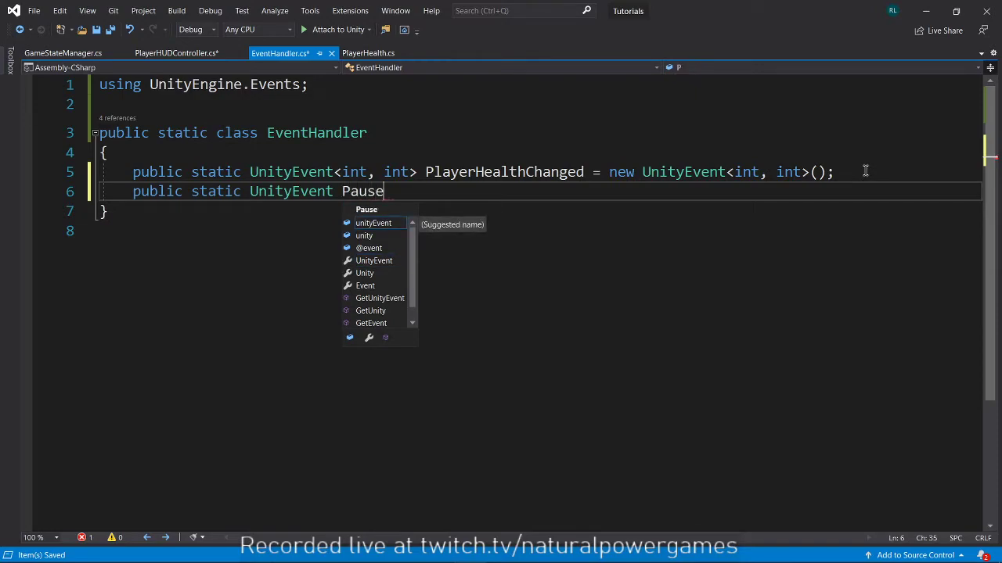
text(GameRequ)
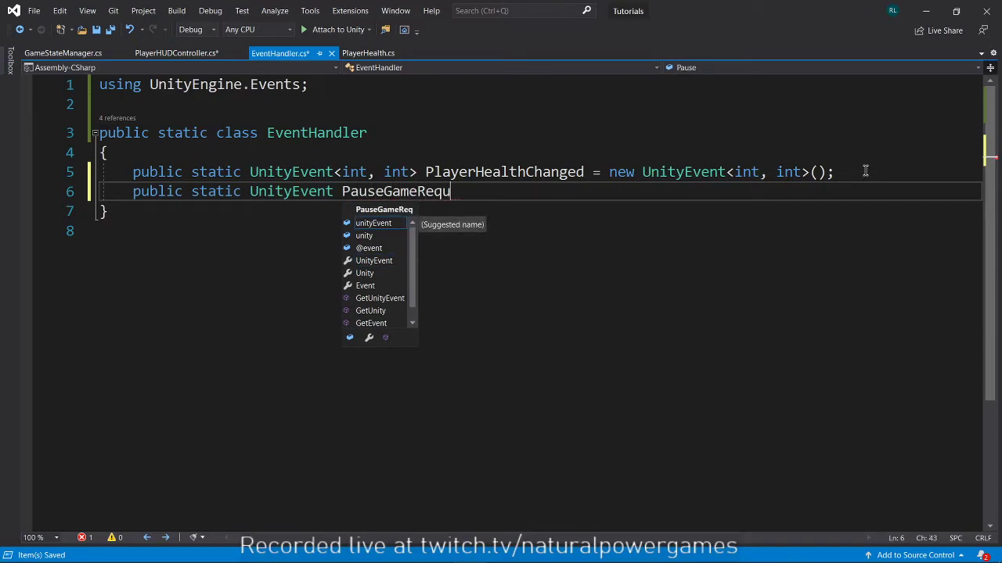
key(backspace)
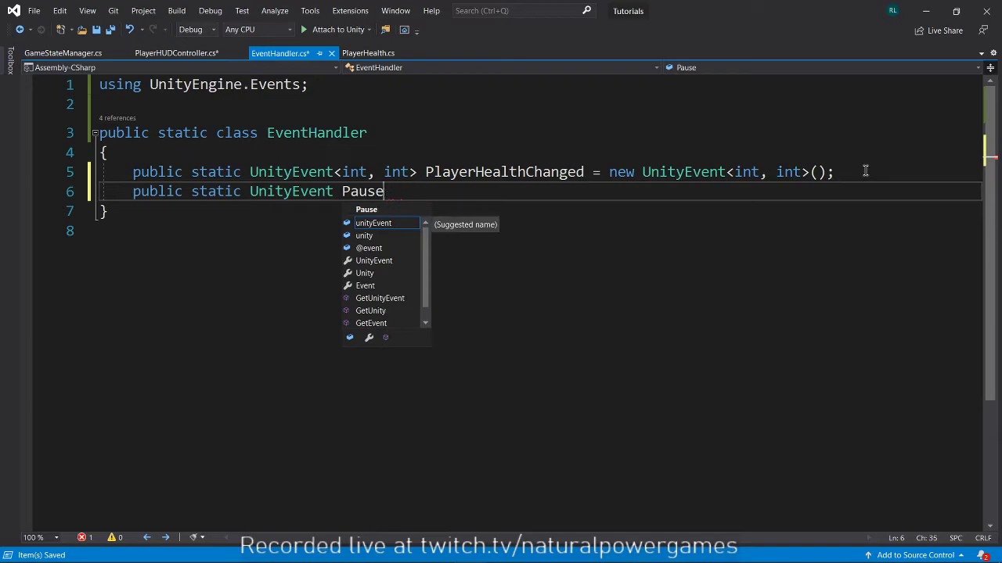
text(Request = ne)
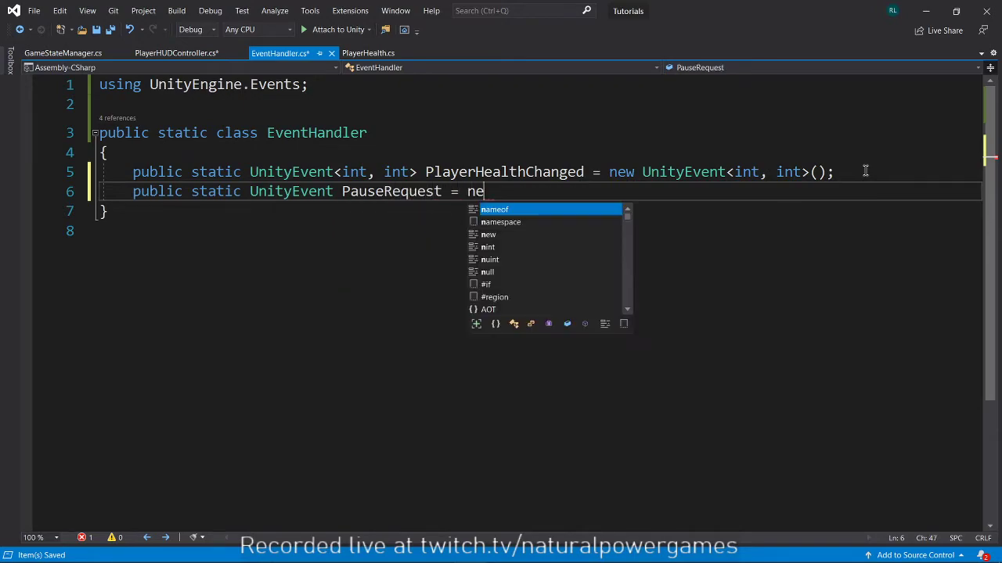
text(w UnityEvent();)
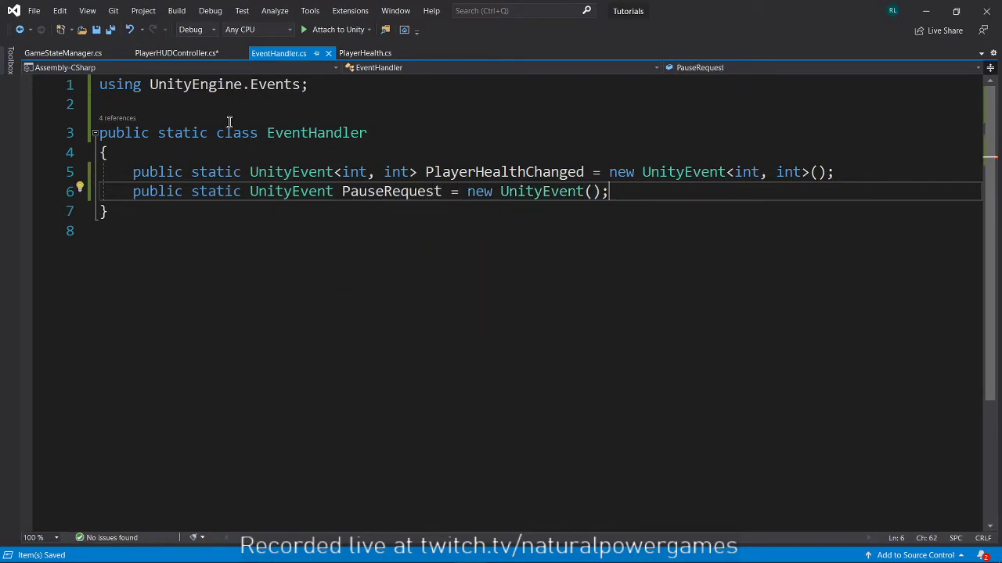
click(175, 53)
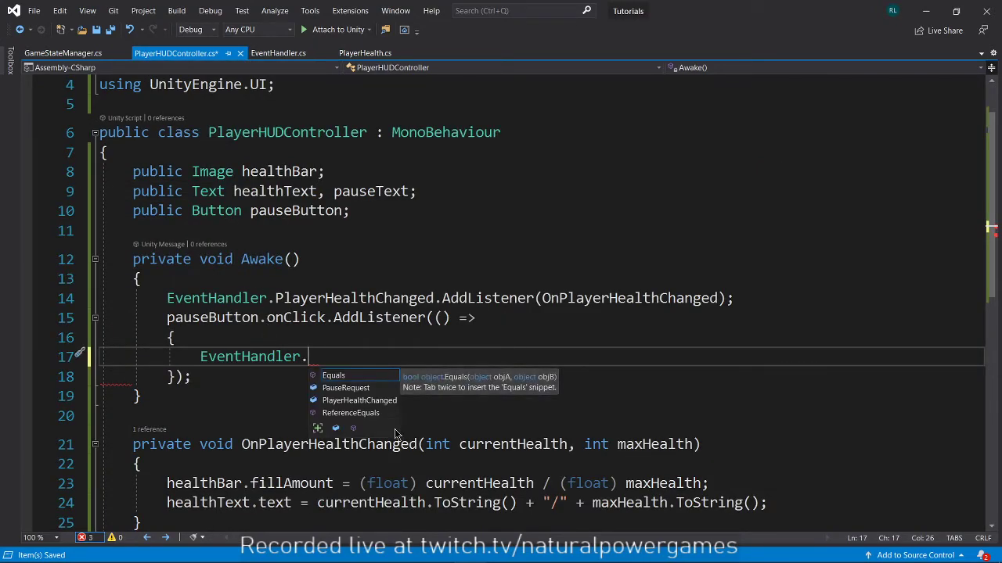
Make the pause button lambda call EventHandler.PauseRequest?.Invoke();
text(E)
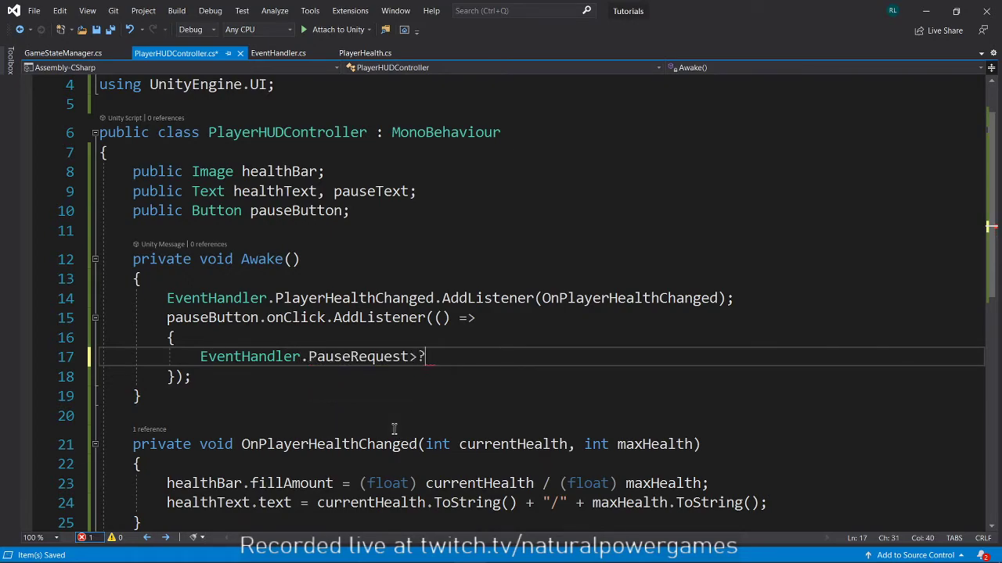
text(Invoke)
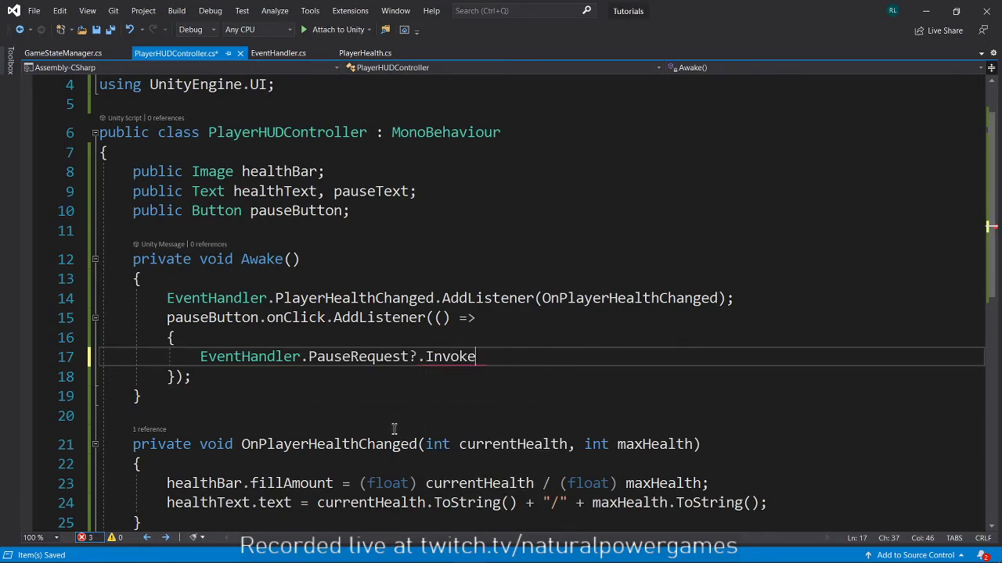
text(();)
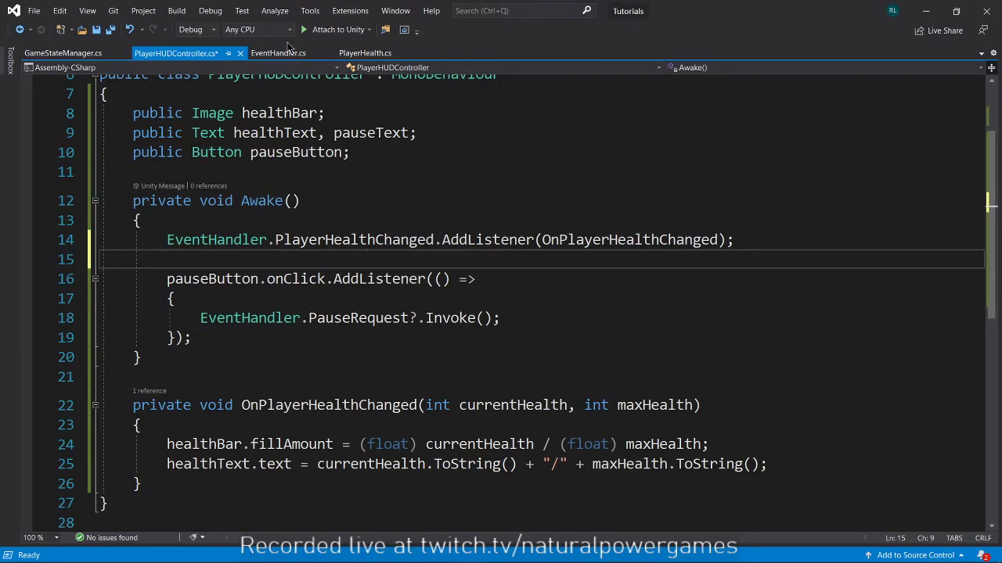
click(279, 54)
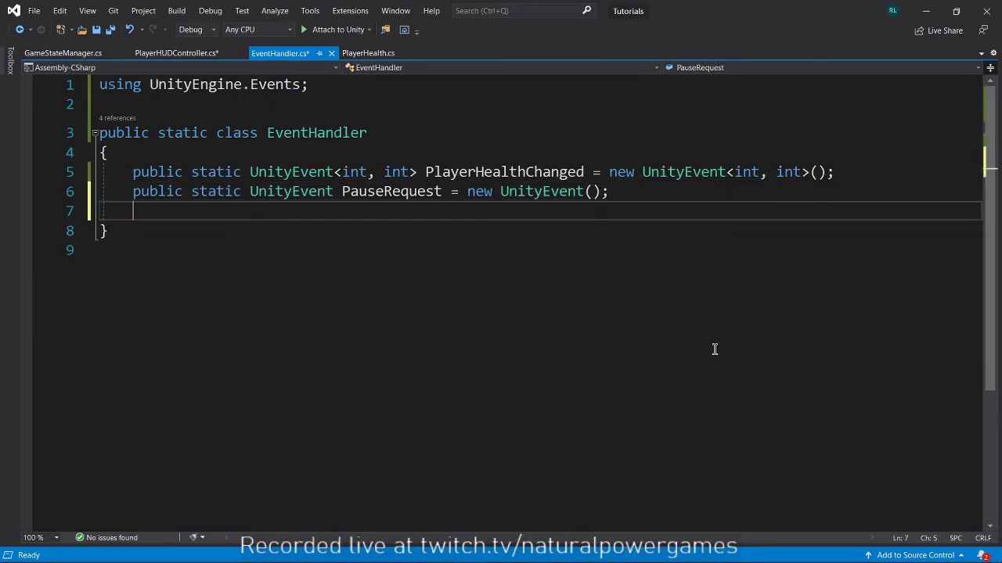
Rename the event to PauseToggleRequest and add 'public static UnityEvent<bool> PauseToggled = new UnityEvent<bool>()'
text(public static)
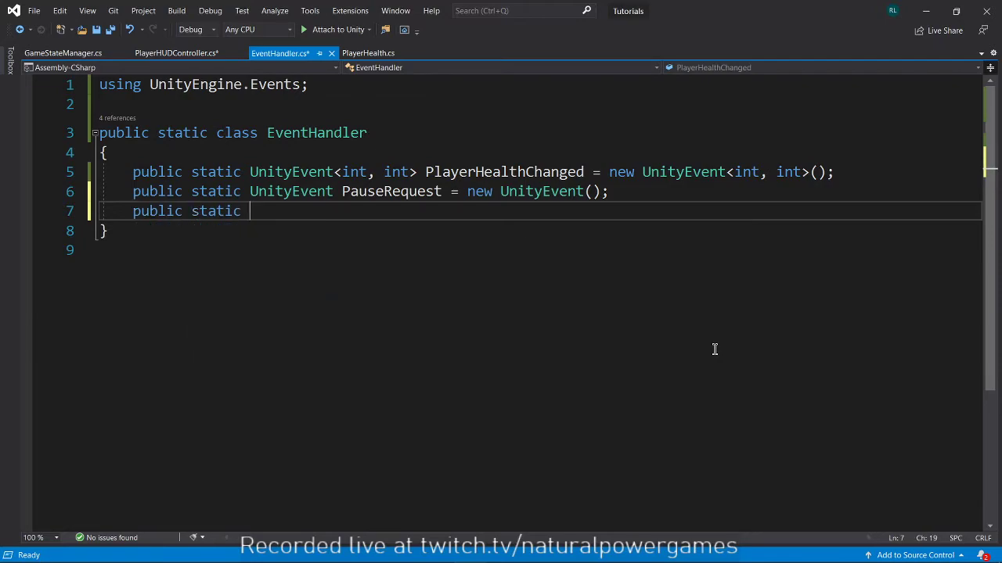
text(unity)
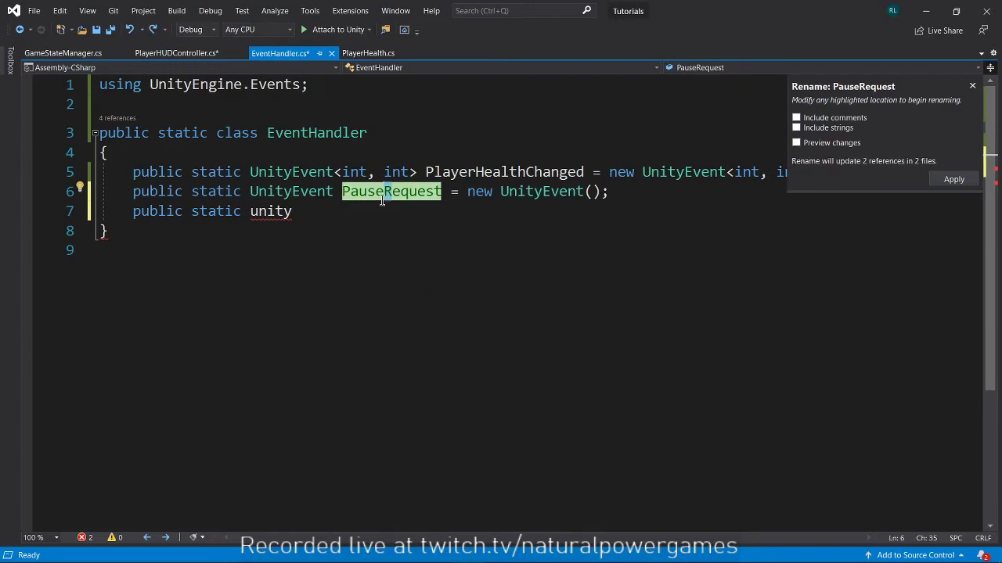
text(Toggle)
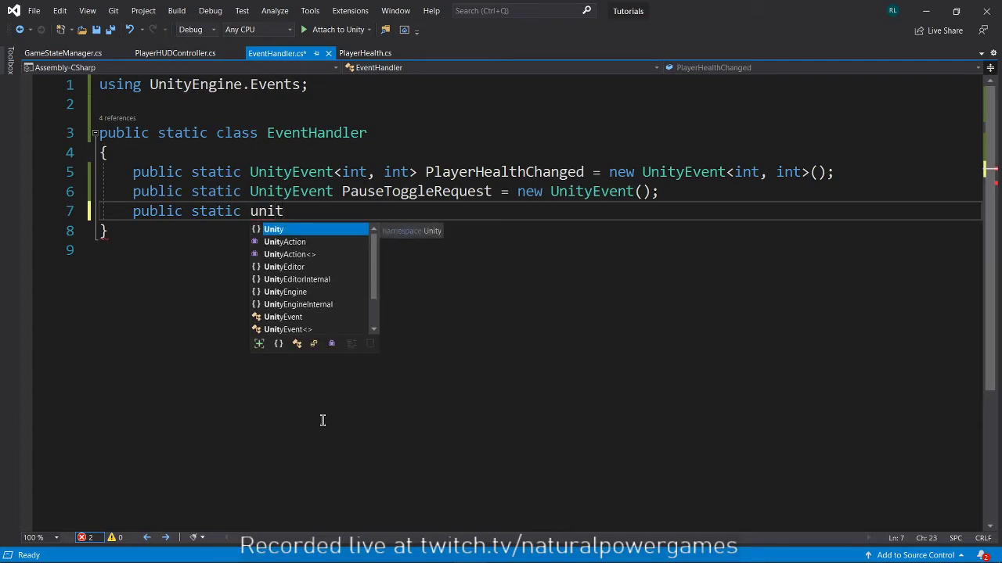
text(UnityEvent)
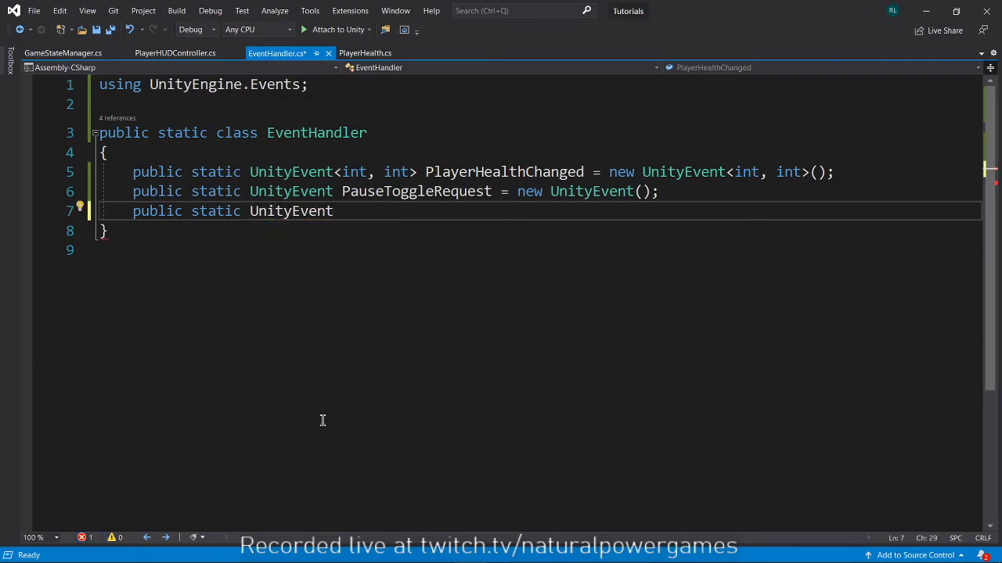
text(<bool> PauseTogg)
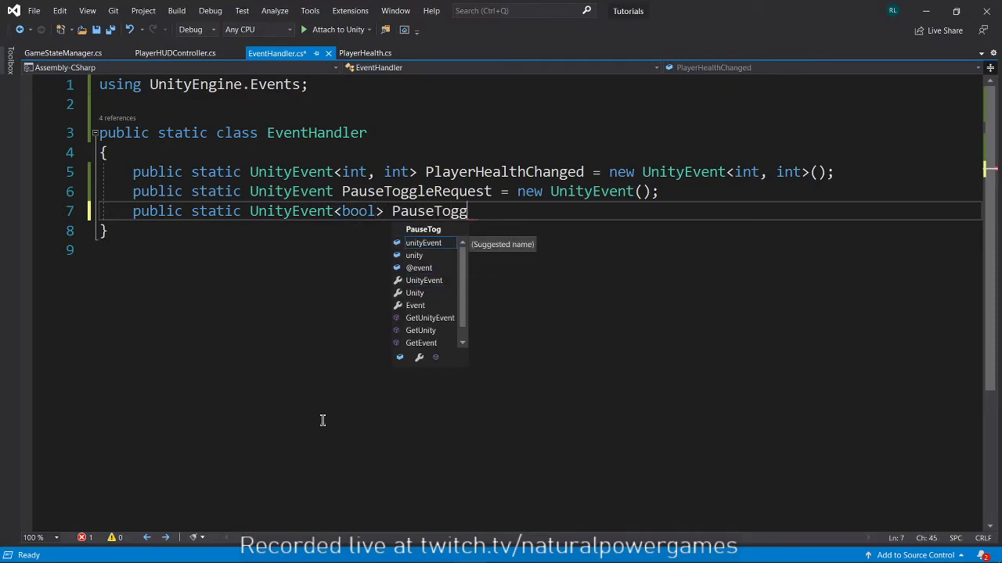
text(led = new UnityEvent<bool>())
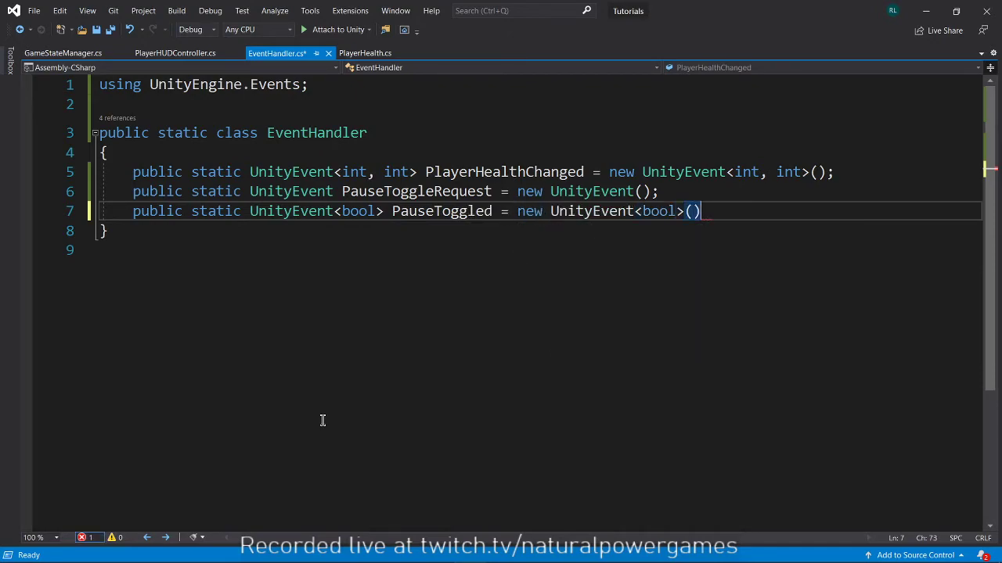
click(175, 54)
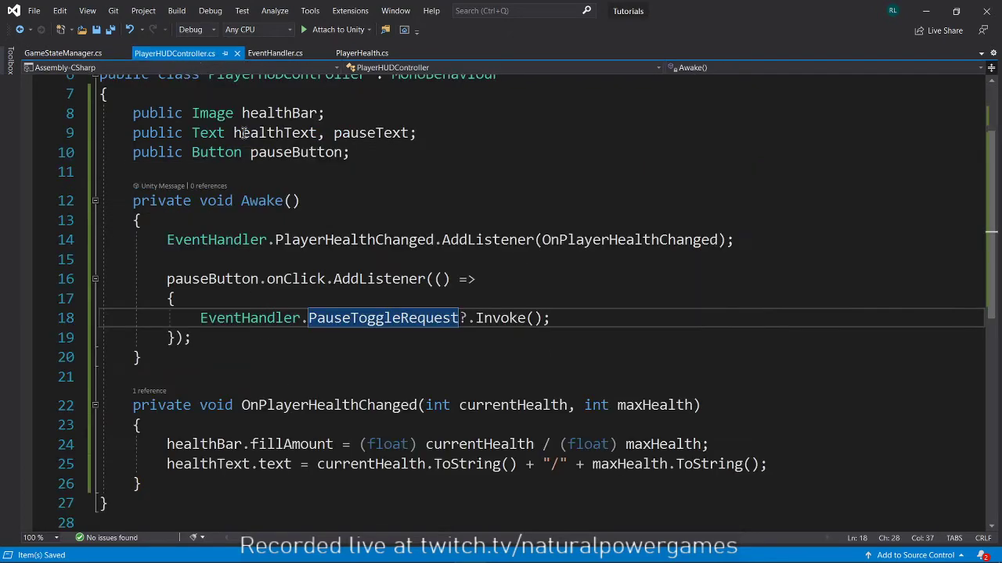
Subscribe OnPauseToggled to EventHandler.PauseToggled in Awake
text(eventh)
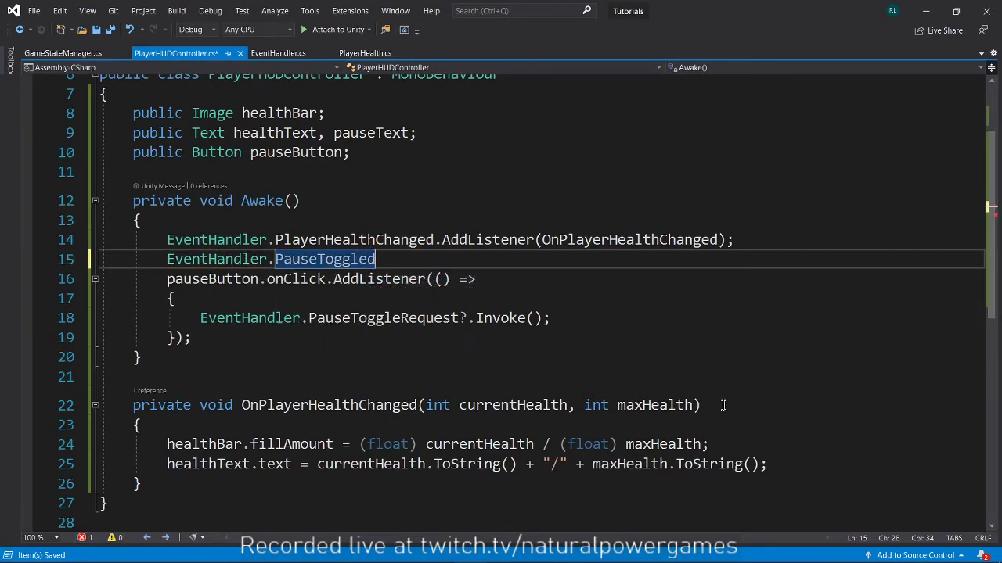
text(.AddListener(OnP)
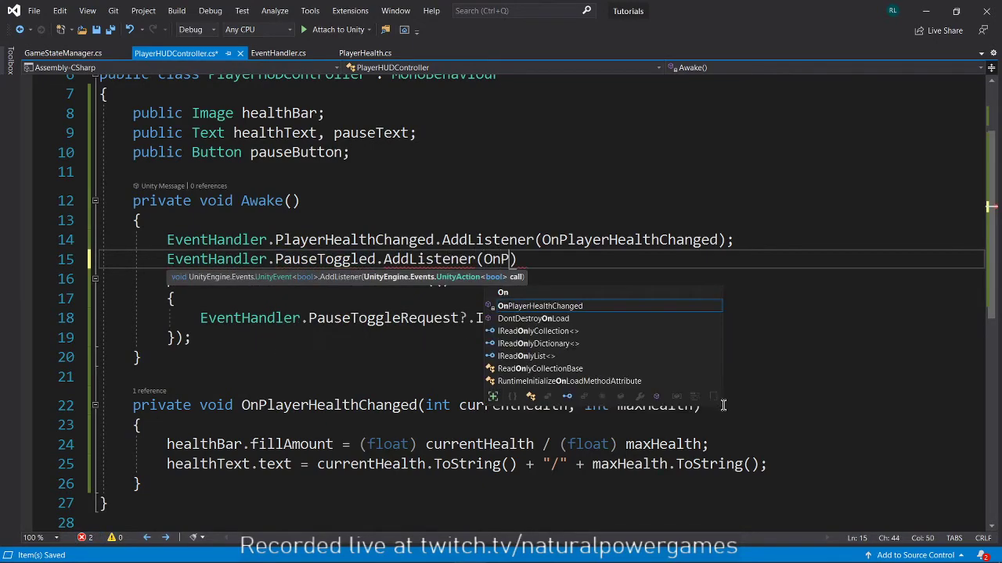
text(auseToggled)
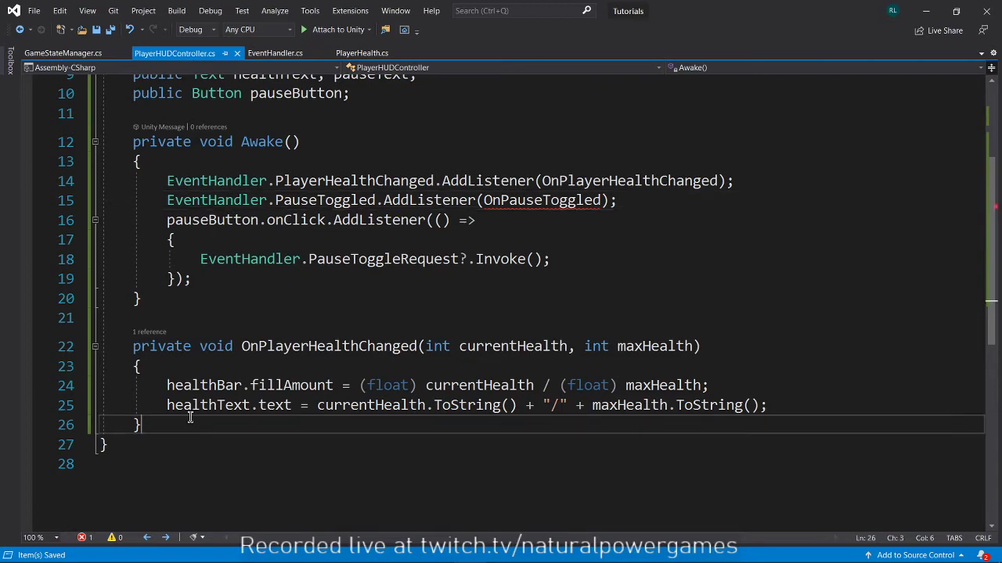
Write OnPauseToggled(bool paused) calling pauseText.gameObject.SetActive(paused)
text(private)
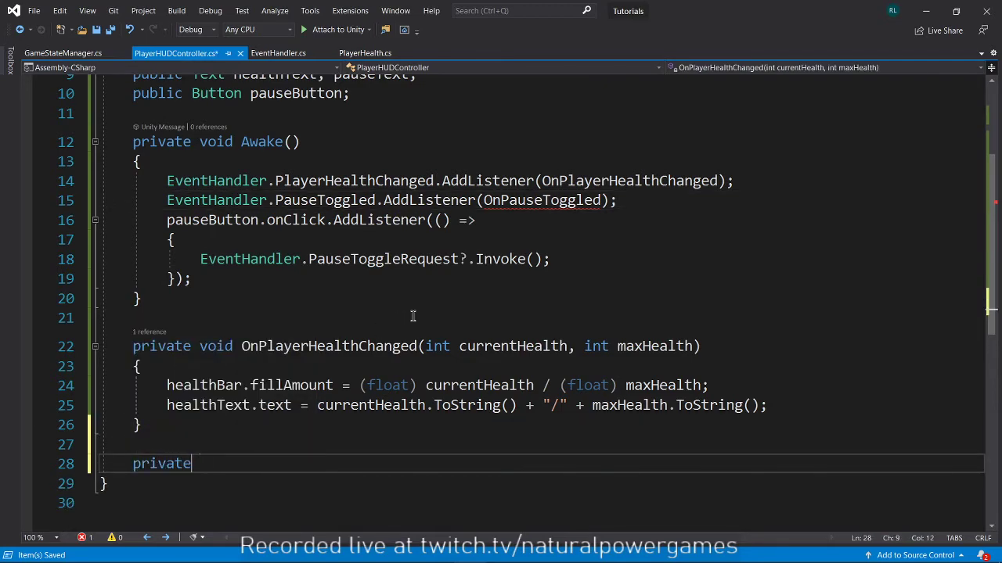
text(void OnPause)
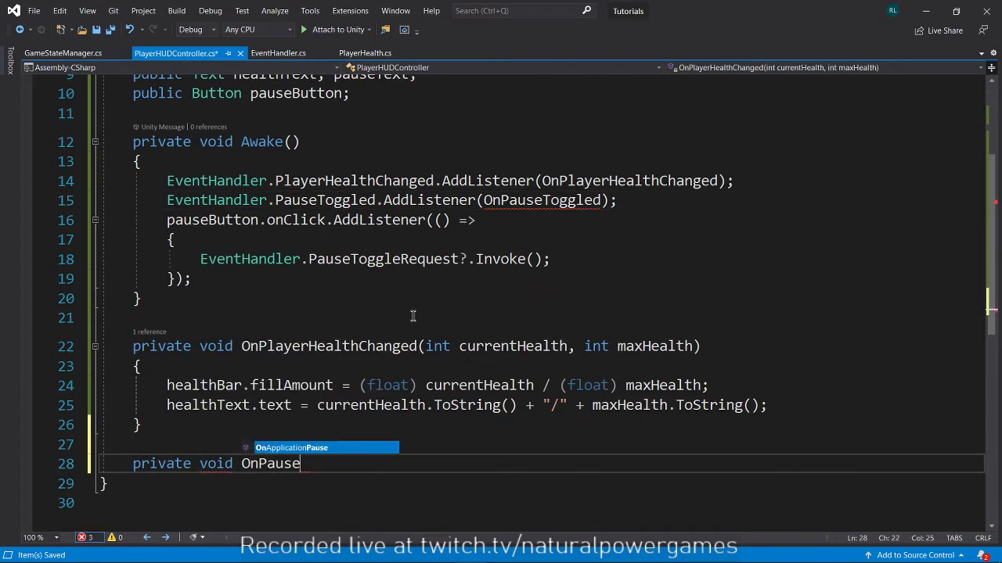
text(Toggled(boo)
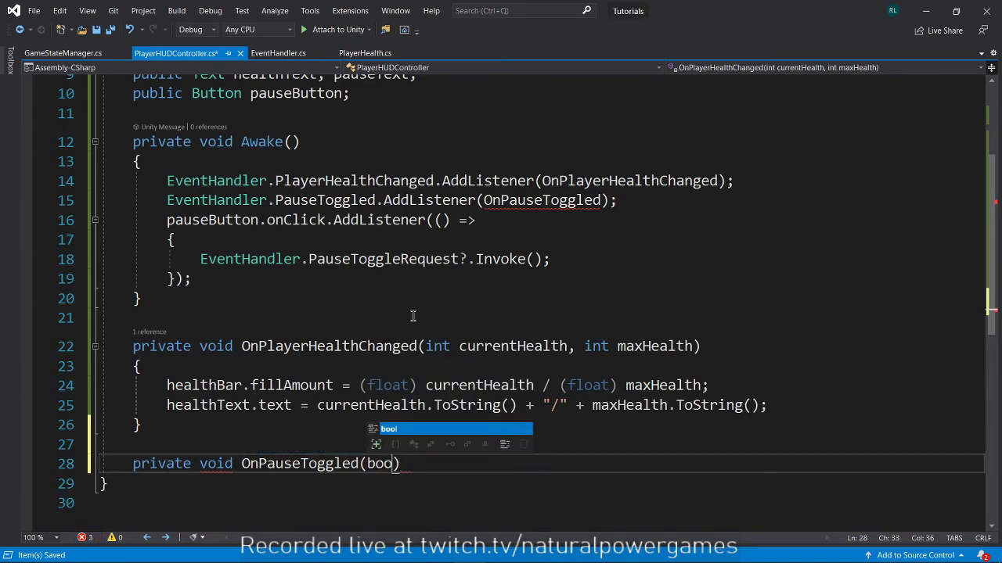
text(paused) { })
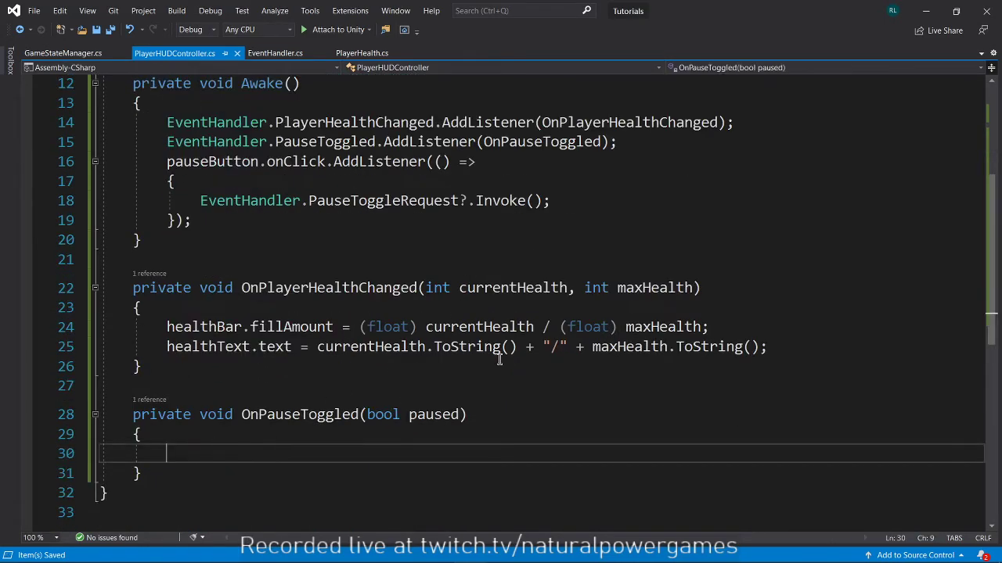
text(pauseText.)
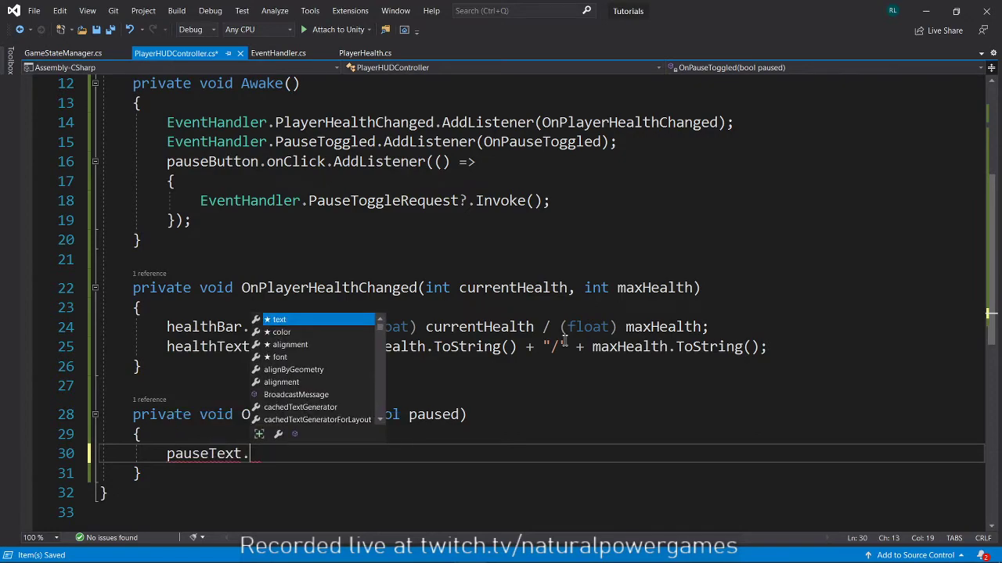
text(gameObject.s)
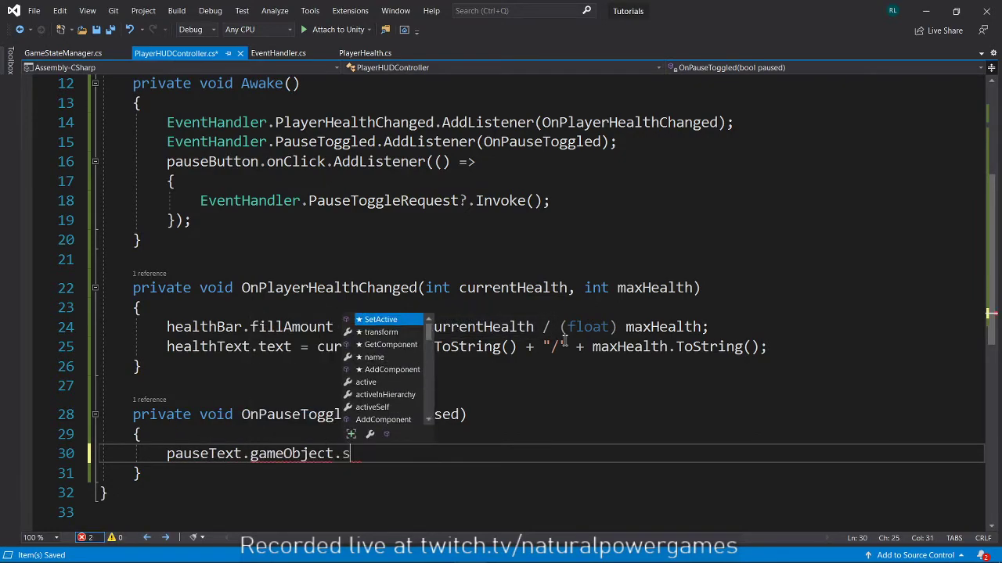
text(etActive(paused)
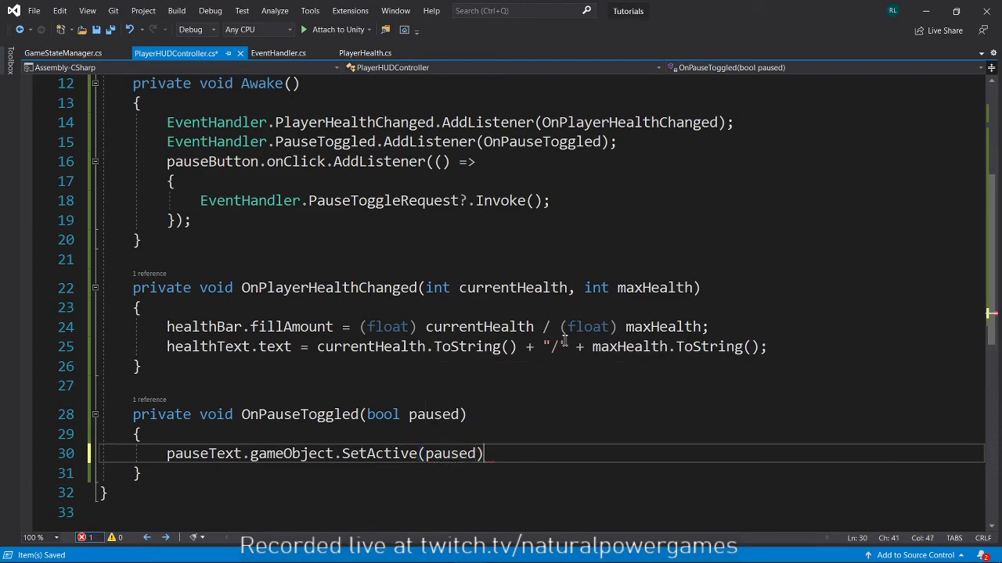
double_click(203, 454)
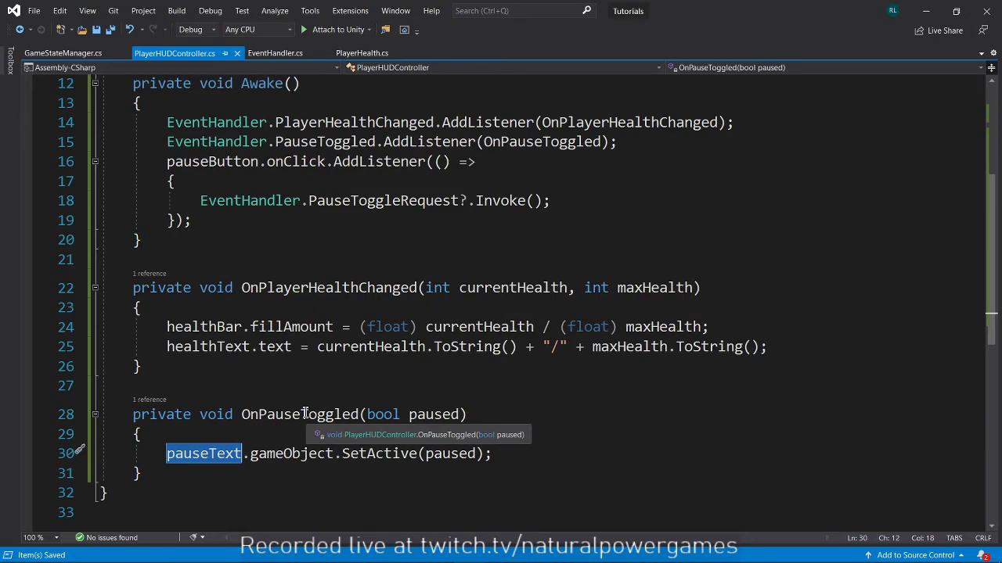
scroll(up, 3)
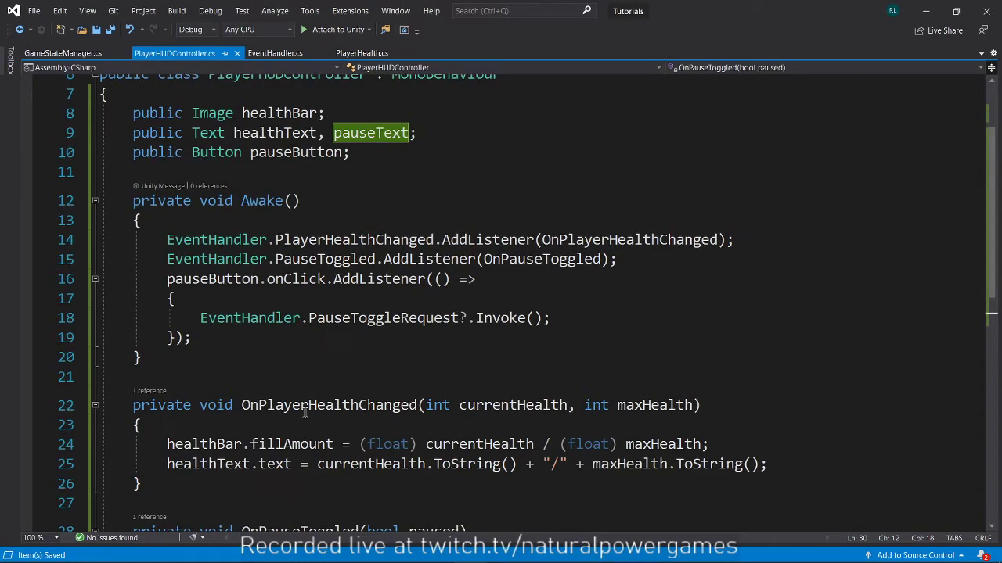
click(63, 54)
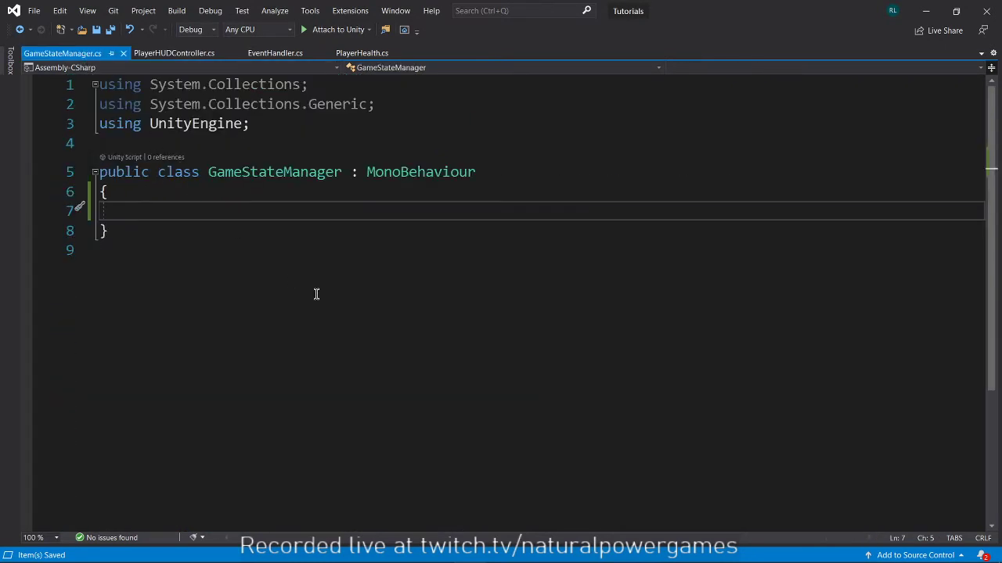
Add a 'private bool paused = false' field and subscribe OnPauseToggleRequested to PauseToggleRequest in Awake
text(private bool)
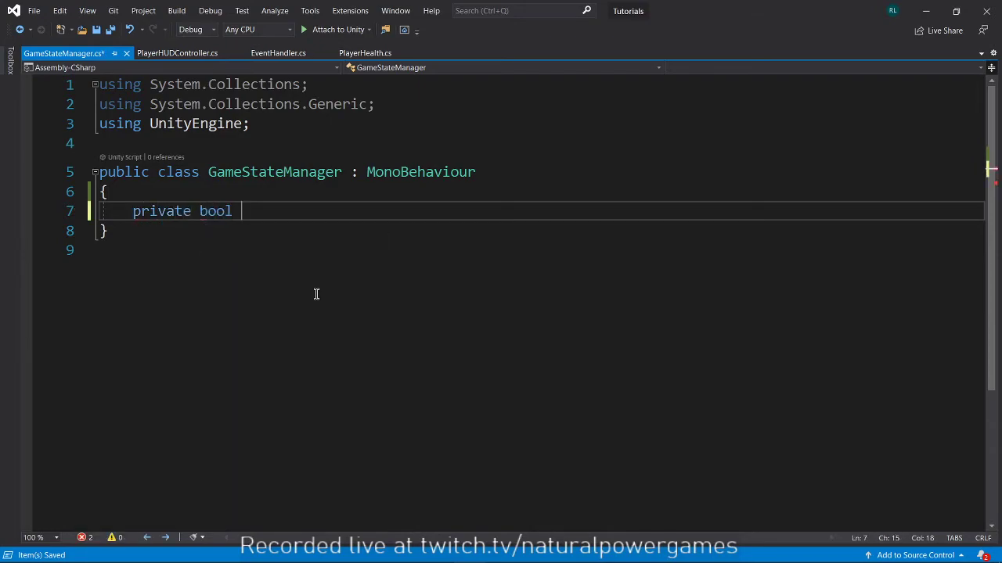
text(paused = false;)
text(private void Awake()
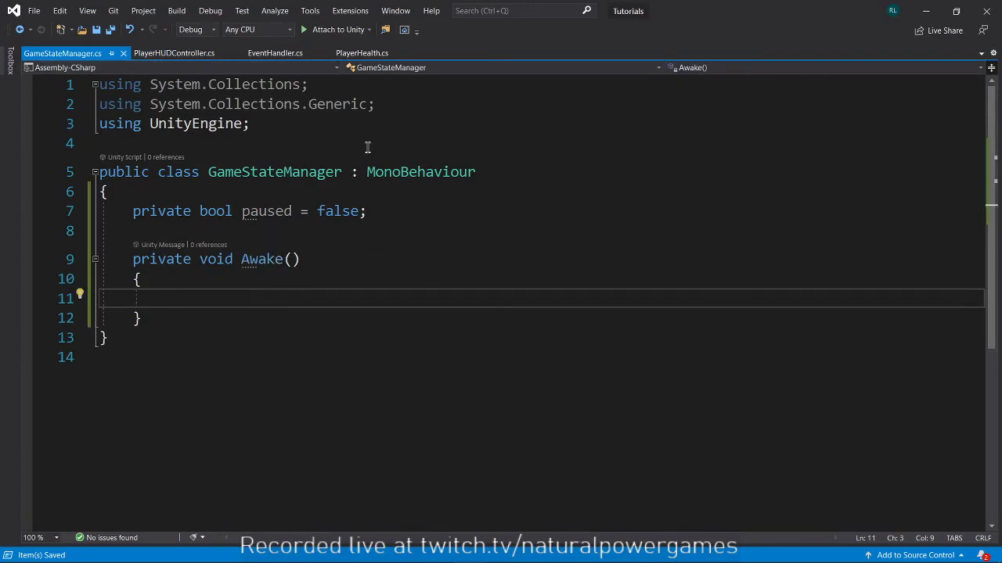
text(EventHandler.)
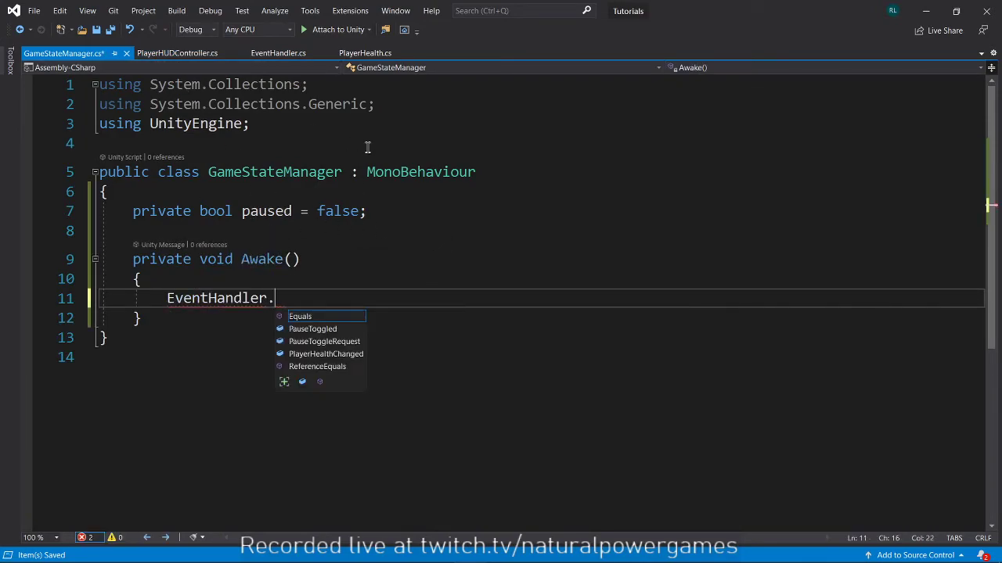
text(PauseToggleRequest.)
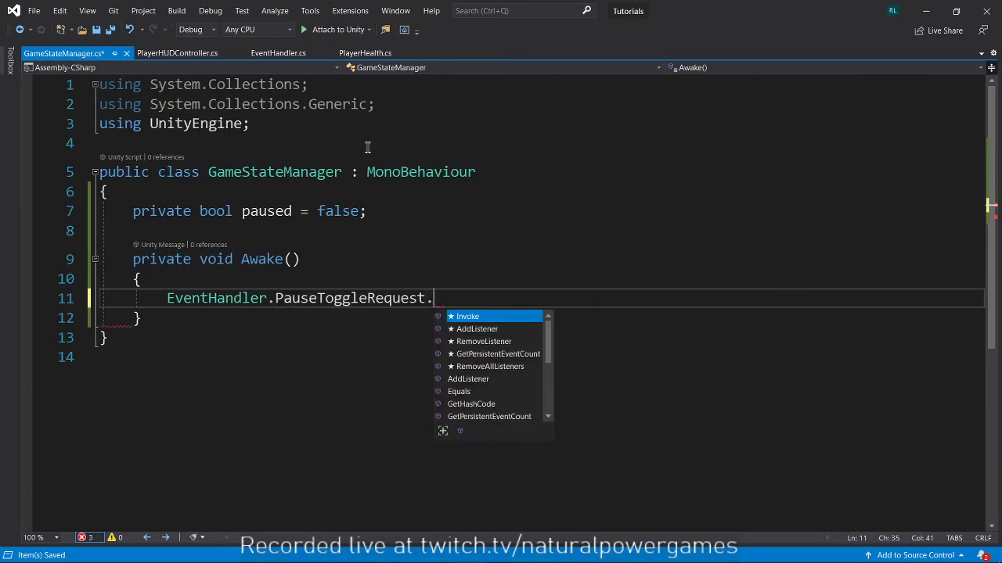
text(AddListener(OnPause)
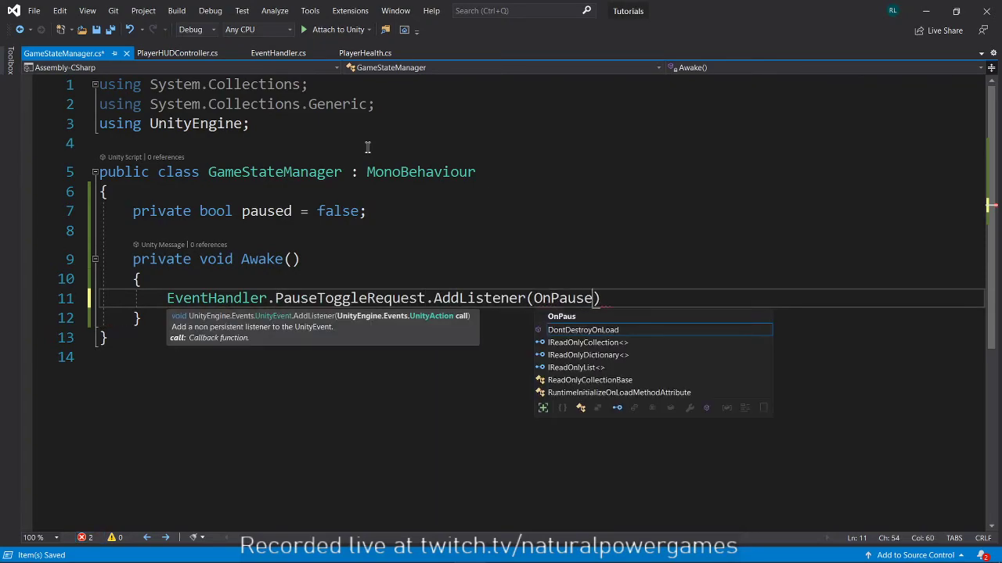
text(ToggleRequested)
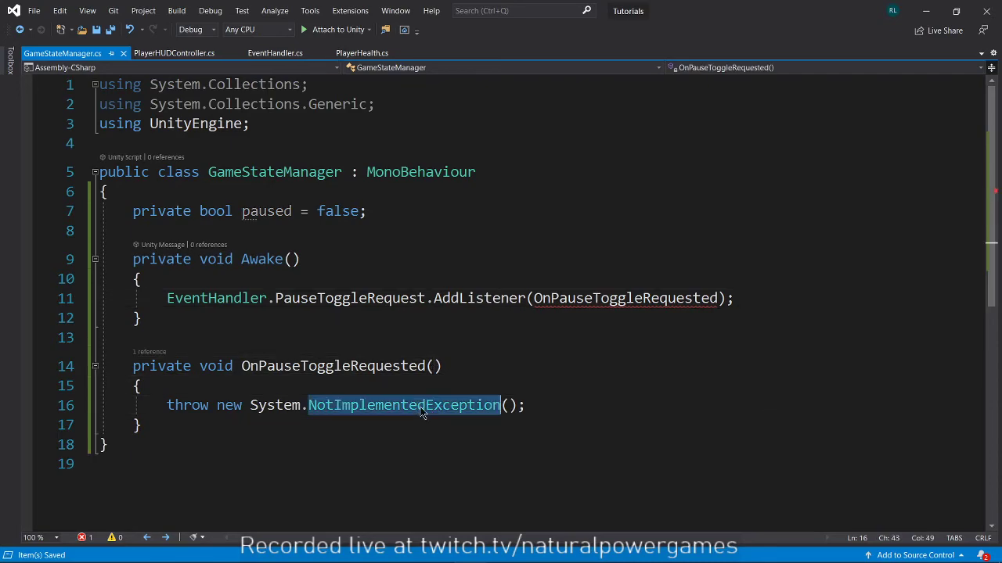
Have OnPauseToggleRequested flip paused and call EventHandler.PauseToggled?.Invoke(paused)
text(paused = !paused;)
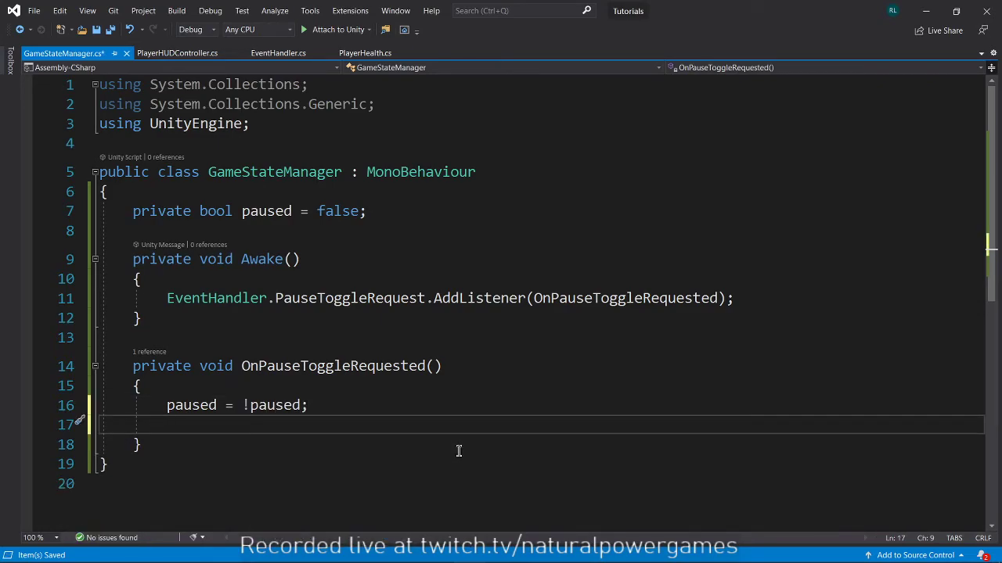
text(eve)
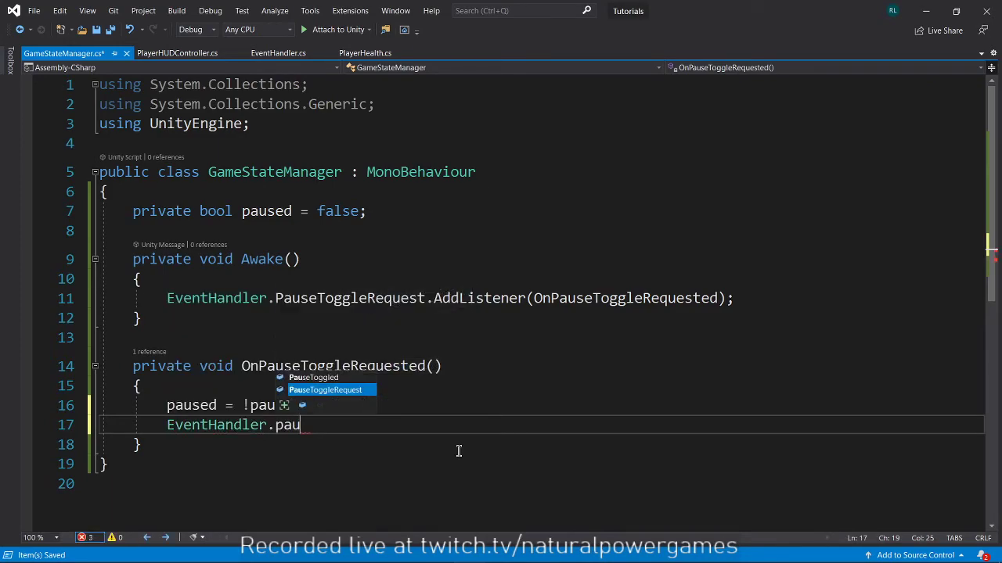
text(seToggled?)
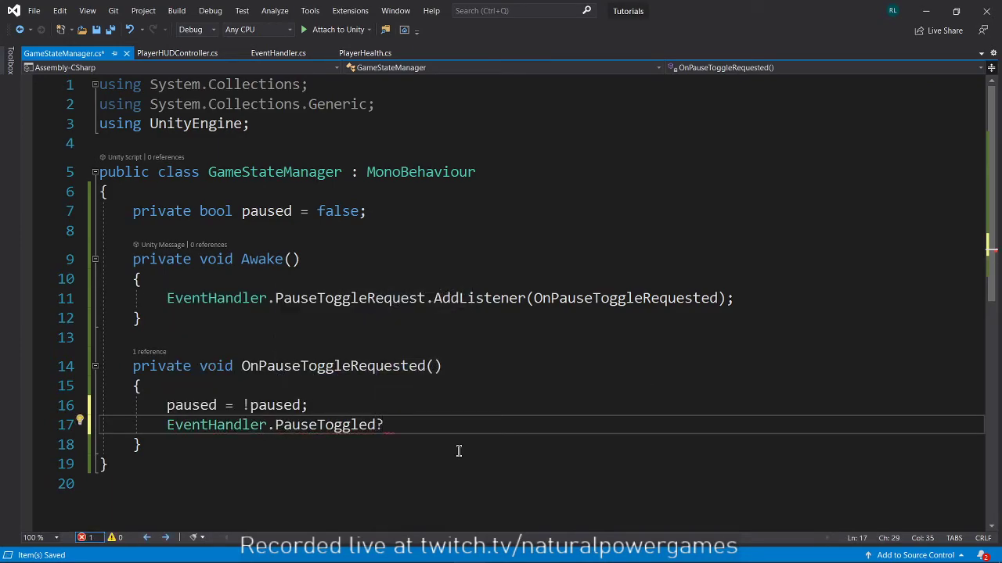
text(.Invoke(paused);)
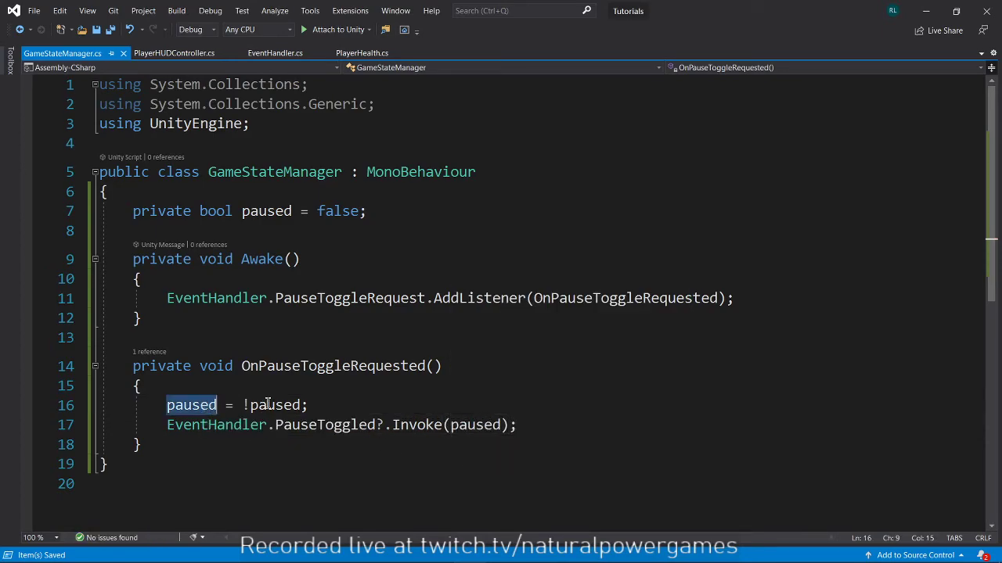
double_click(324, 426)
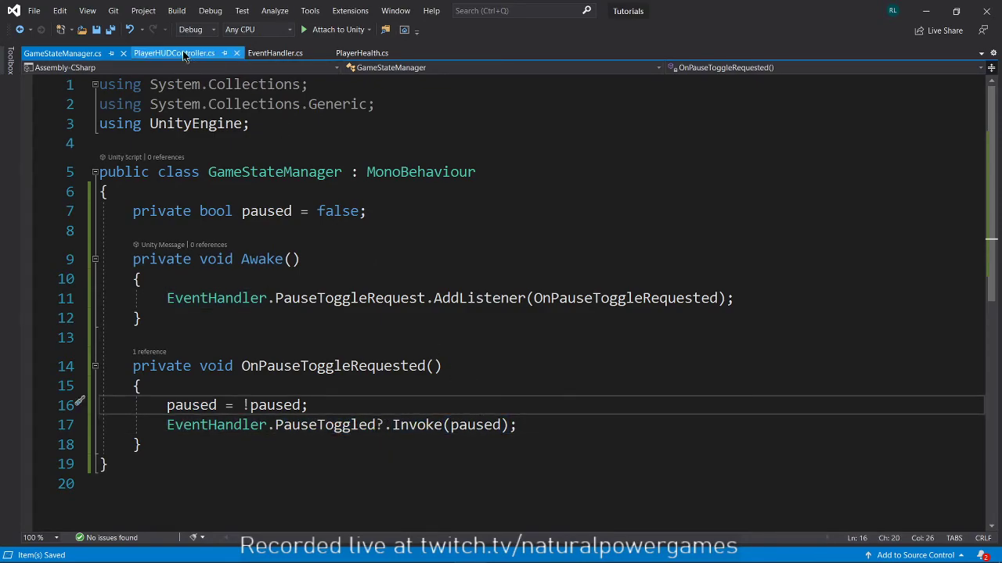
Add pauseText.gameObject.SetActive(false); in PlayerHUDController's Awake after the PauseToggled listener
click(175, 53)
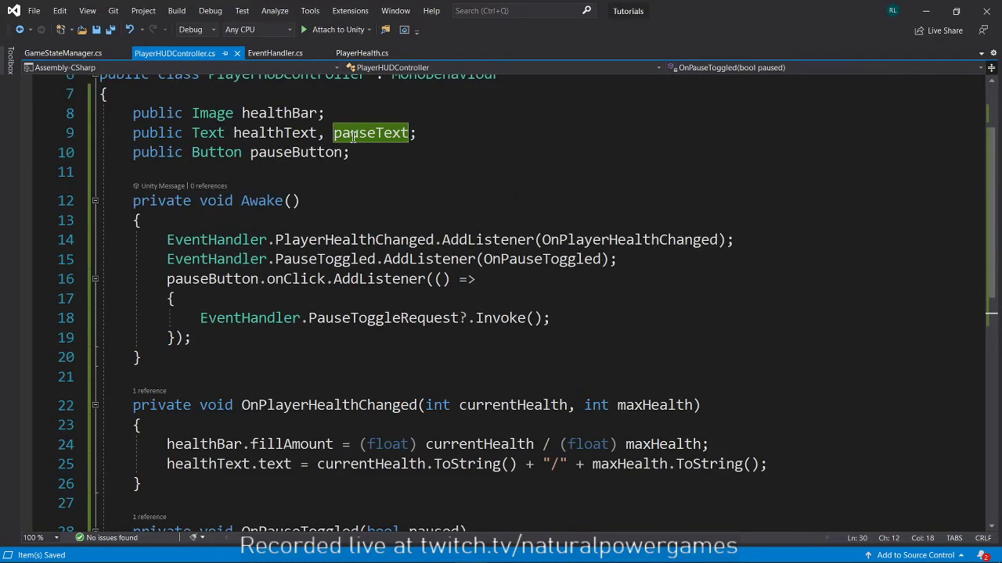
click(657, 260)
text(pauseText.)
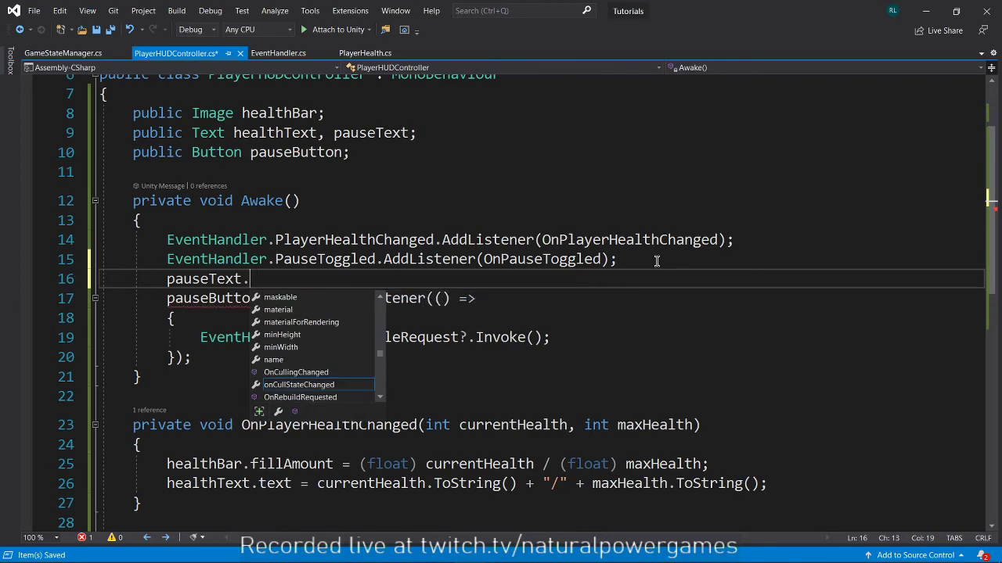
text(gameObject.SetActive()
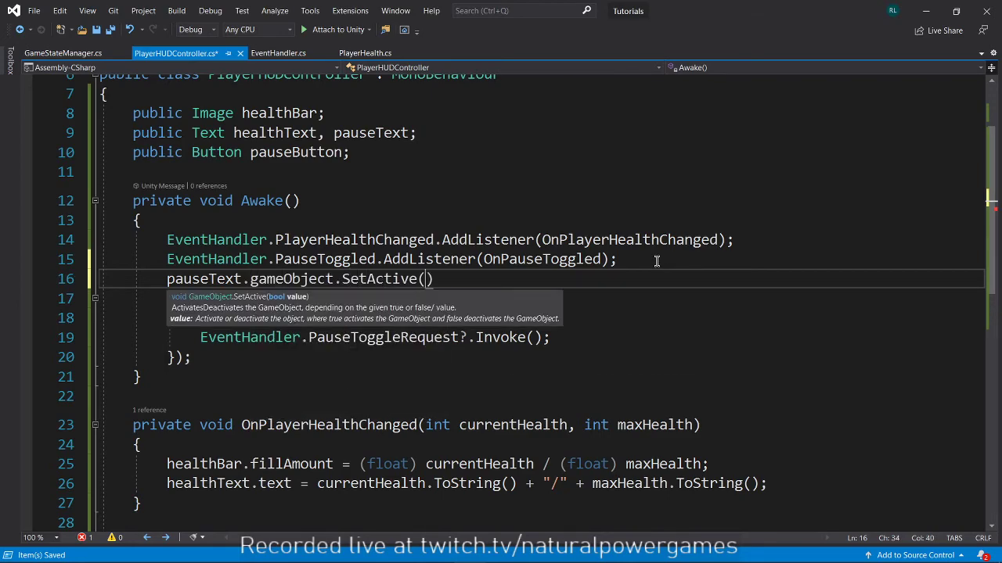
text(false);)
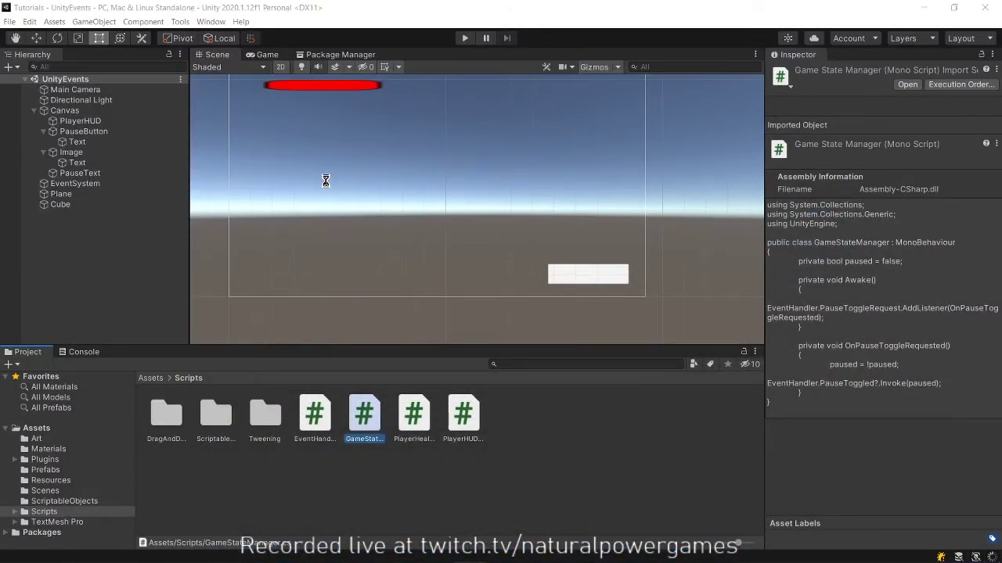
mouse_move(325, 184)
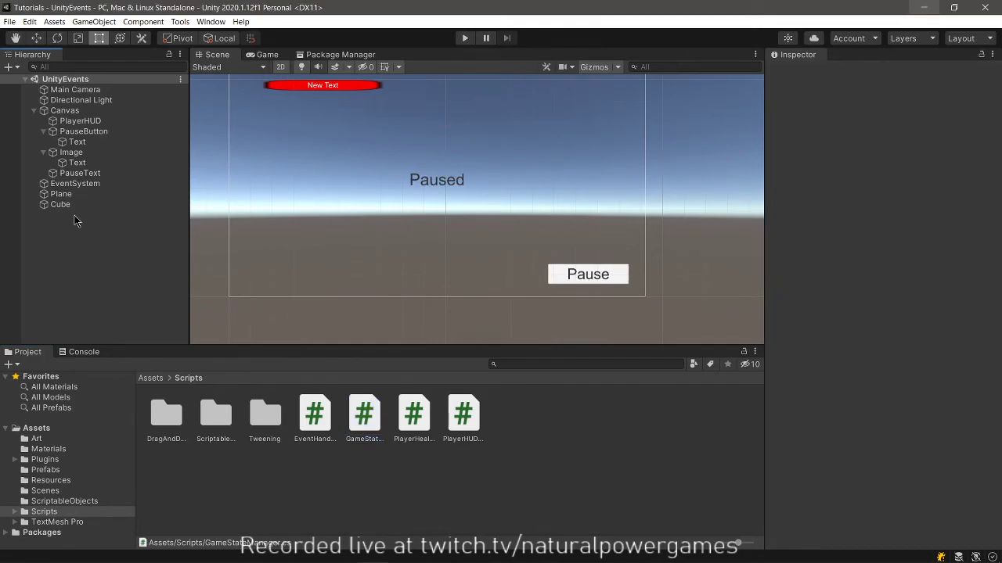
Create a Managers object with GameStateManager and play-test toggling pause to show and hide the Paused text
right_click(76, 219)
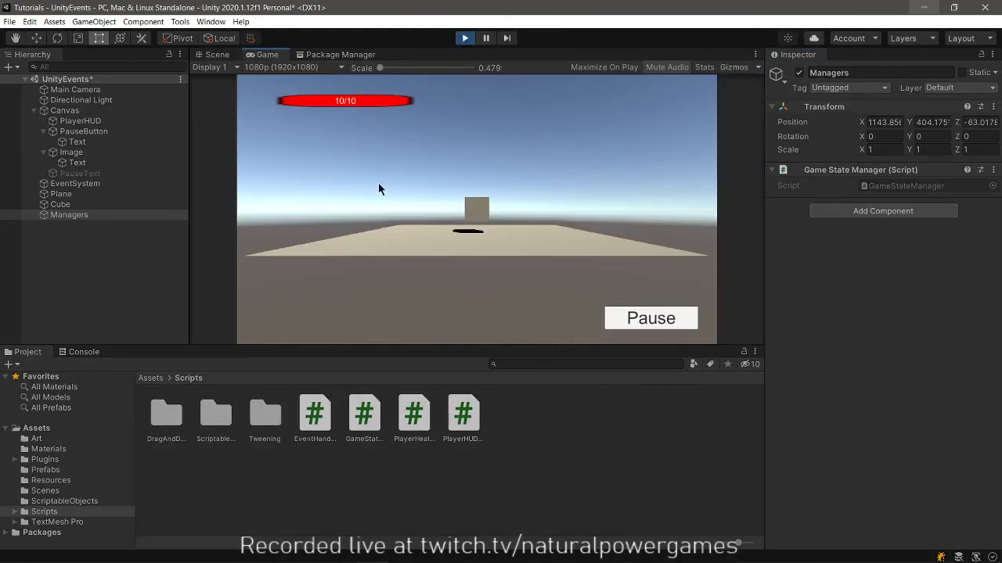
click(651, 318)
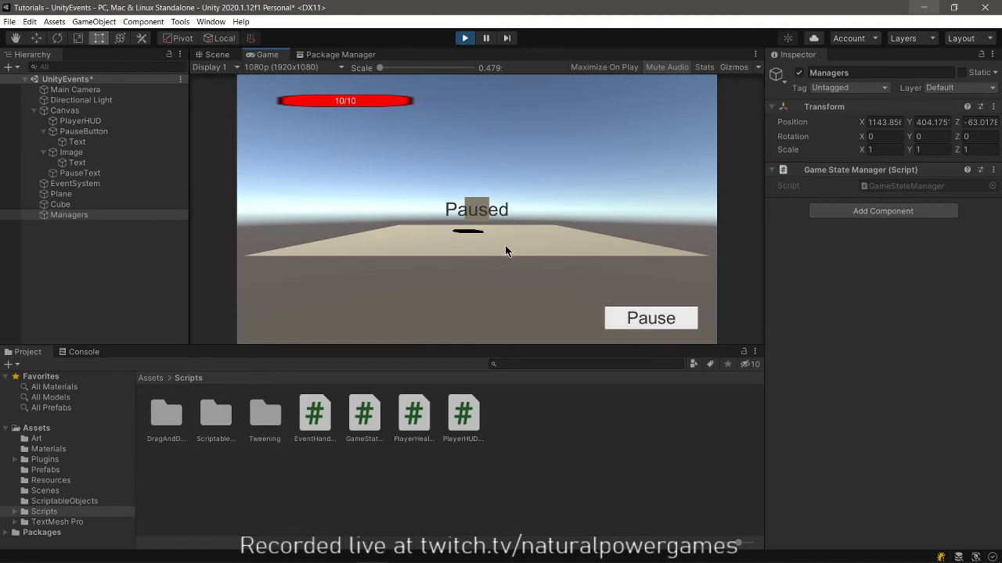
click(651, 318)
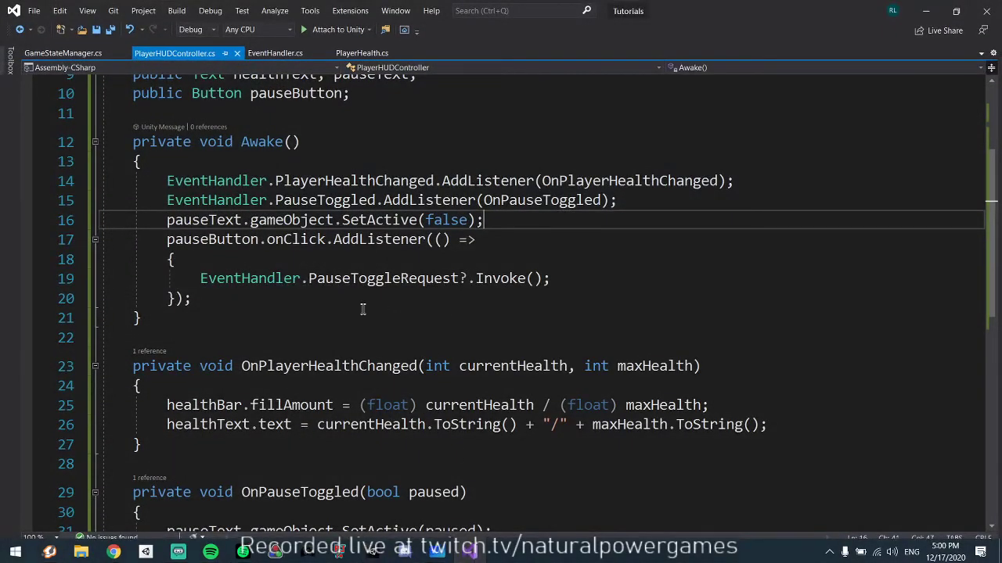
Save, then type a 'public static GameStateManager instance;' field in GameStateManager
key(ctrl+s)
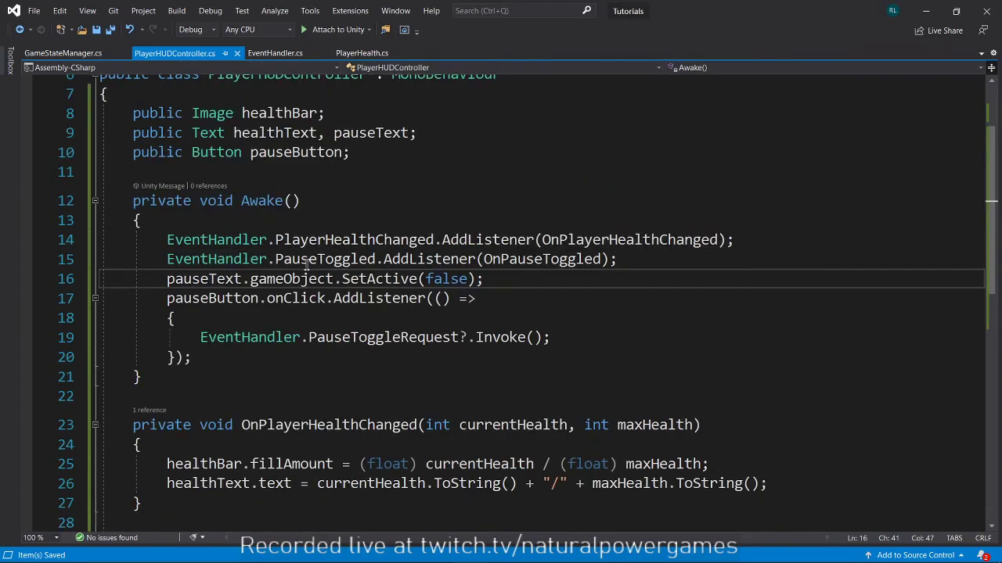
scroll(down, 3)
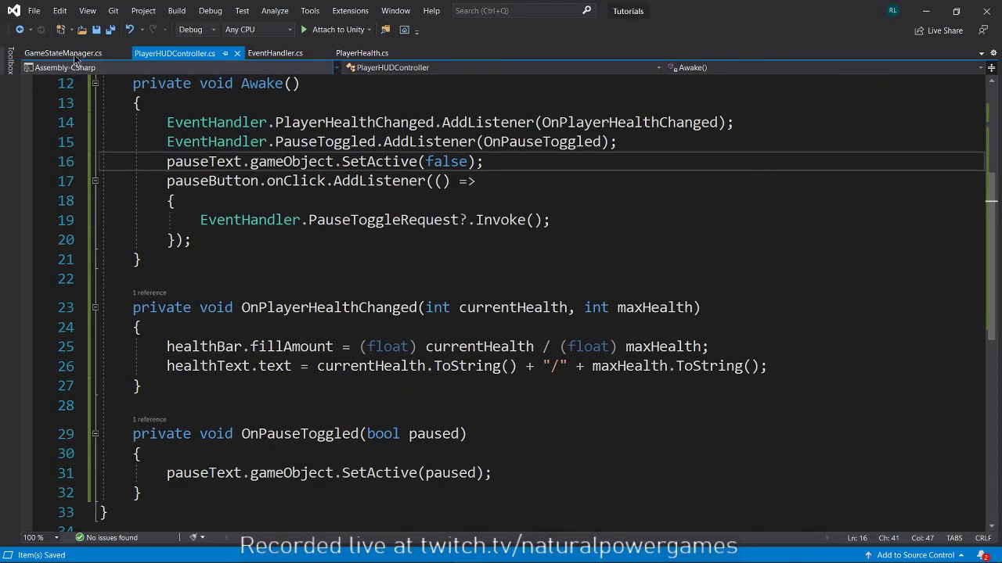
click(62, 53)
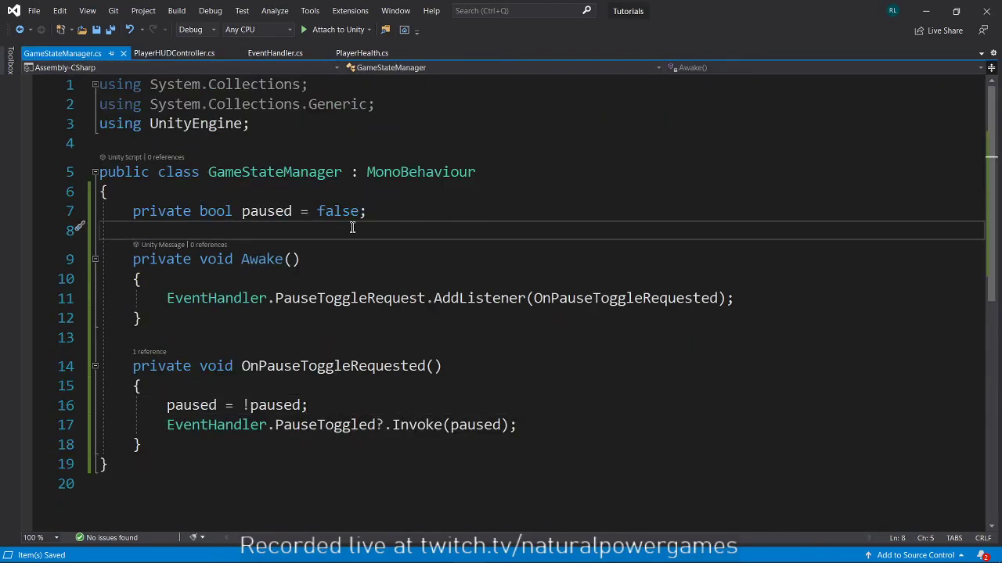
text(public)
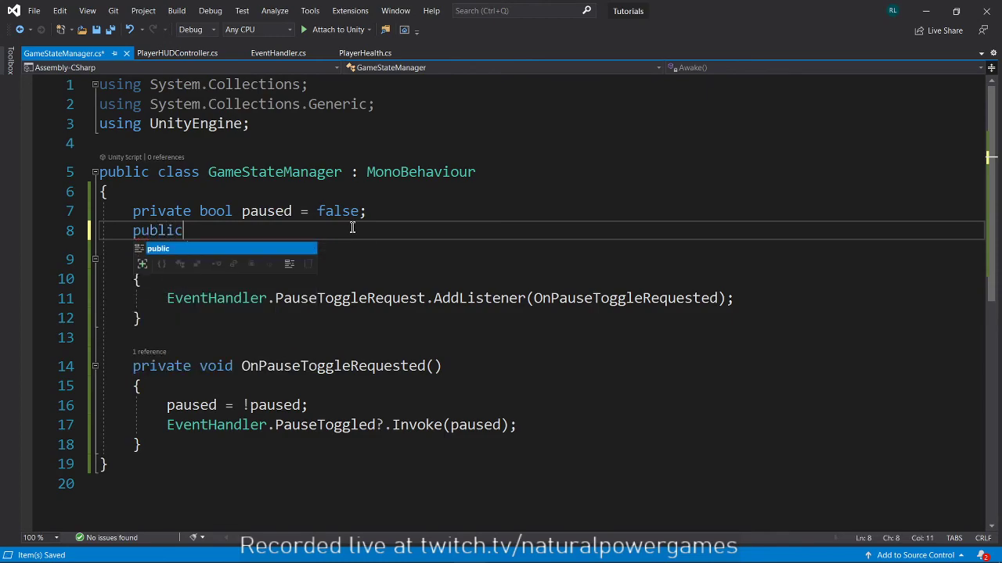
text(static)
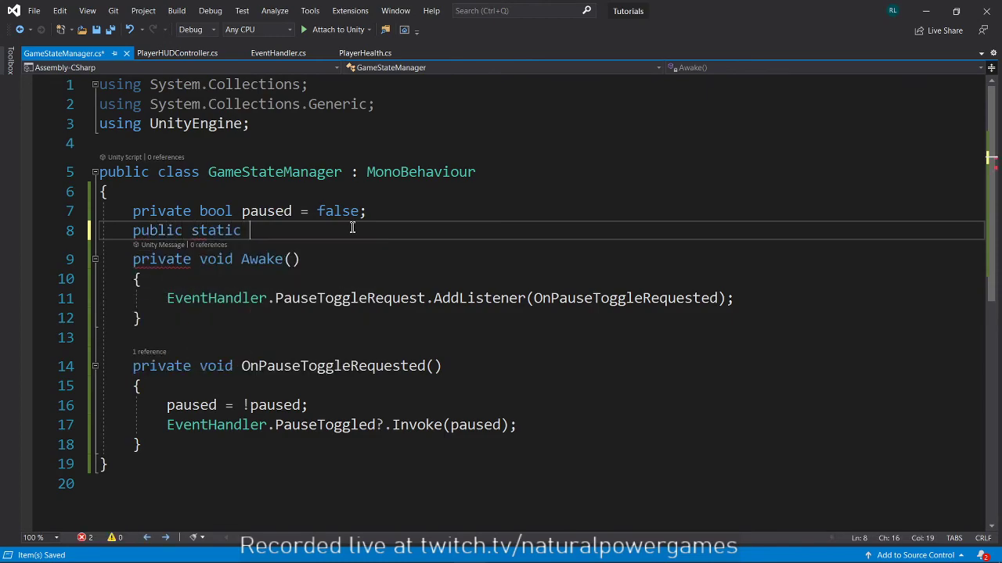
text(GameStateManager)
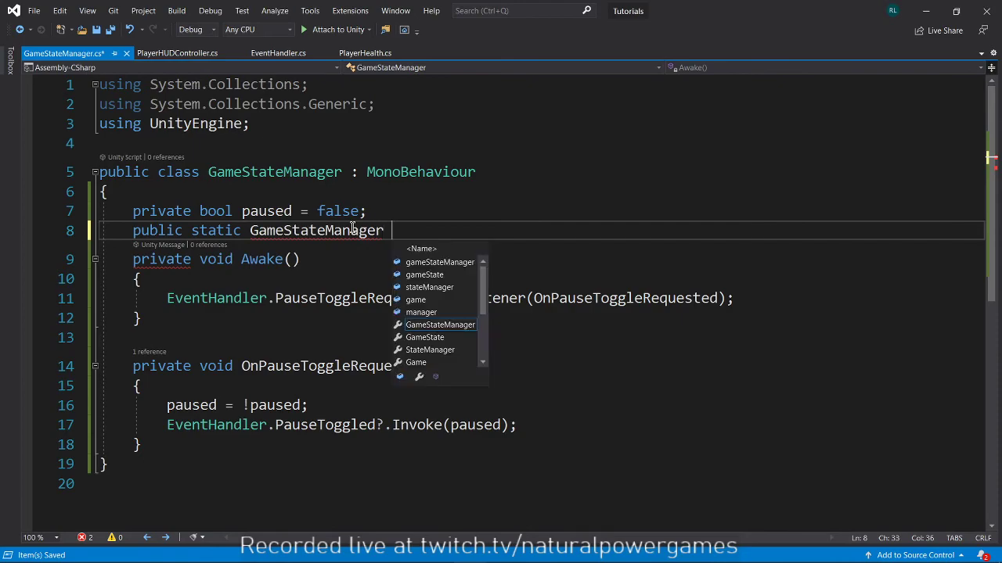
text(instance;)
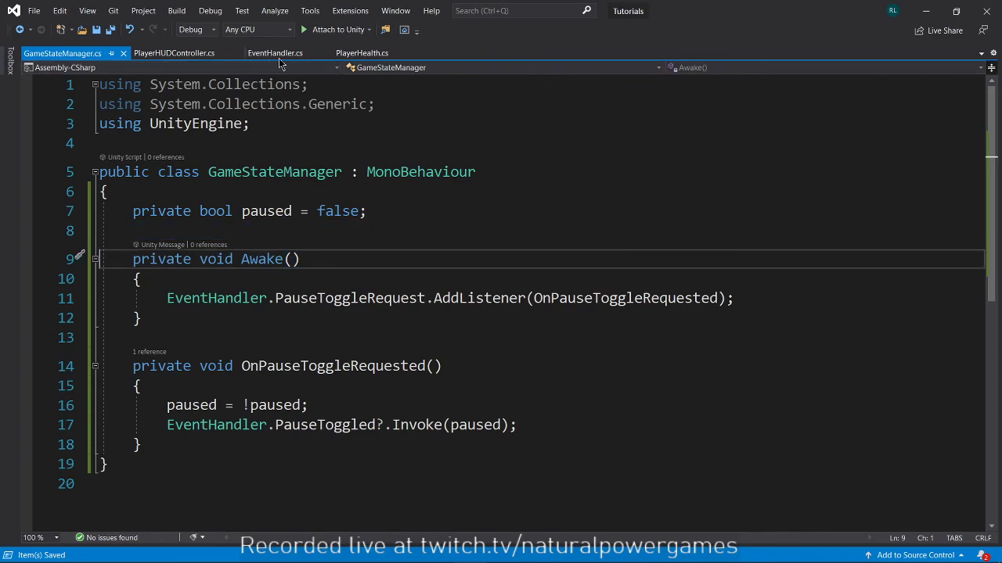
Drop the instance field and bring EventHandler.cs back to the front
double_click(216, 297)
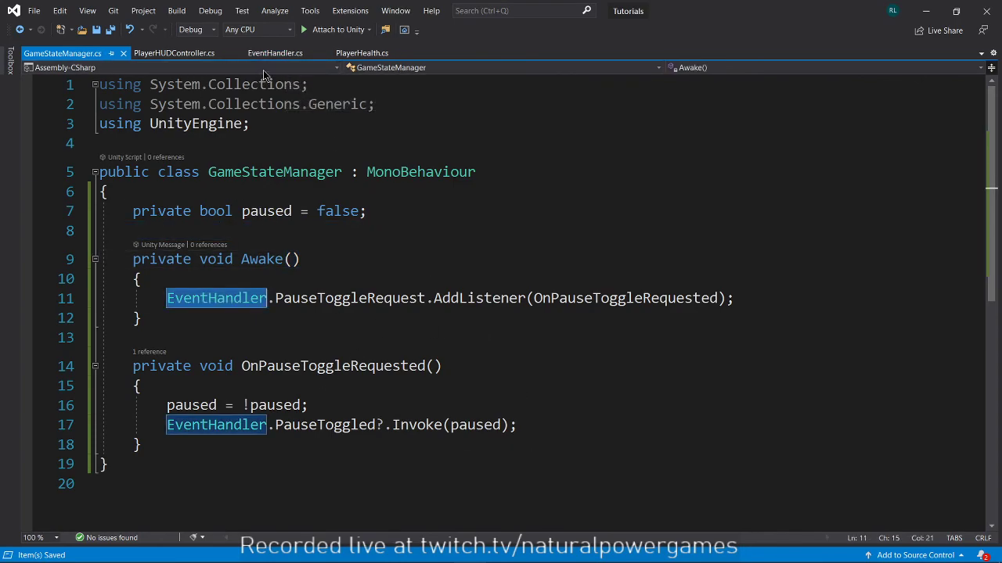
click(275, 54)
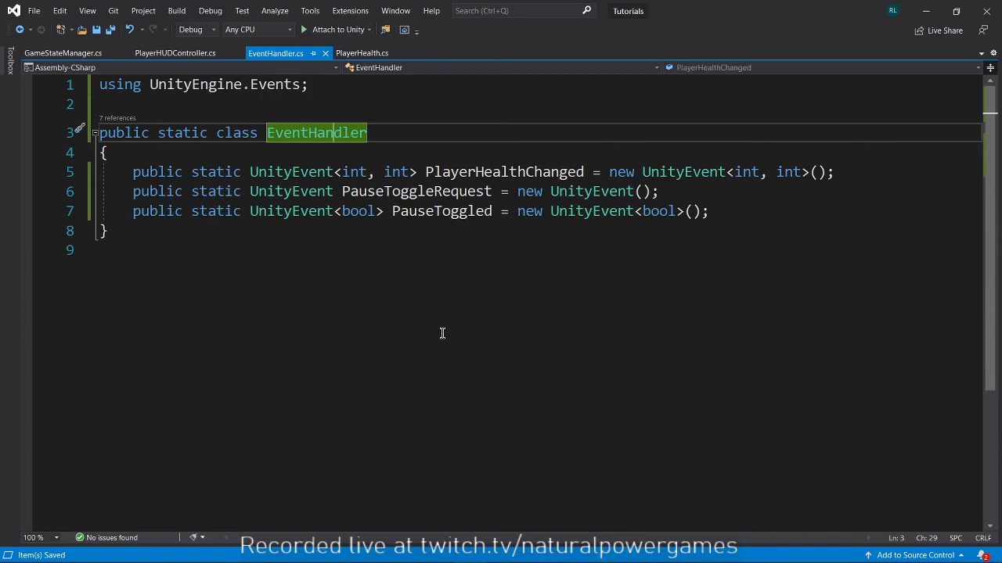
mouse_move(391, 279)
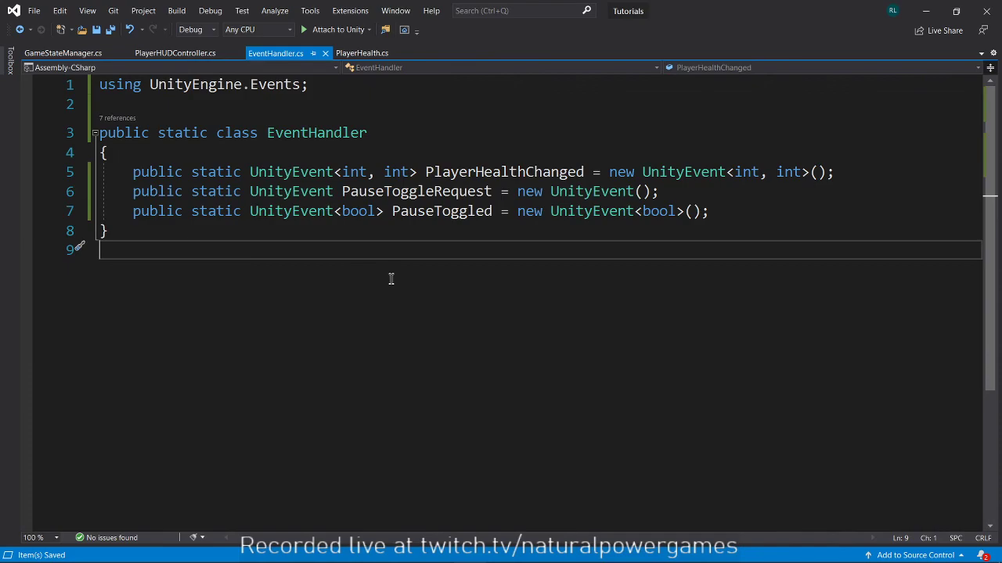
mouse_move(348, 97)
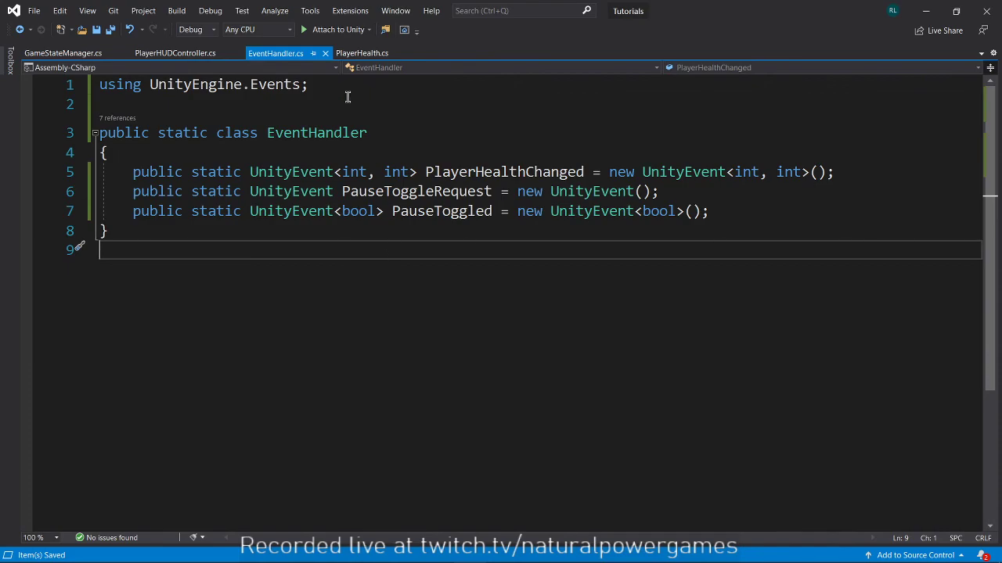
Return to PlayerHUDController.cs and save it
click(176, 53)
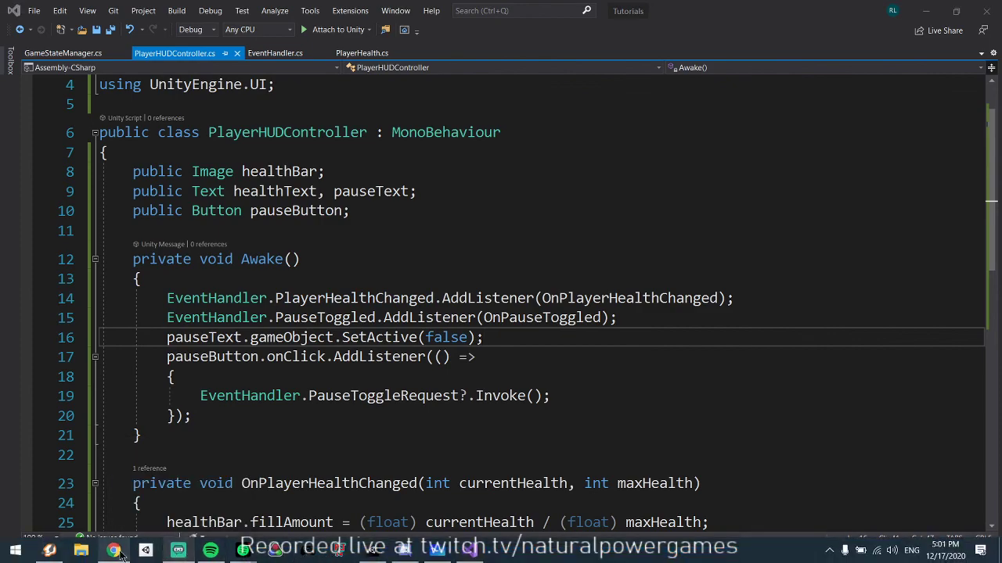
mouse_move(294, 419)
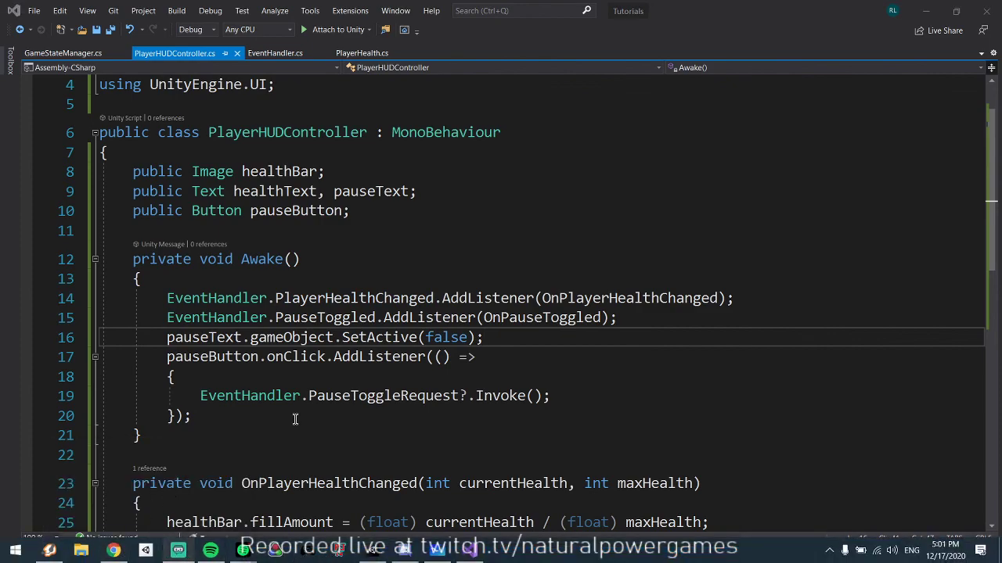
key(ctrl+s)
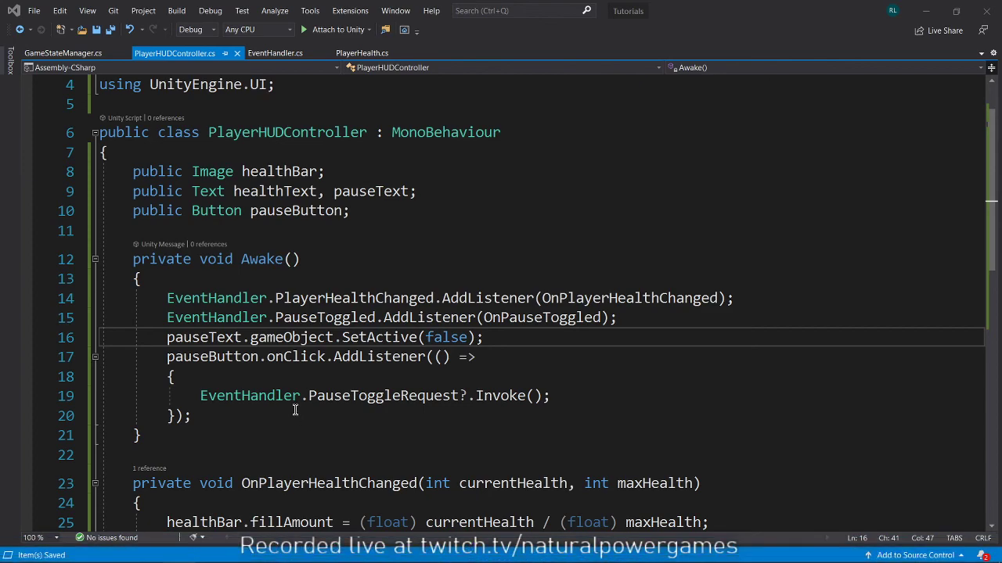
mouse_move(297, 414)
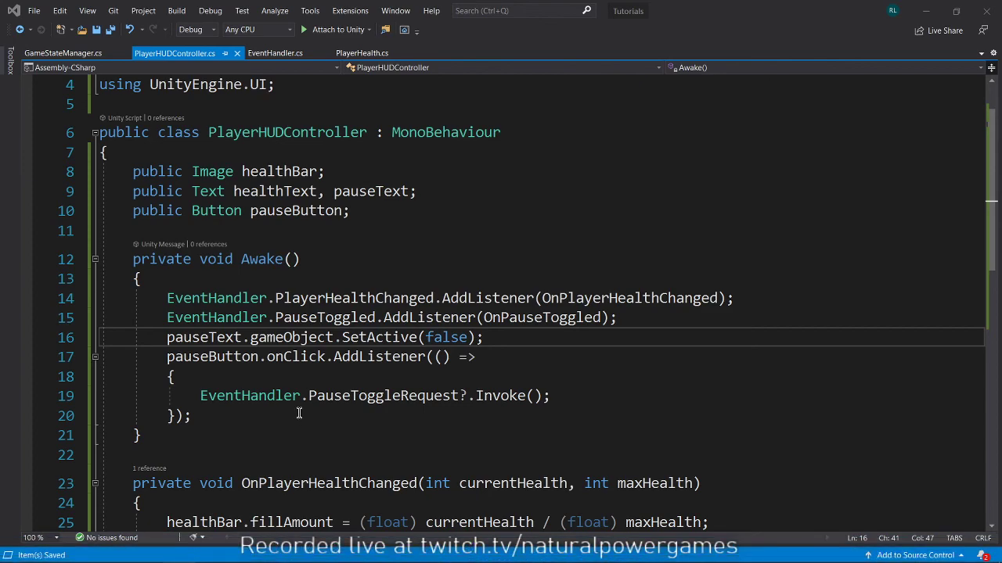